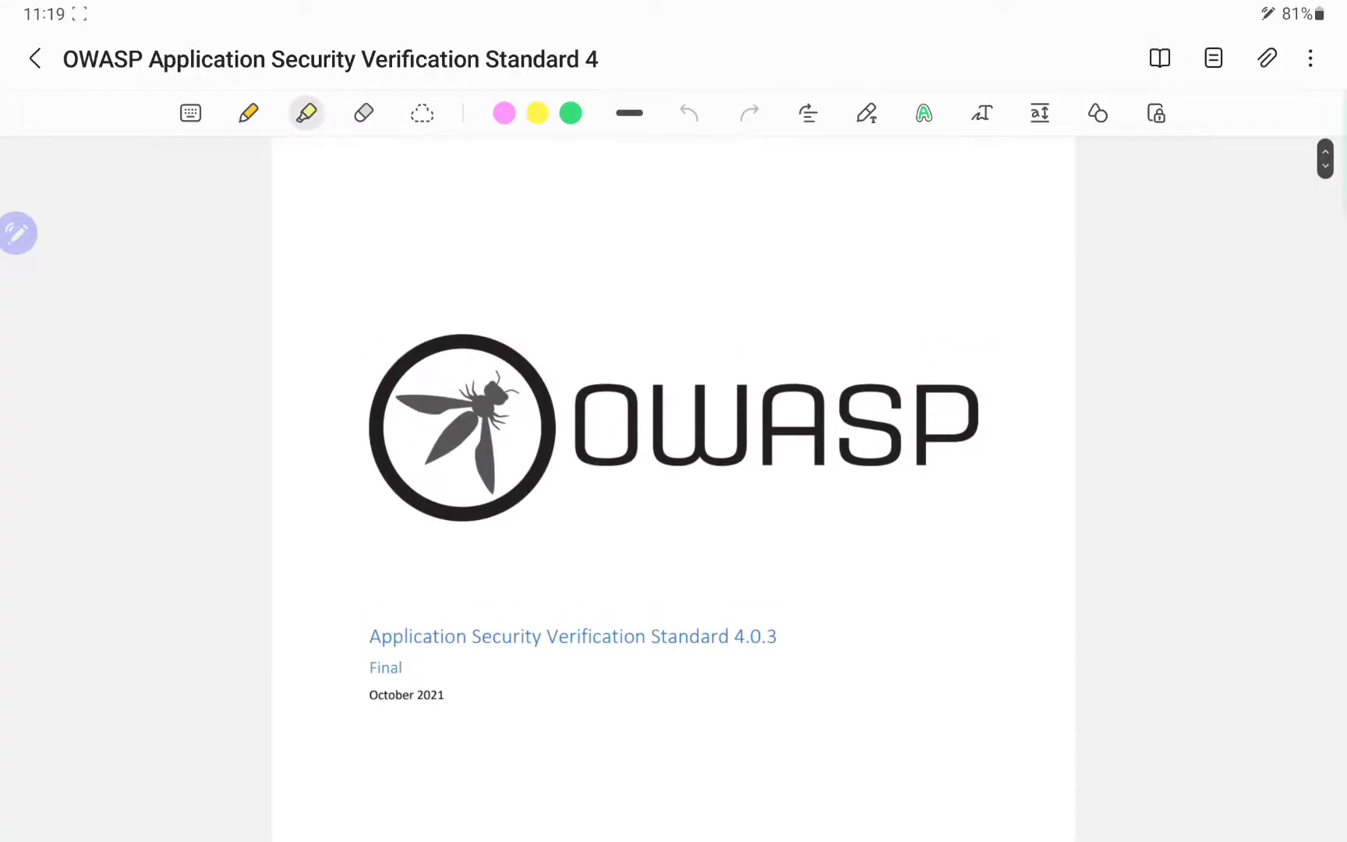
# Turn on Full screen from the More menu and scroll through the document pages.
pyautogui.click(1312, 58)
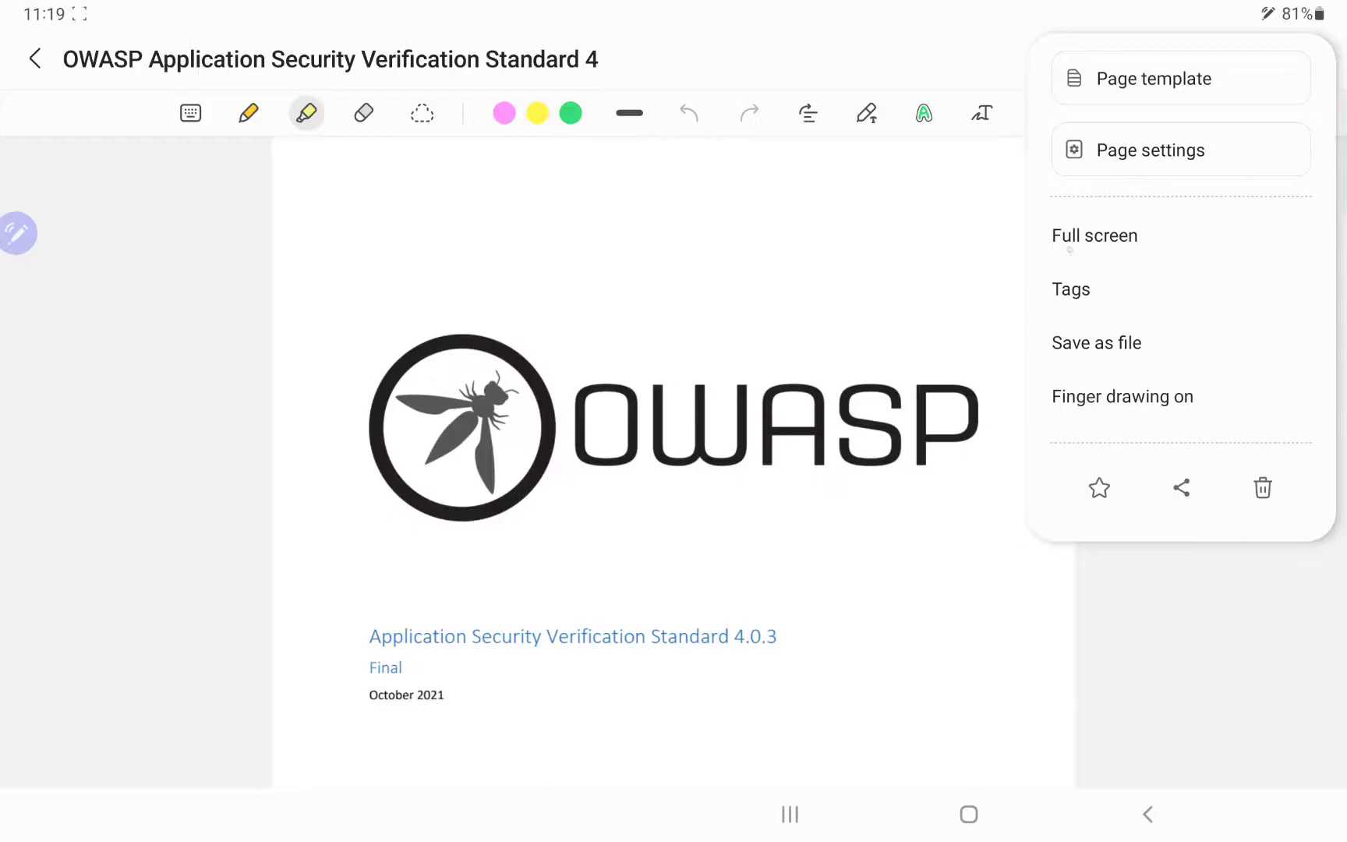
pyautogui.click(1094, 235)
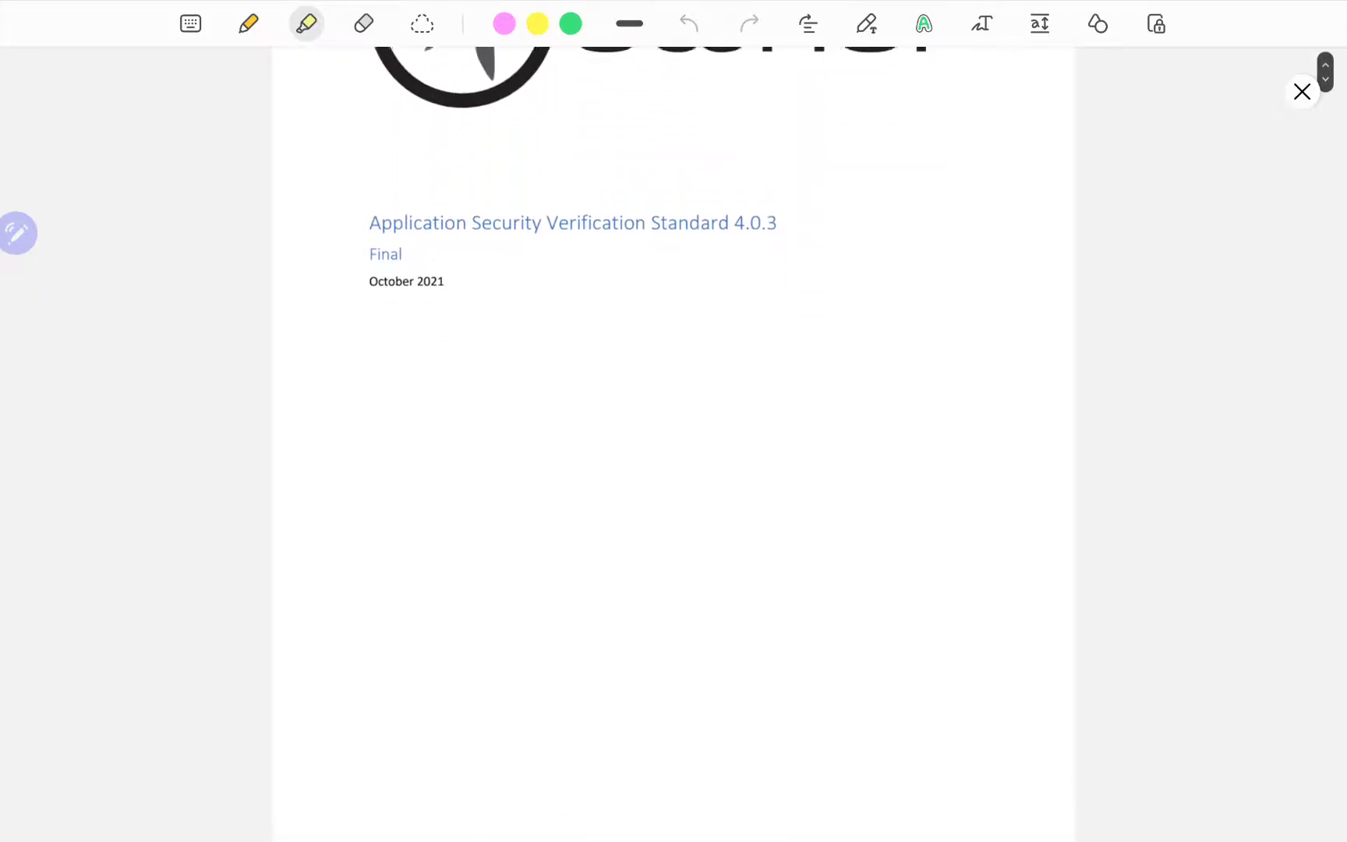
pyautogui.scroll(-3)
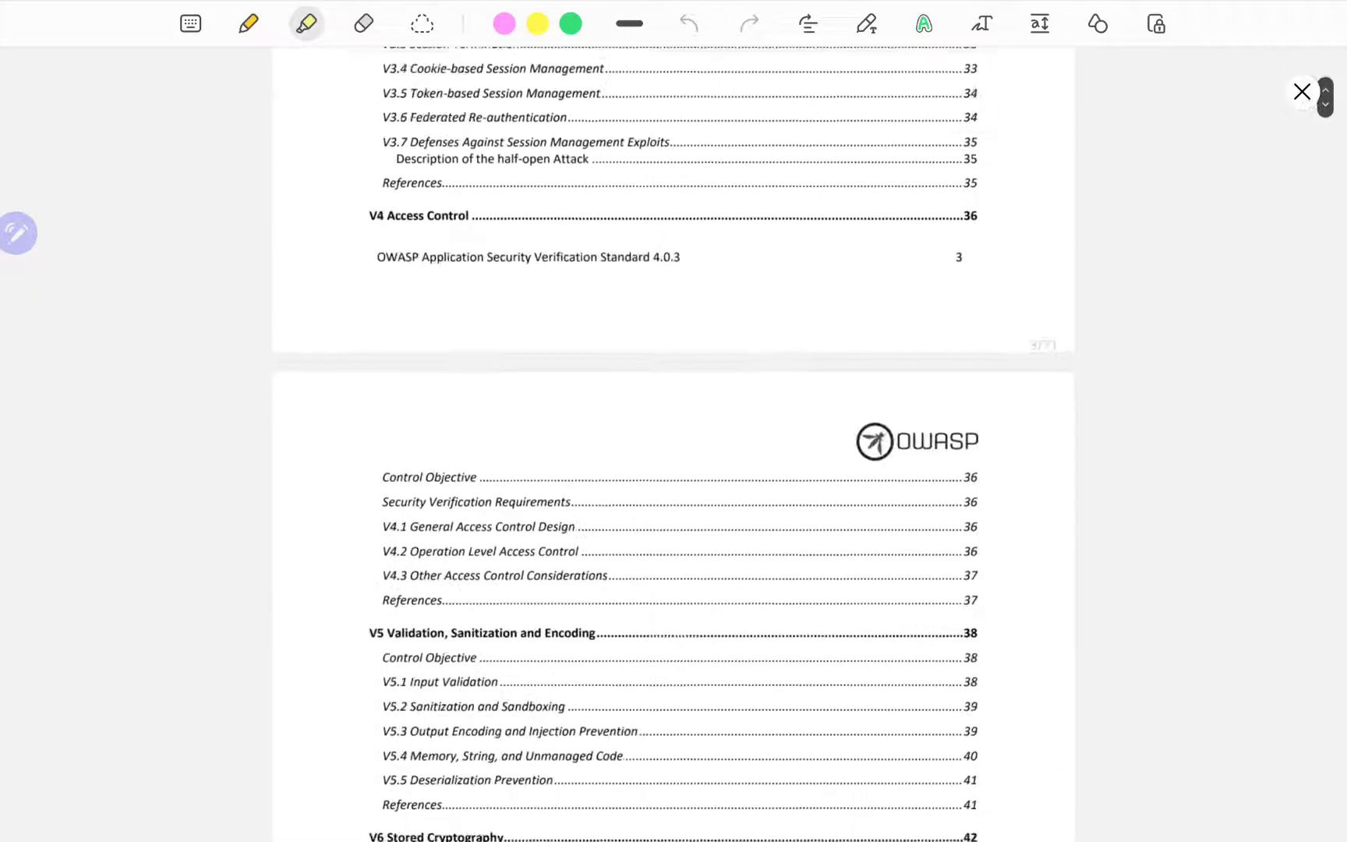
pyautogui.scroll(-3)
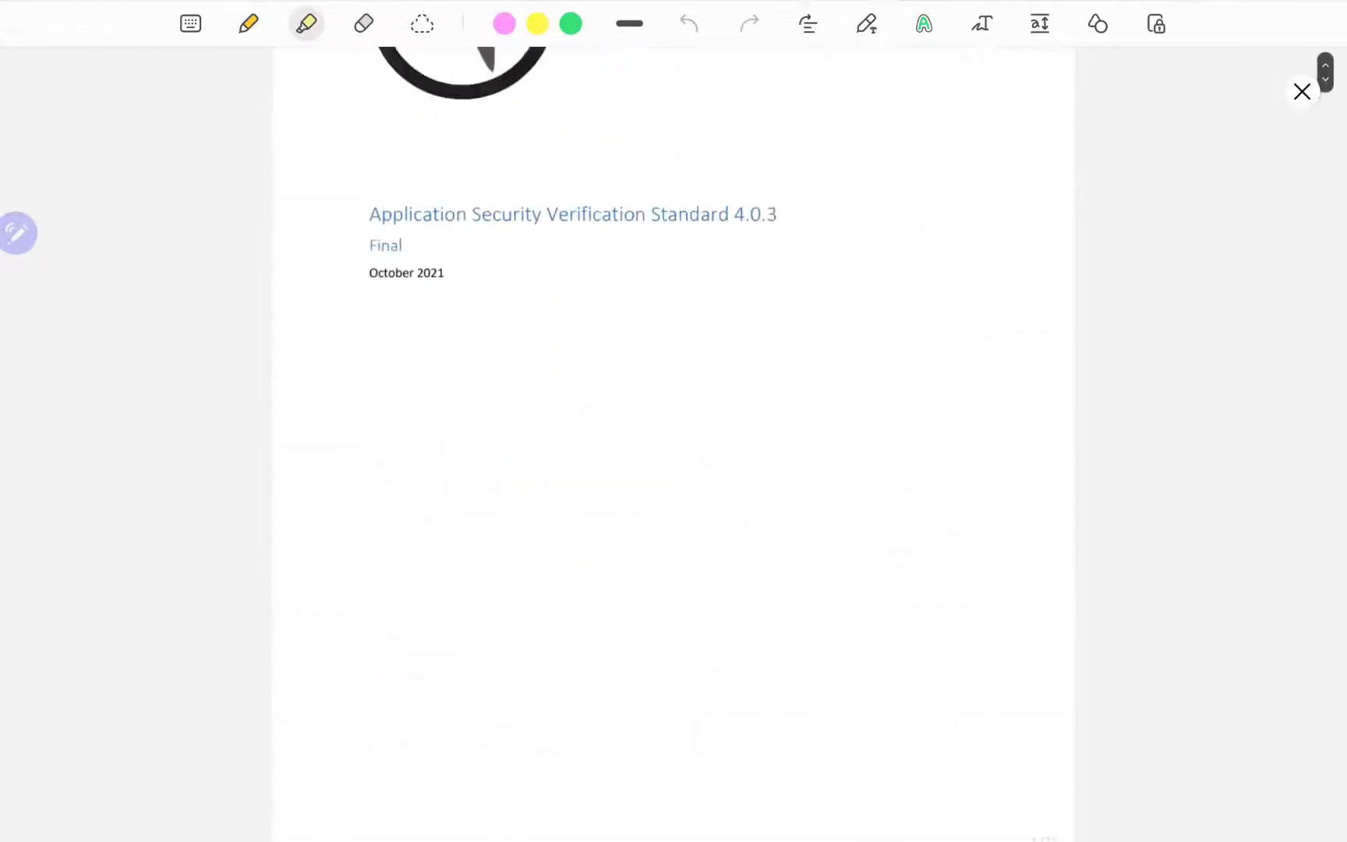
pyautogui.scroll(-3)
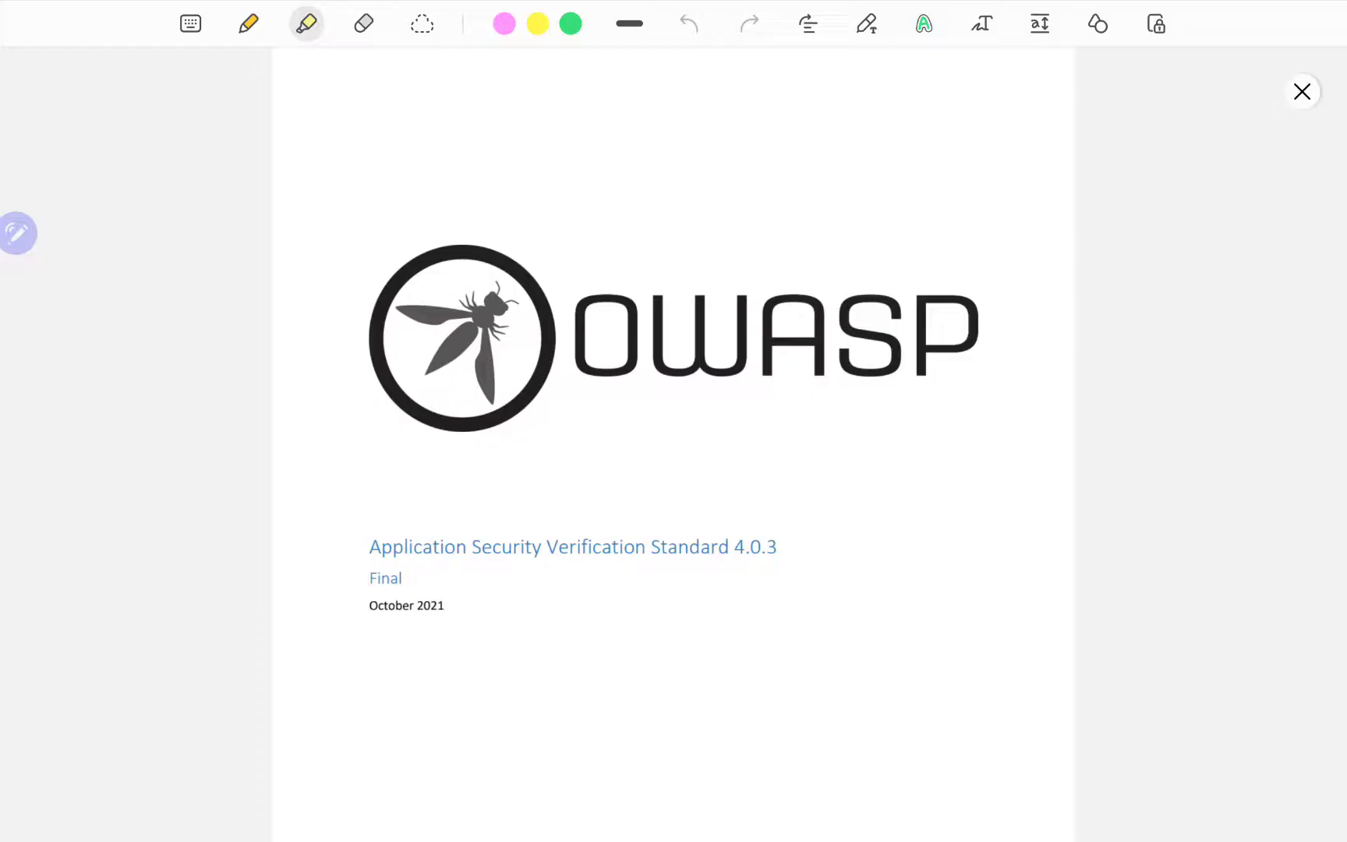
# With the yellow pen, underline the cover title and box the release date, then scroll to the contents.
pyautogui.click(248, 23)
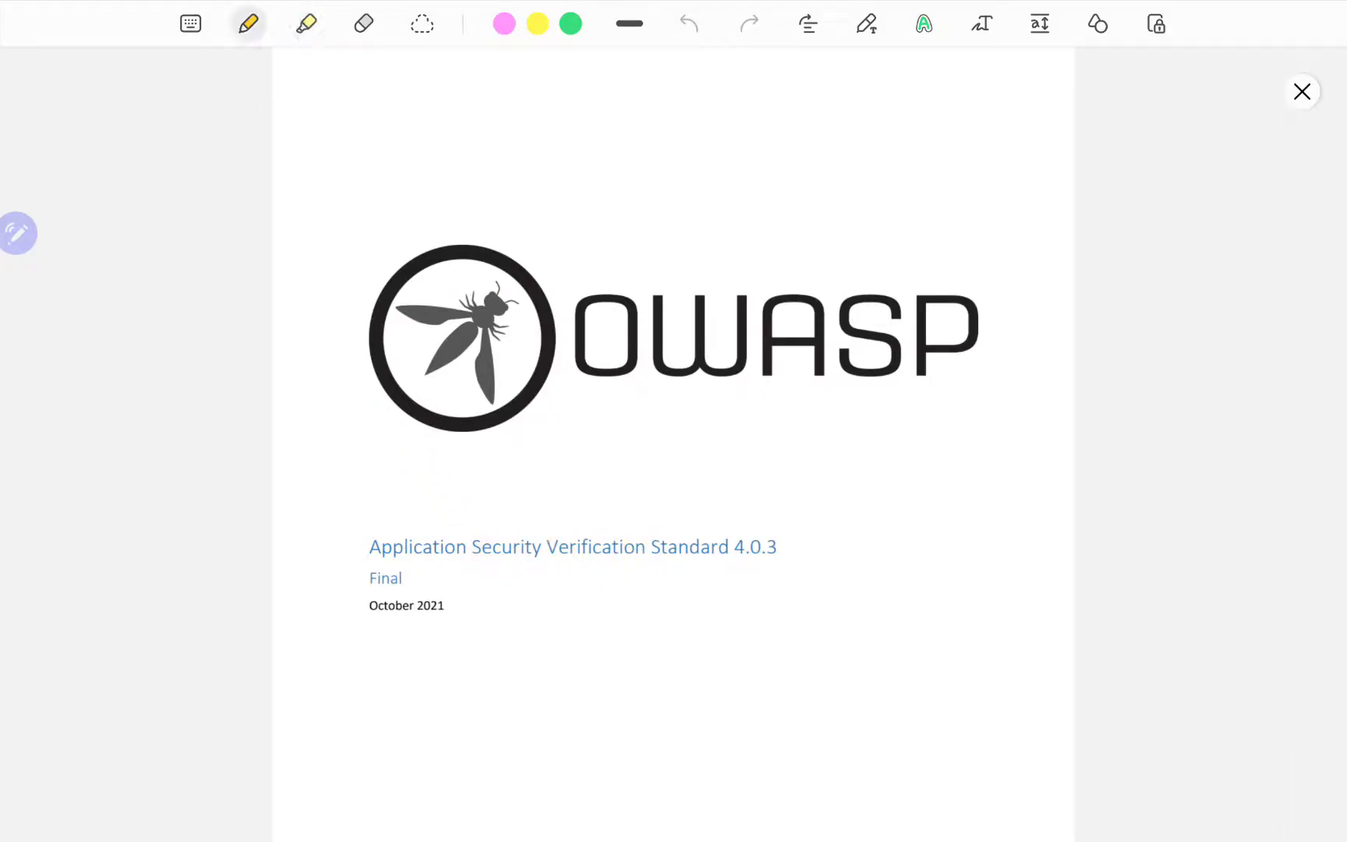
pyautogui.moveTo(726, 578); pyautogui.dragTo(798, 574)
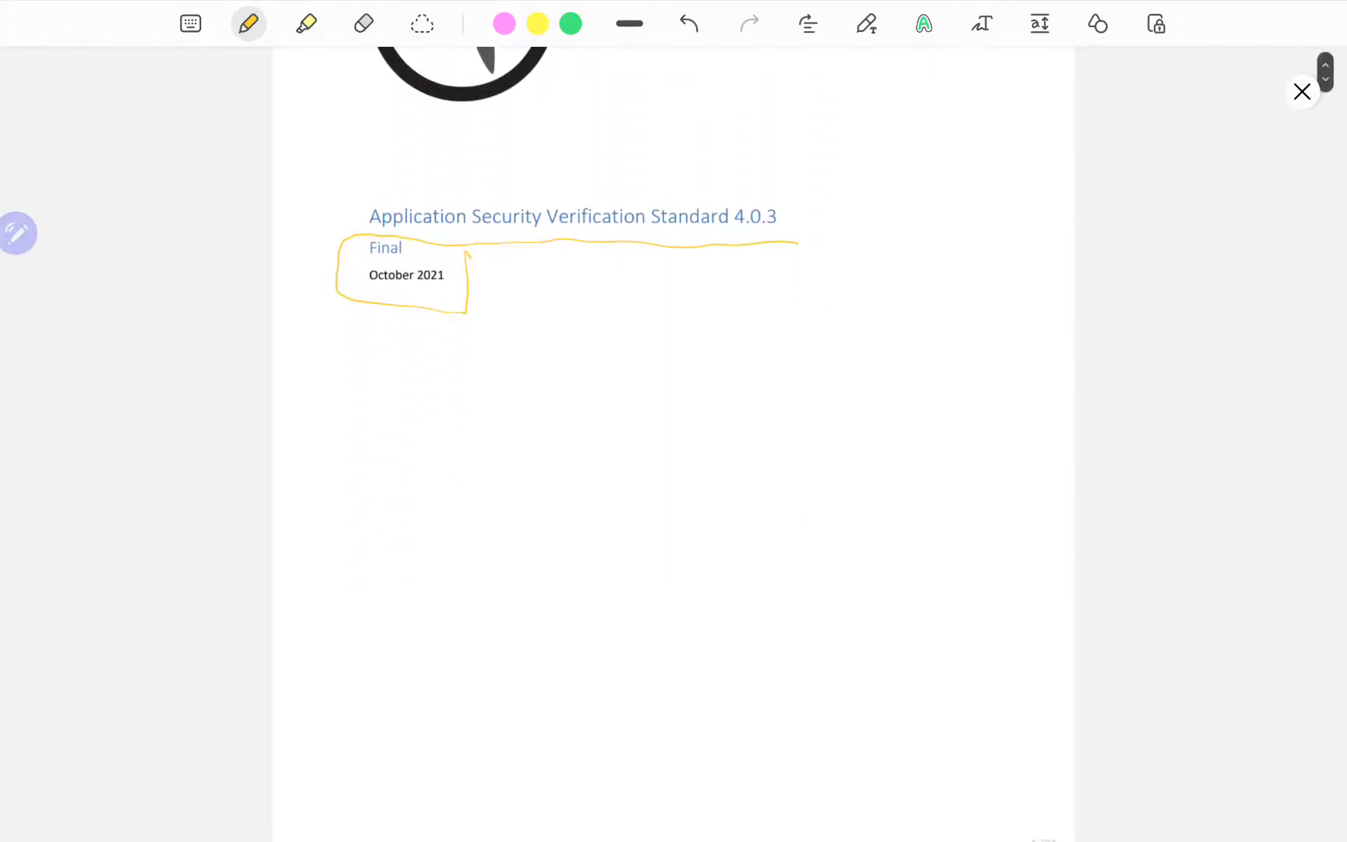
pyautogui.scroll(-3)
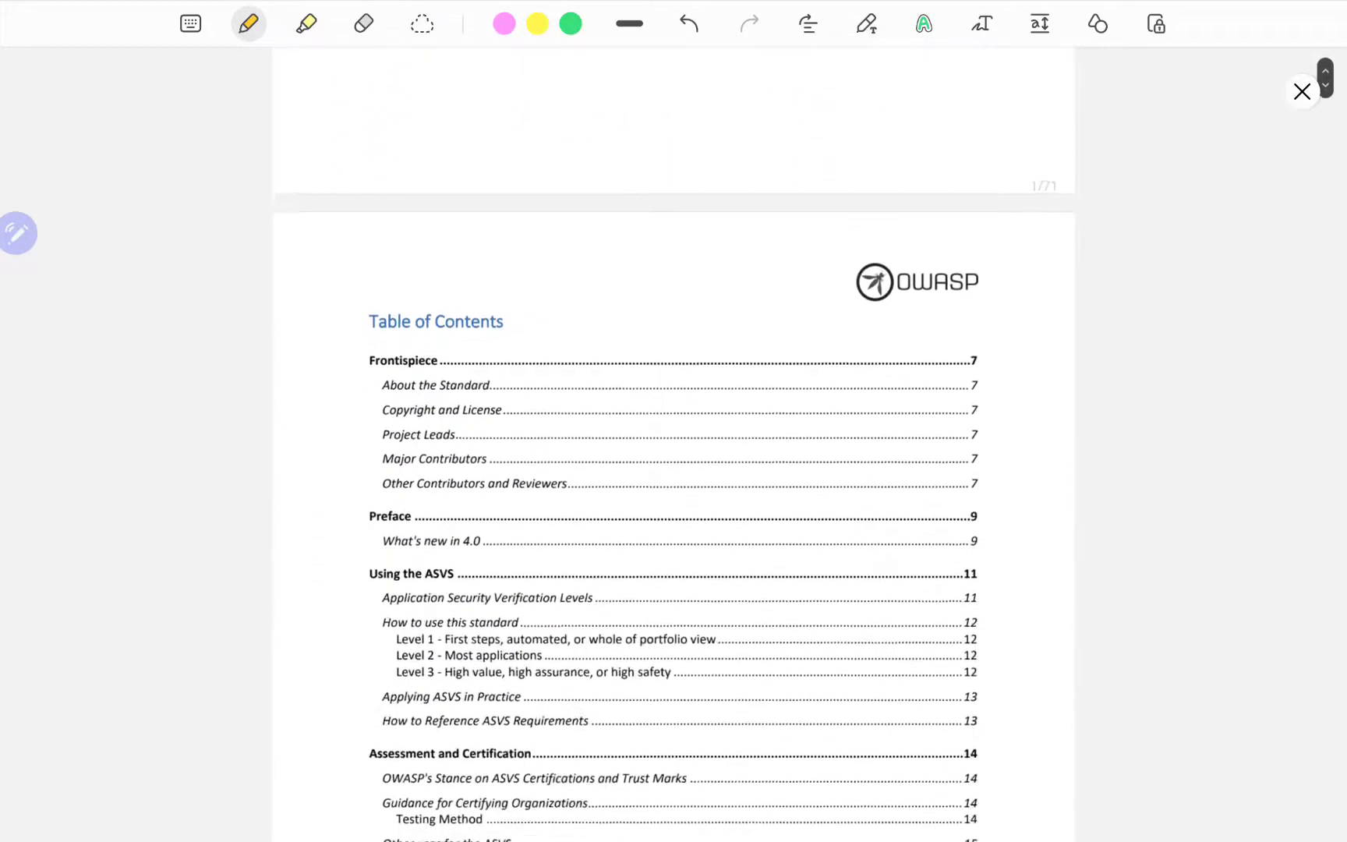
pyautogui.scroll(-3)
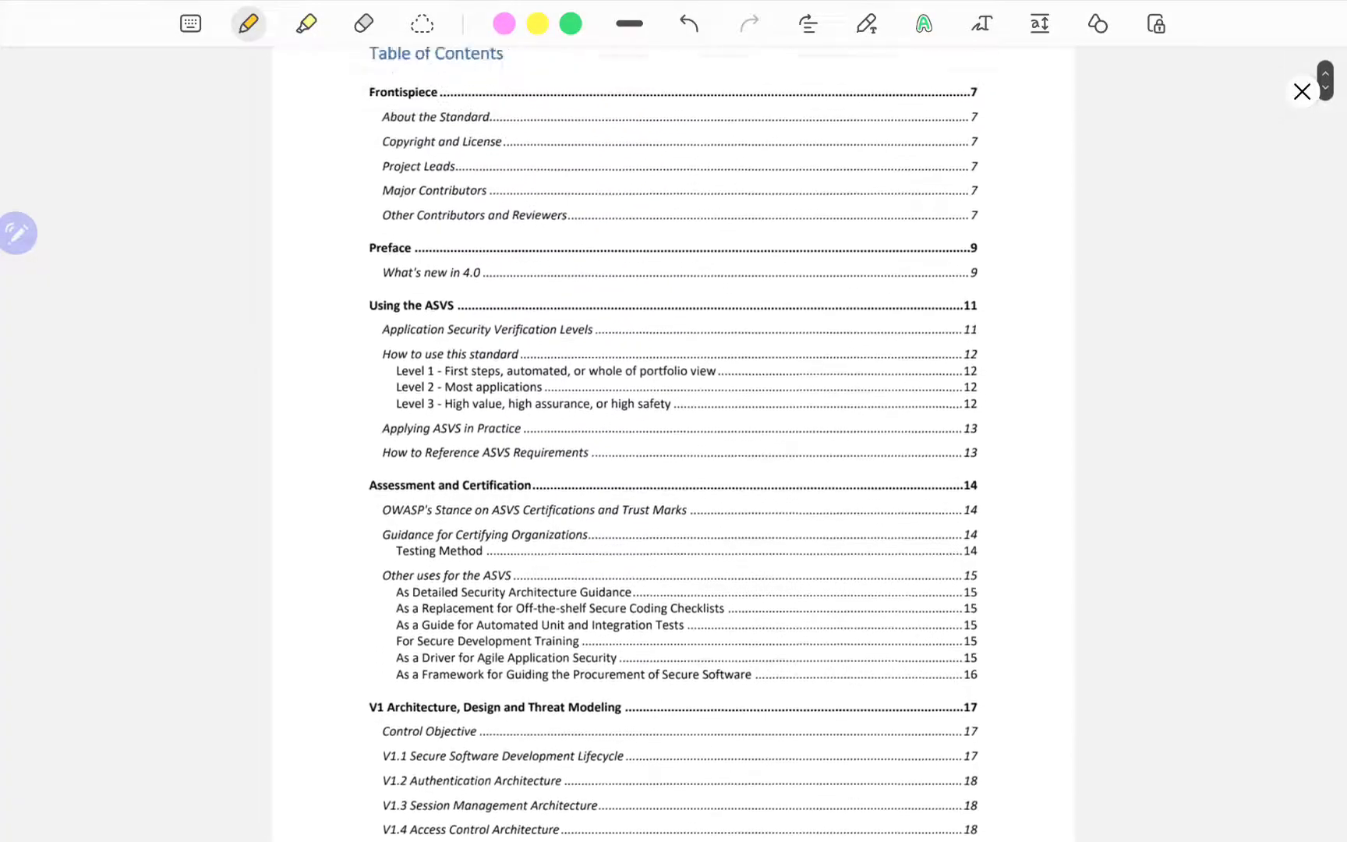
pyautogui.scroll(-3)
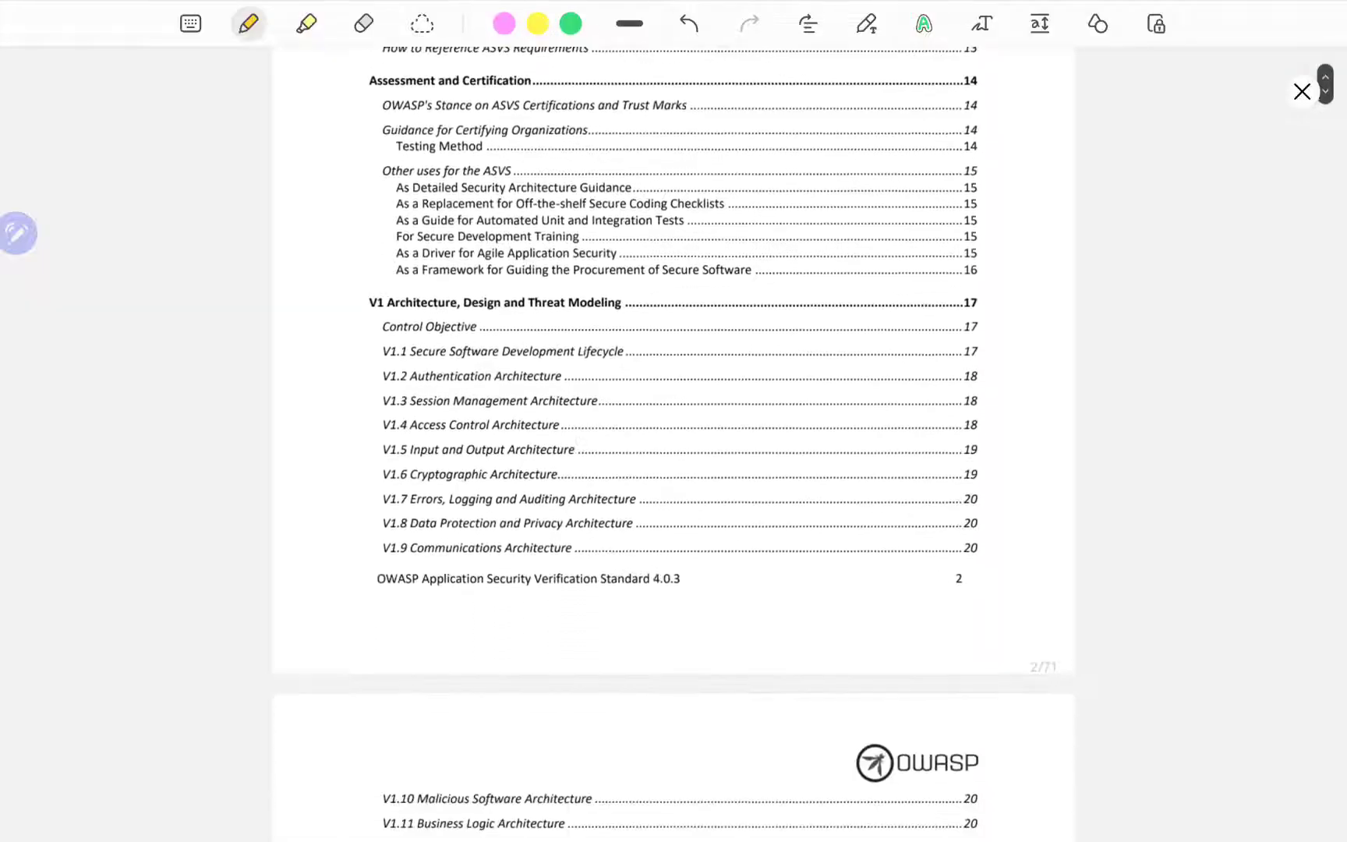
pyautogui.scroll(-3)
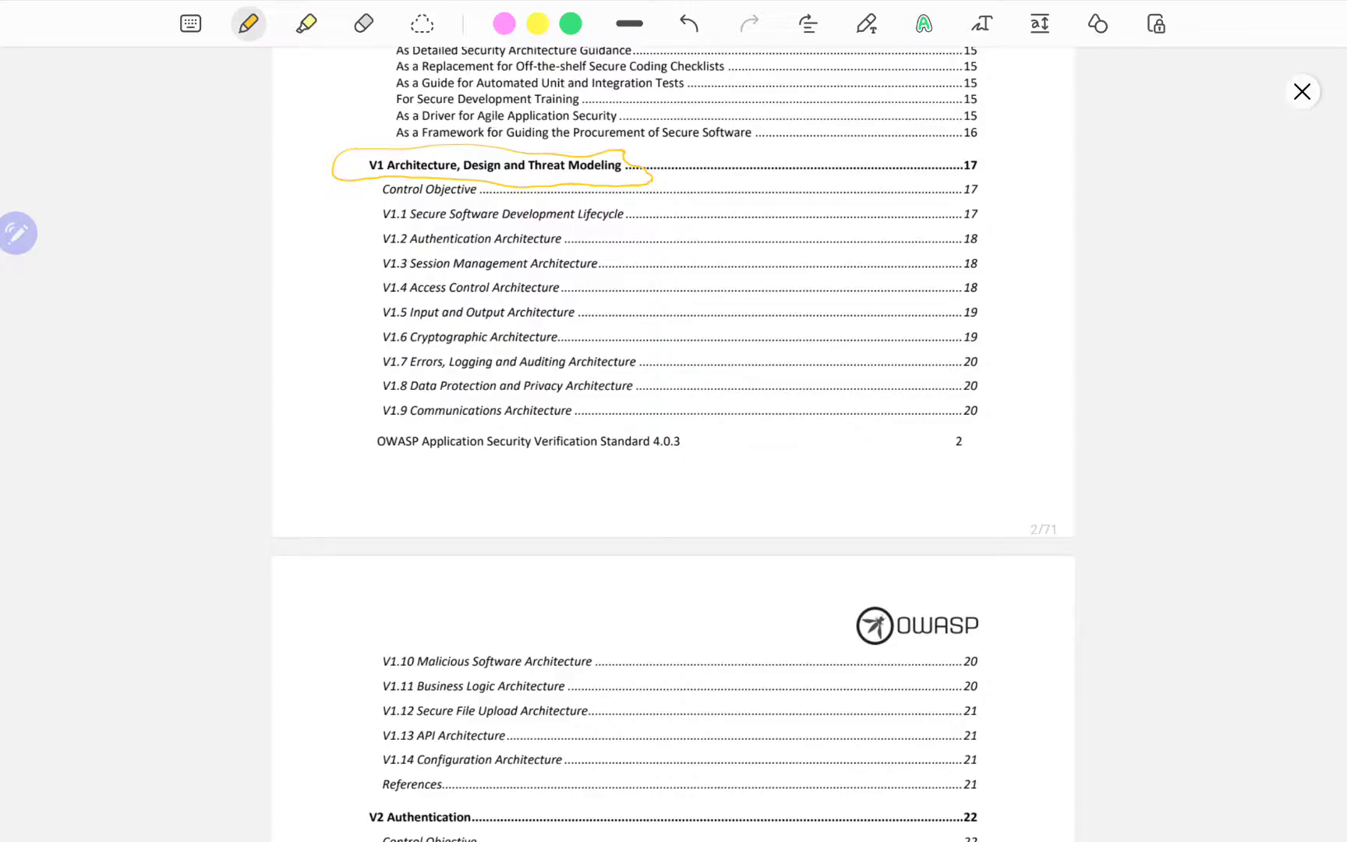
# Draw a yellow line beside the V1 subsection list and underline the V4 Access Control heading.
pyautogui.scroll(-3)
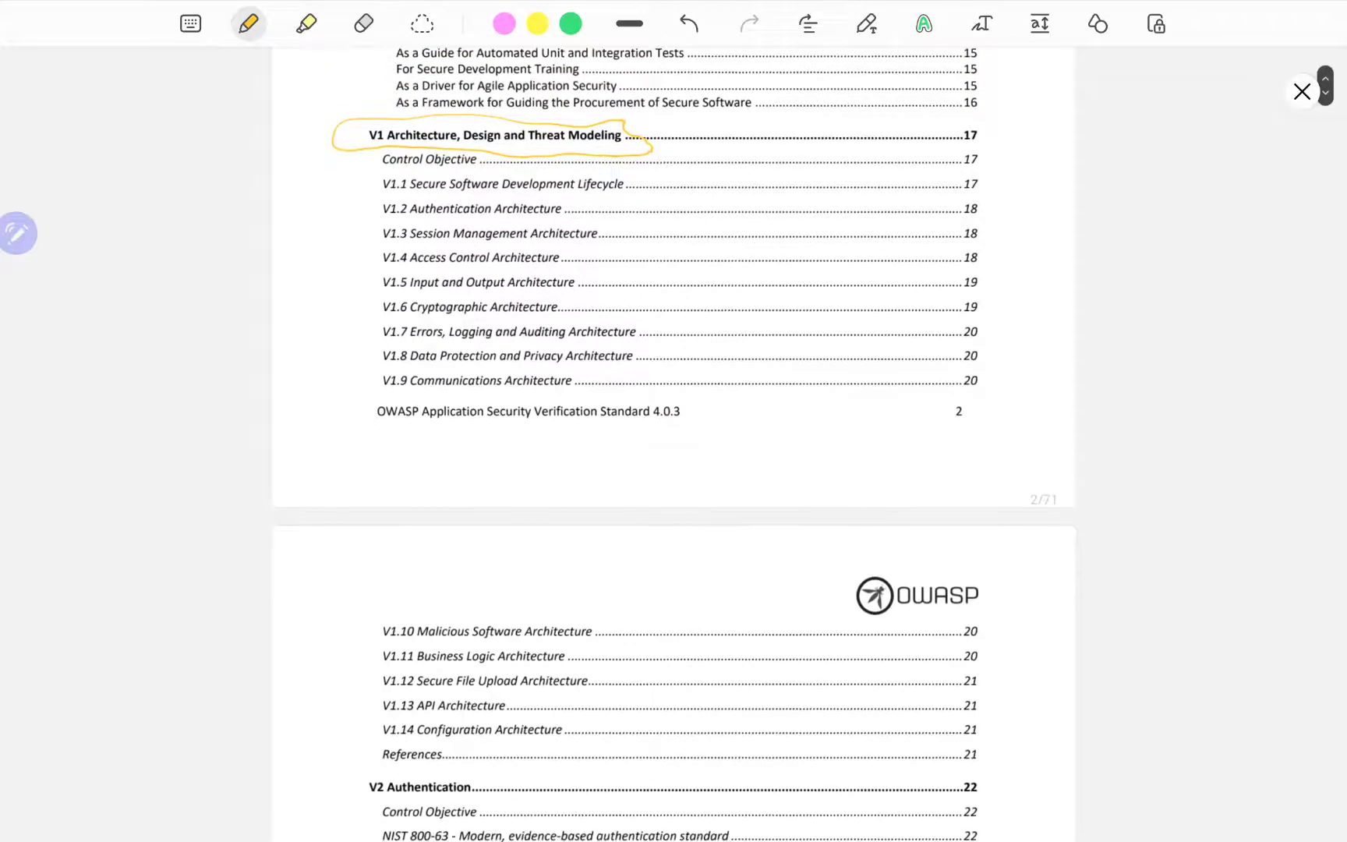
pyautogui.moveTo(331, 154); pyautogui.dragTo(325, 244)
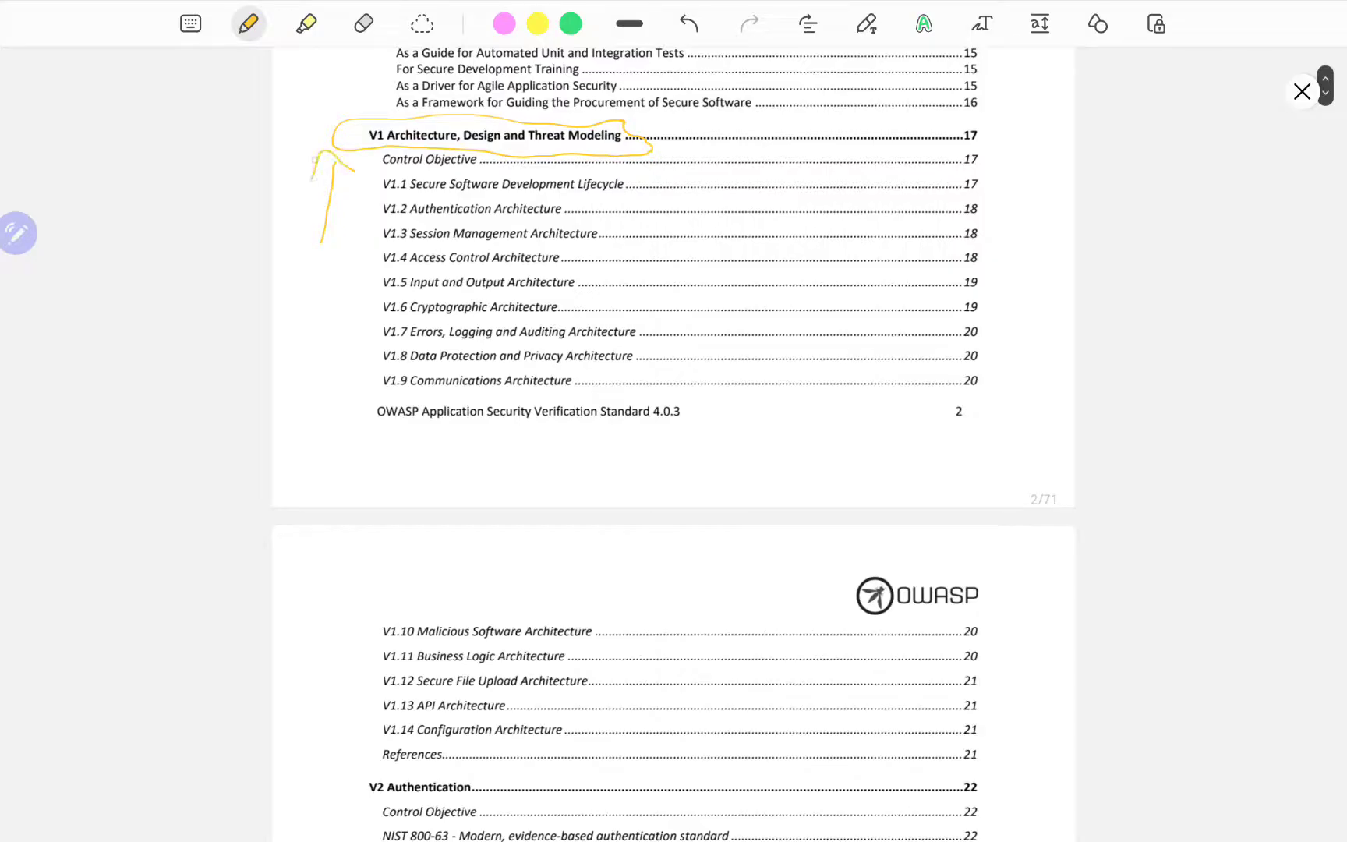
pyautogui.scroll(-3)
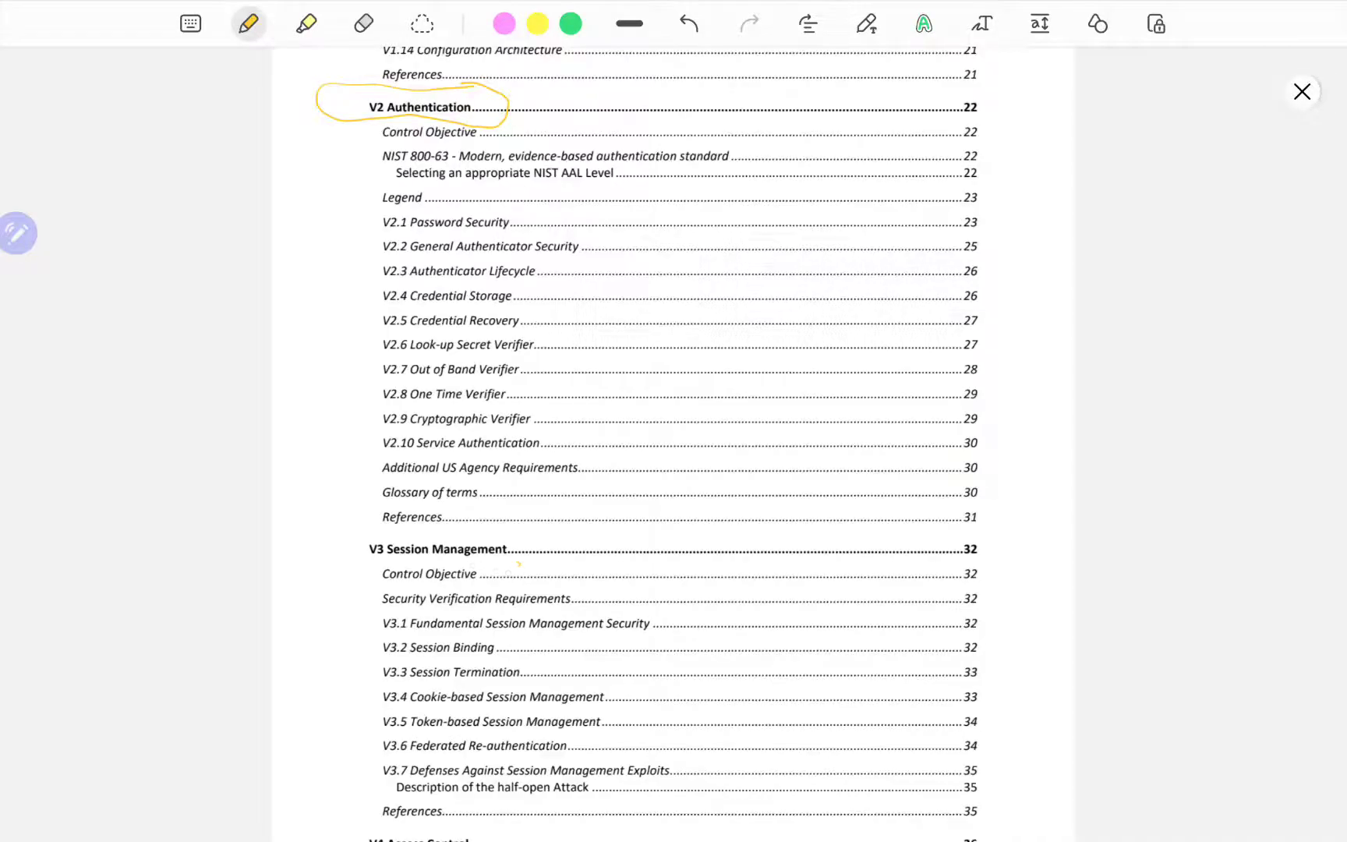
pyautogui.scroll(-3)
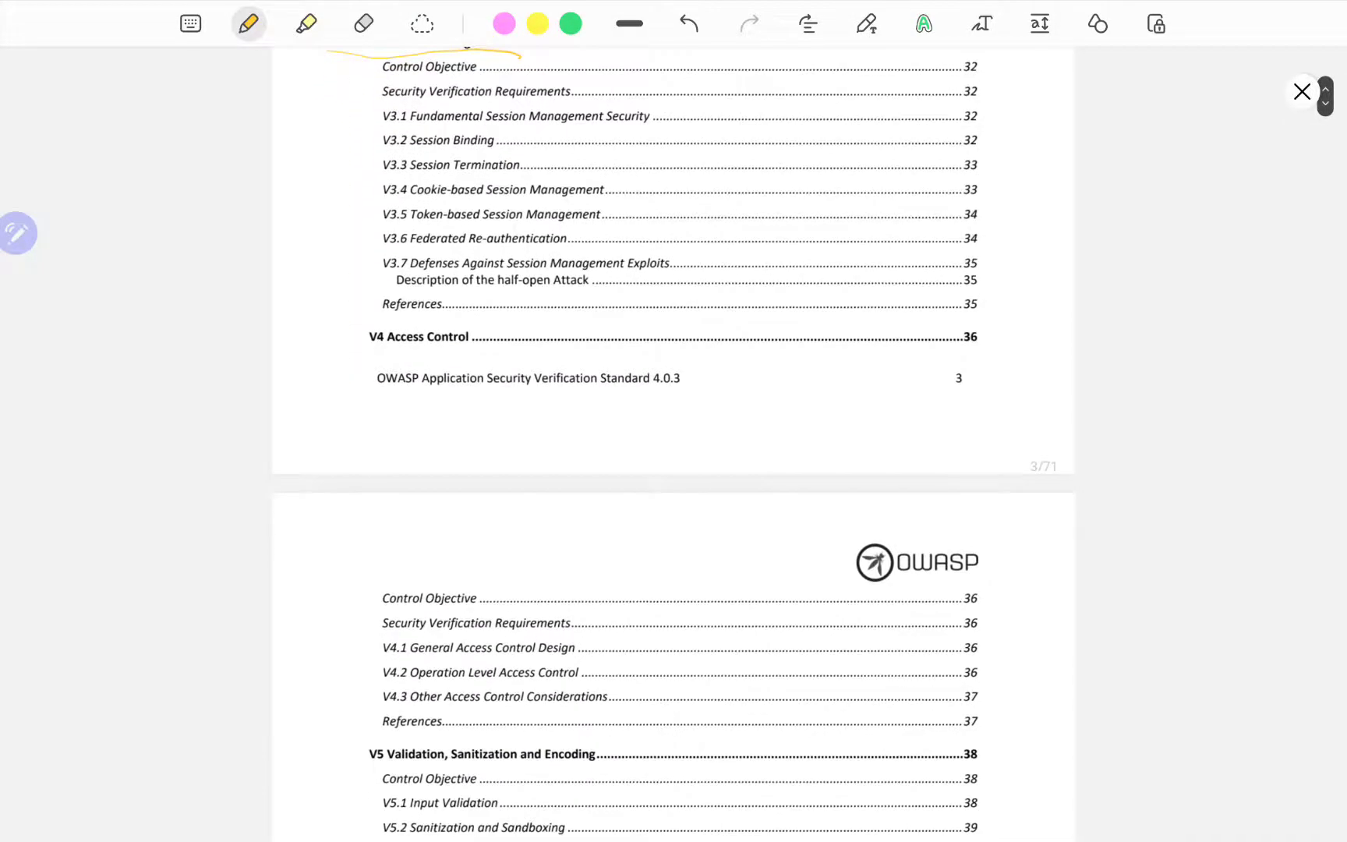
pyautogui.moveTo(327, 364); pyautogui.dragTo(471, 360)
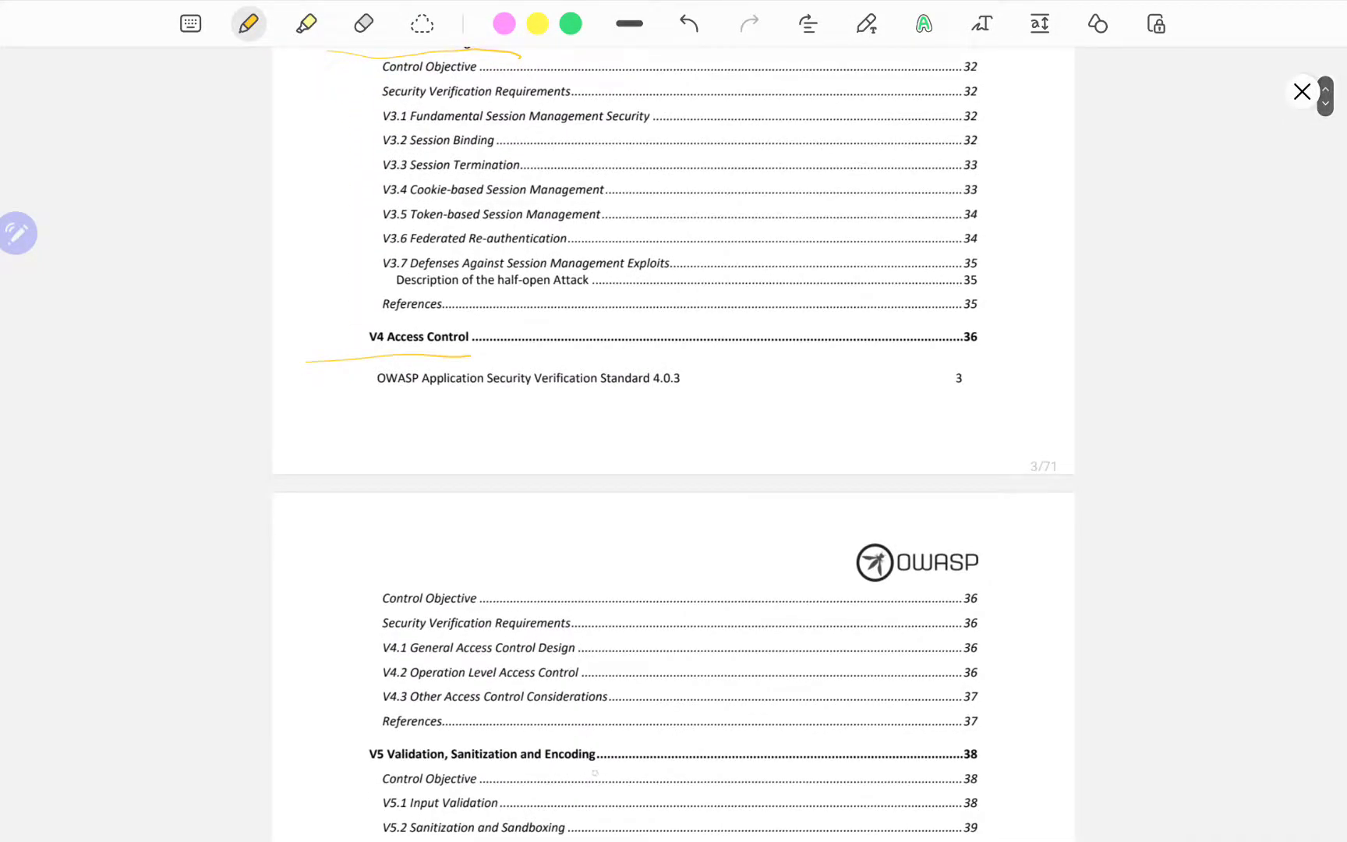
pyautogui.scroll(-3)
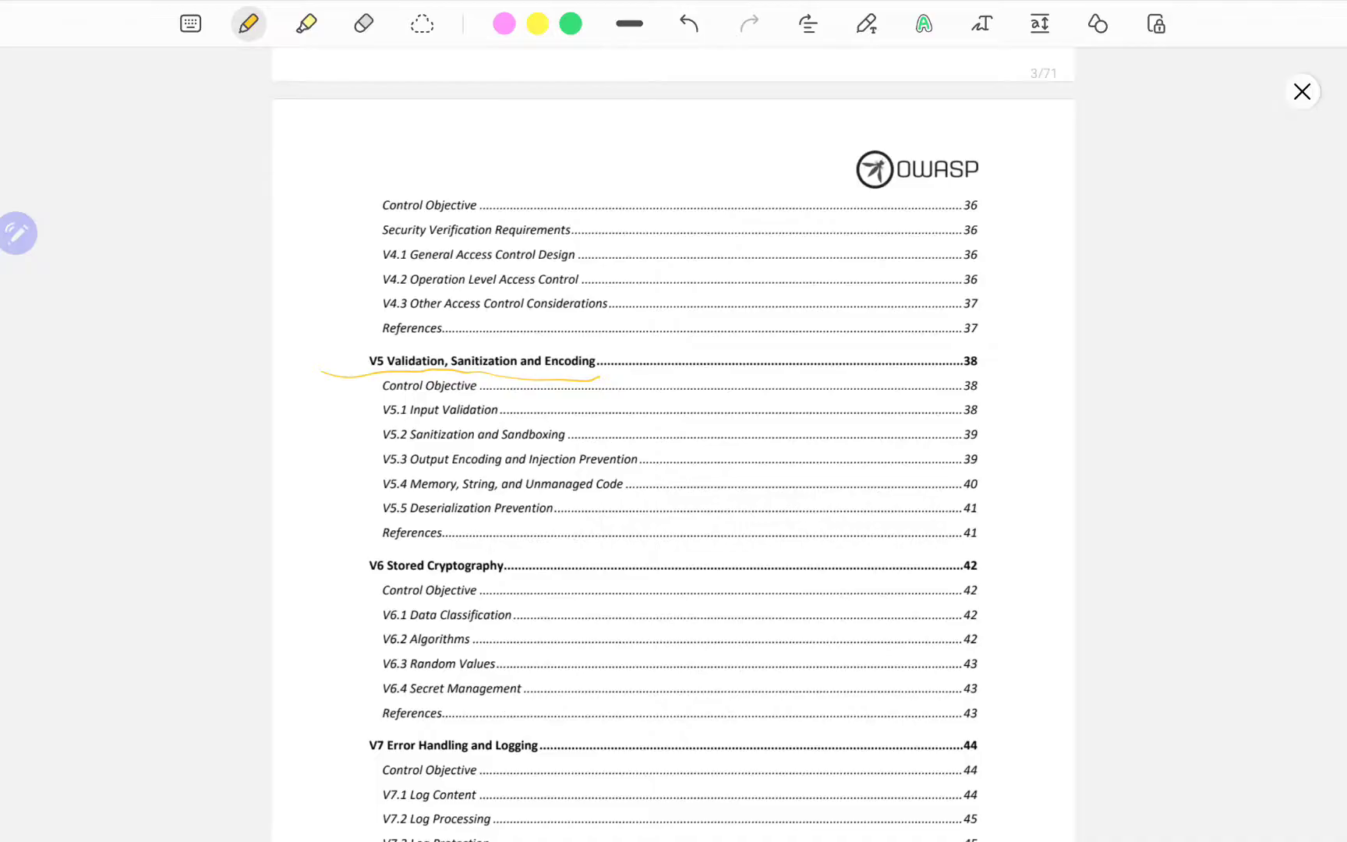
# Underline the V6 Stored Cryptography, V7 Error Handling, V8 Data Protection and V9 Communication headings.
pyautogui.scroll(-3)
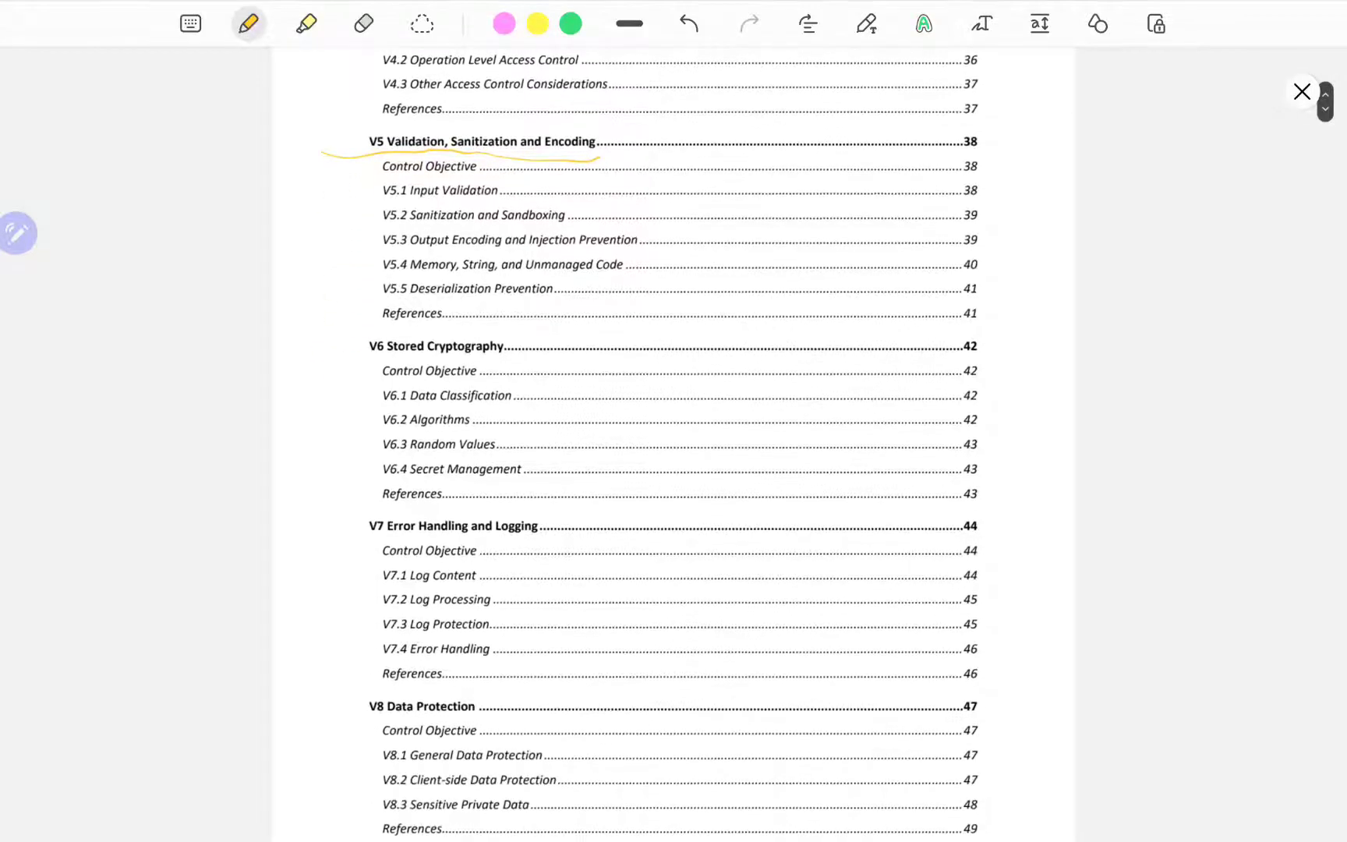
pyautogui.moveTo(322, 355); pyautogui.dragTo(523, 353)
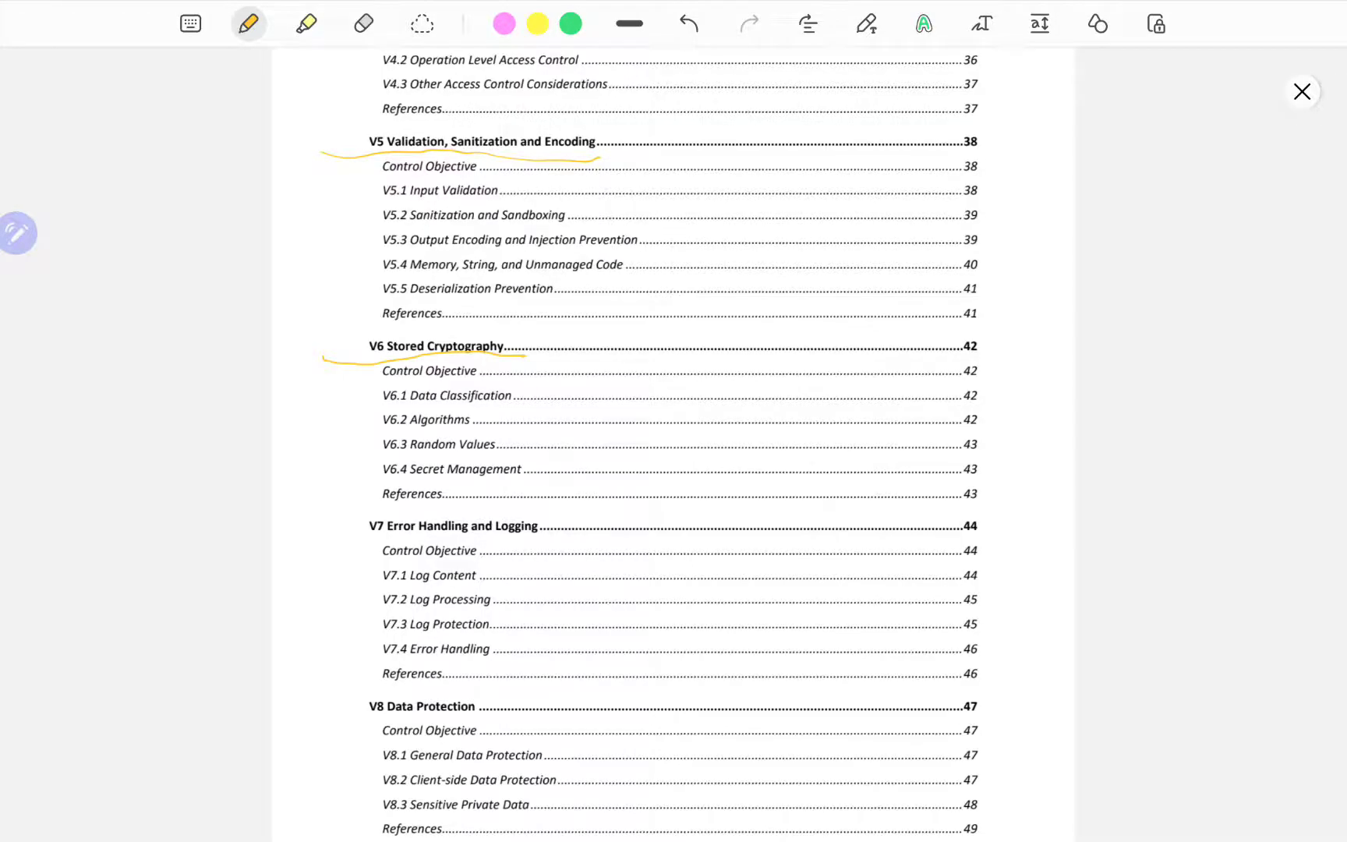
pyautogui.scroll(-3)
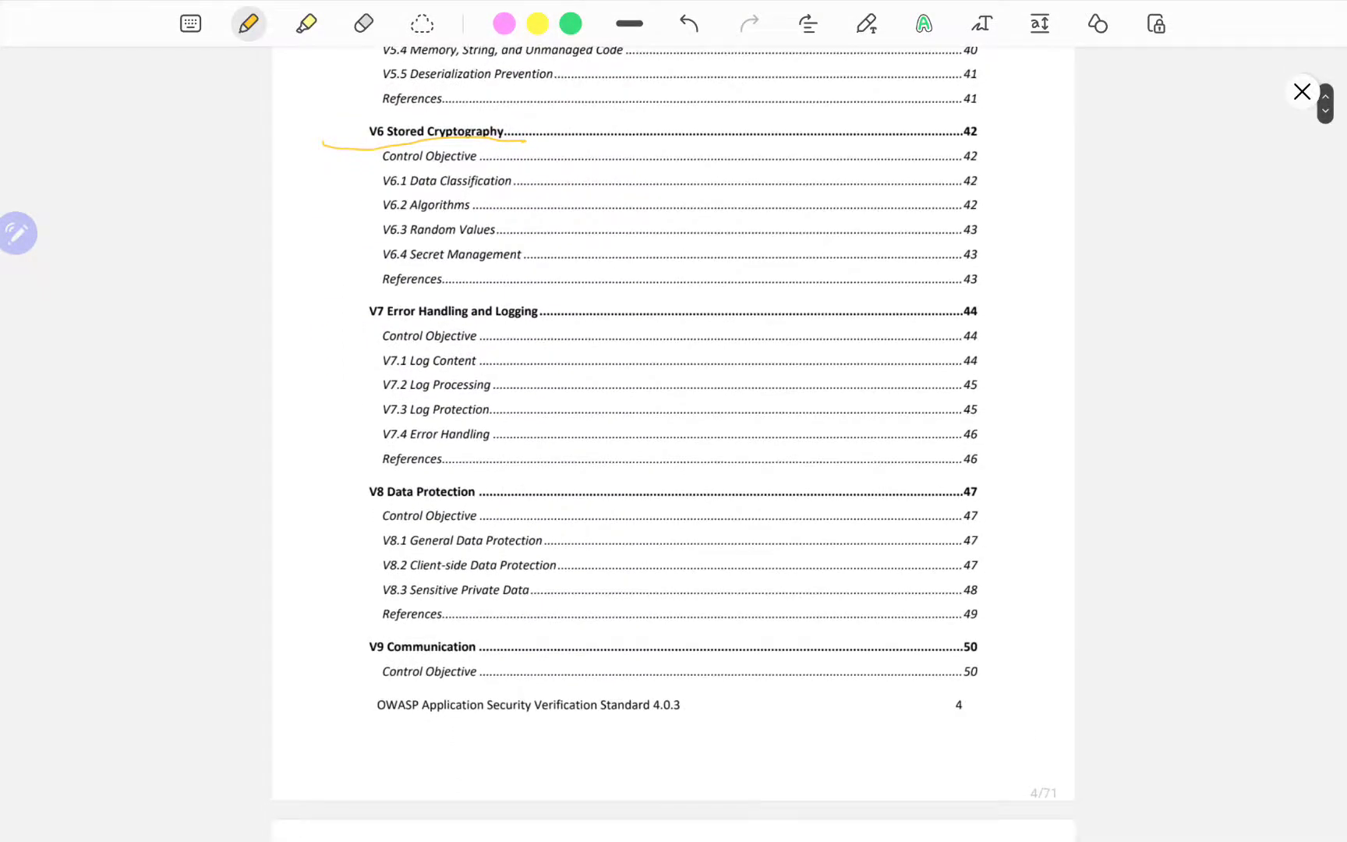
pyautogui.moveTo(326, 323); pyautogui.dragTo(549, 328)
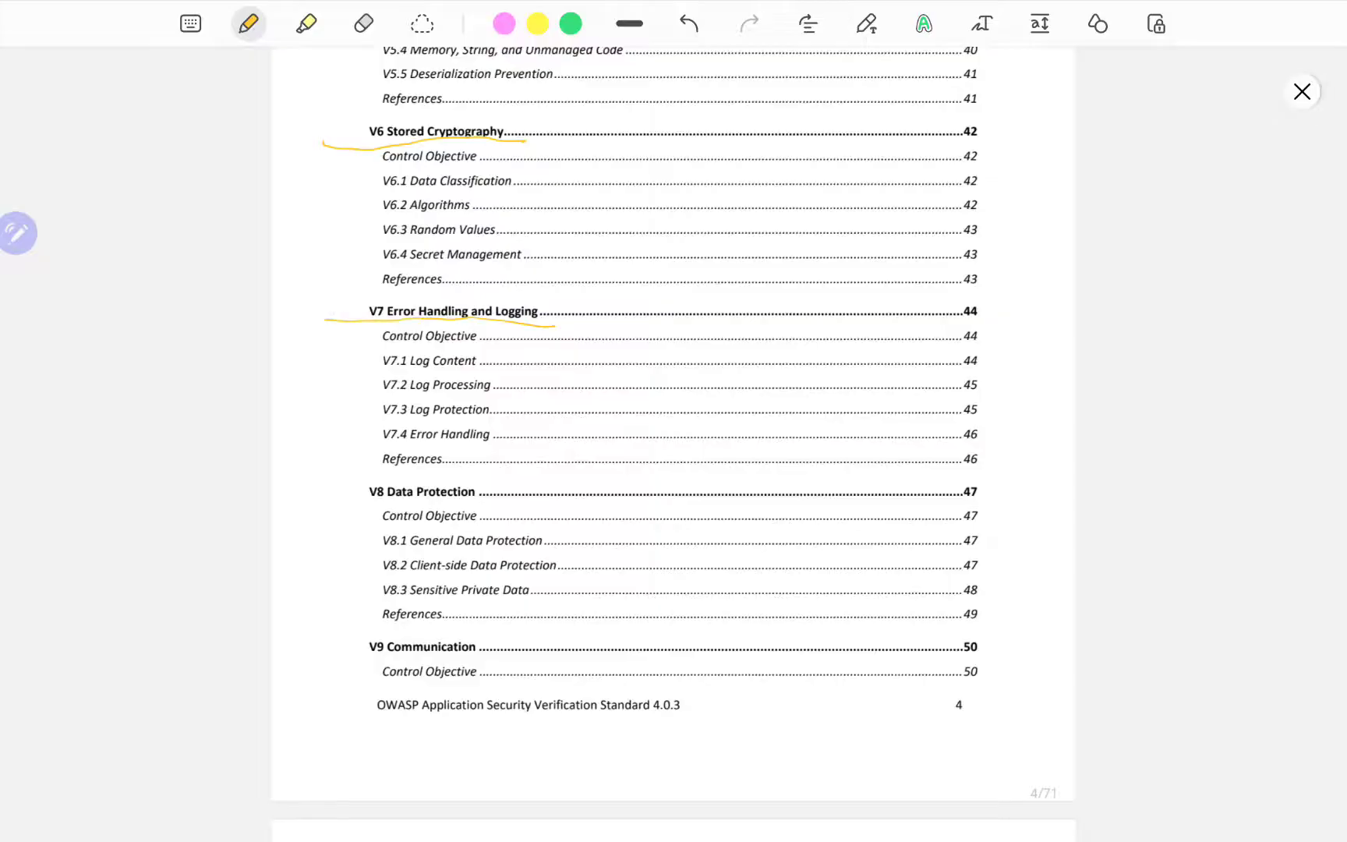
pyautogui.moveTo(369, 500); pyautogui.dragTo(468, 502)
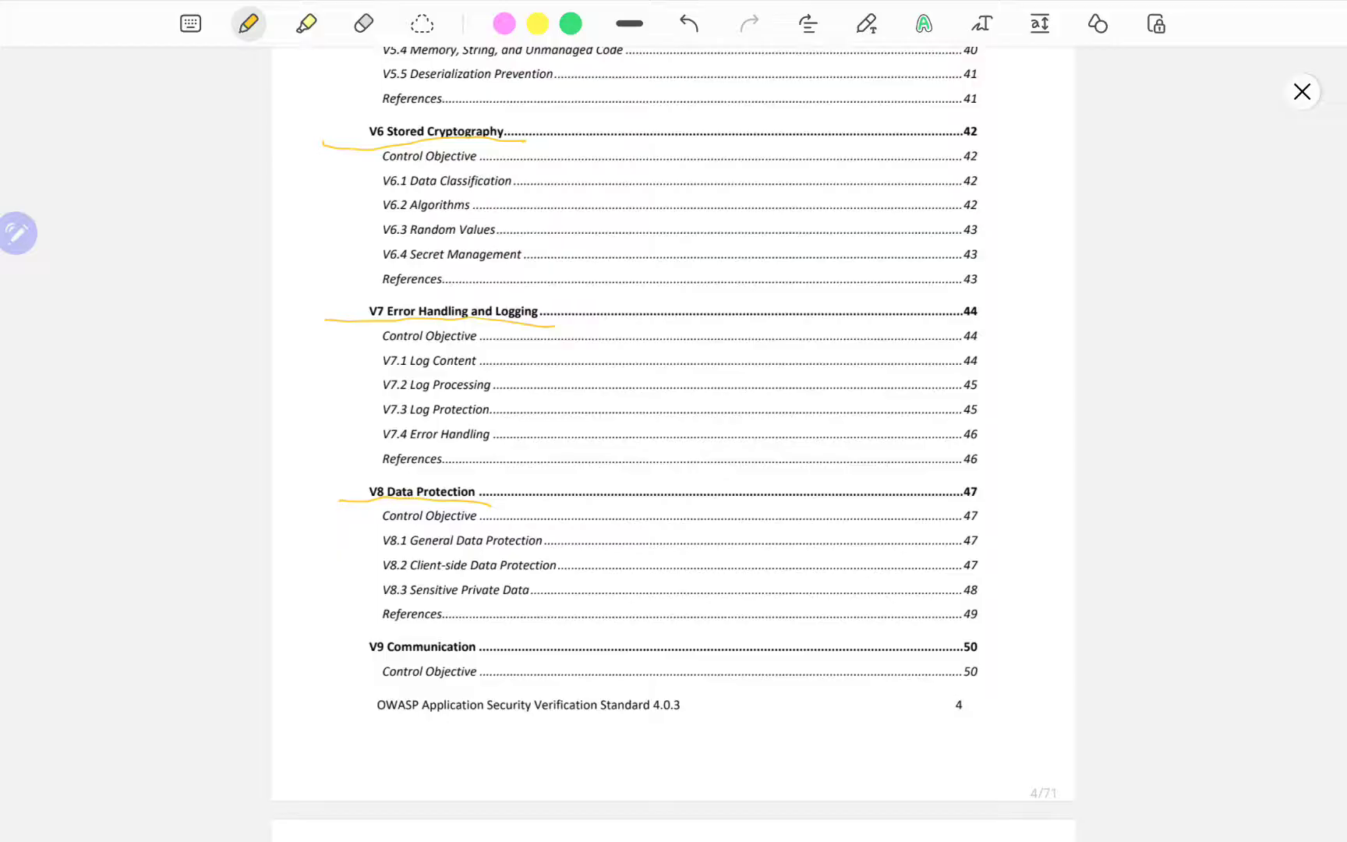
pyautogui.moveTo(368, 662); pyautogui.dragTo(483, 659)
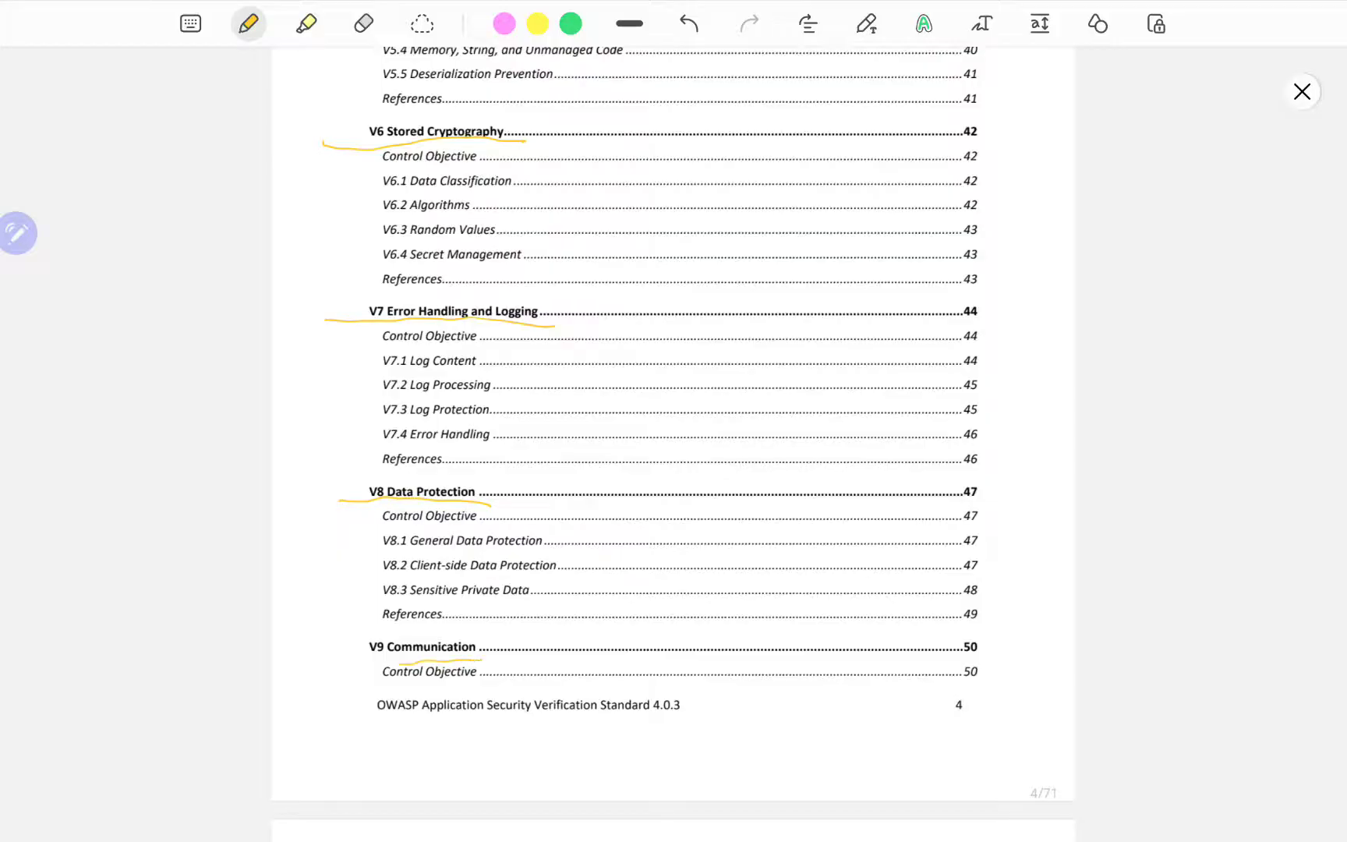
pyautogui.moveTo(356, 662); pyautogui.dragTo(489, 662)
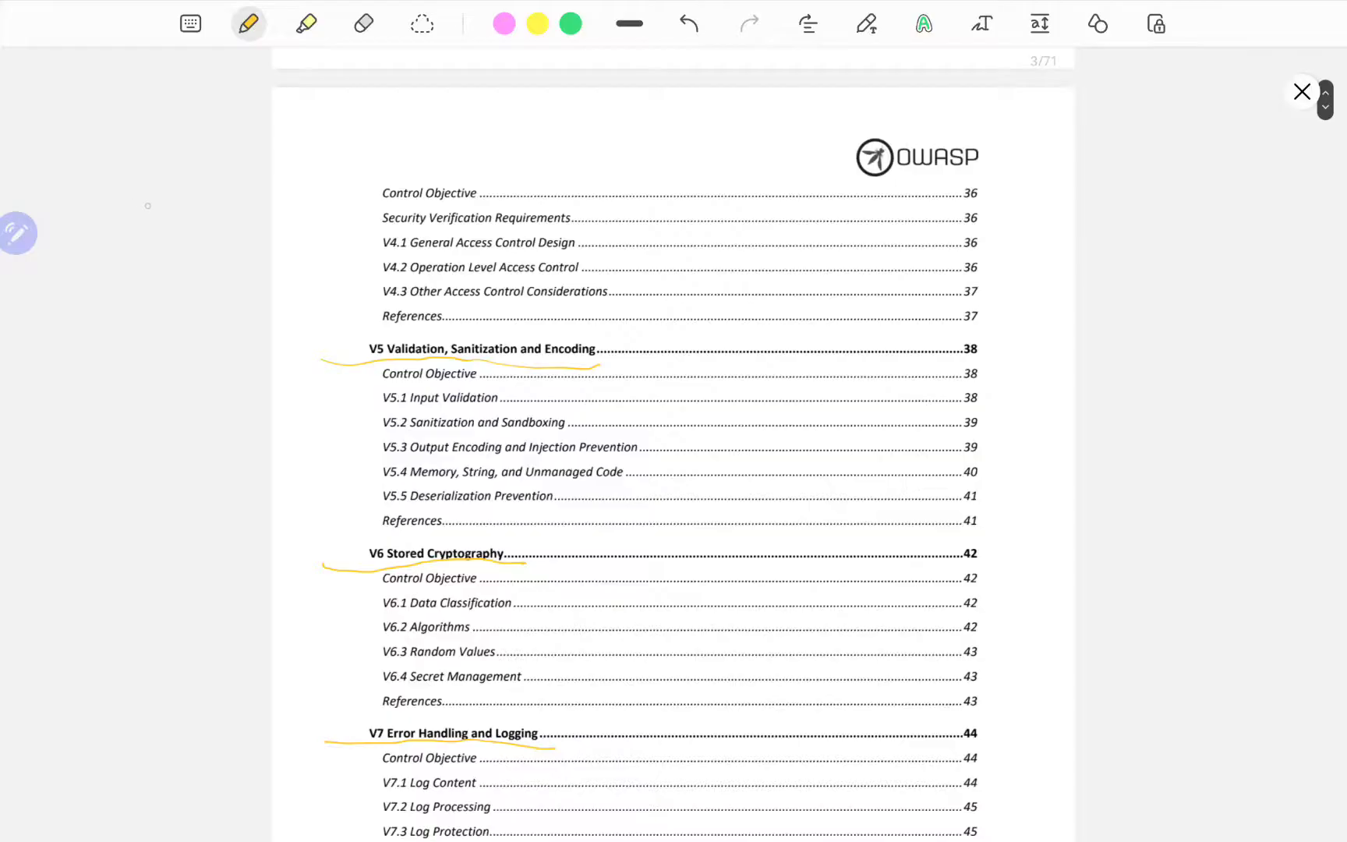
pyautogui.moveTo(292, 215); pyautogui.dragTo(322, 250)
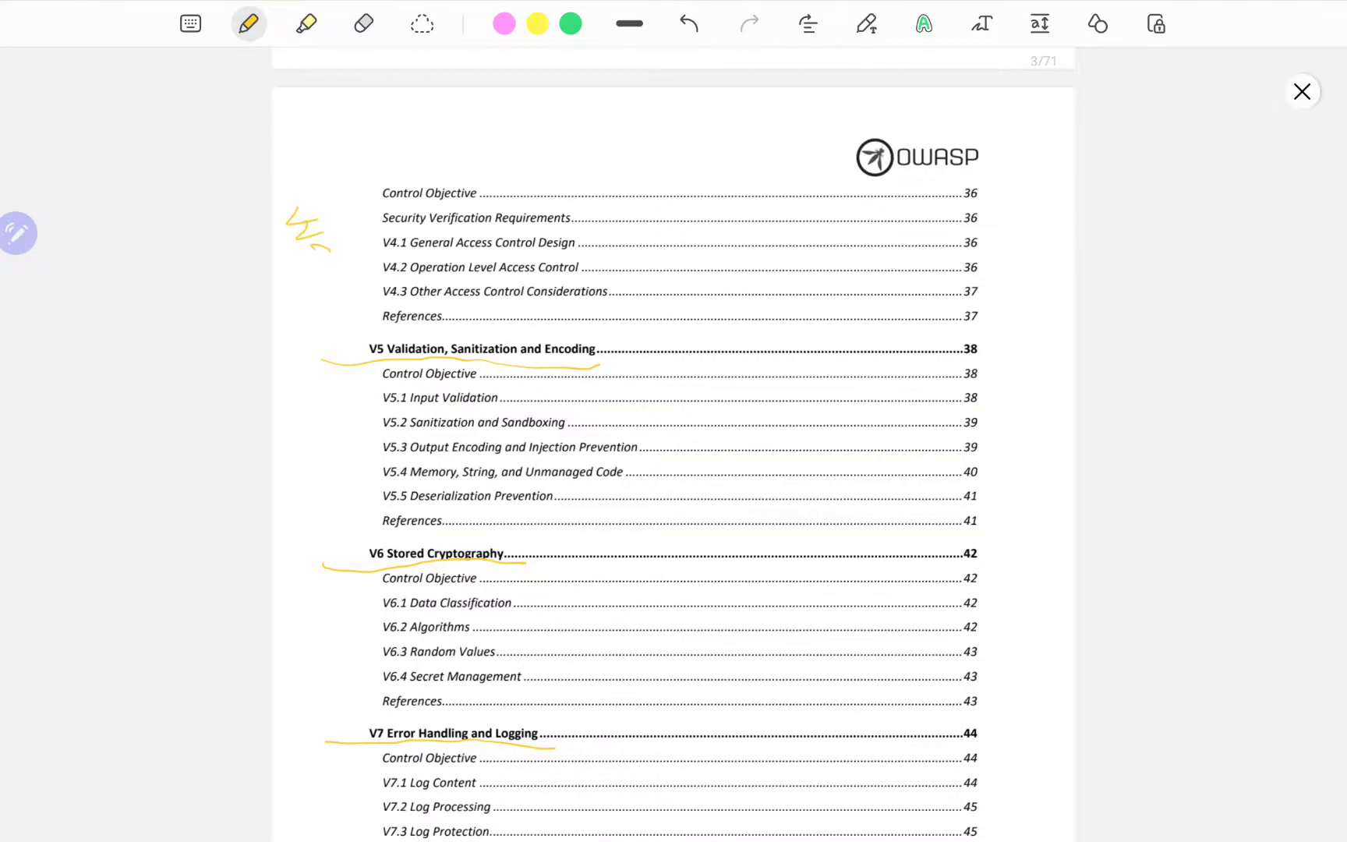
pyautogui.moveTo(296, 219); pyautogui.dragTo(336, 296)
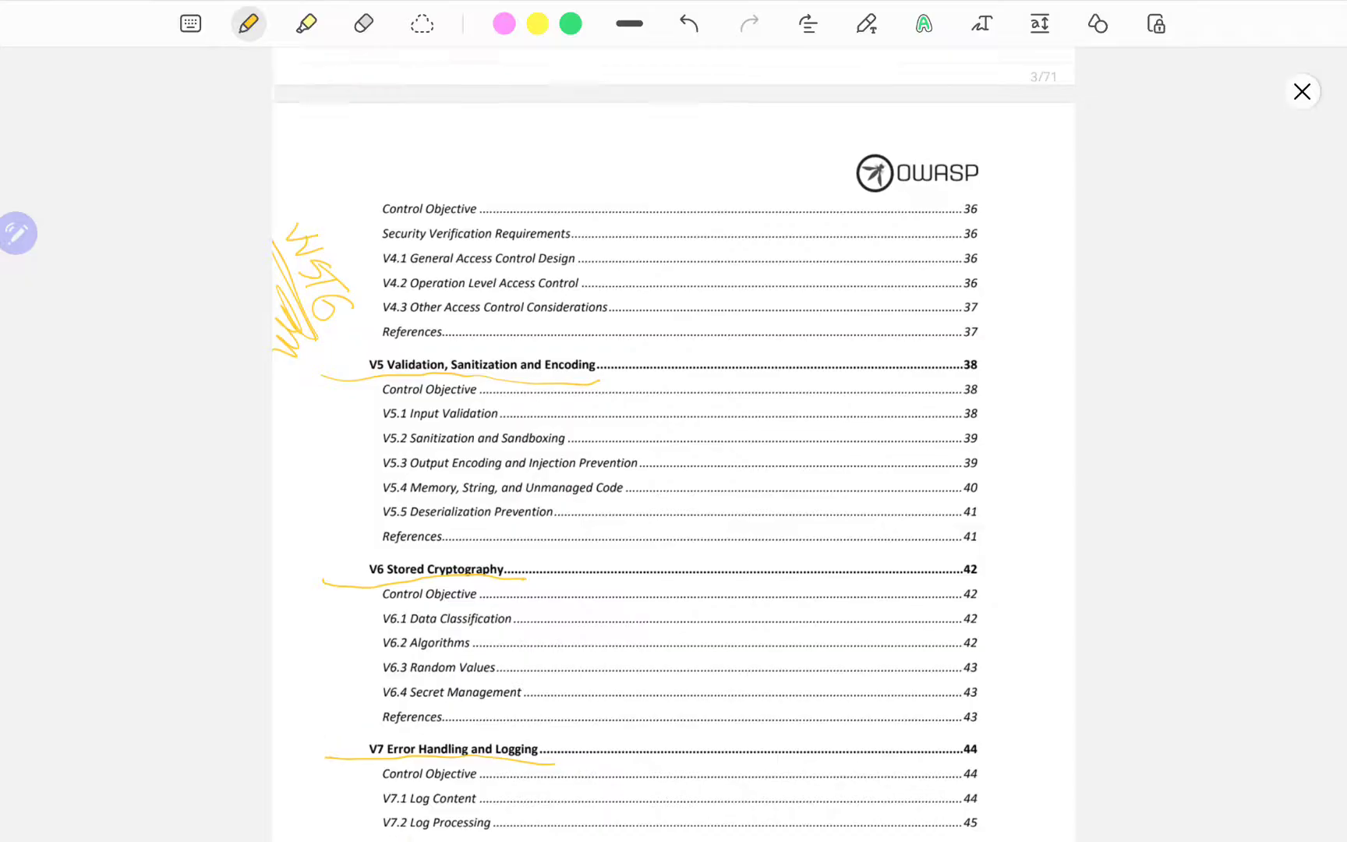
pyautogui.scroll(-3)
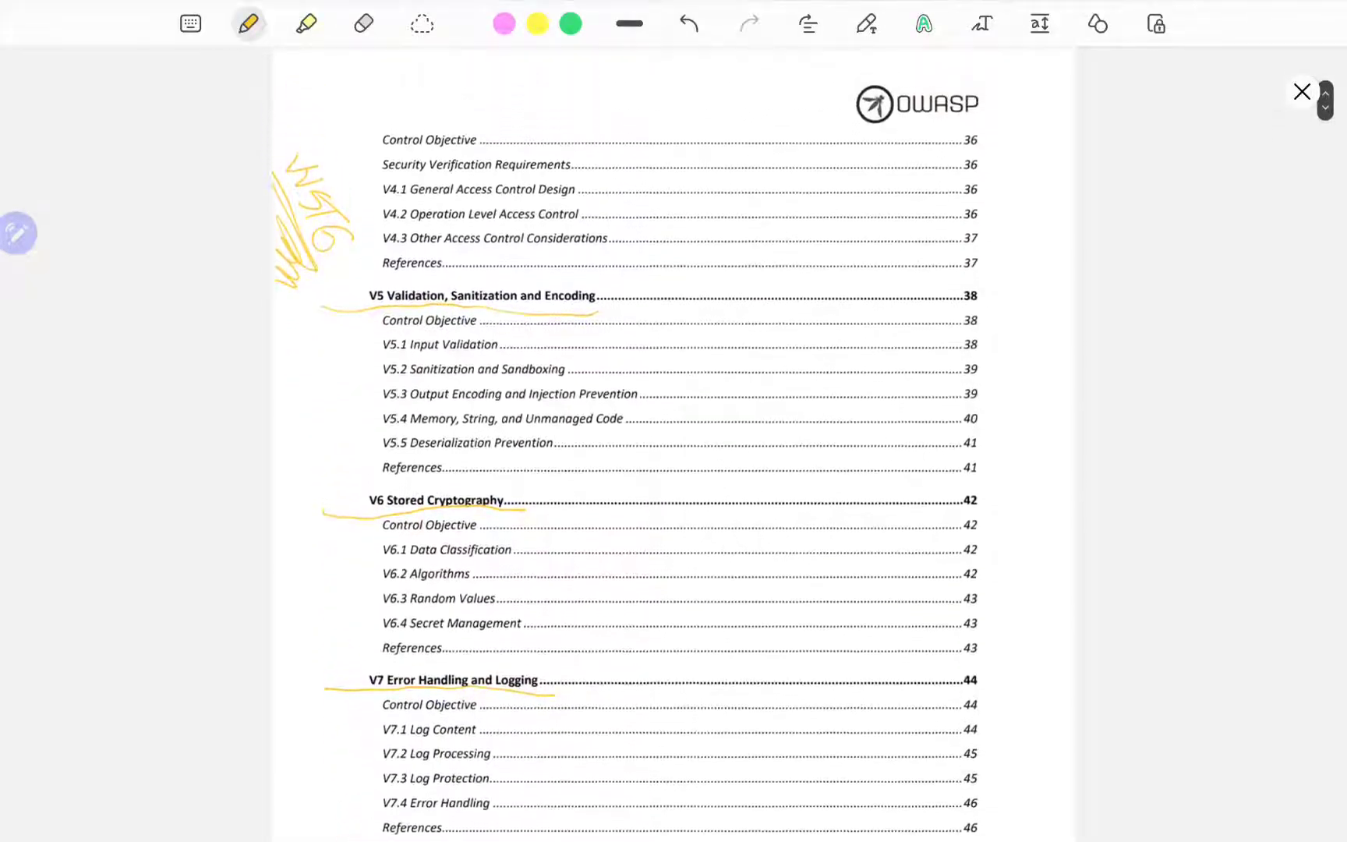
pyautogui.scroll(-3)
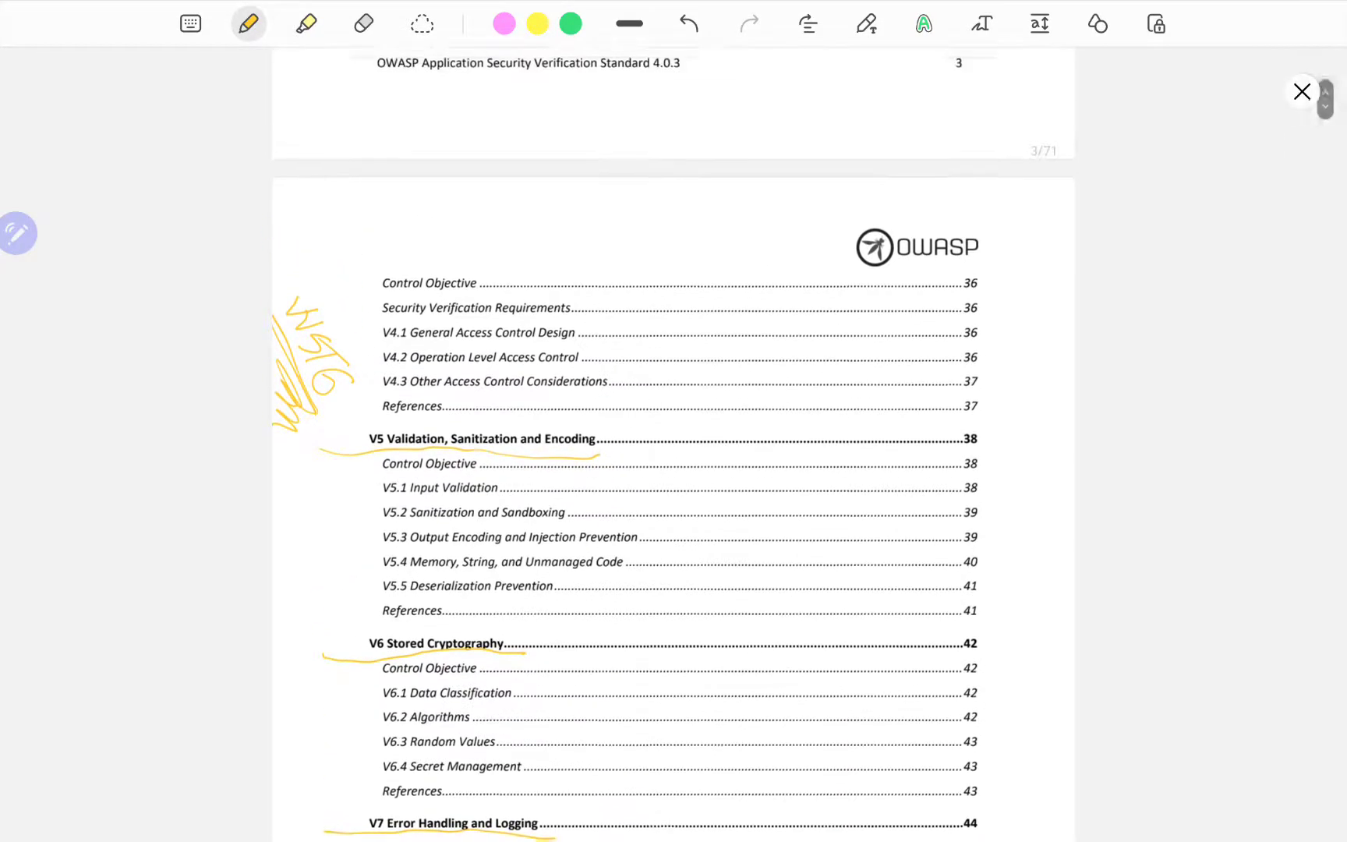
pyautogui.scroll(-3)
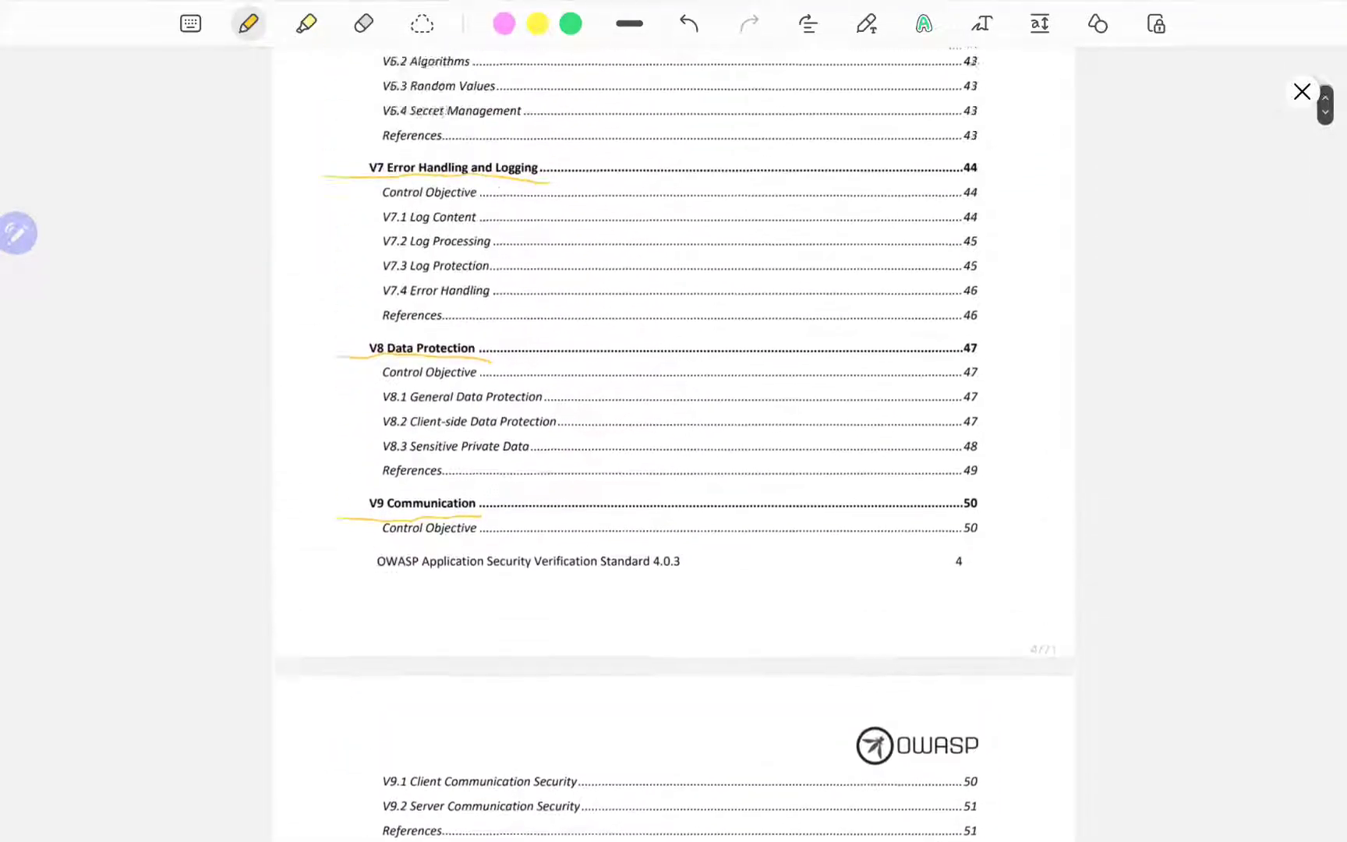
pyautogui.scroll(-3)
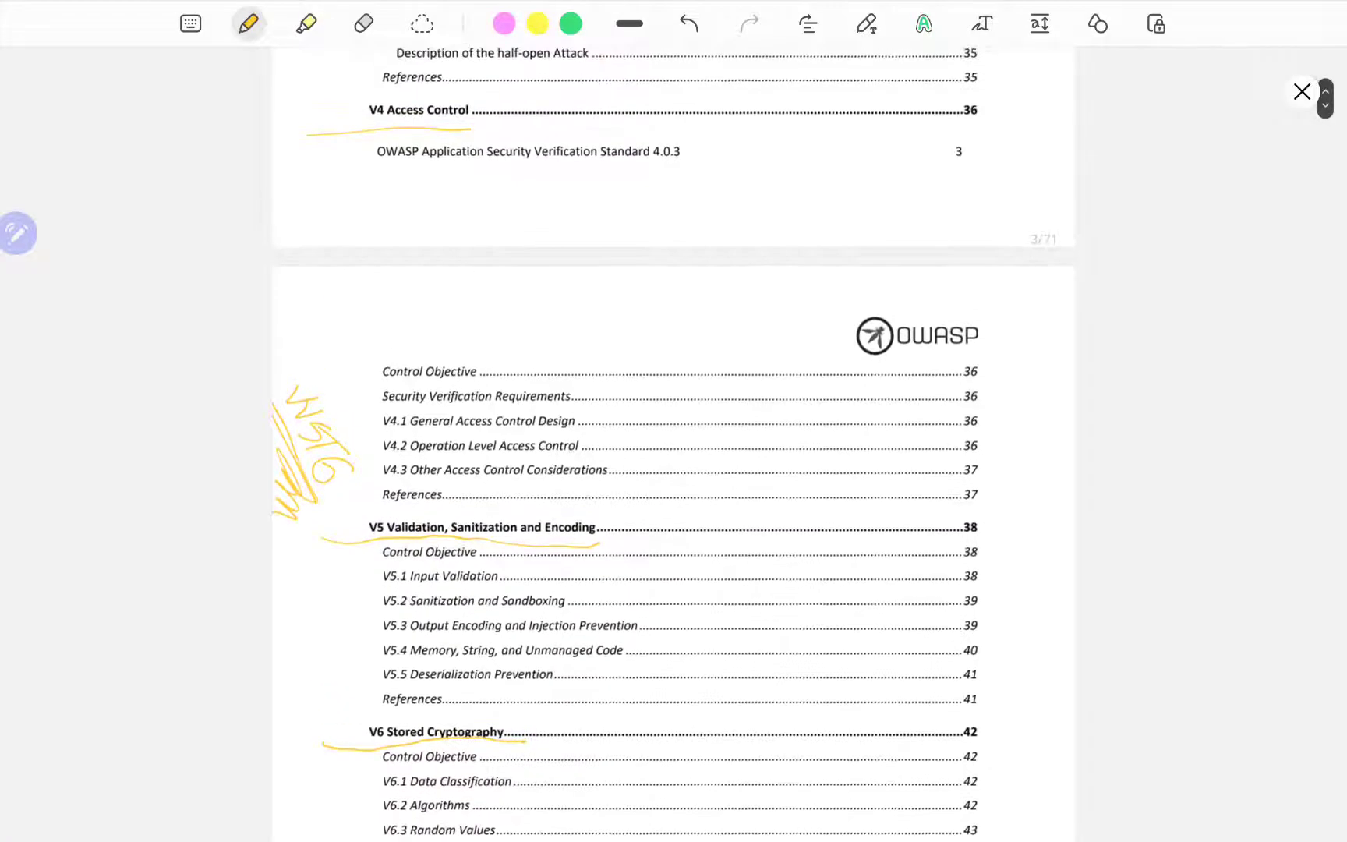
pyautogui.scroll(-3)
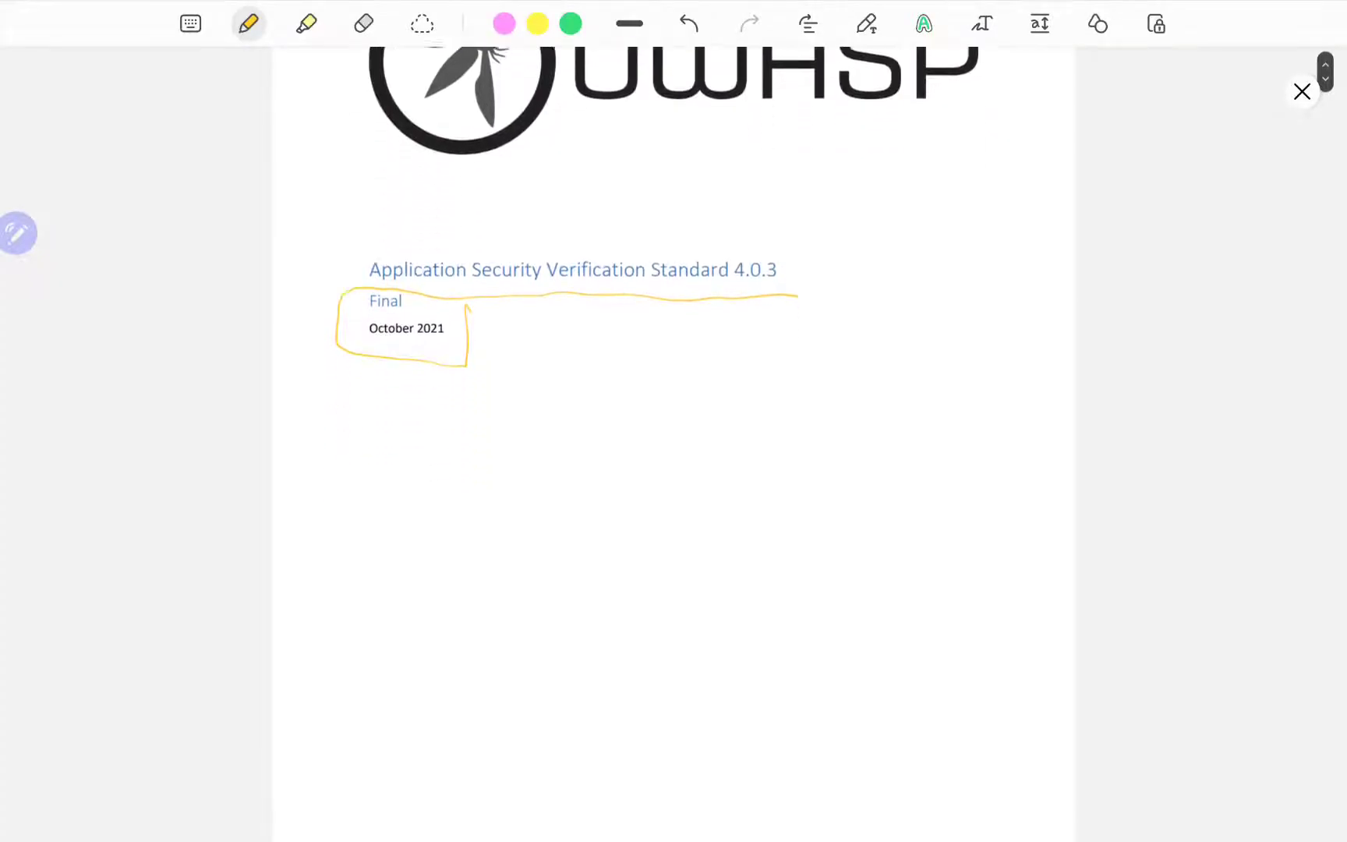
pyautogui.scroll(-3)
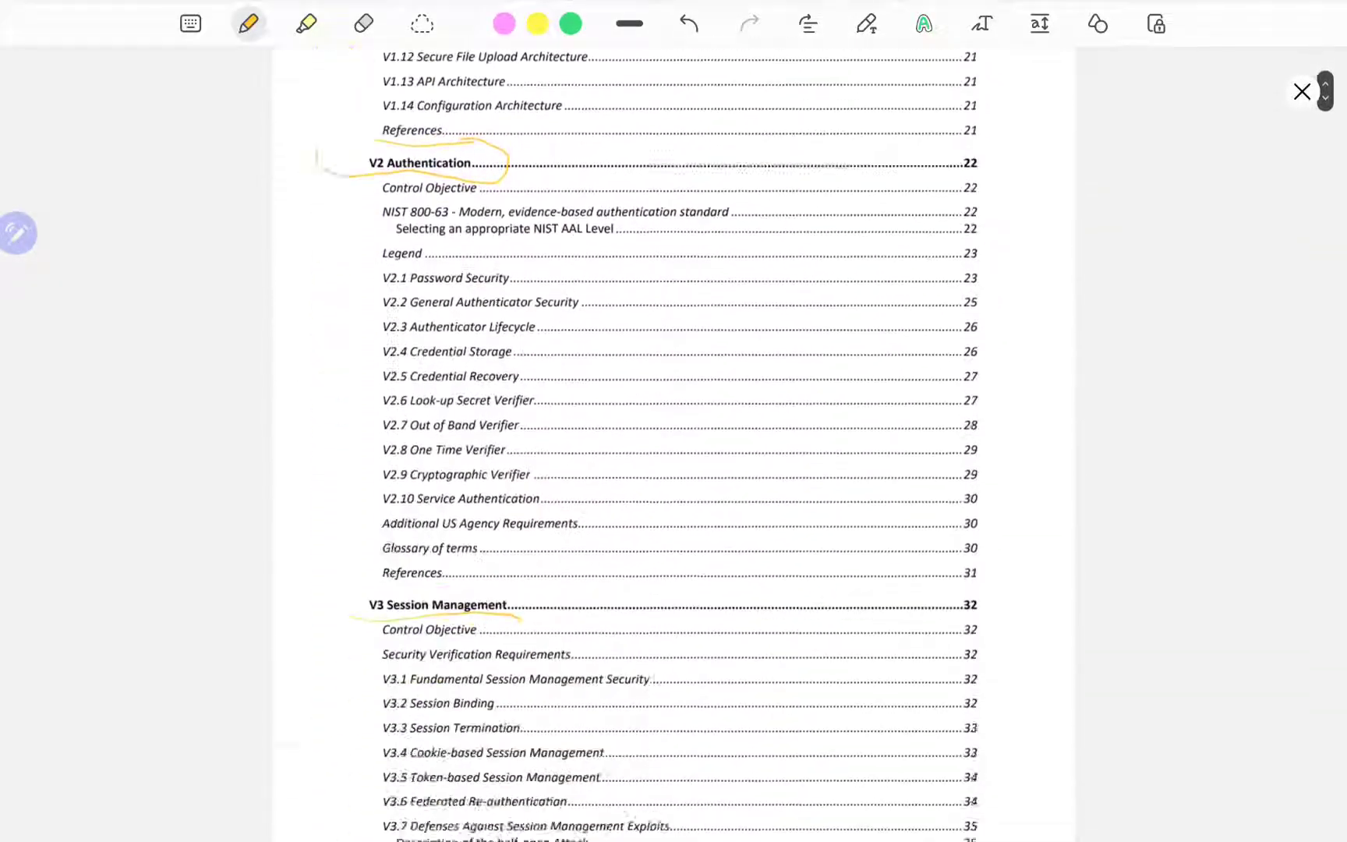
pyautogui.scroll(-3)
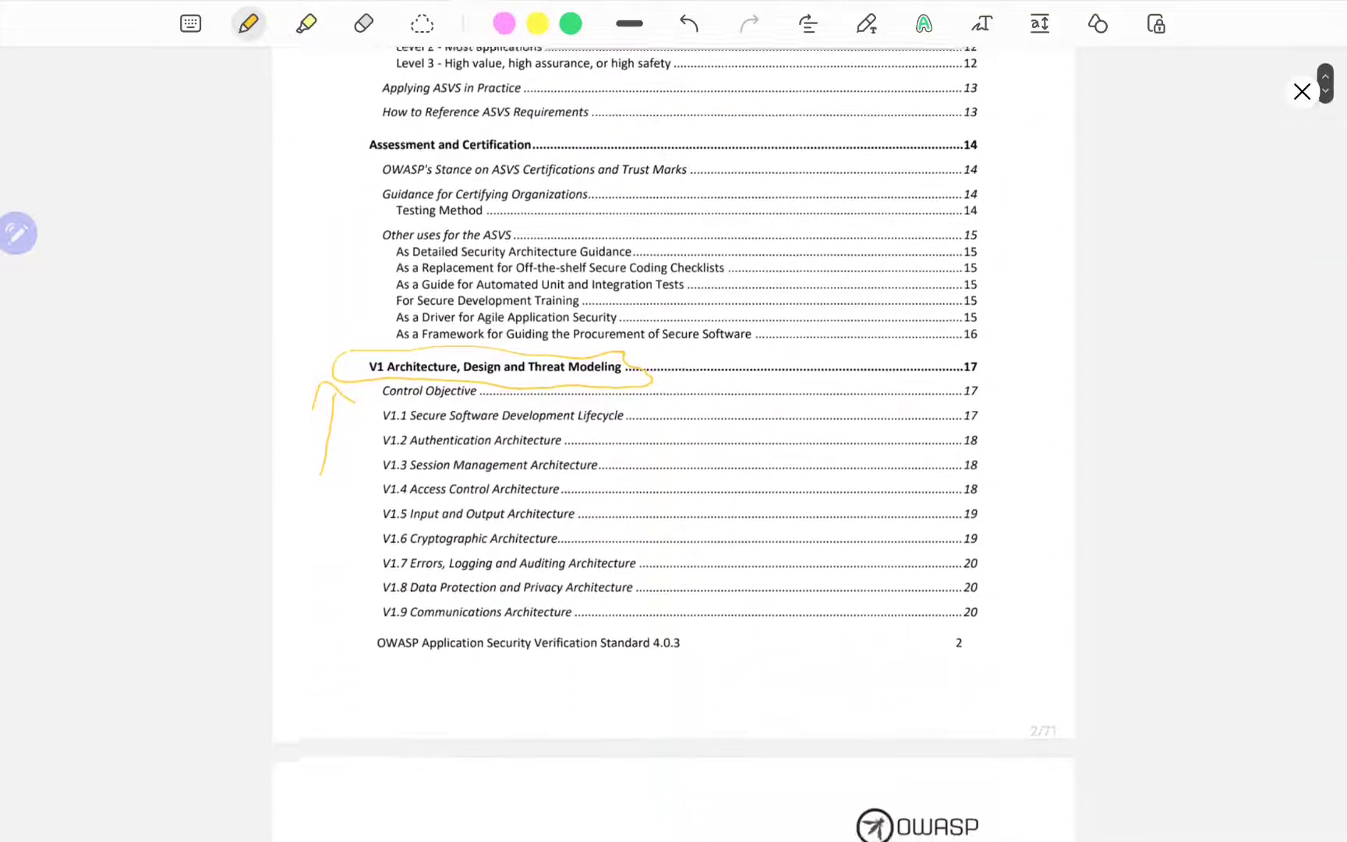
pyautogui.scroll(-3)
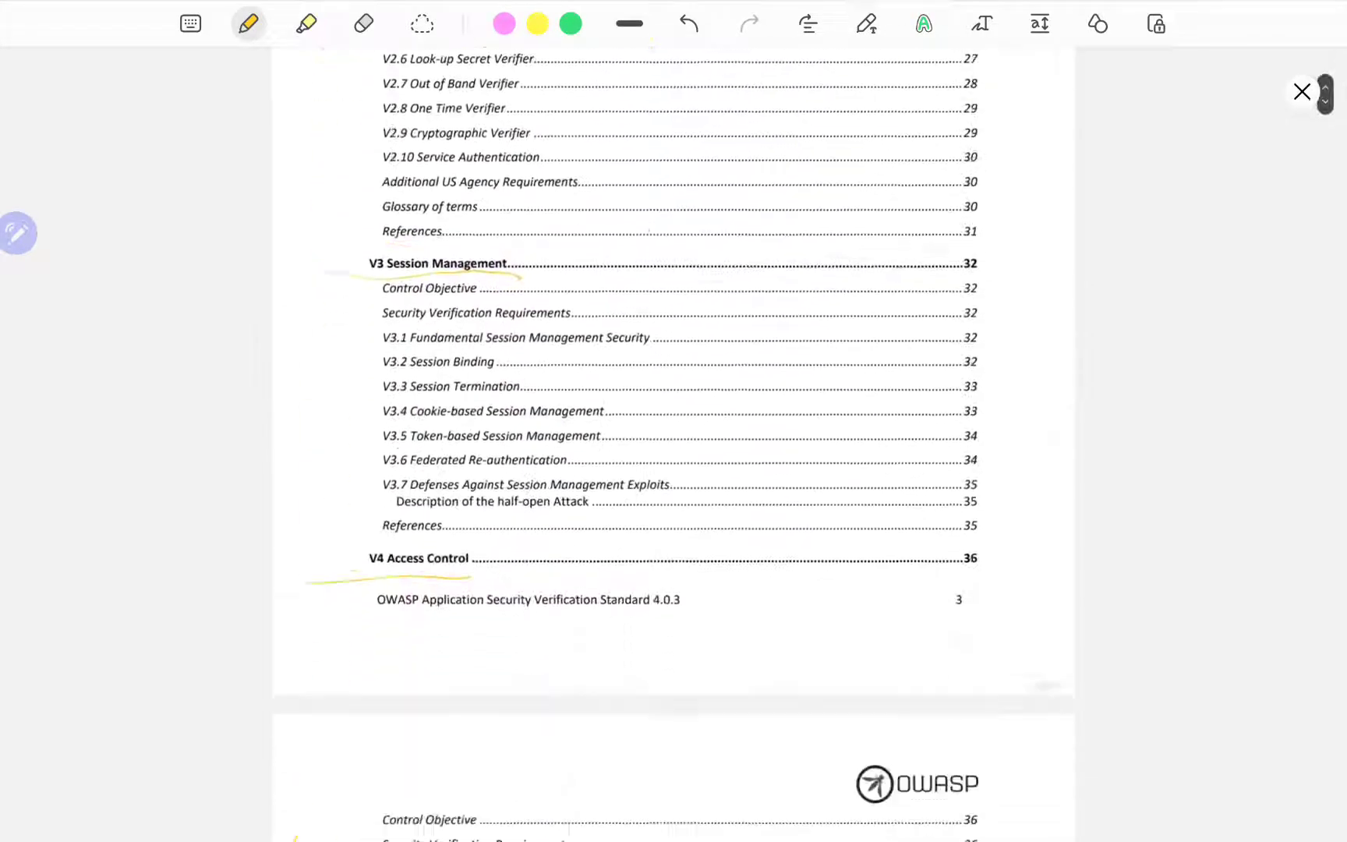
# Underline the version and date line in yellow and scroll to the Using the ASVS page.
pyautogui.scroll(-3)
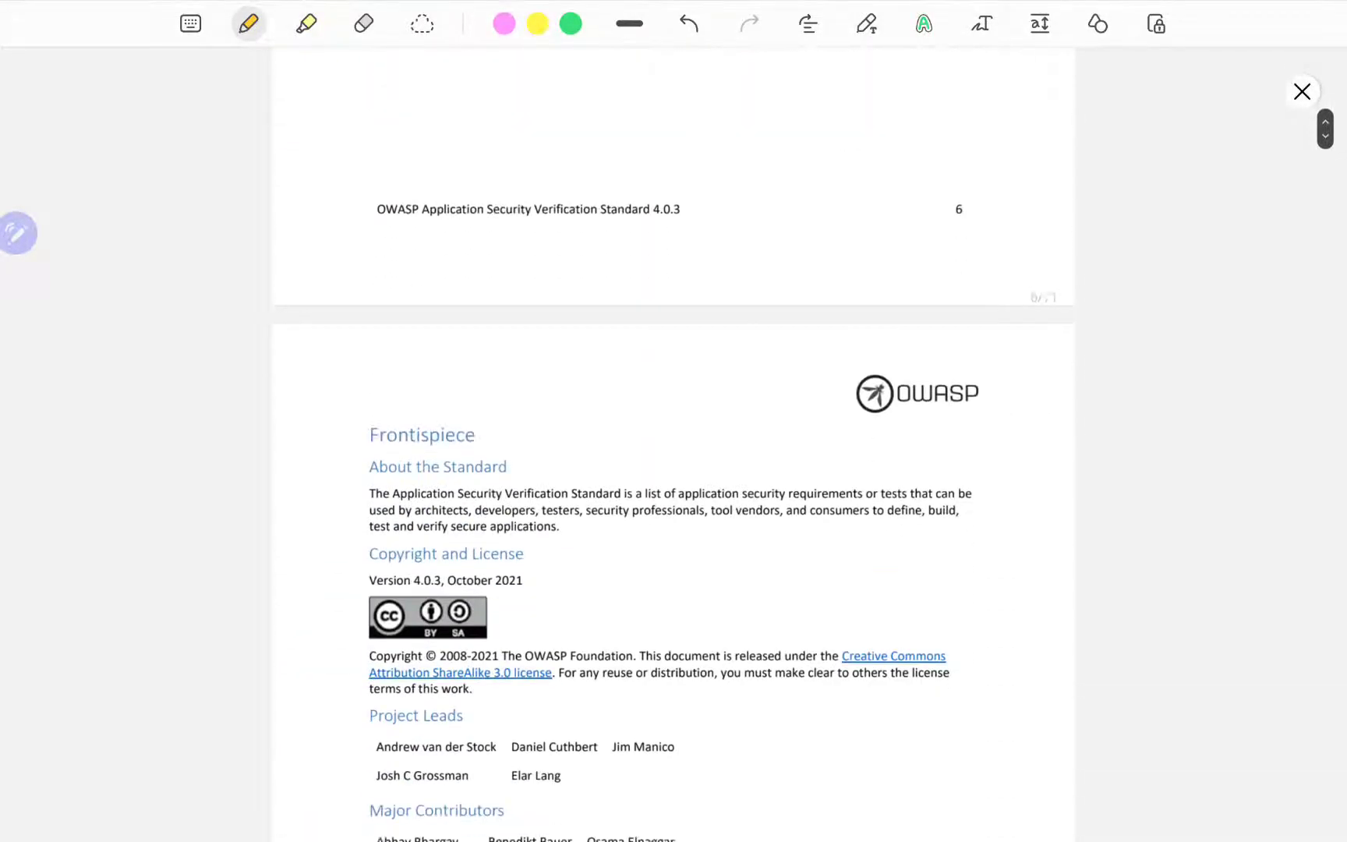
pyautogui.scroll(-3)
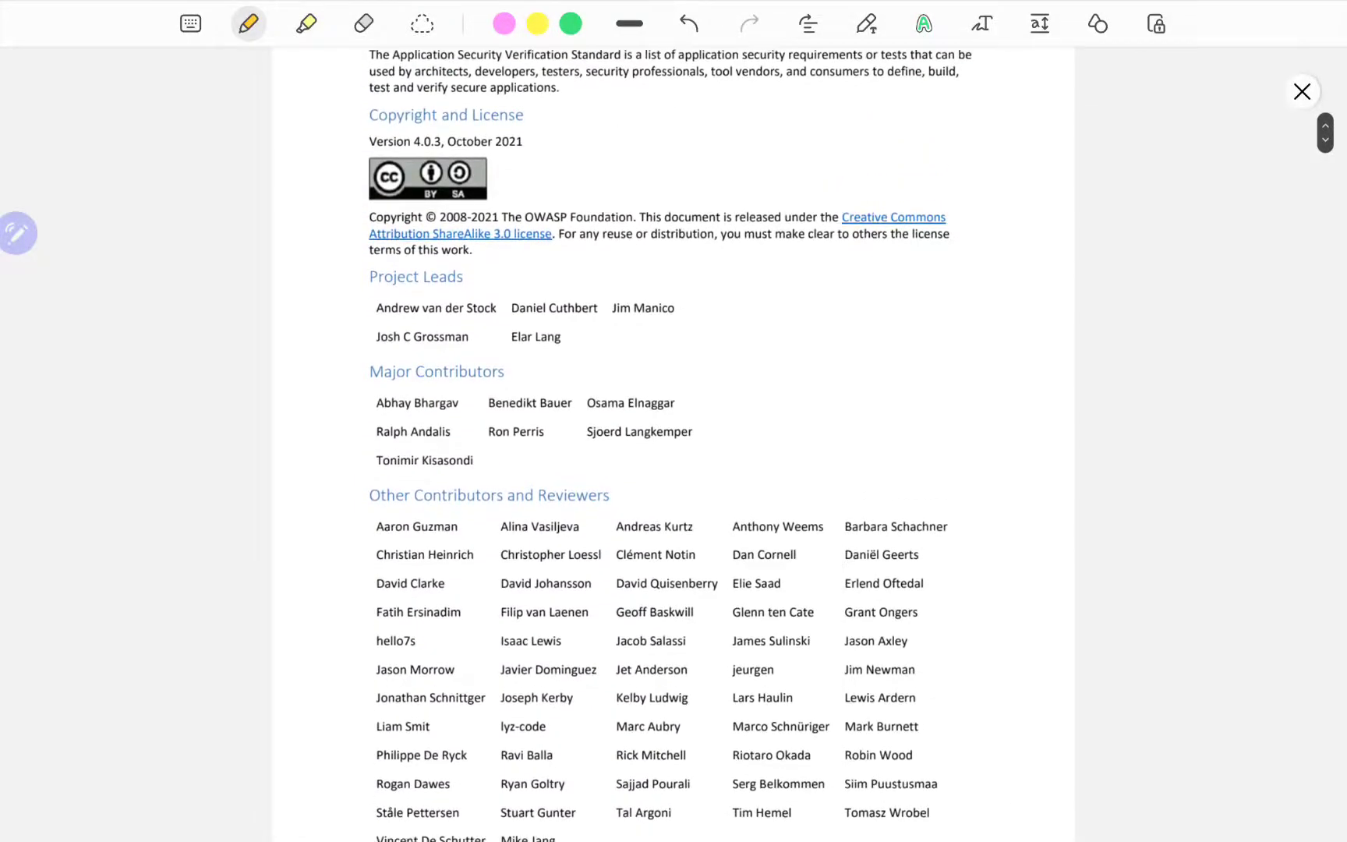
pyautogui.moveTo(370, 159); pyautogui.dragTo(541, 159)
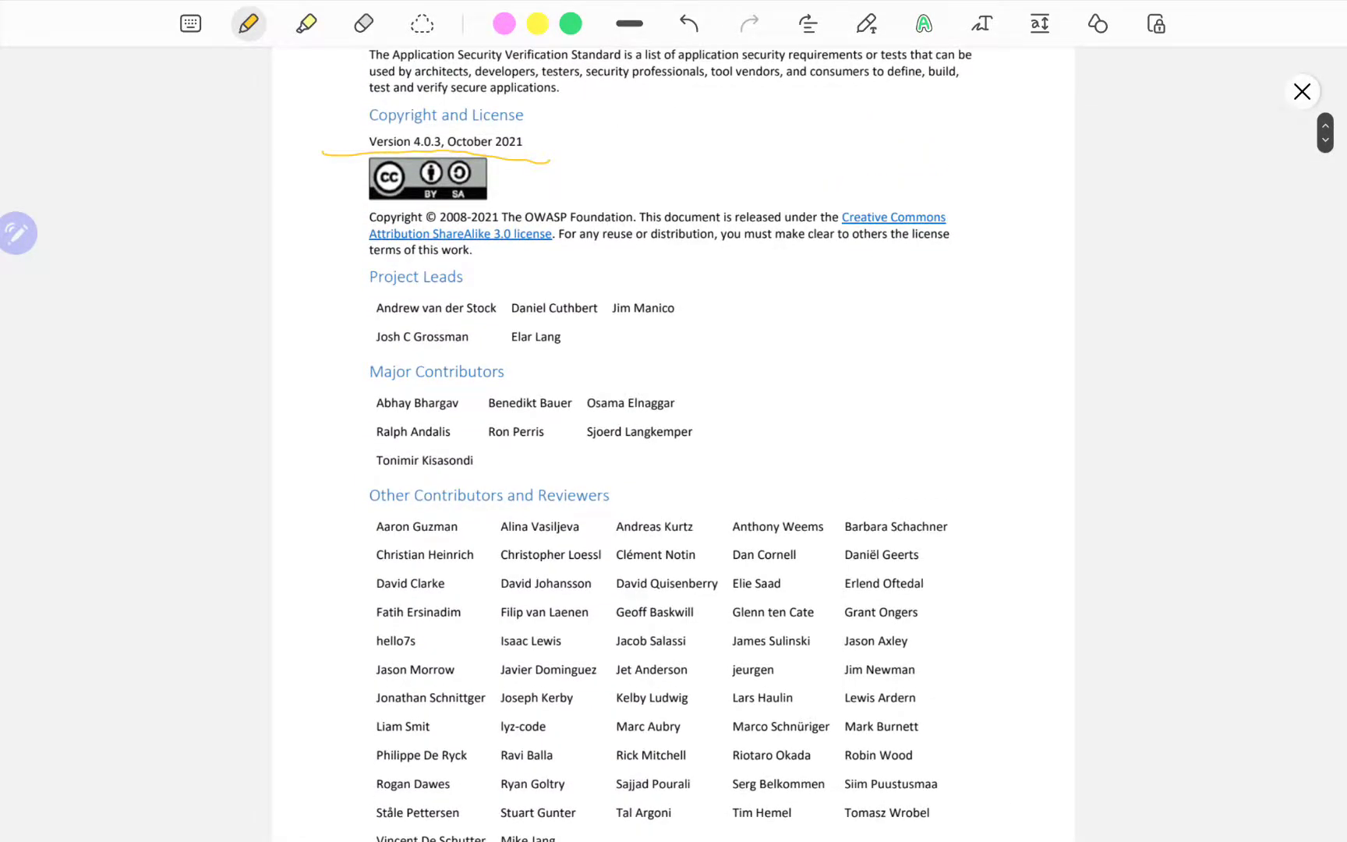
pyautogui.scroll(-3)
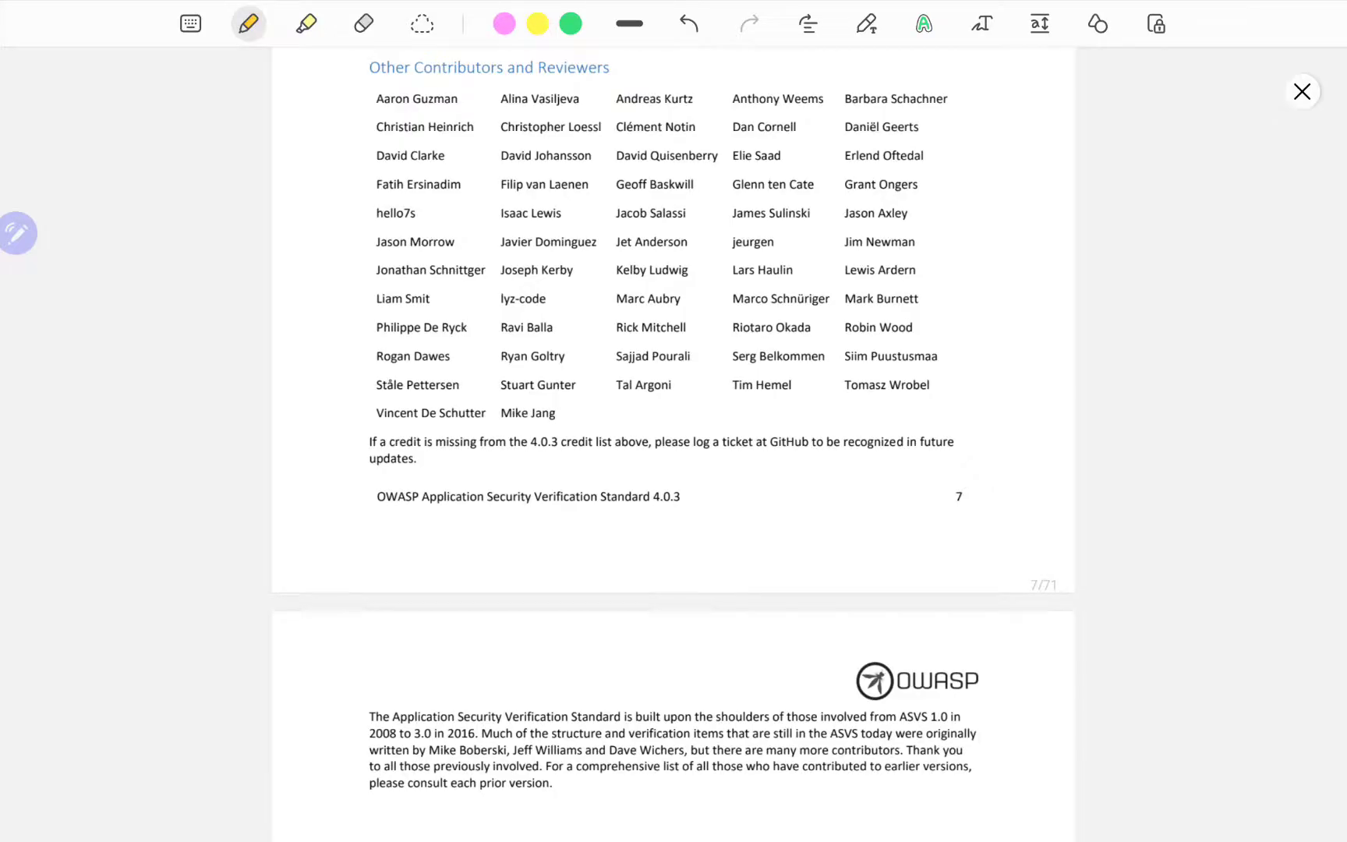
pyautogui.scroll(-3)
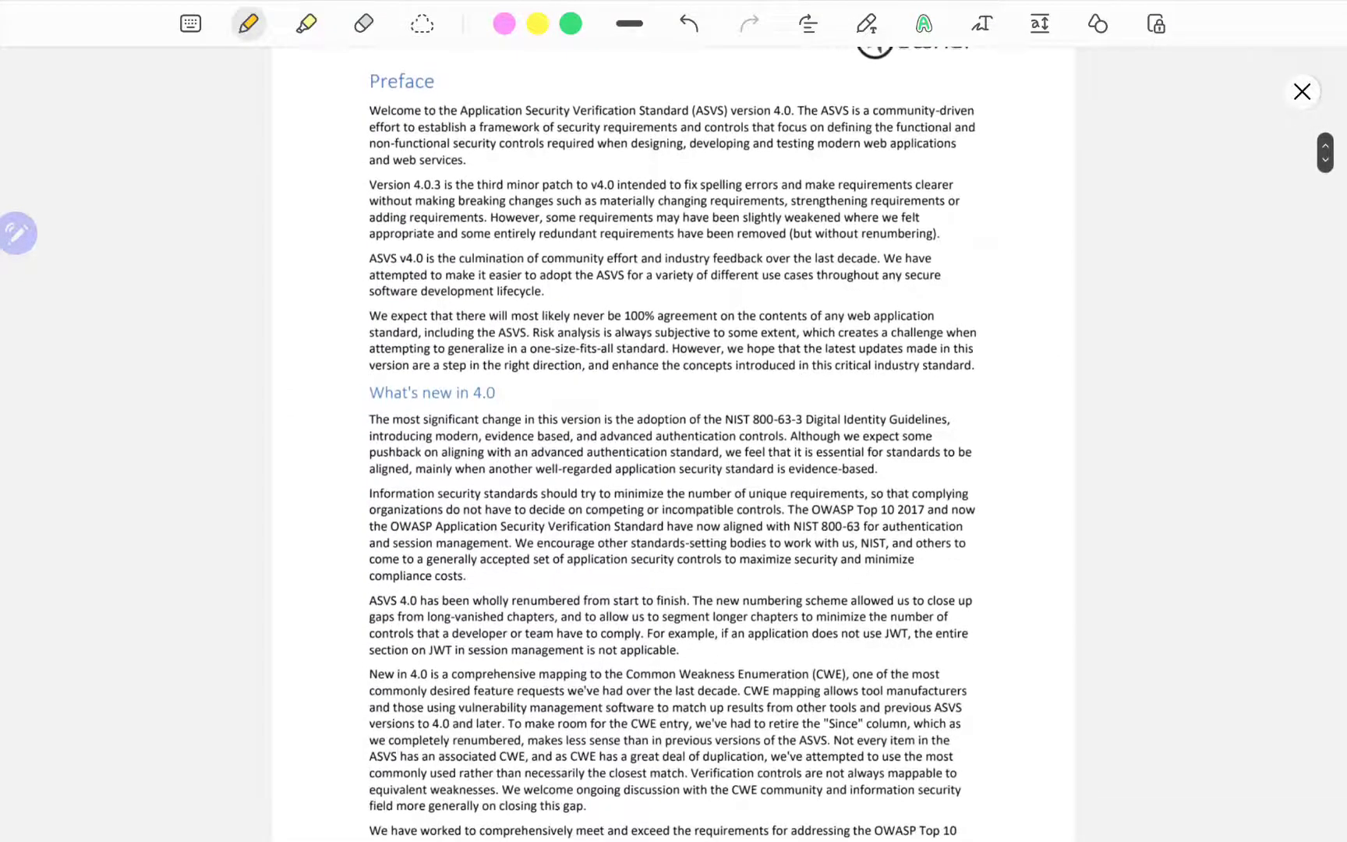
pyautogui.scroll(-3)
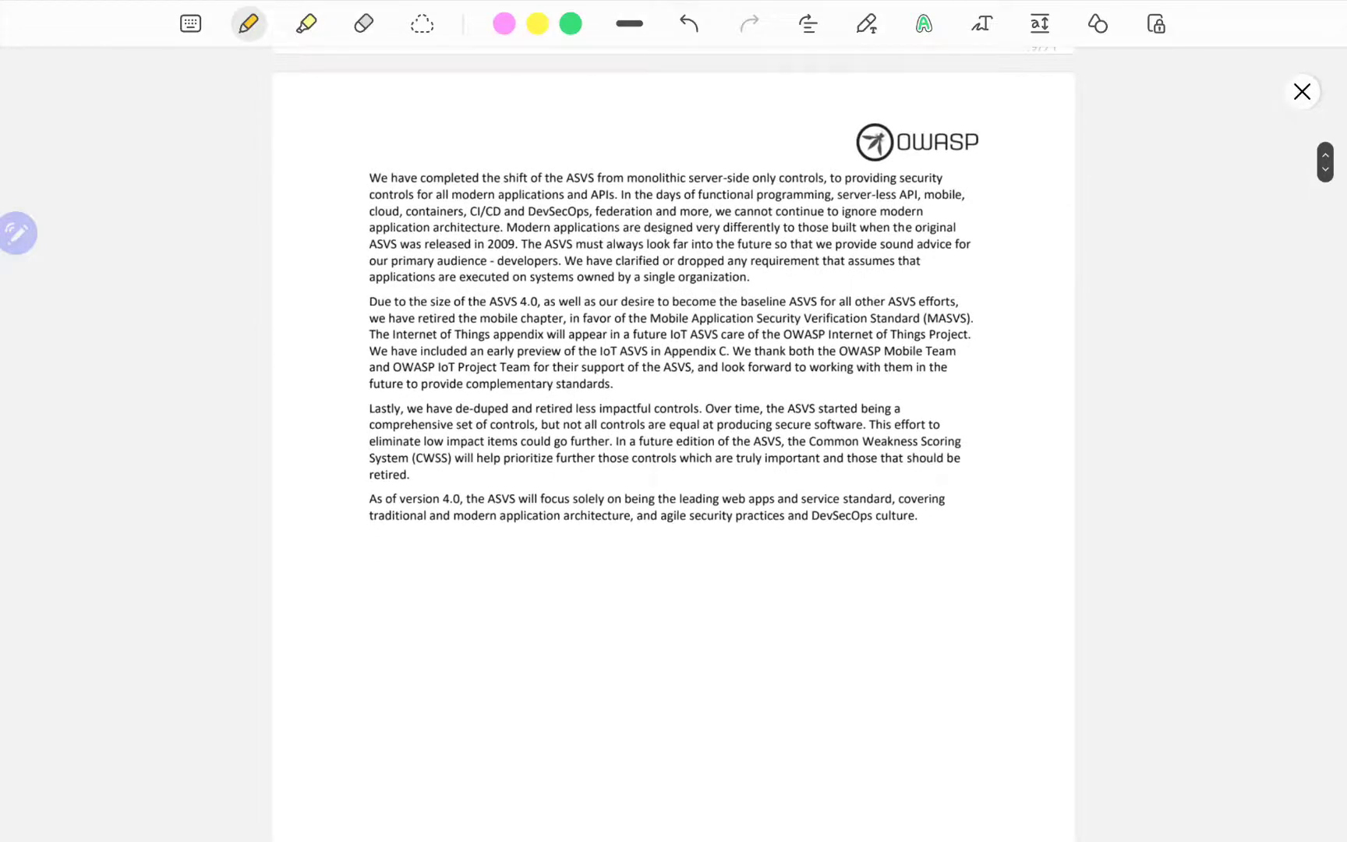
pyautogui.scroll(-3)
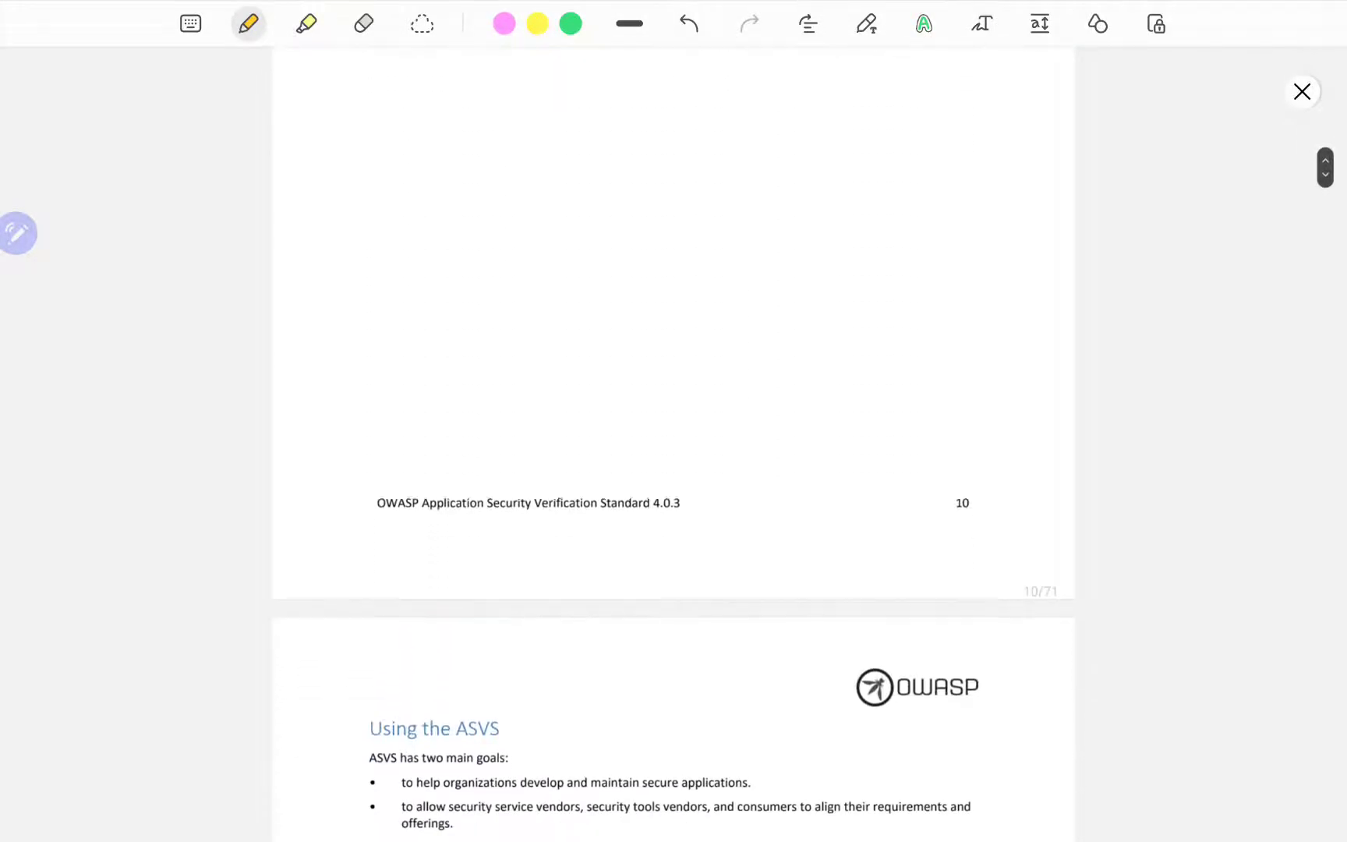
pyautogui.scroll(-3)
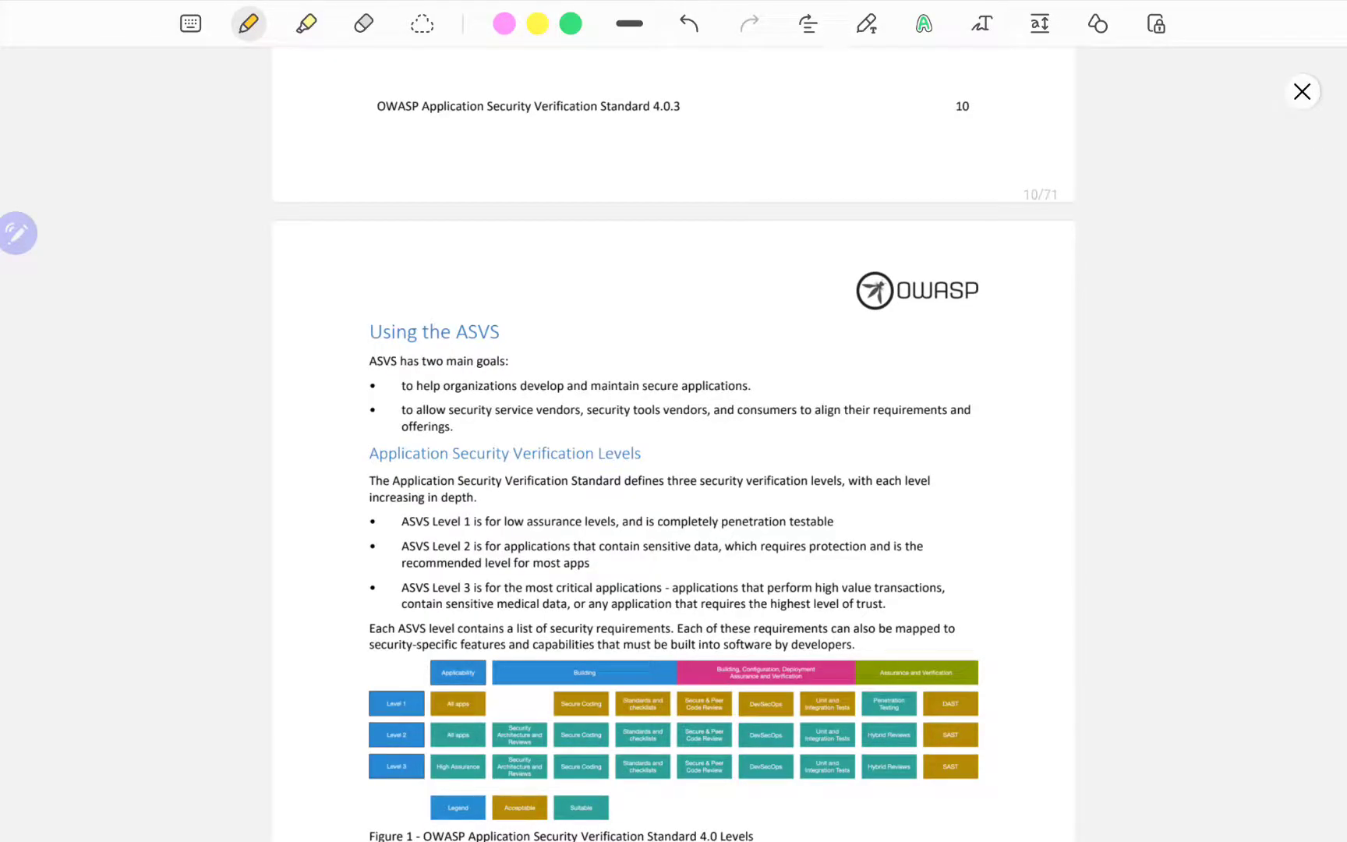
pyautogui.scroll(-3)
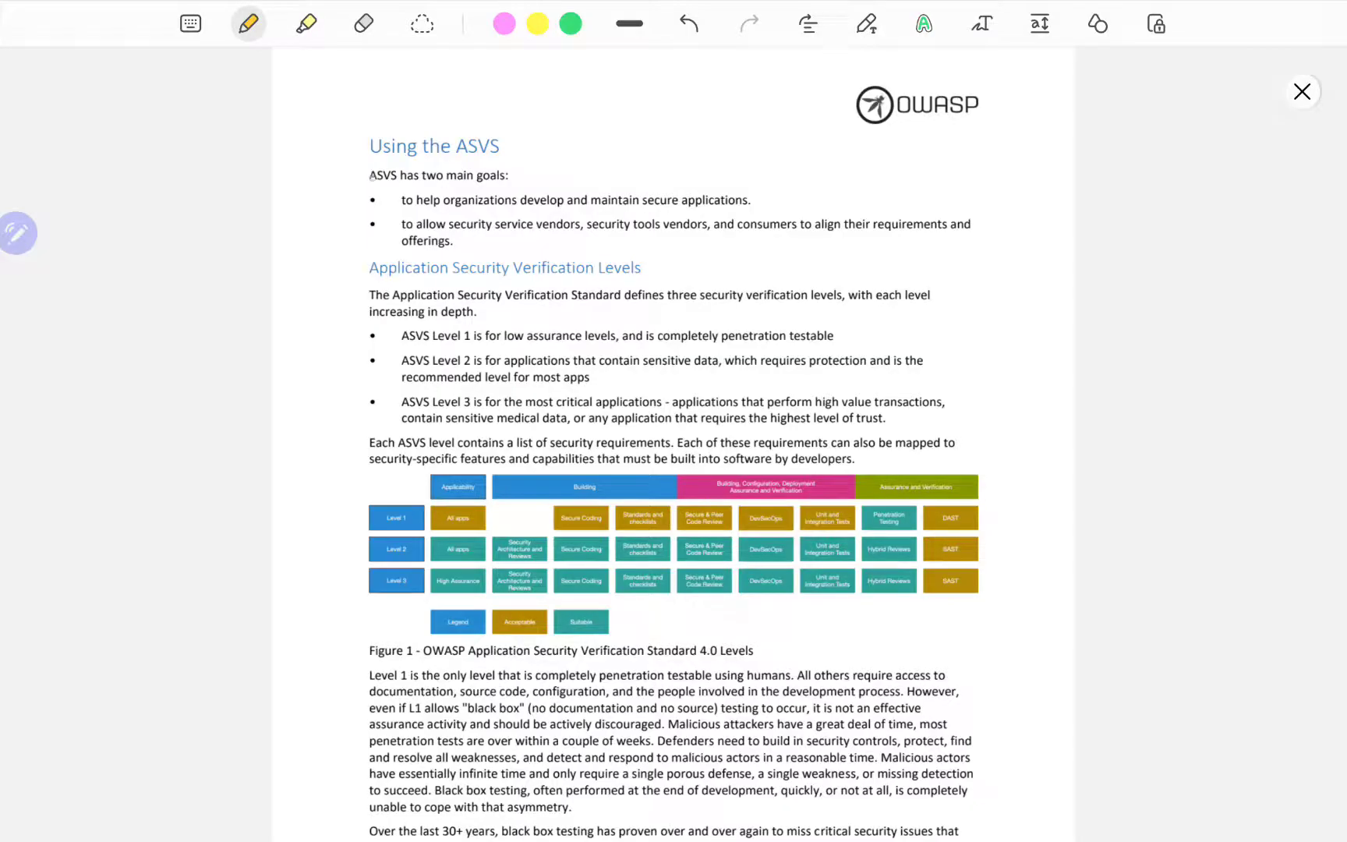
# Underline the Using the ASVS heading and the first goal, including 'secure applications', in yellow.
pyautogui.moveTo(352, 163); pyautogui.dragTo(507, 159)
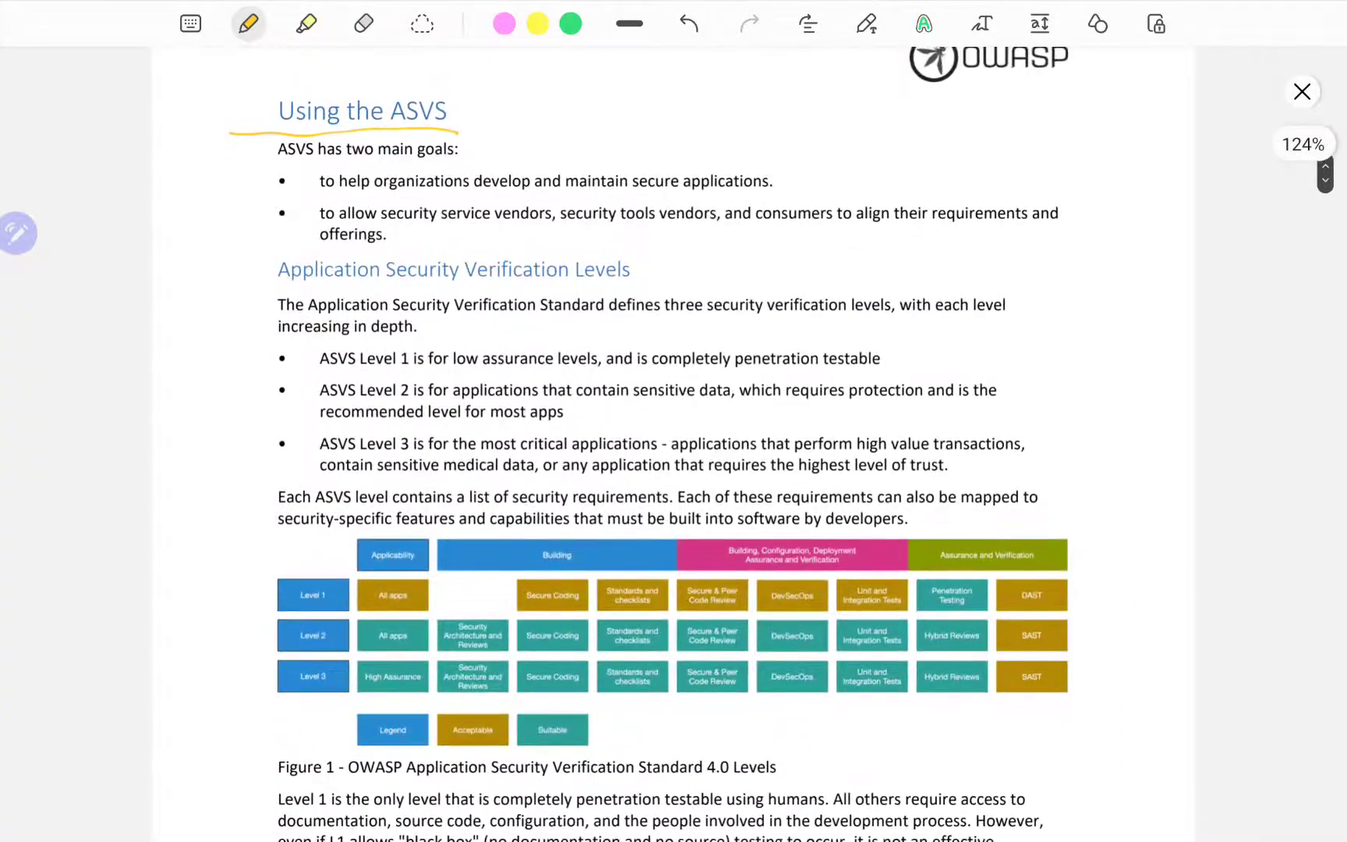
pyautogui.moveTo(632, 186); pyautogui.dragTo(771, 185)
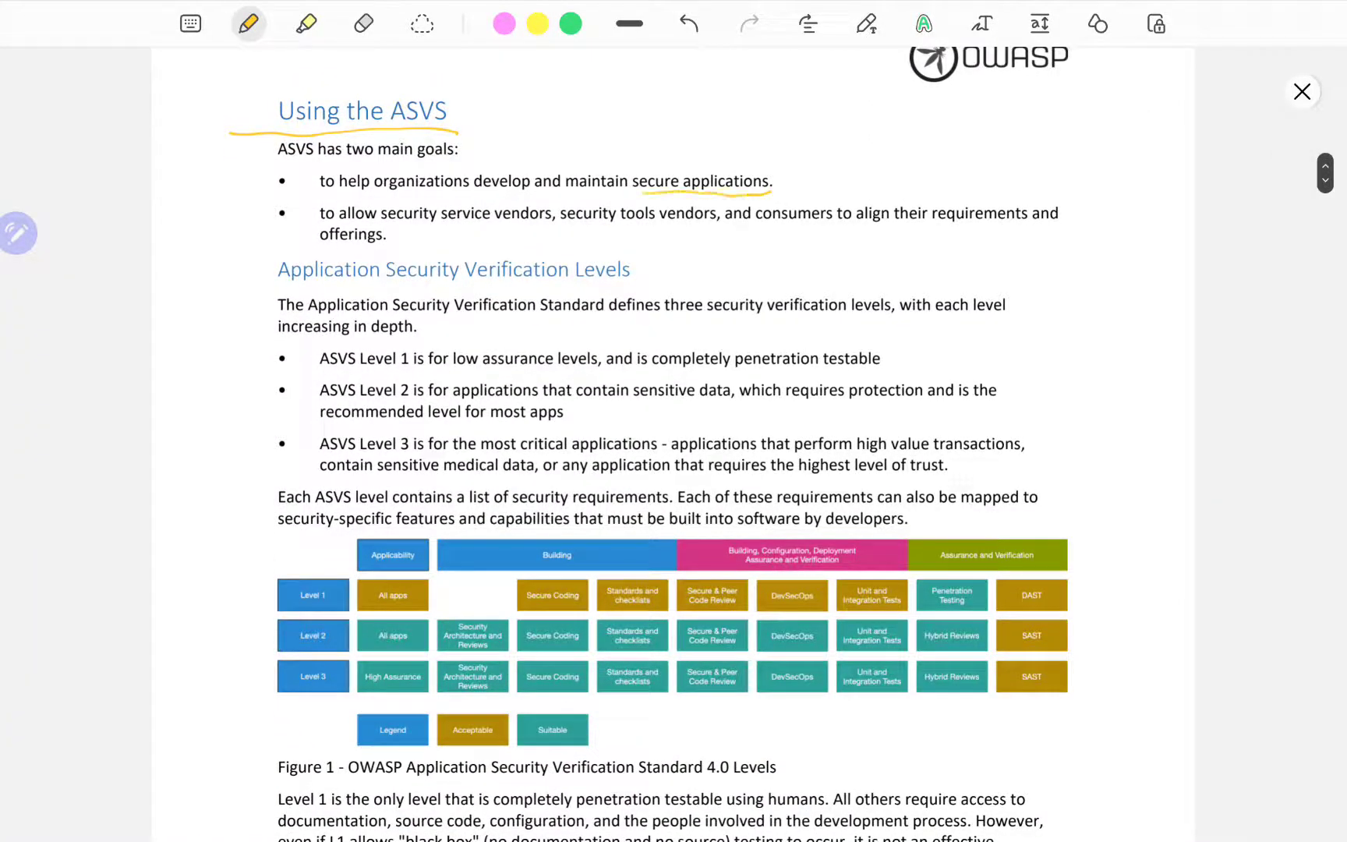
pyautogui.moveTo(322, 197); pyautogui.dragTo(768, 194)
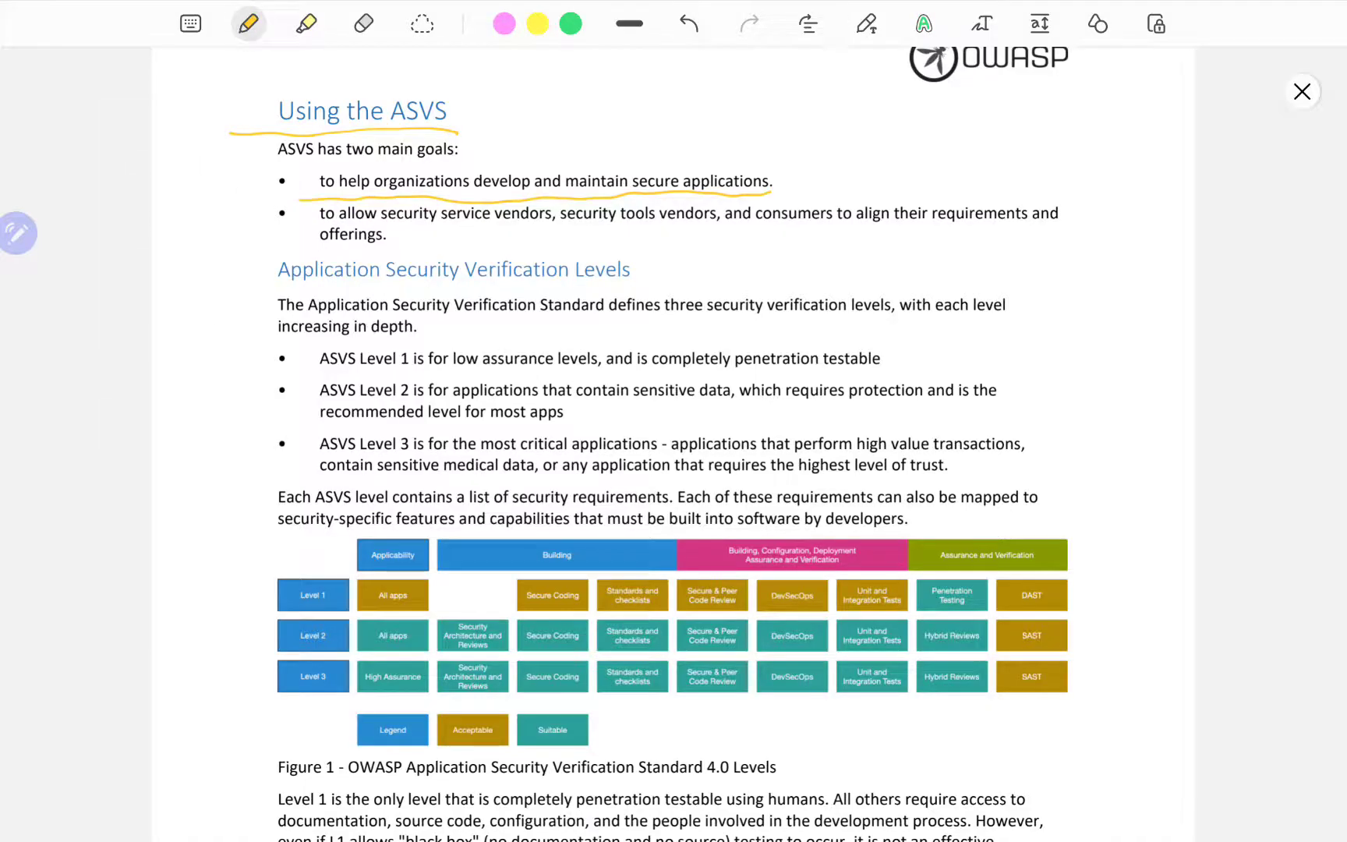
# Switch to blue and underline 'security tools vendors' and 'align their requirements'.
pyautogui.click(247, 24)
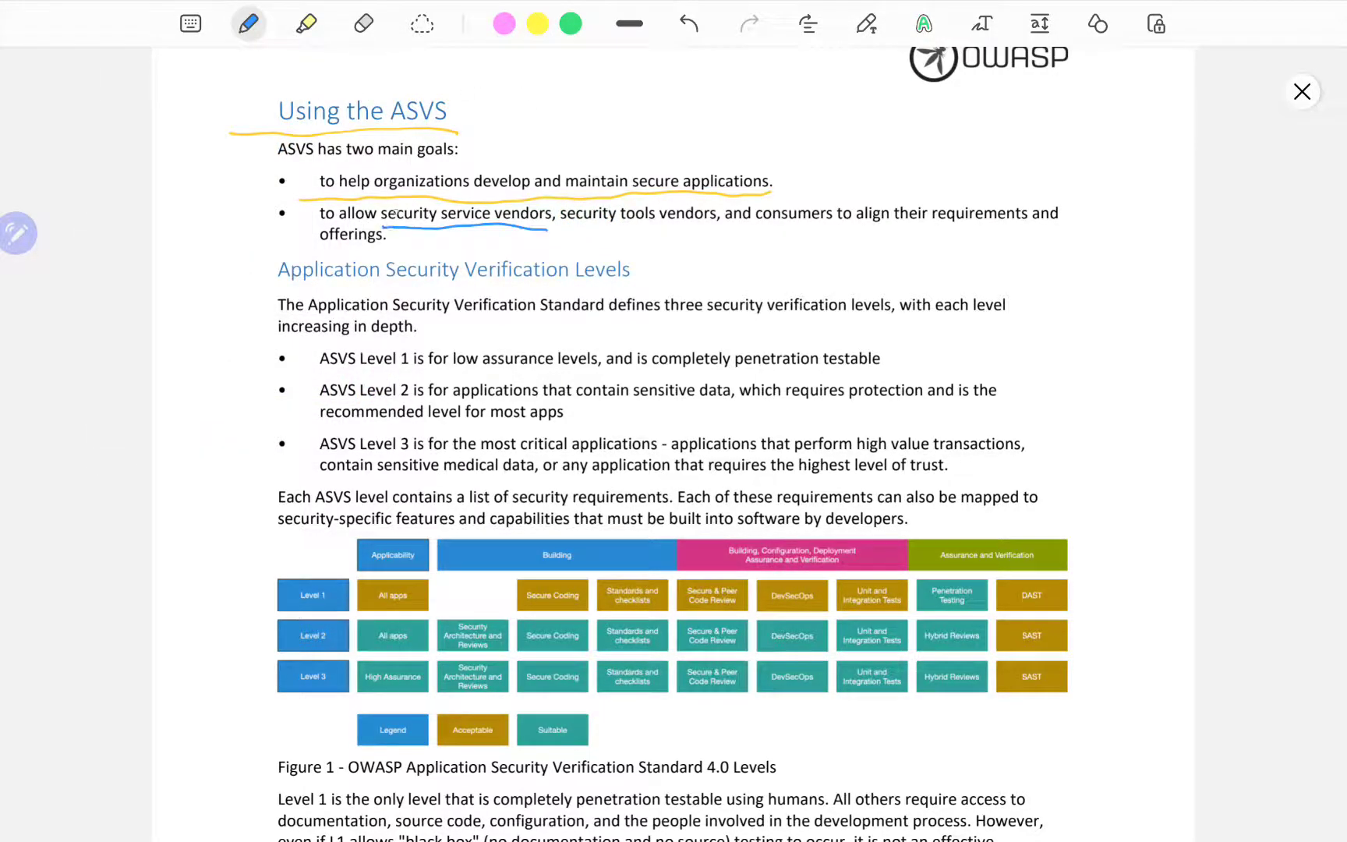
pyautogui.moveTo(549, 226); pyautogui.dragTo(717, 225)
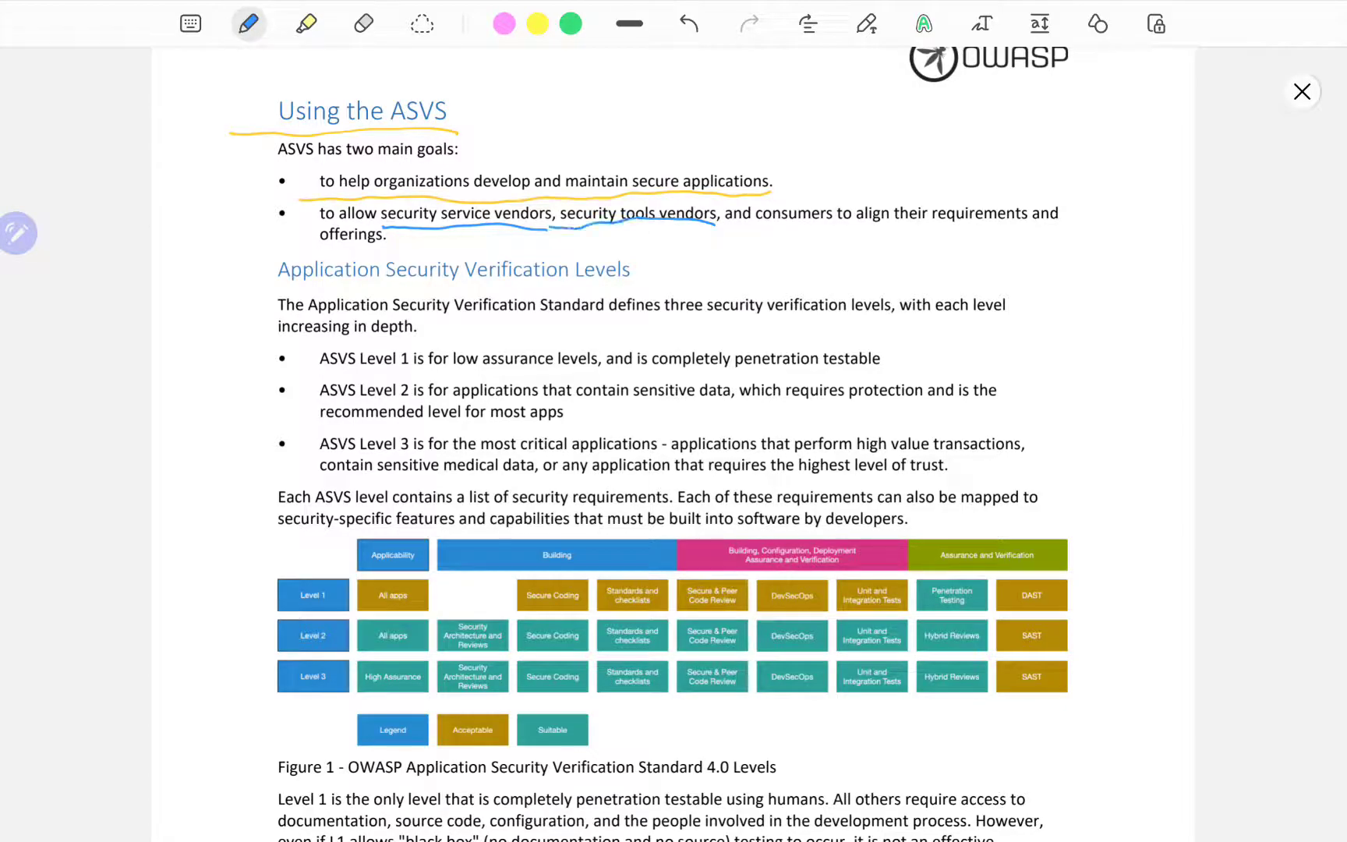
pyautogui.moveTo(834, 238); pyautogui.dragTo(1039, 232)
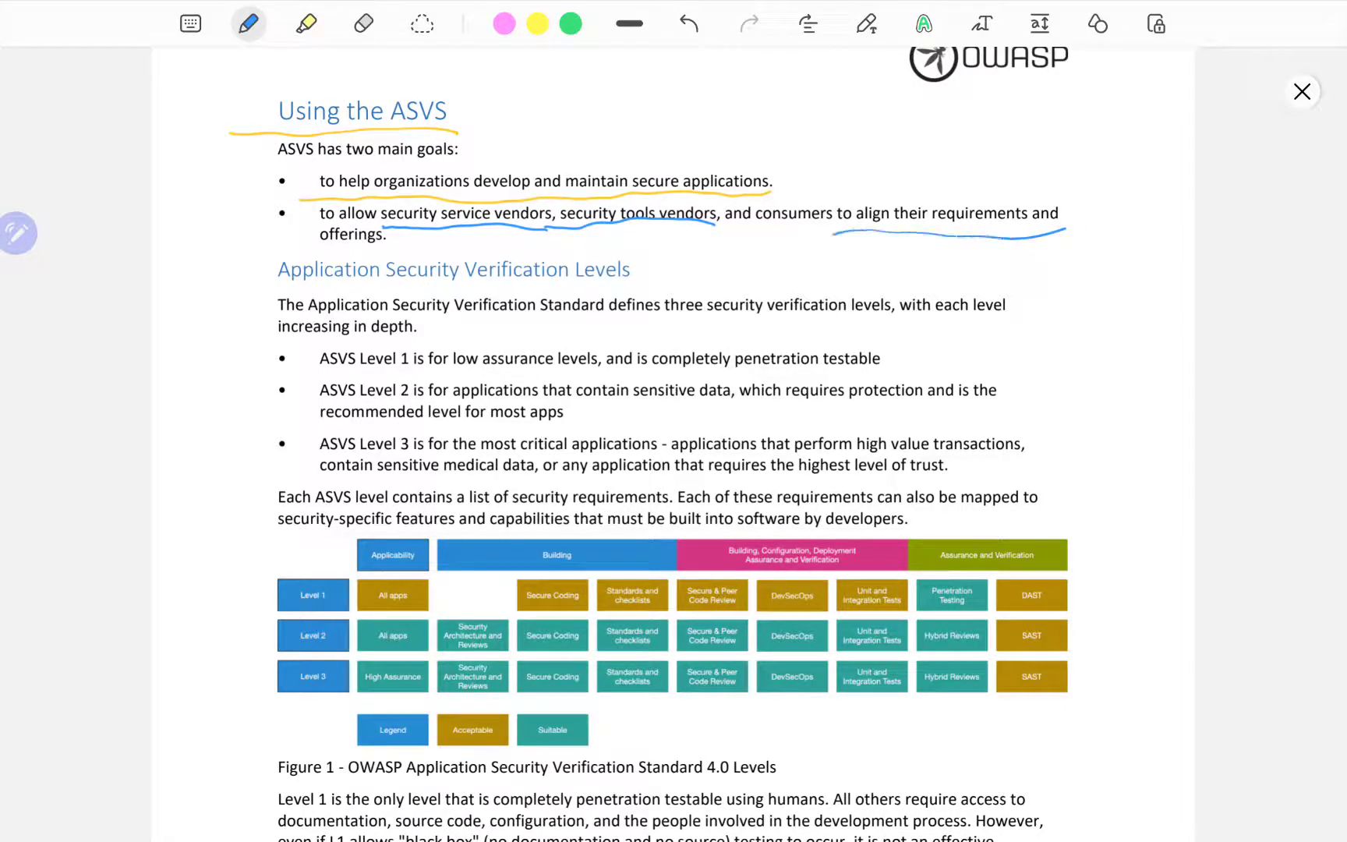
pyautogui.scroll(-3)
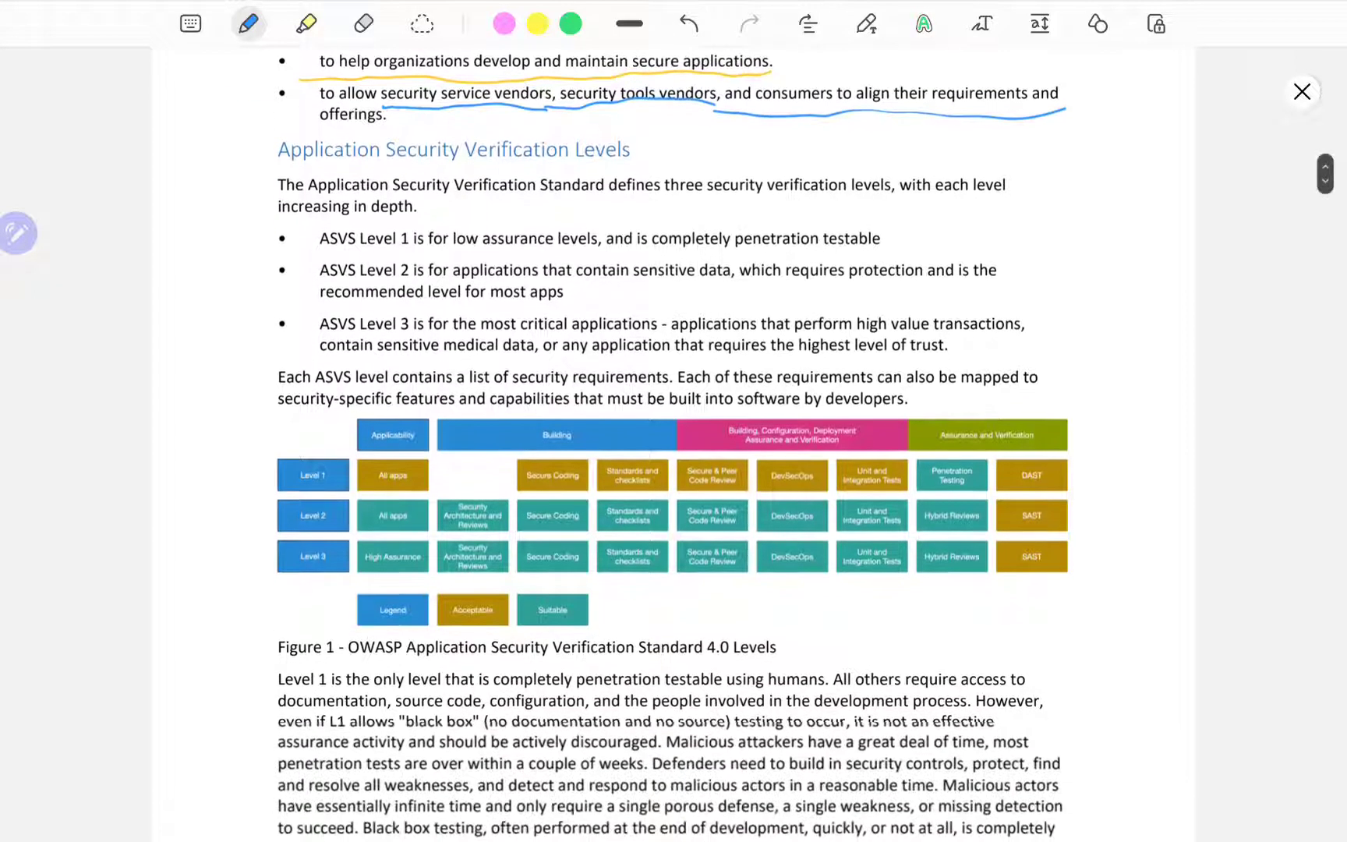
# In purple, underline 'sensitive data' and key Level 1–3 phrases, and bracket Levels 1 and 2.
pyautogui.scroll(-3)
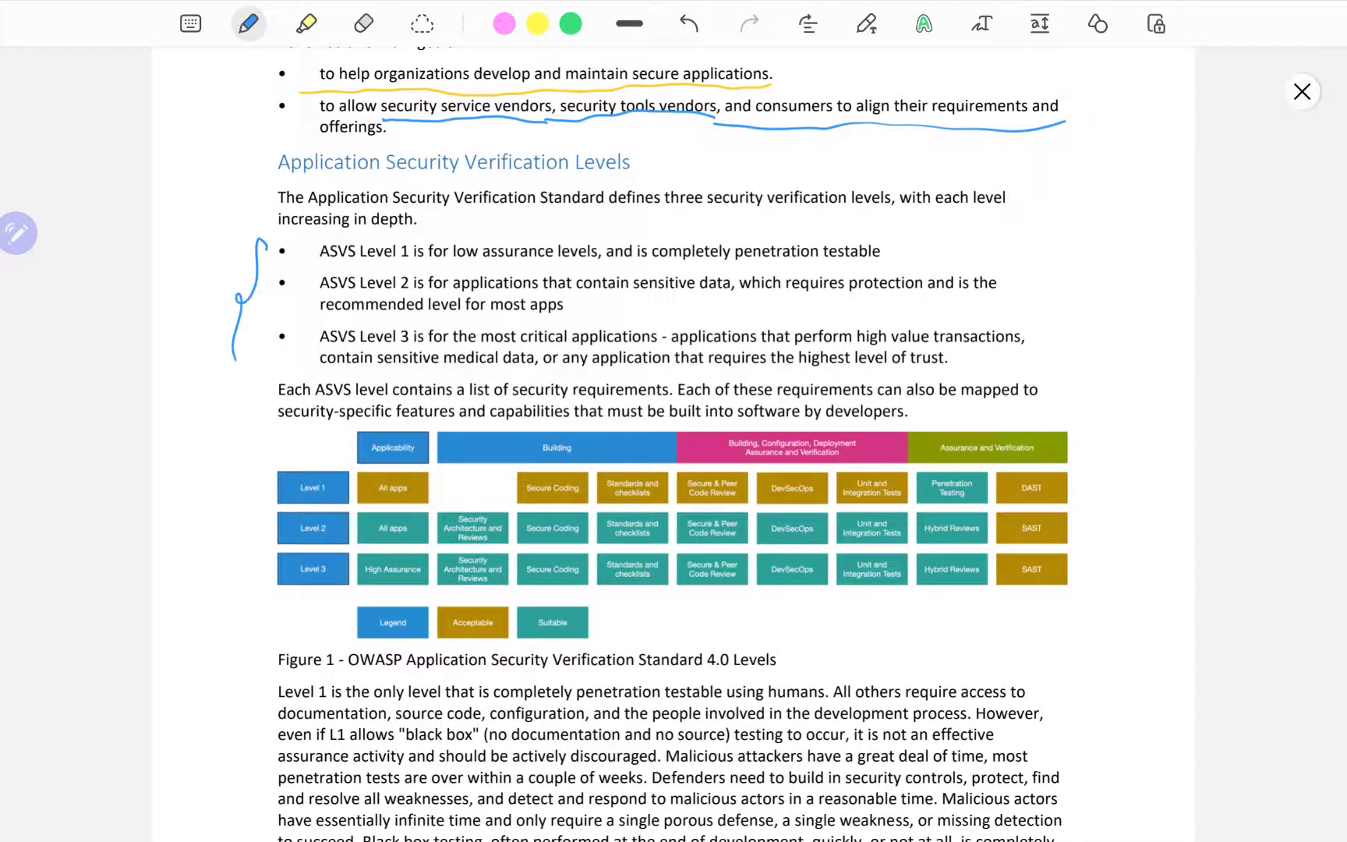
pyautogui.click(248, 23)
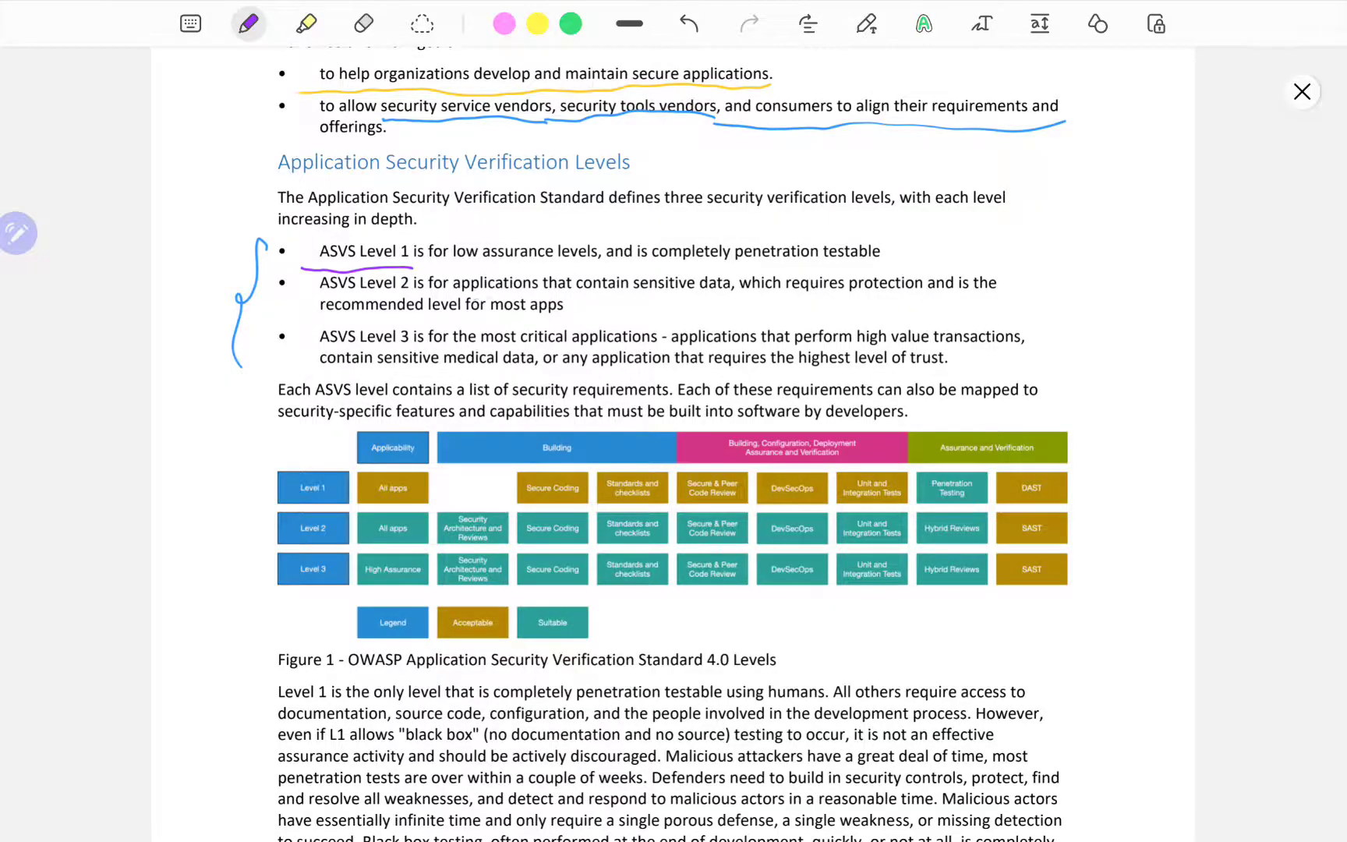
pyautogui.moveTo(632, 296); pyautogui.dragTo(723, 294)
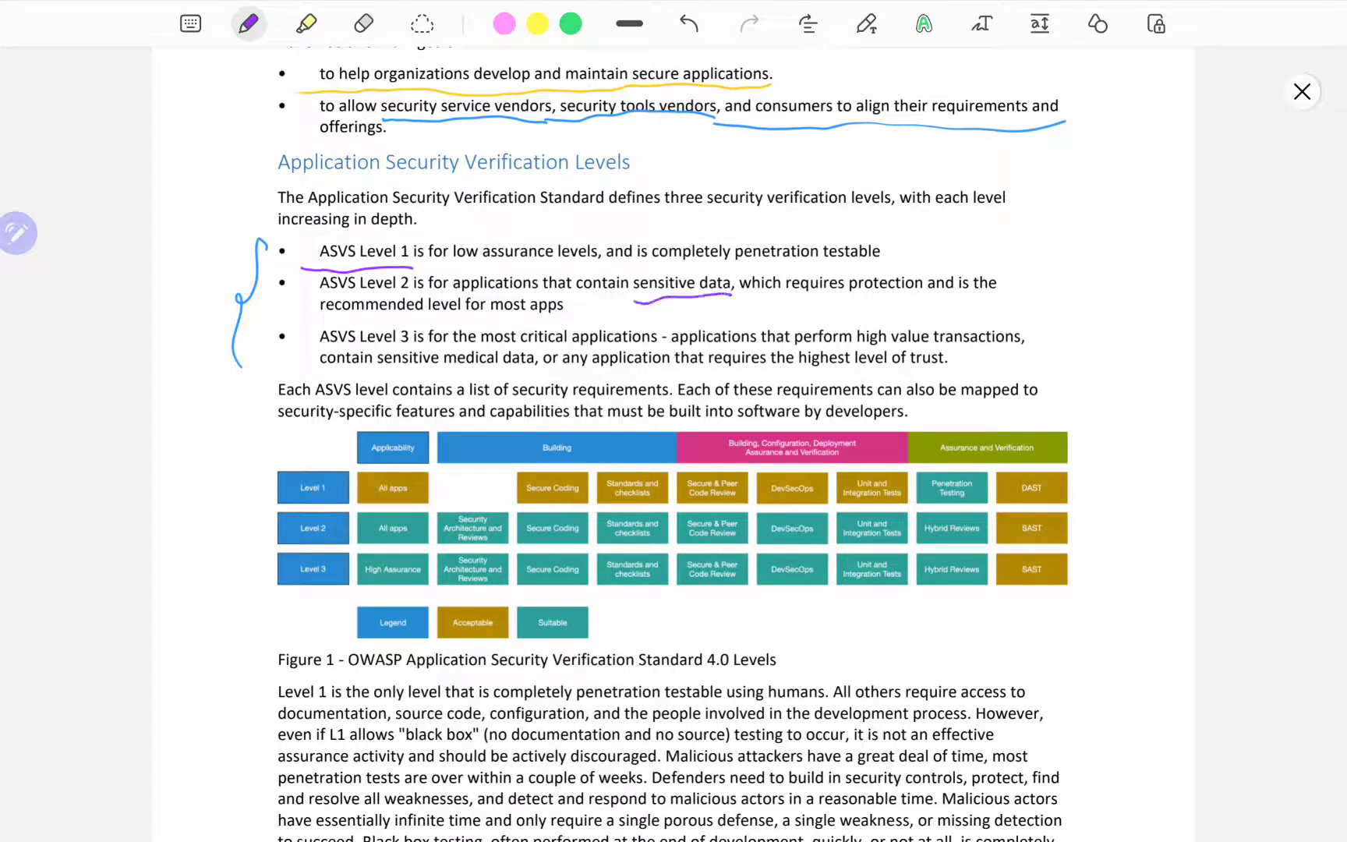
pyautogui.moveTo(803, 302); pyautogui.dragTo(915, 301)
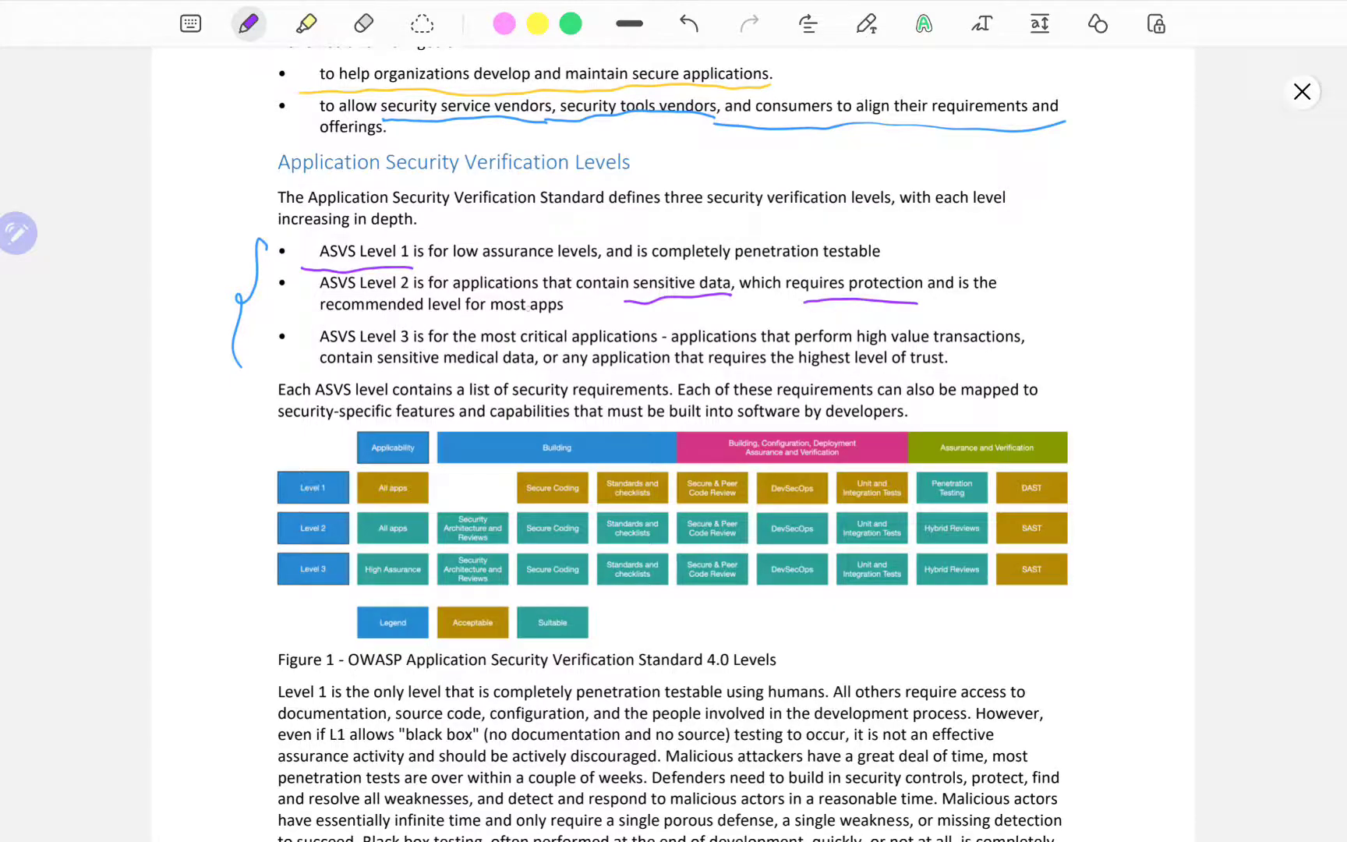
pyautogui.moveTo(320, 315); pyautogui.dragTo(566, 315)
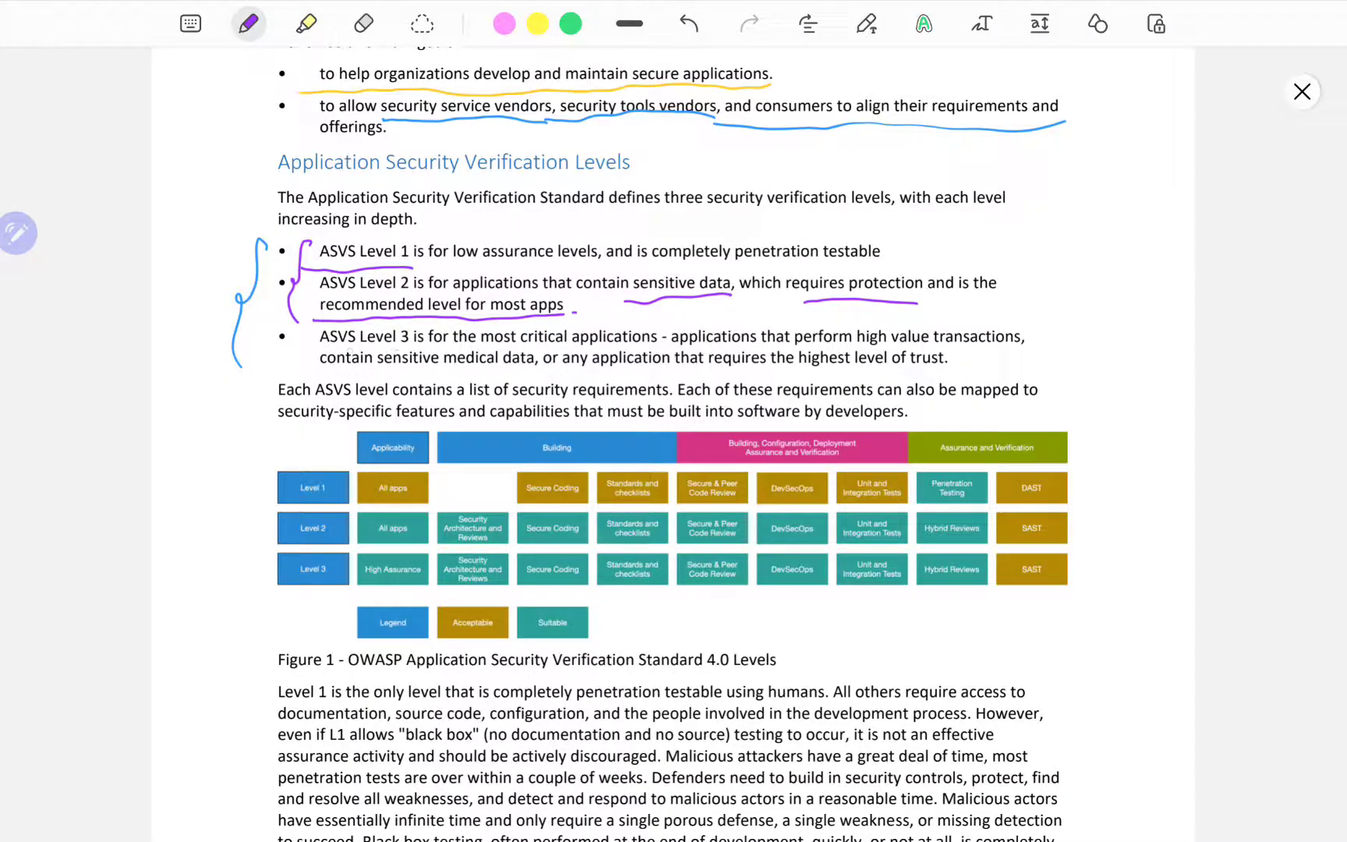
pyautogui.moveTo(319, 347); pyautogui.dragTo(403, 345)
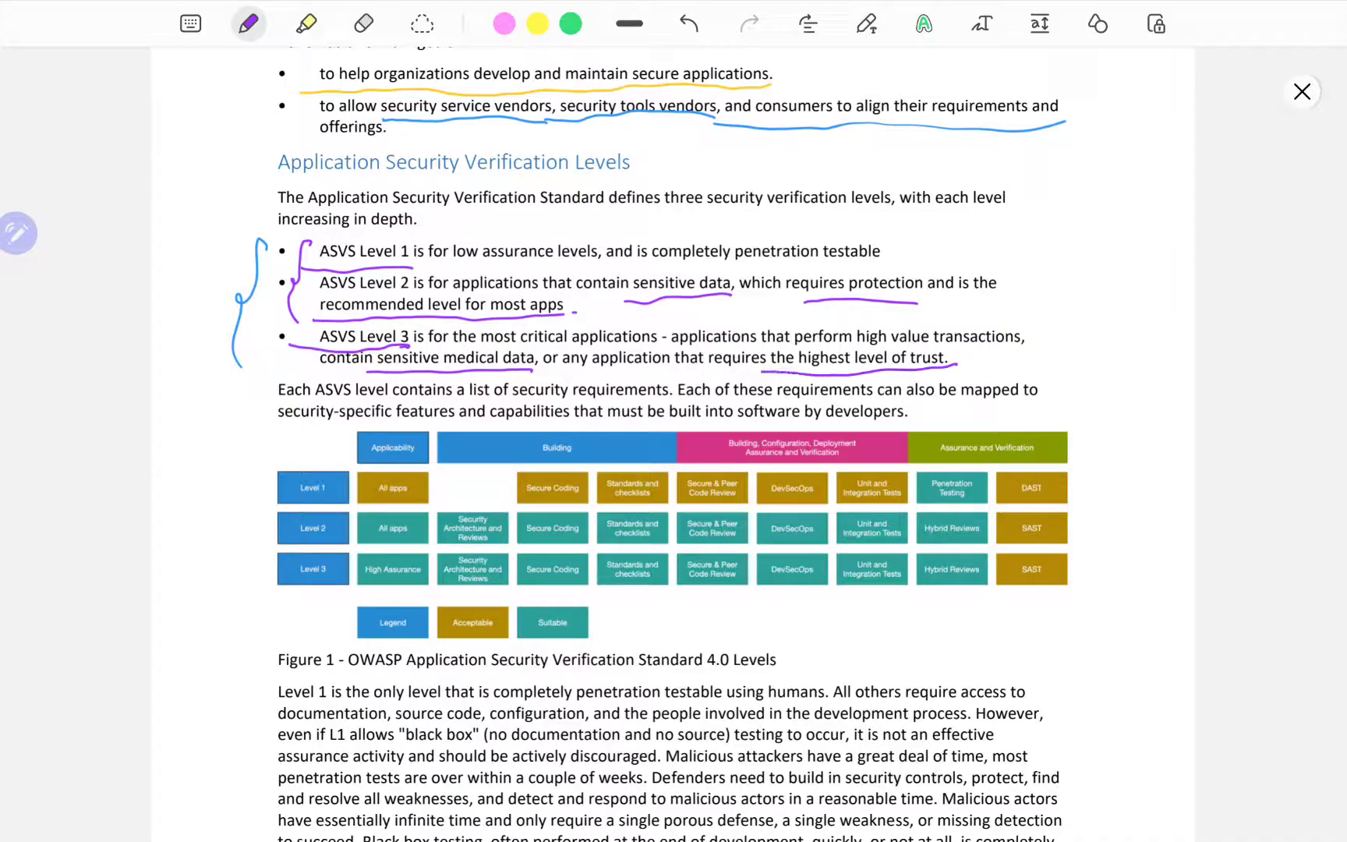
pyautogui.scroll(-3)
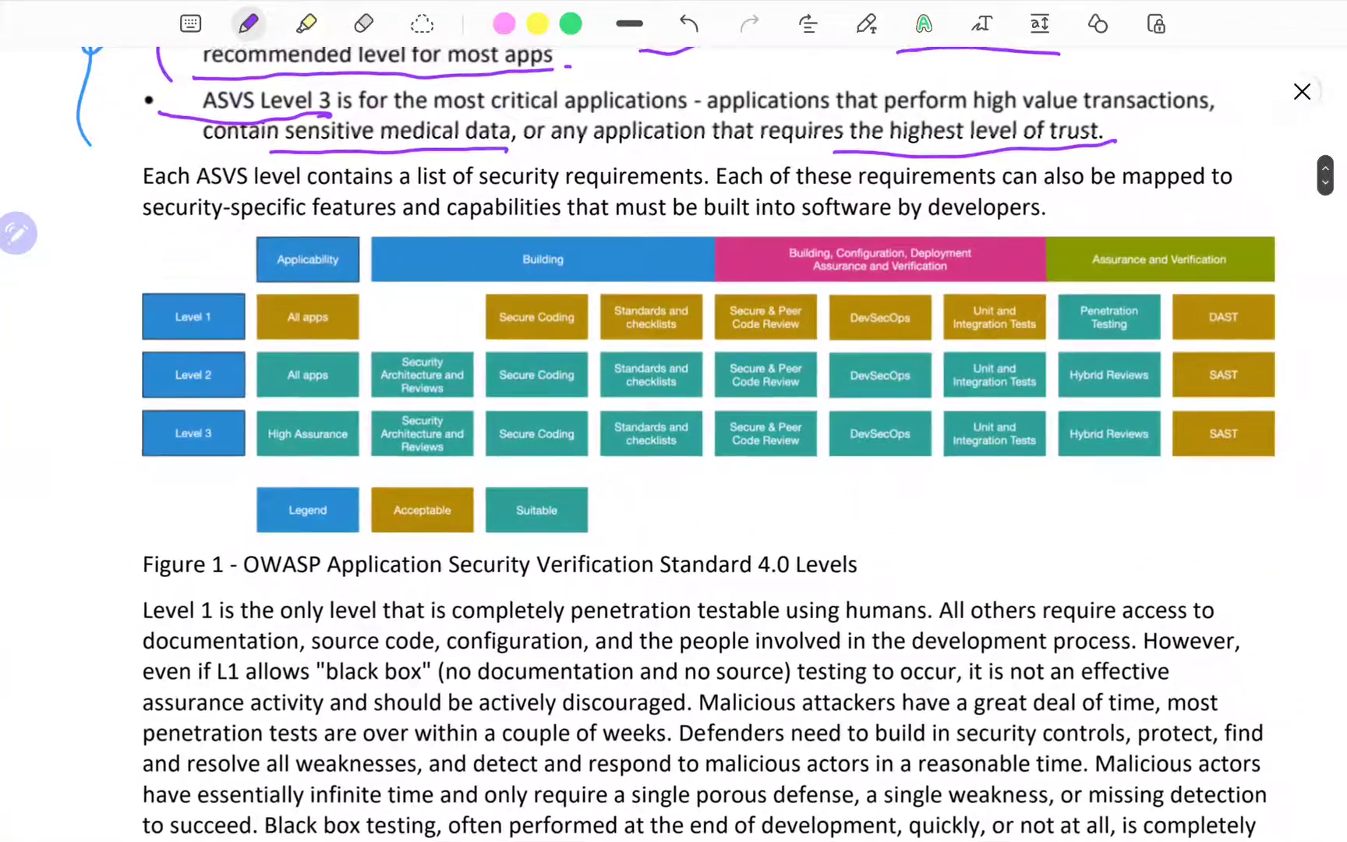
# Underline 'security requirements' in purple and draw pink marks beside Figure 1's Level rows and cells.
pyautogui.scroll(-3)
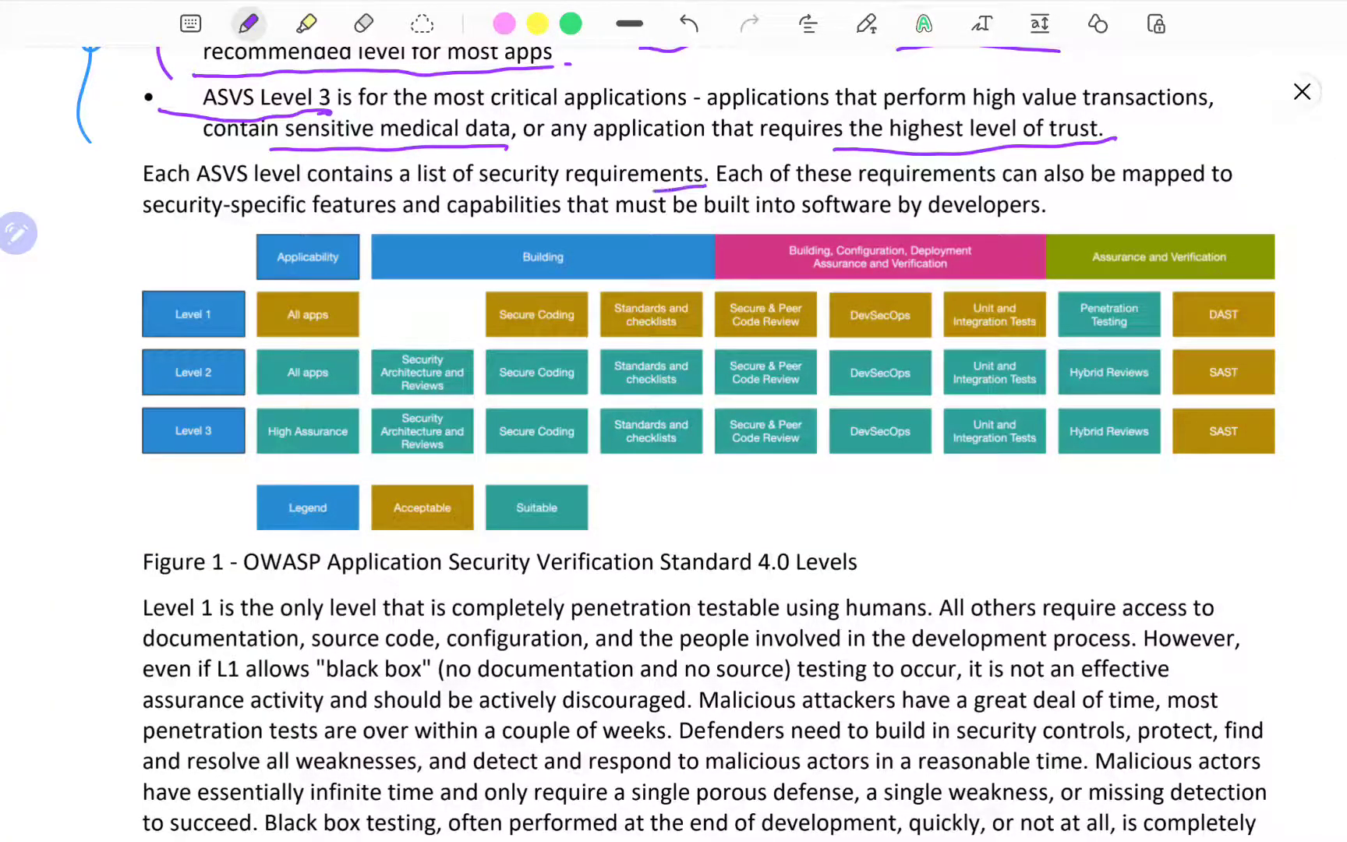
pyautogui.moveTo(463, 186); pyautogui.dragTo(704, 184)
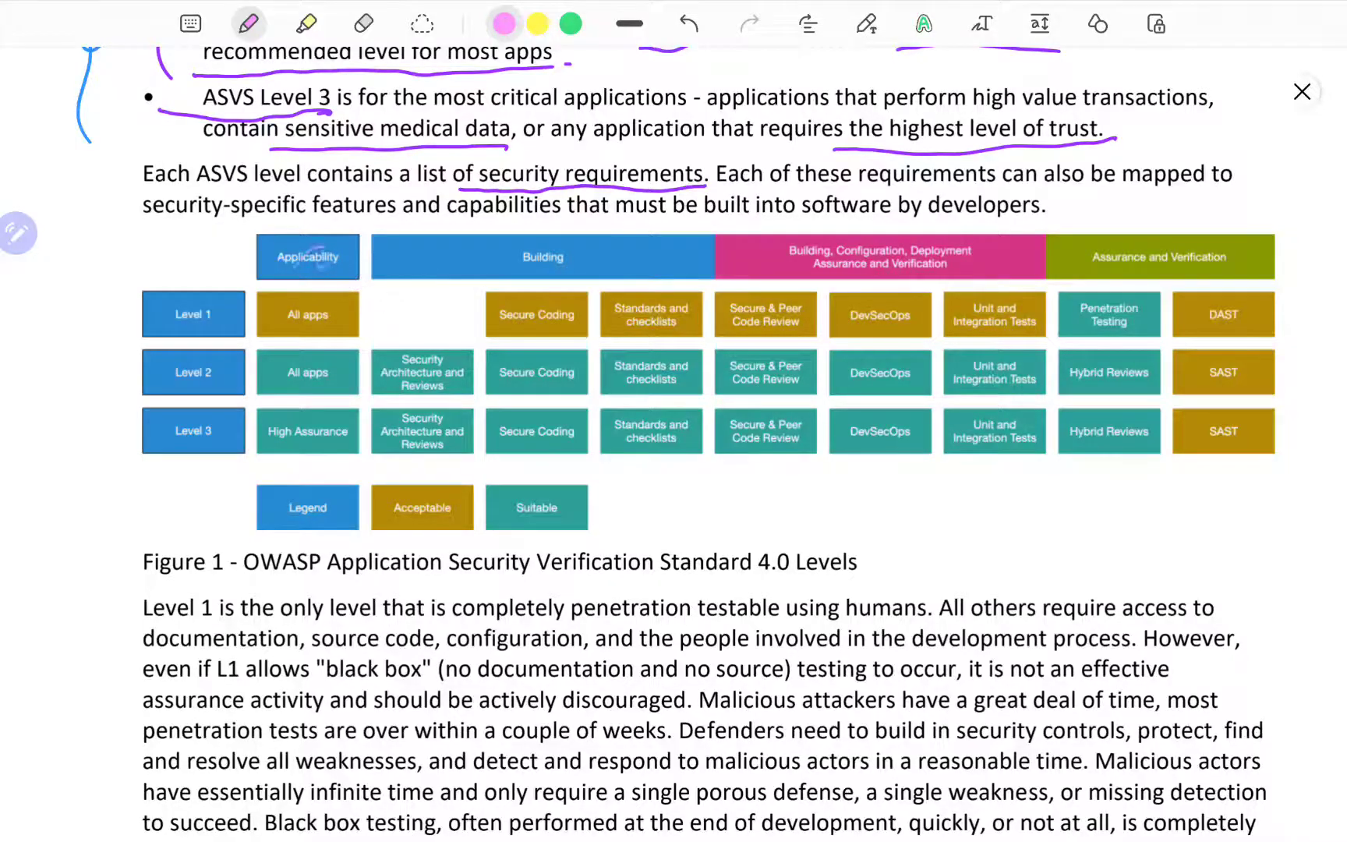
pyautogui.moveTo(284, 443); pyautogui.dragTo(309, 463)
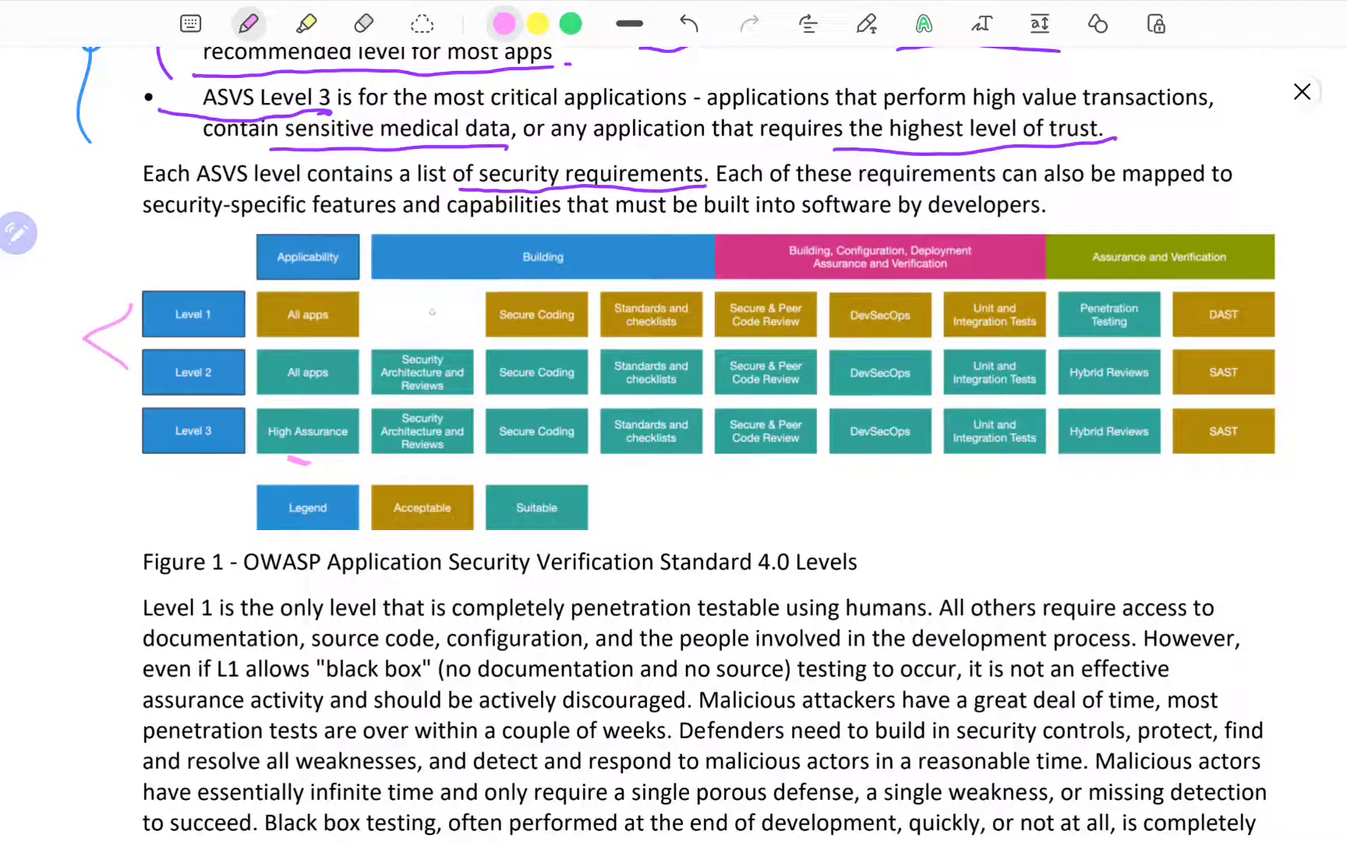
pyautogui.moveTo(421, 309); pyautogui.dragTo(438, 316)
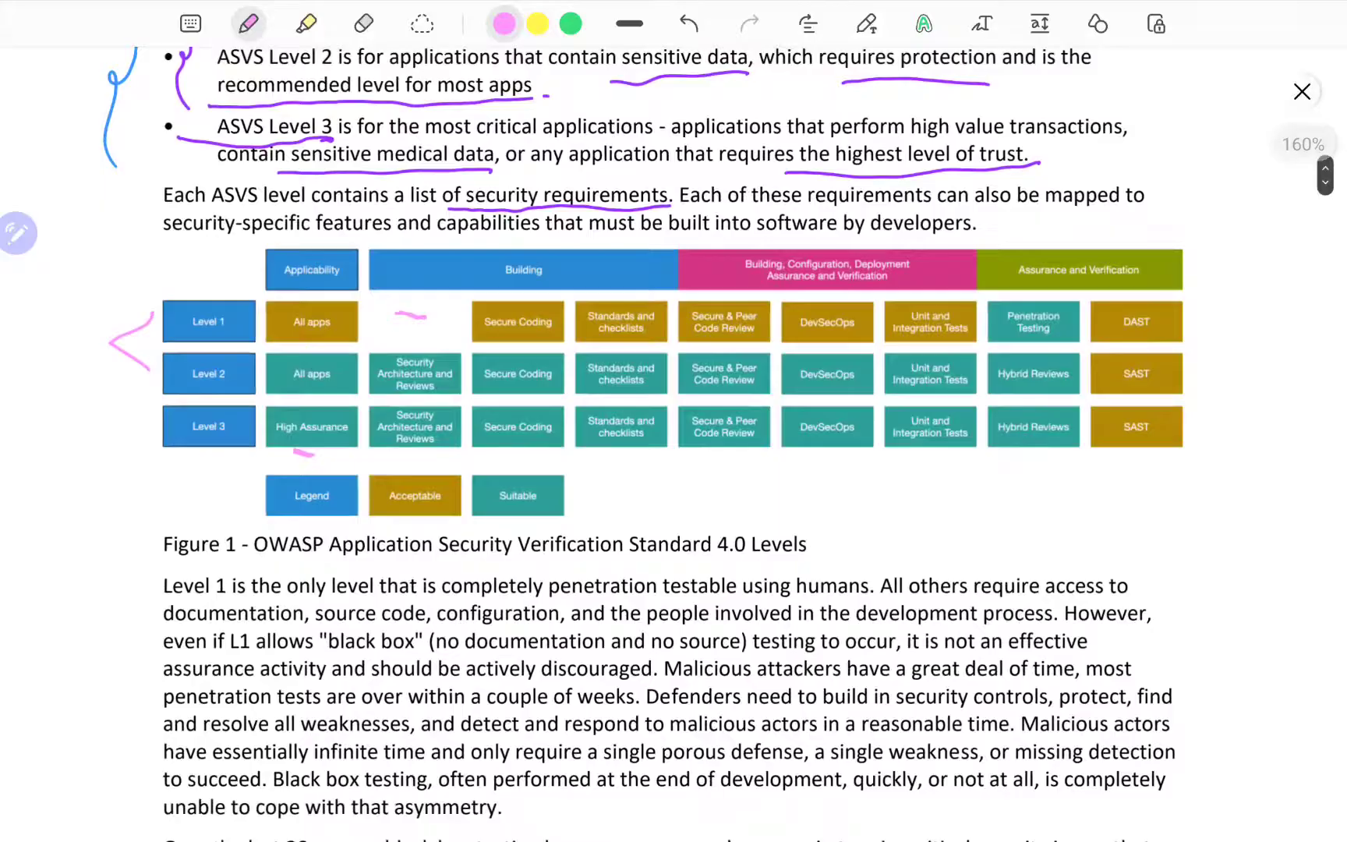
pyautogui.scroll(-3)
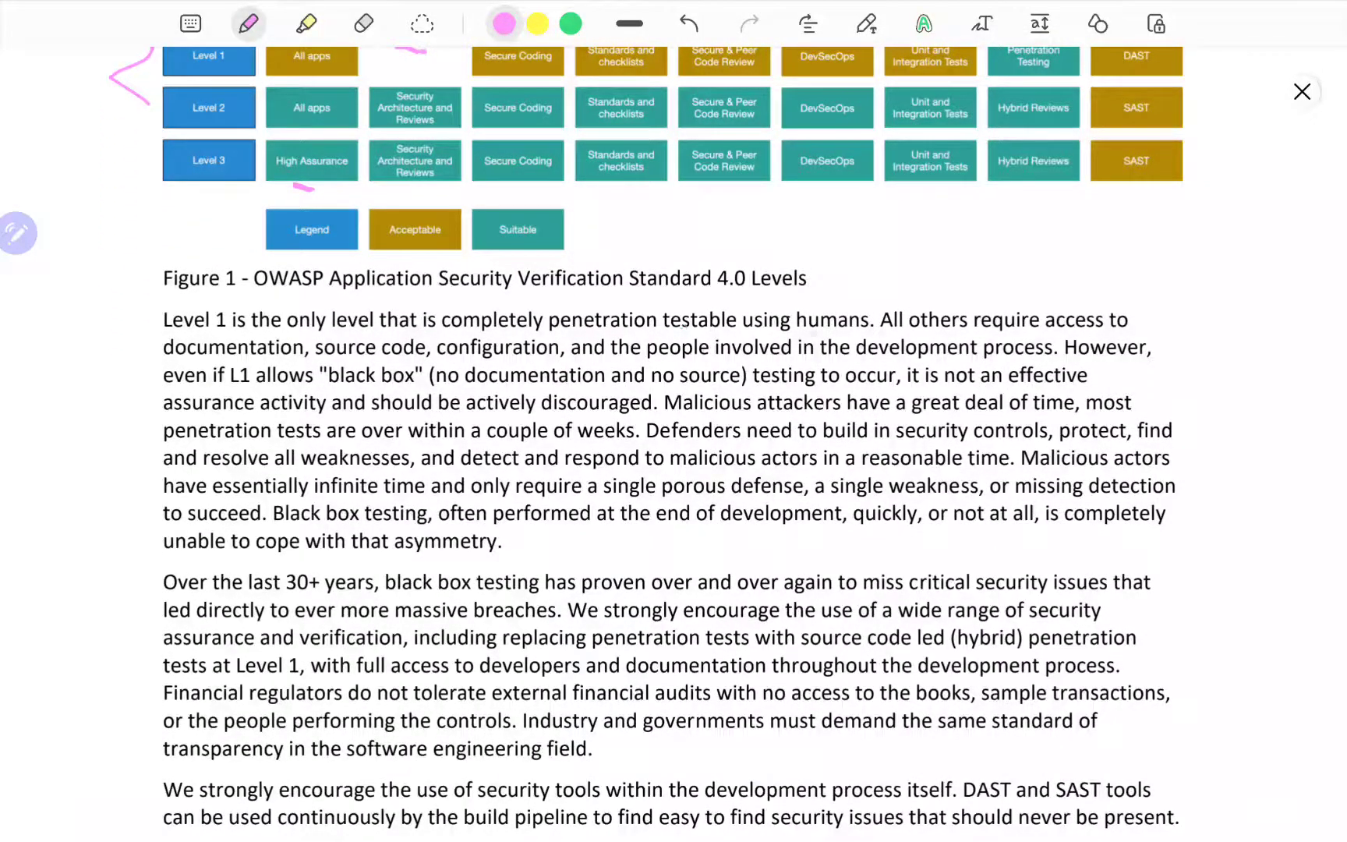
# In pink, underline 'testable using humans' and the development-process phrase, and circle 'source code' and 'configuration'.
pyautogui.moveTo(731, 333); pyautogui.dragTo(867, 322)
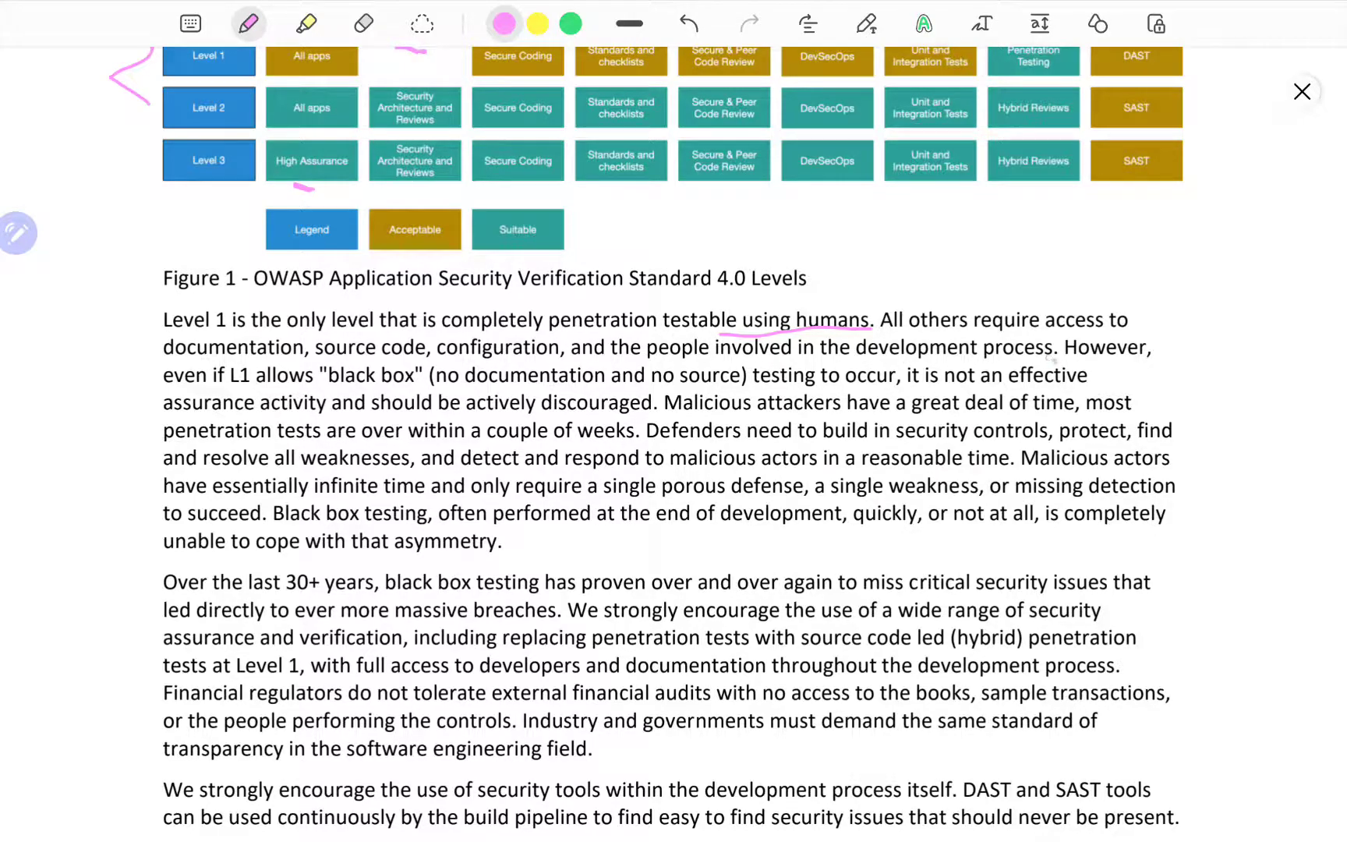
pyautogui.moveTo(571, 370); pyautogui.dragTo(1060, 352)
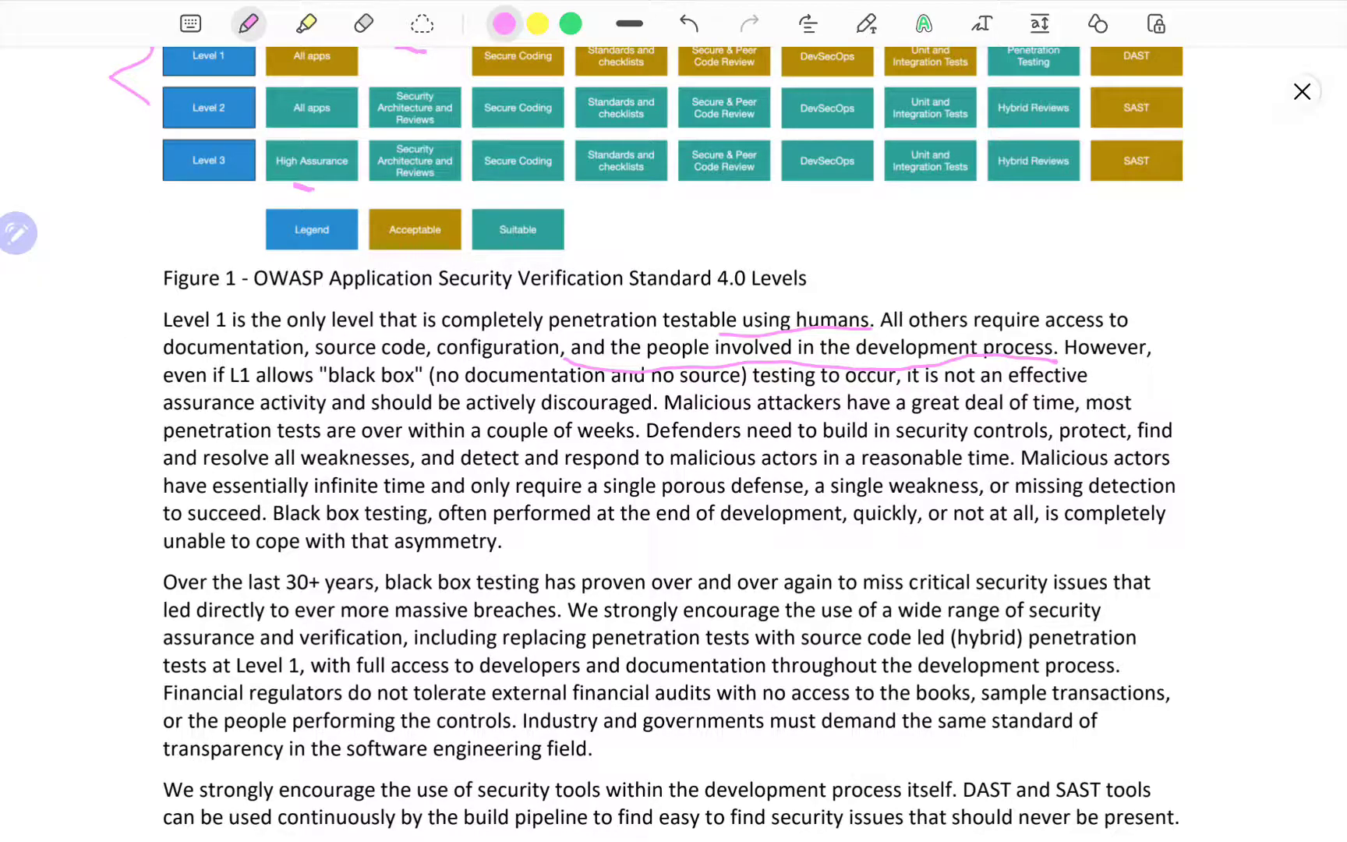
pyautogui.moveTo(301, 352); pyautogui.dragTo(421, 344)
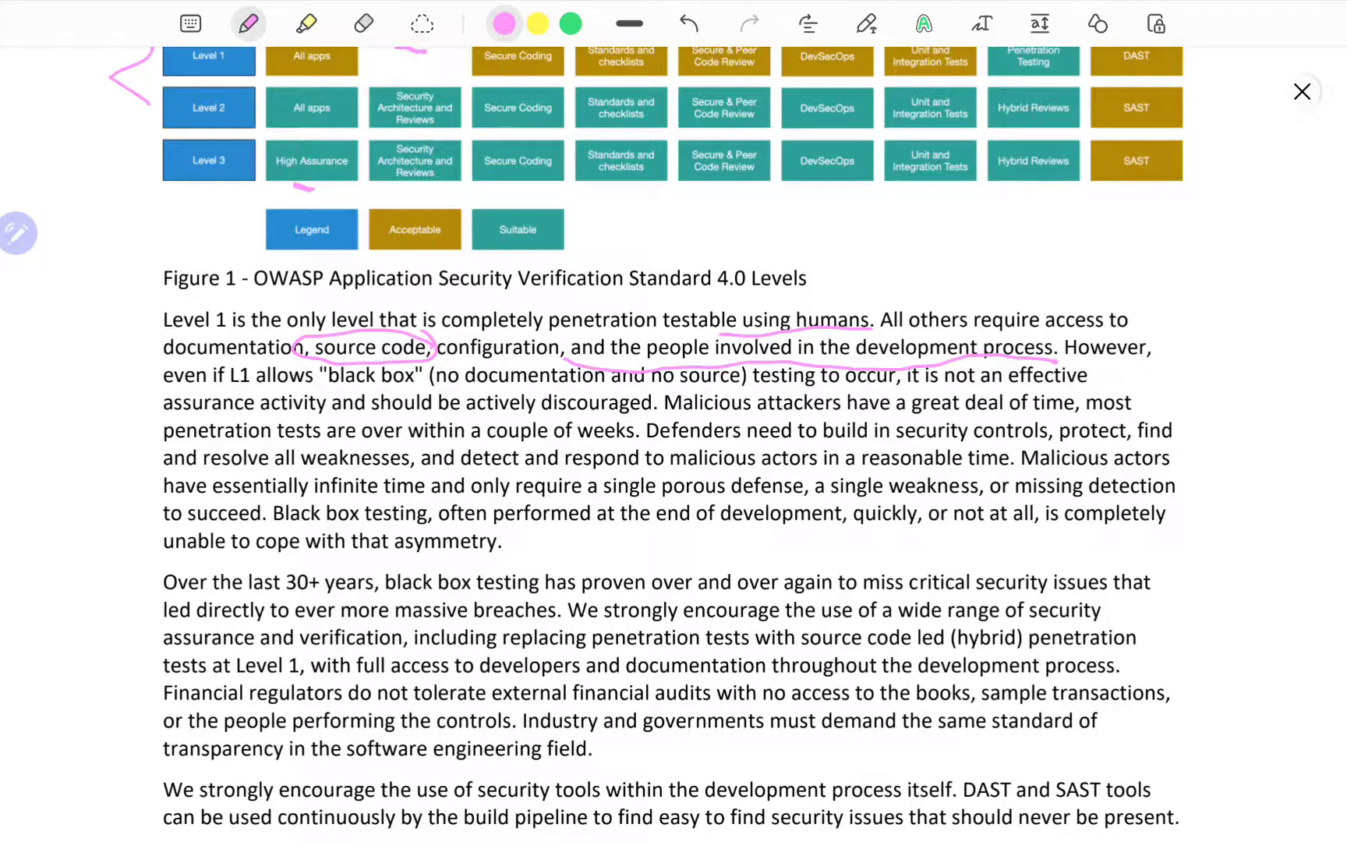
pyautogui.moveTo(438, 343); pyautogui.dragTo(566, 373)
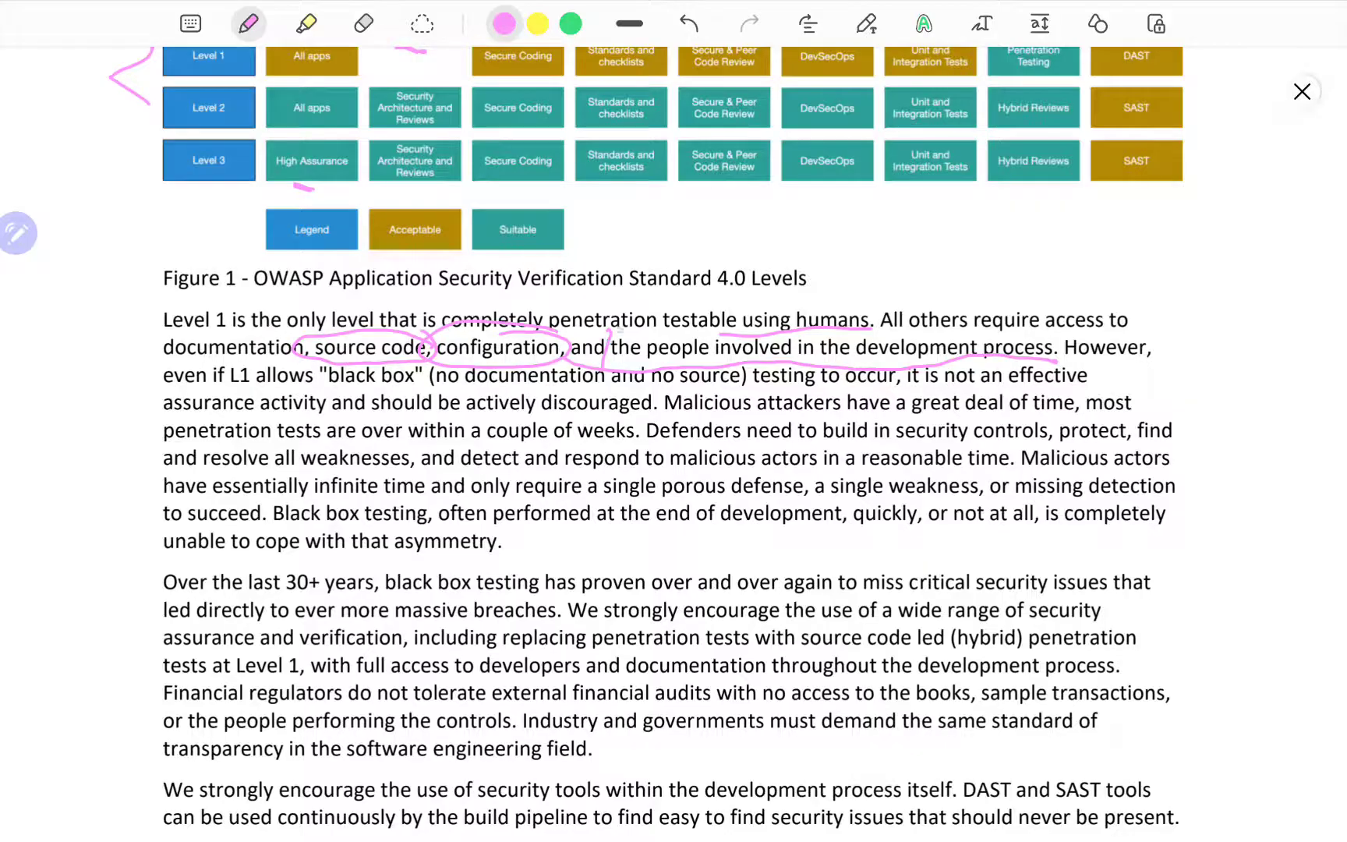
pyautogui.moveTo(618, 338); pyautogui.dragTo(1057, 348)
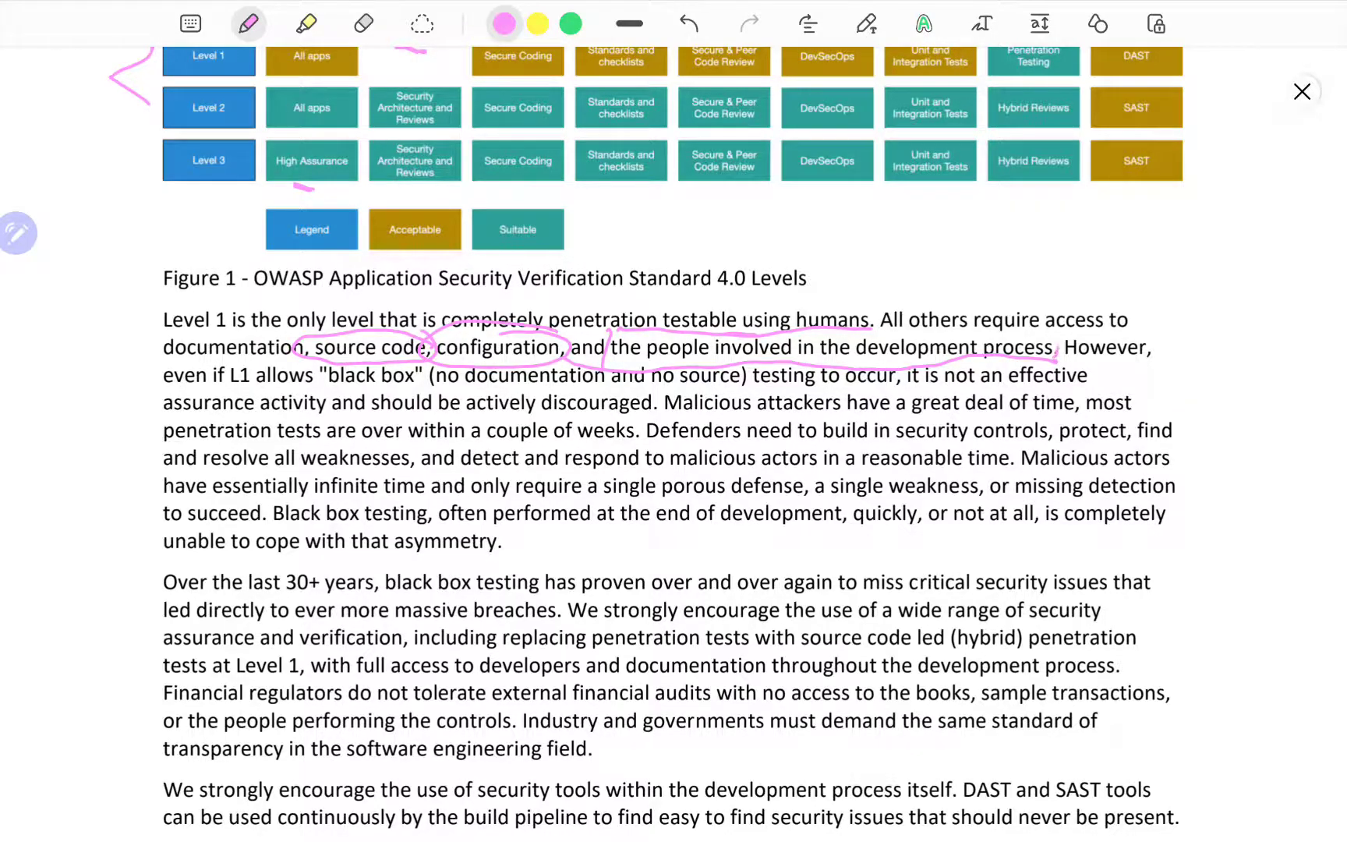
pyautogui.moveTo(876, 347); pyautogui.dragTo(1061, 353)
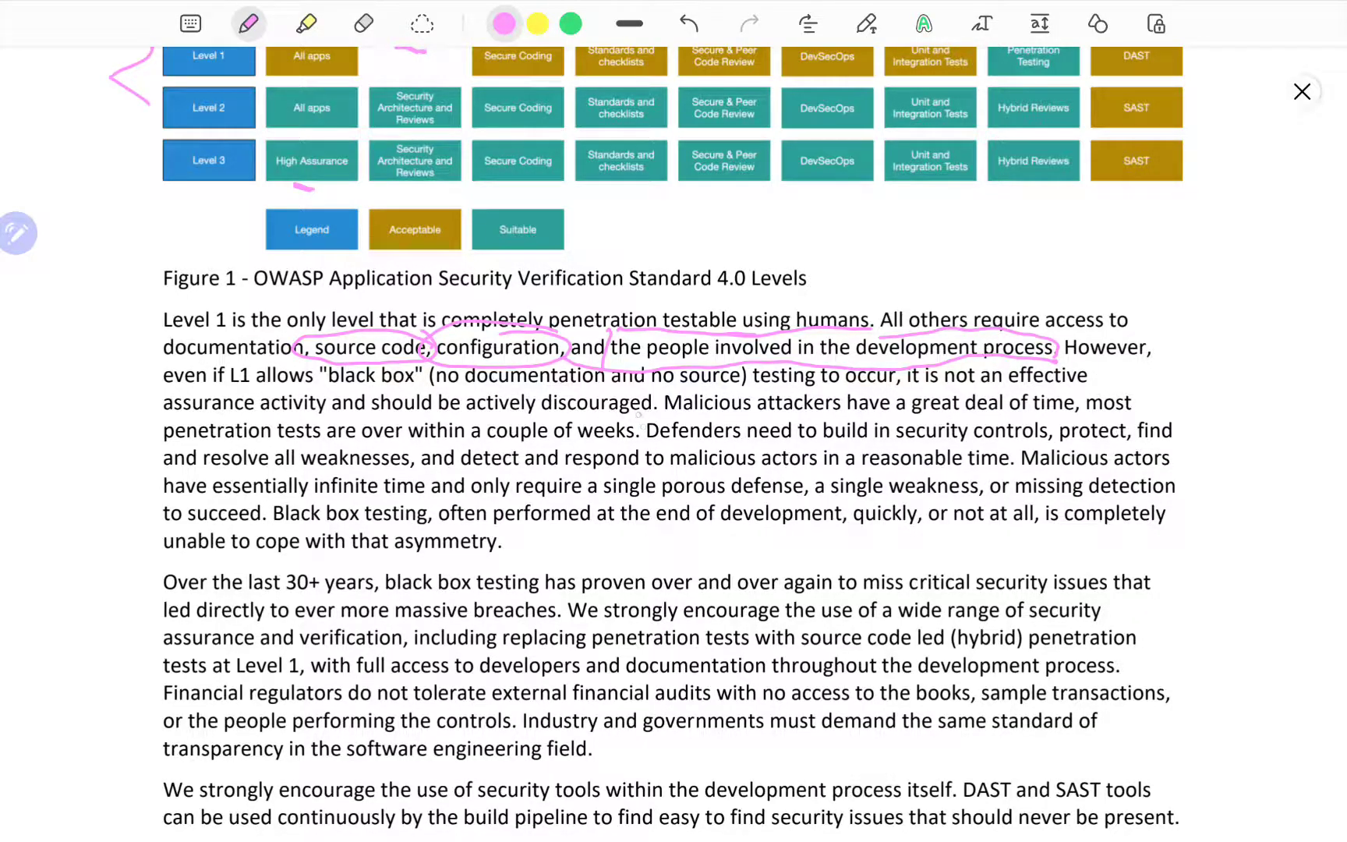
pyautogui.moveTo(155, 419); pyautogui.dragTo(653, 412)
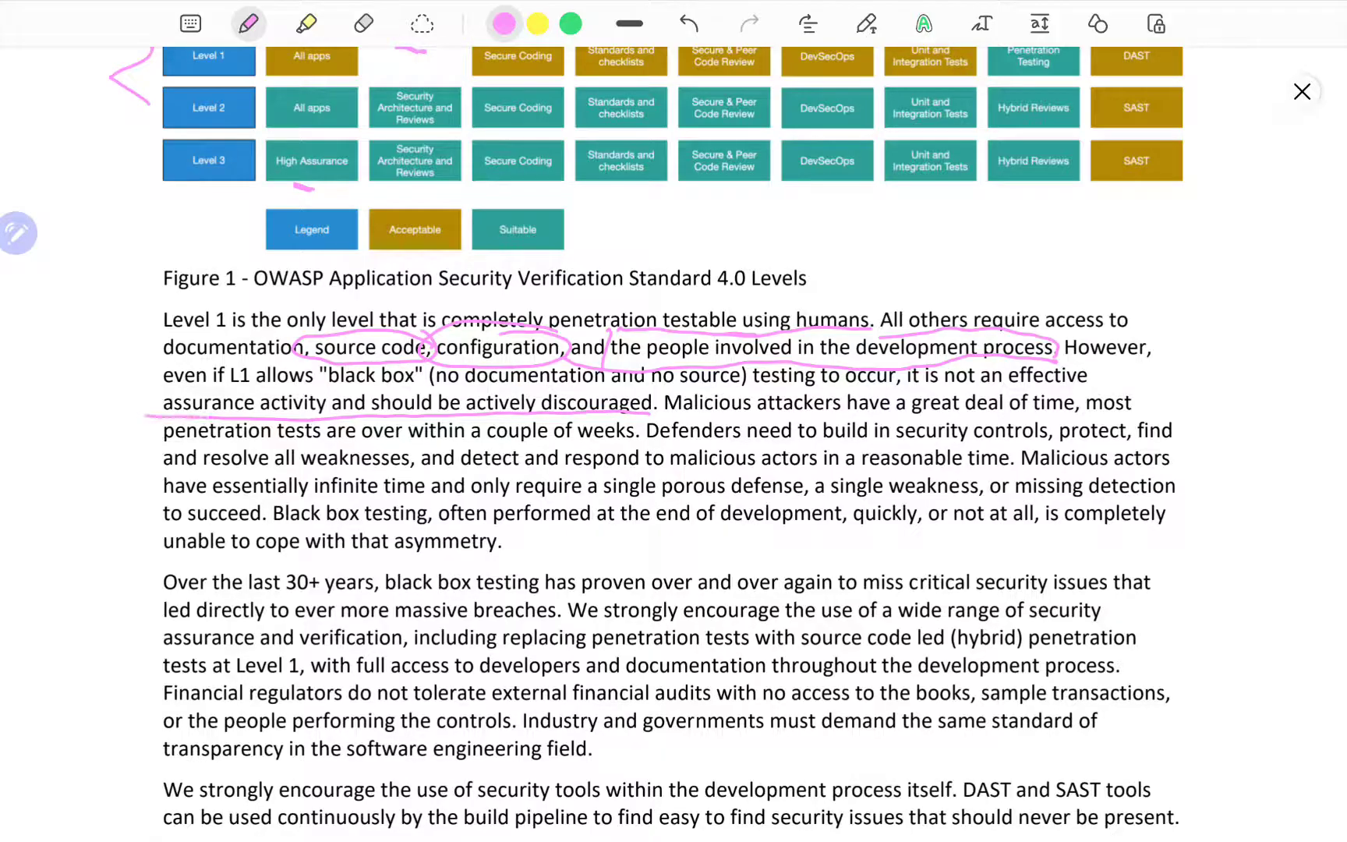
# Switch to yellow and underline 'respond to malicious actors in a reasonable time'.
pyautogui.click(247, 24)
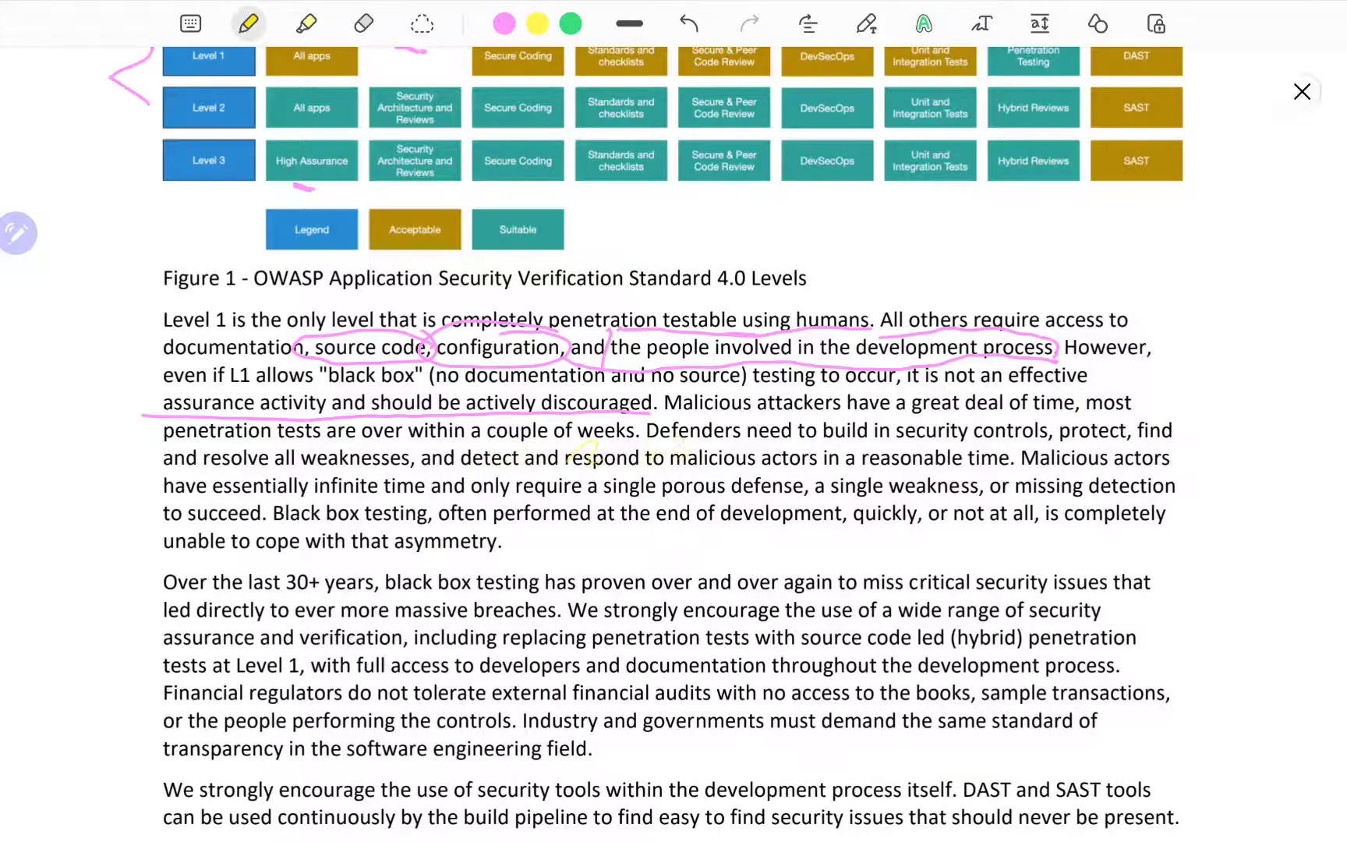
pyautogui.moveTo(558, 458); pyautogui.dragTo(1013, 457)
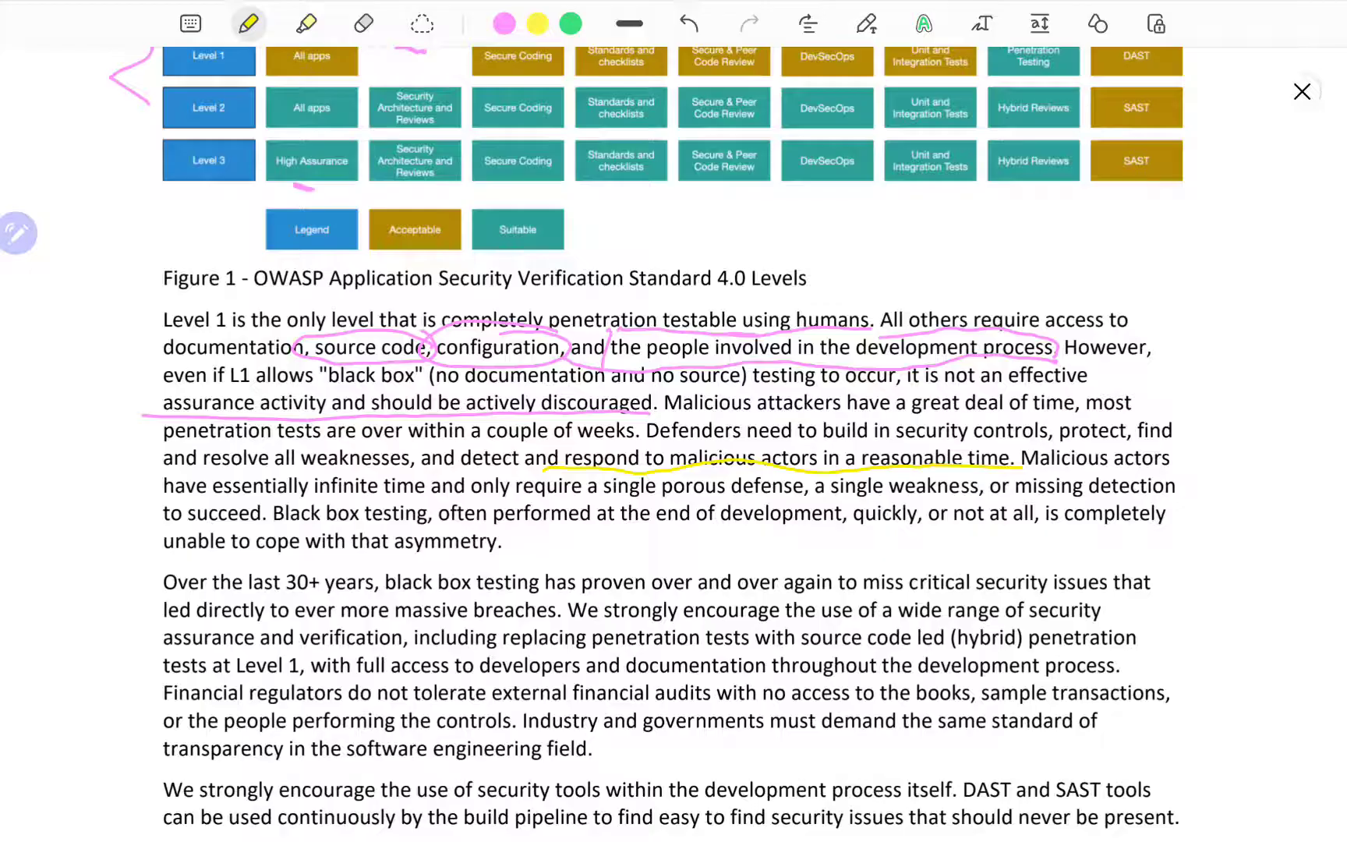
pyautogui.scroll(-3)
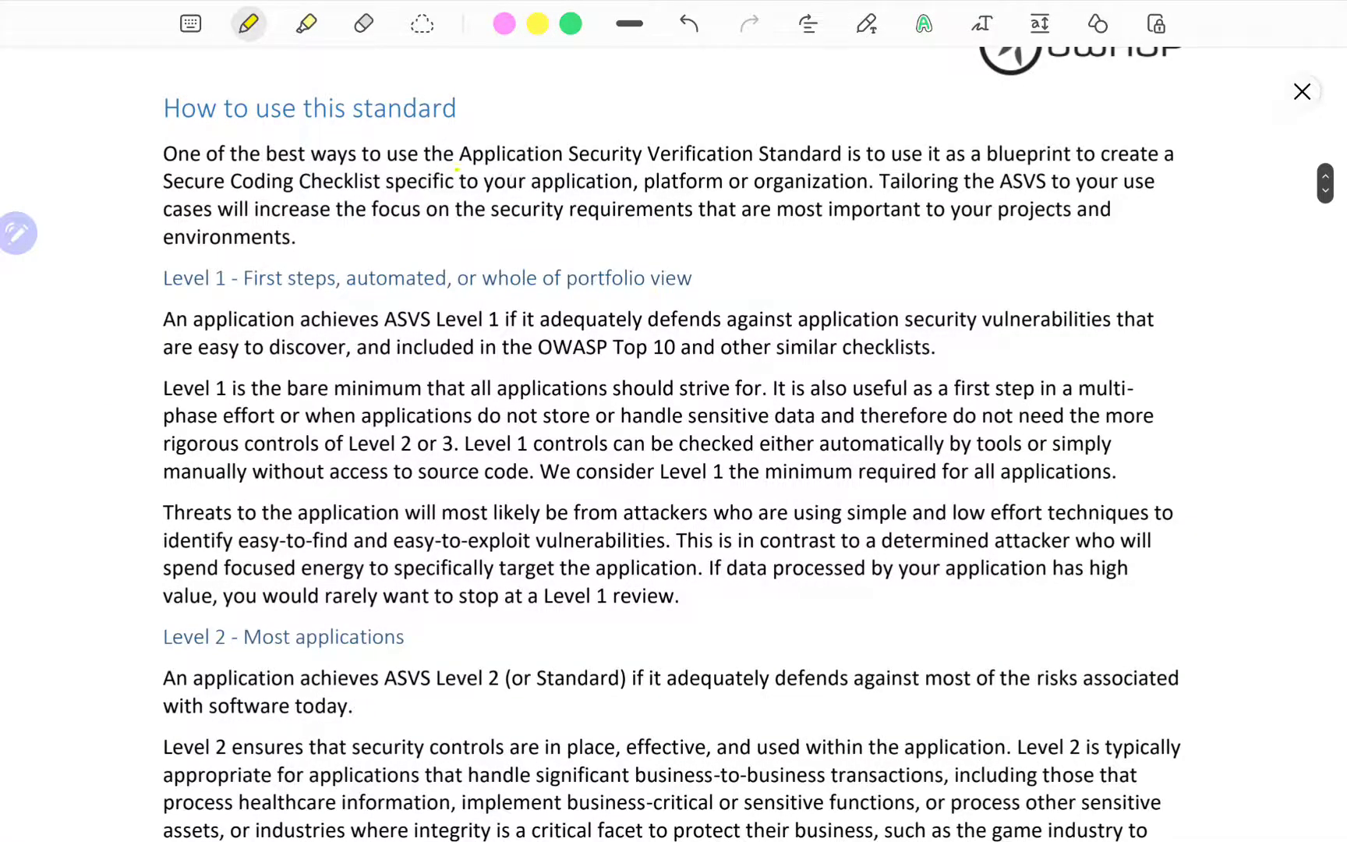
# Mark 'blueprint' and 'Secure Coding Checklist' in yellow, then circle the Level 3 heading in red.
pyautogui.moveTo(466, 159); pyautogui.dragTo(845, 163)
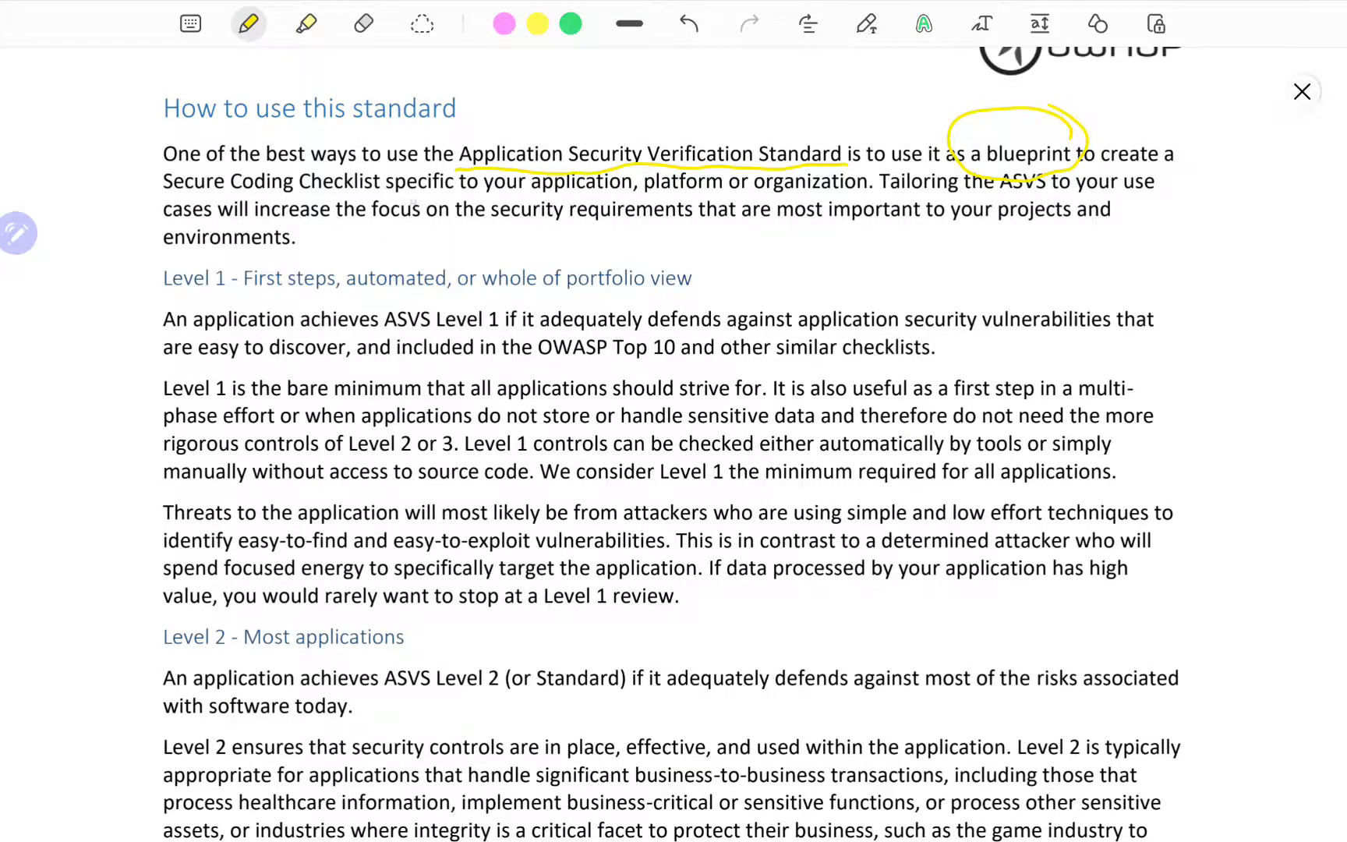
pyautogui.moveTo(154, 182); pyautogui.dragTo(627, 183)
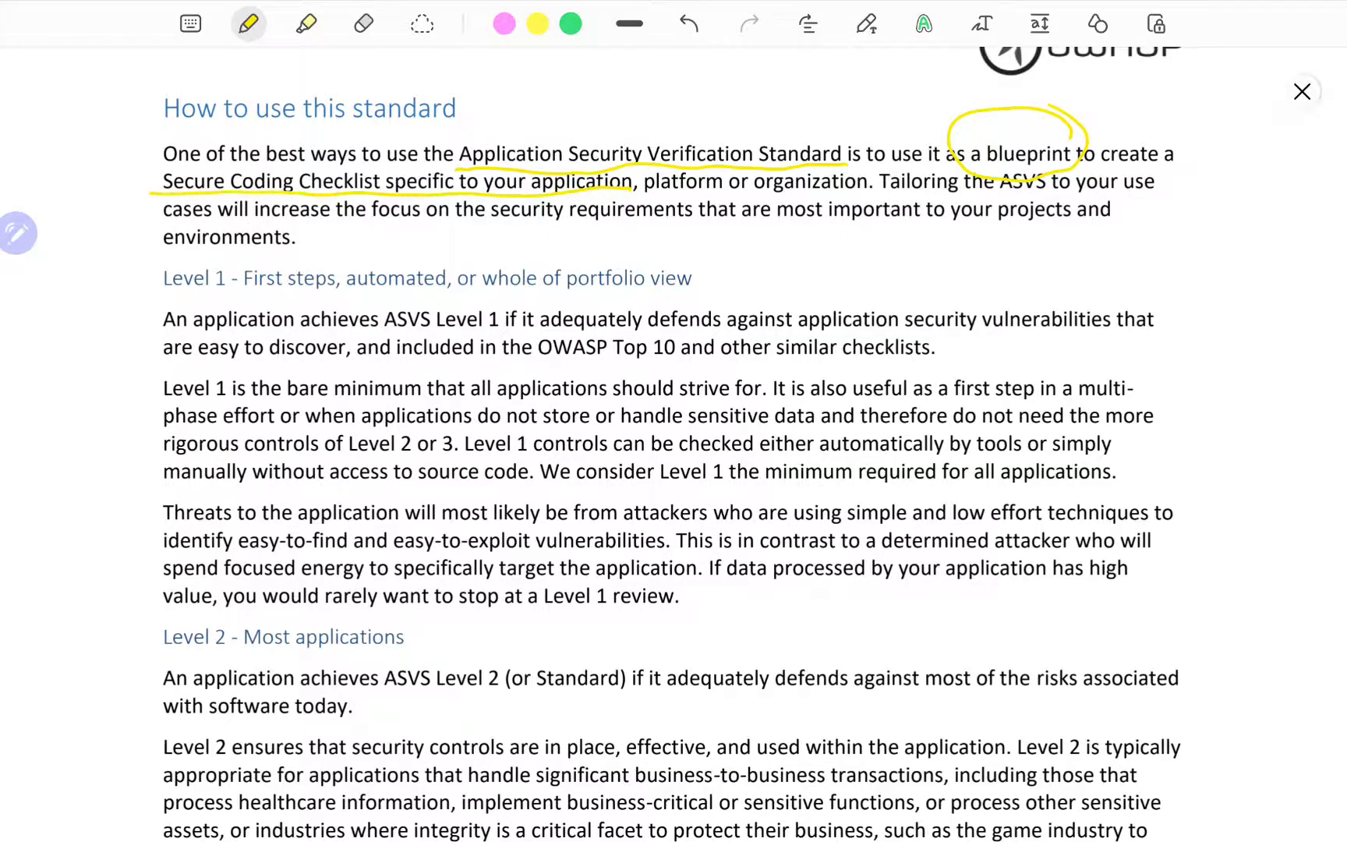
pyautogui.click(248, 23)
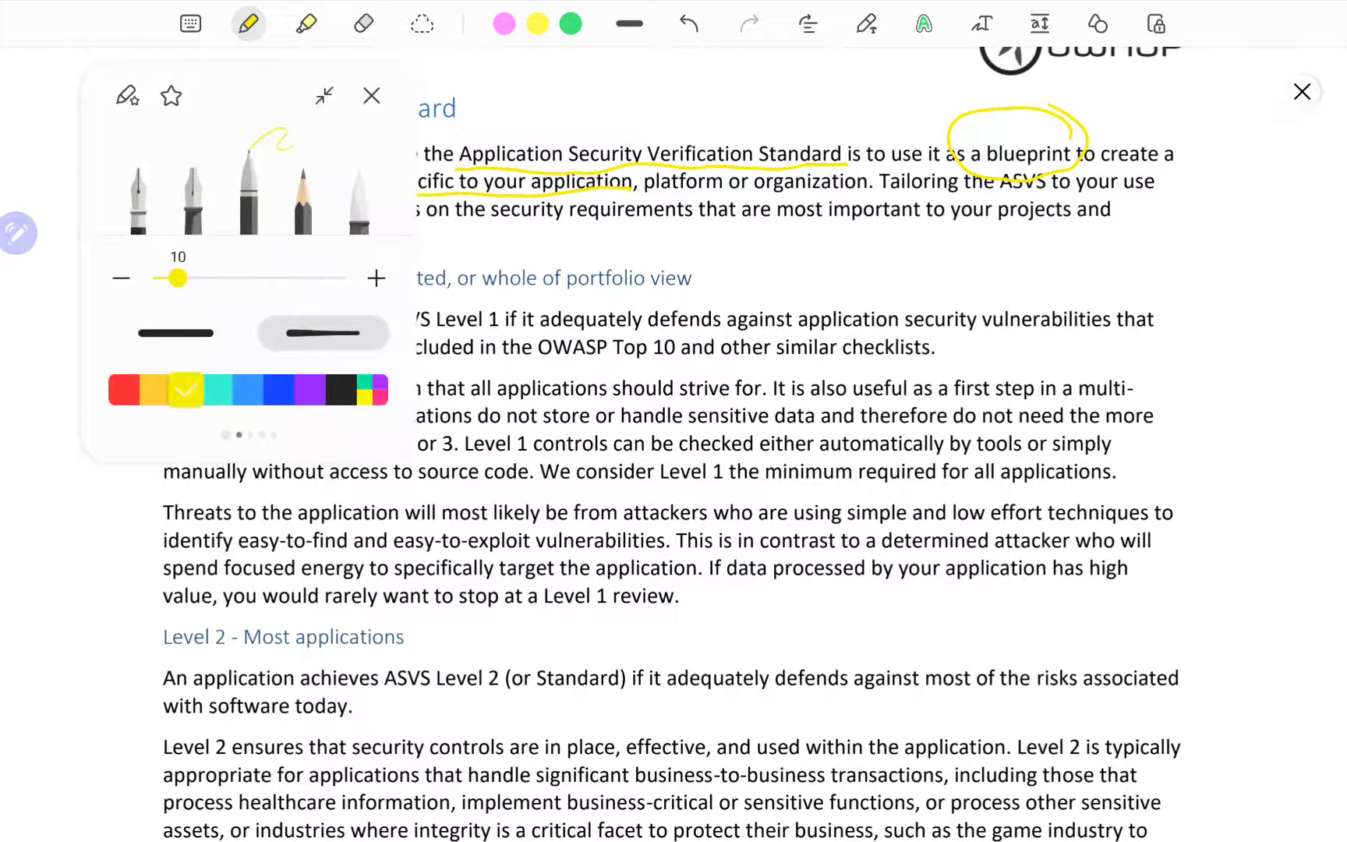
pyautogui.click(123, 390)
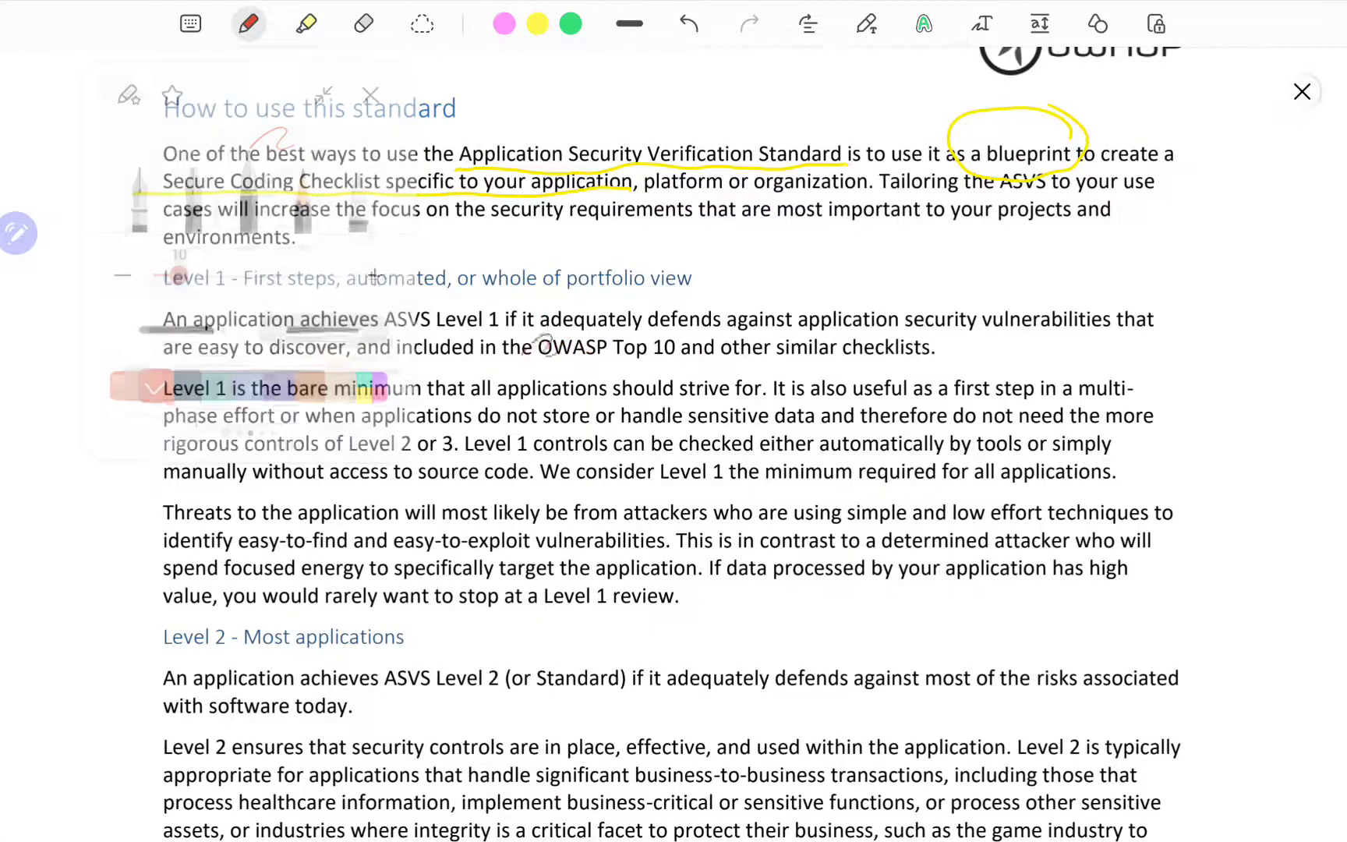
pyautogui.scroll(-3)
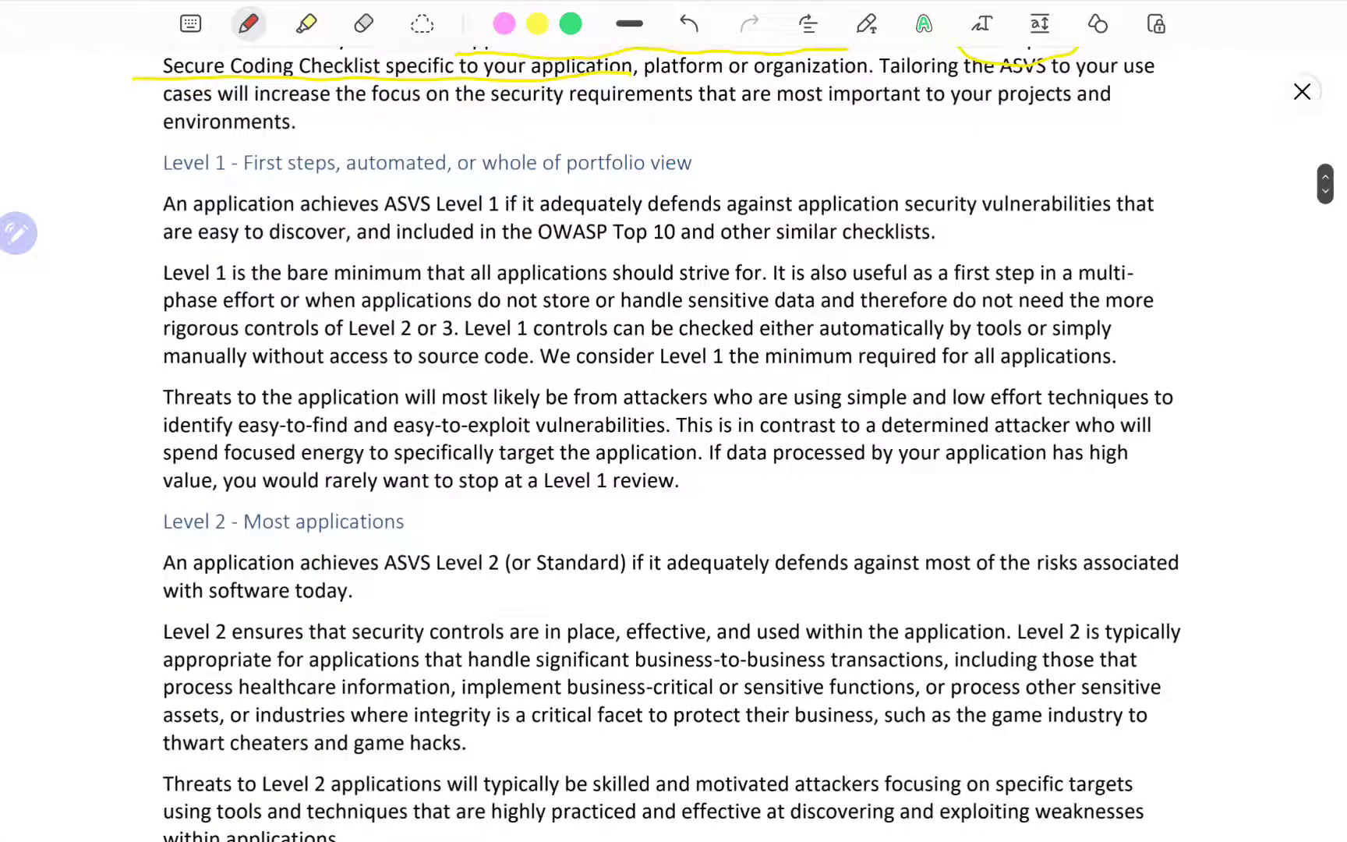
pyautogui.scroll(-3)
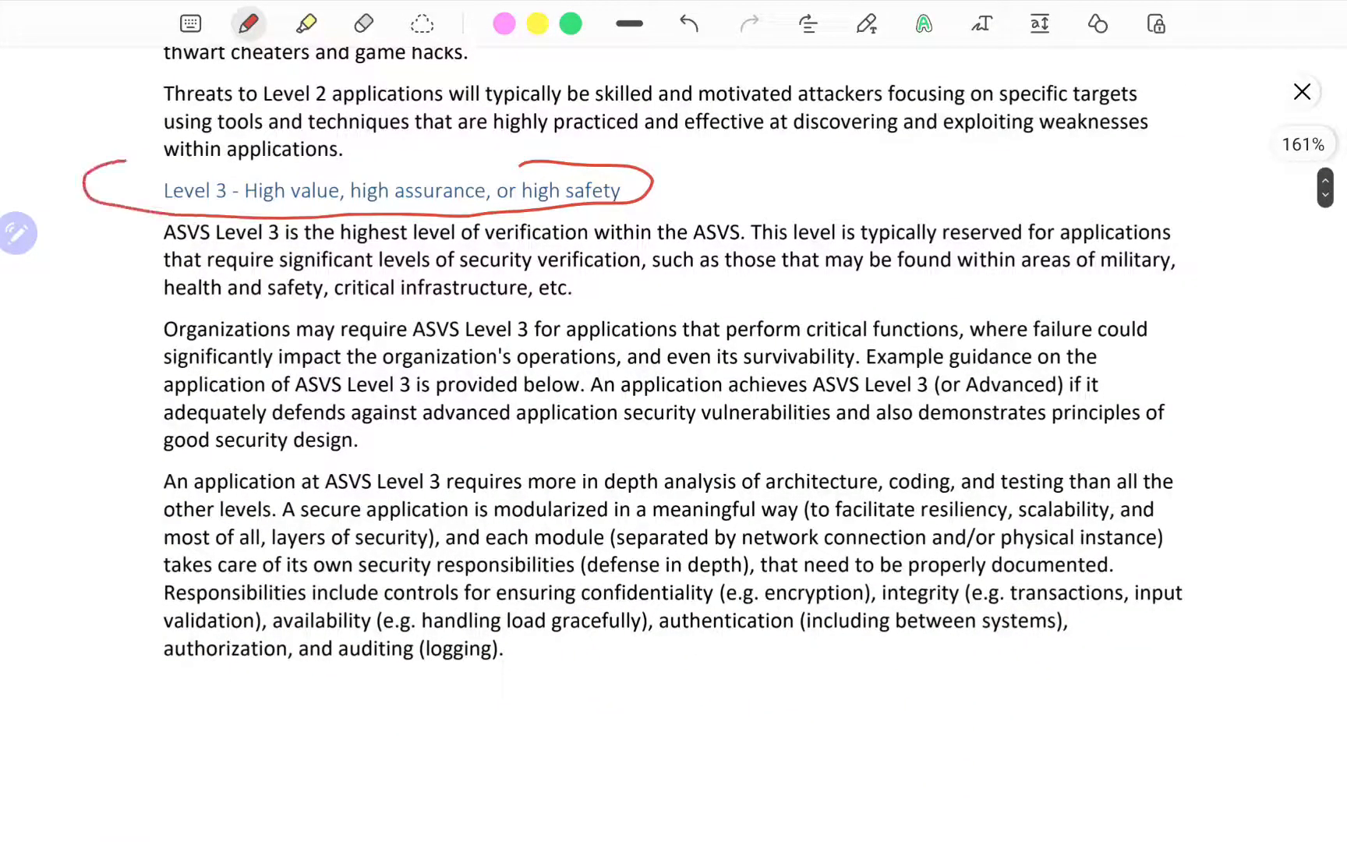
pyautogui.moveTo(515, 167); pyautogui.dragTo(627, 159)
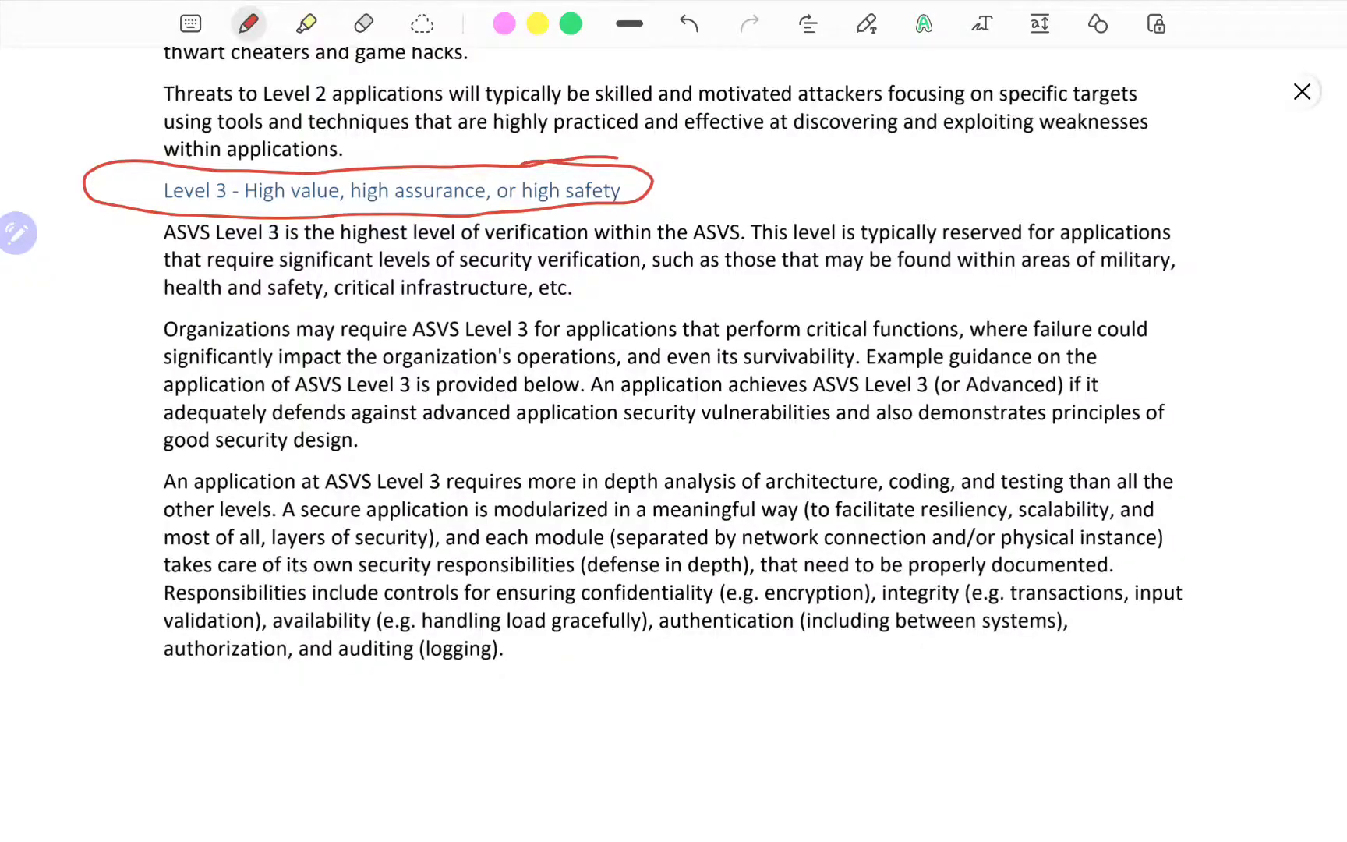
# Scroll past page 13 to the V1 Architecture, Design and Threat Modeling chapter.
pyautogui.scroll(-3)
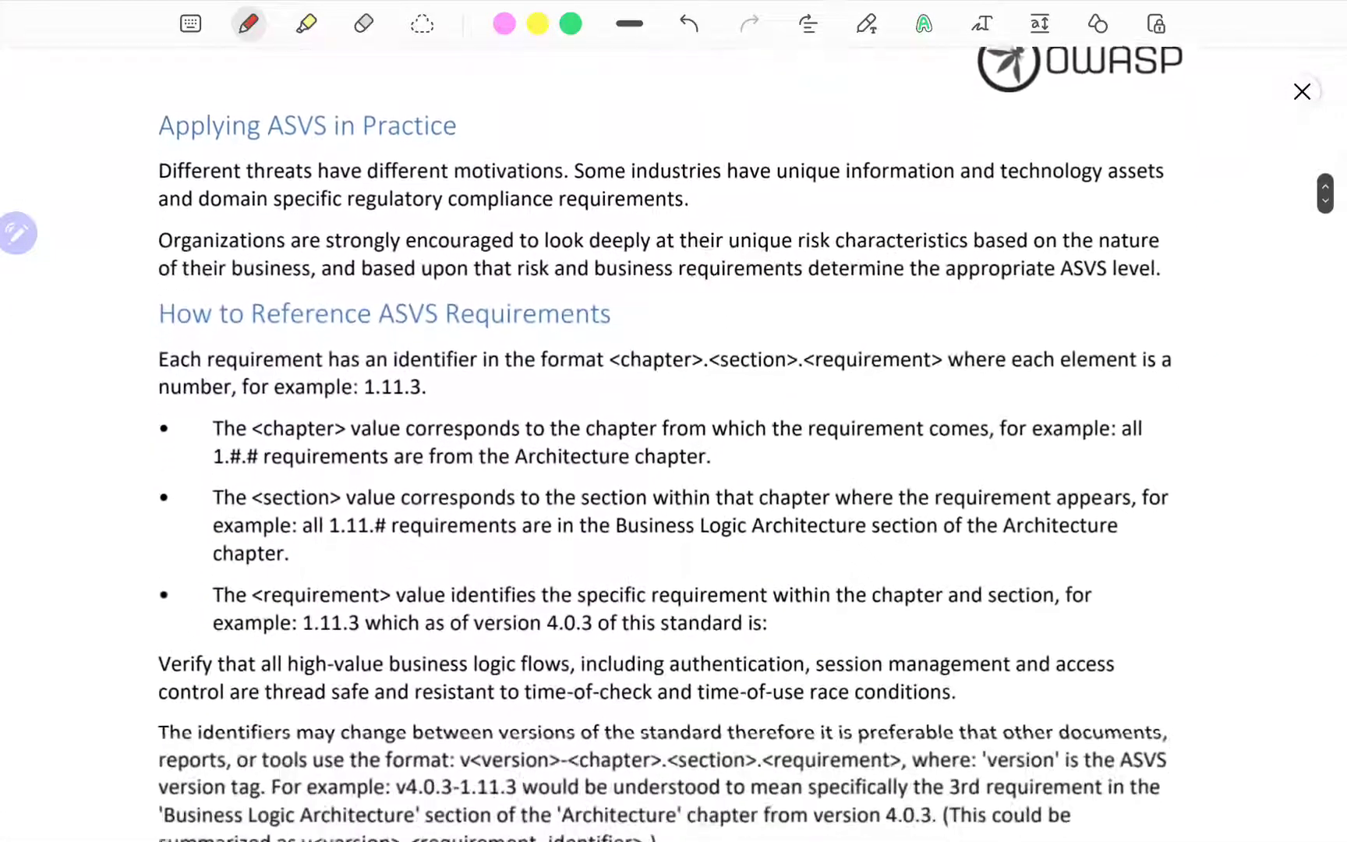
pyautogui.scroll(-3)
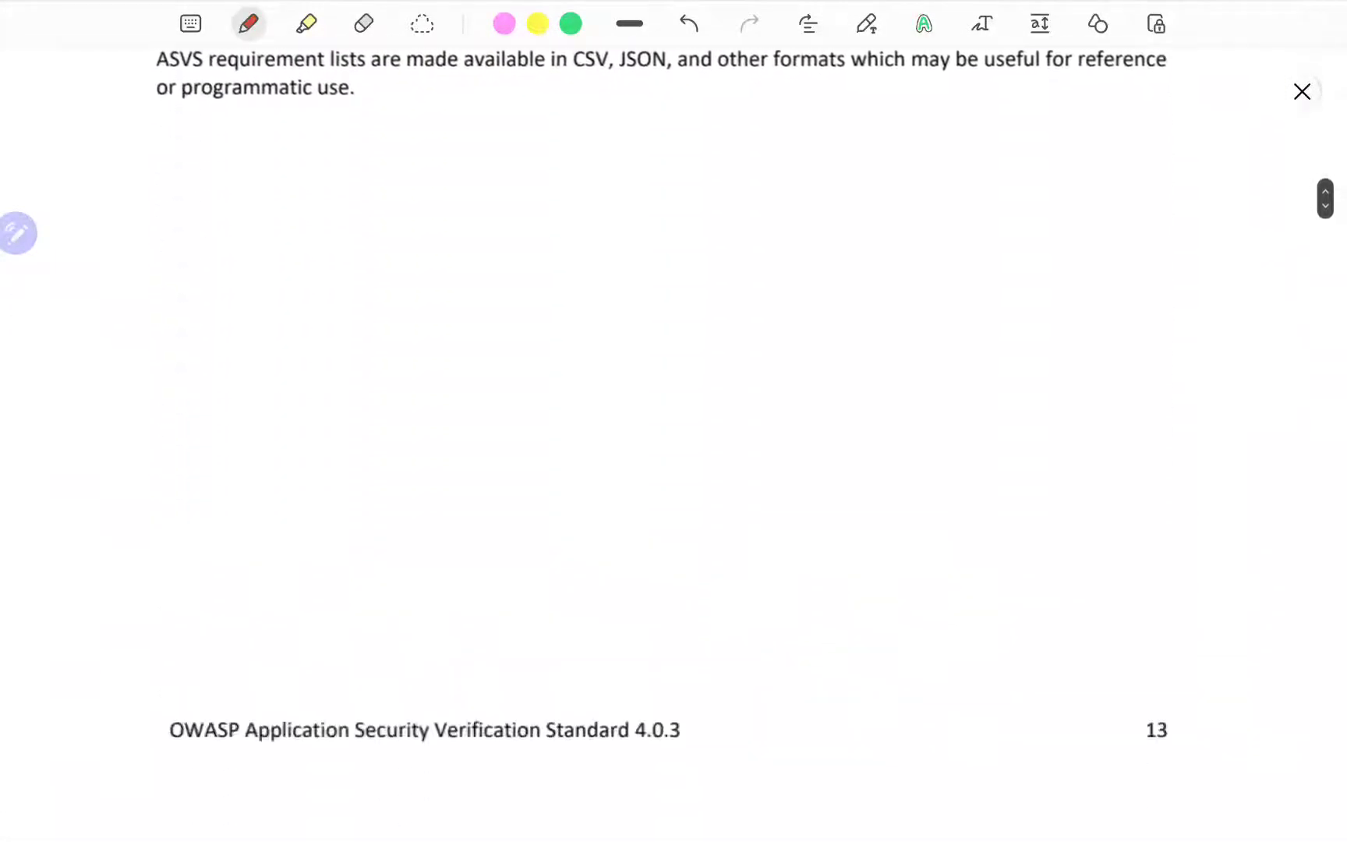
pyautogui.scroll(-3)
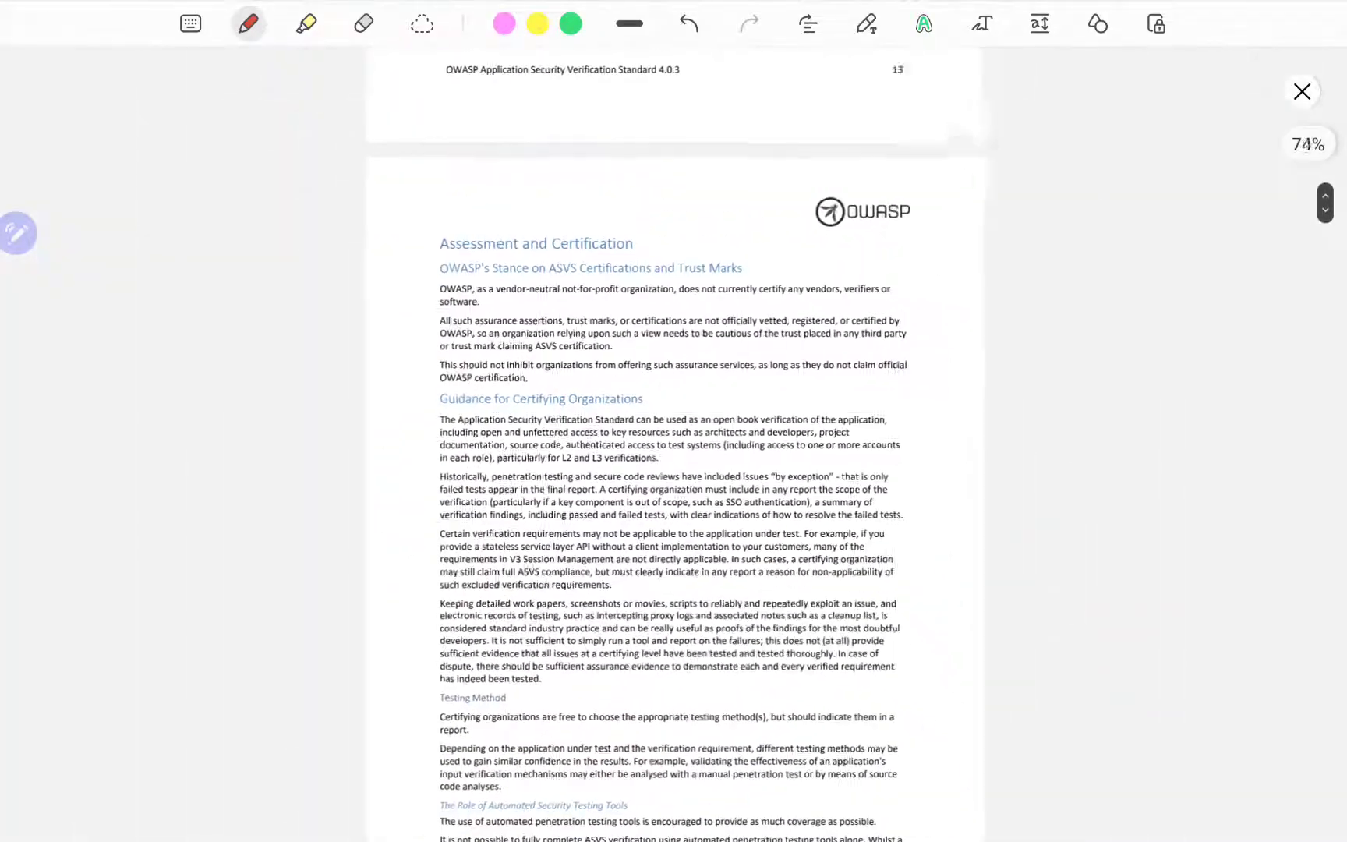
pyautogui.scroll(-3)
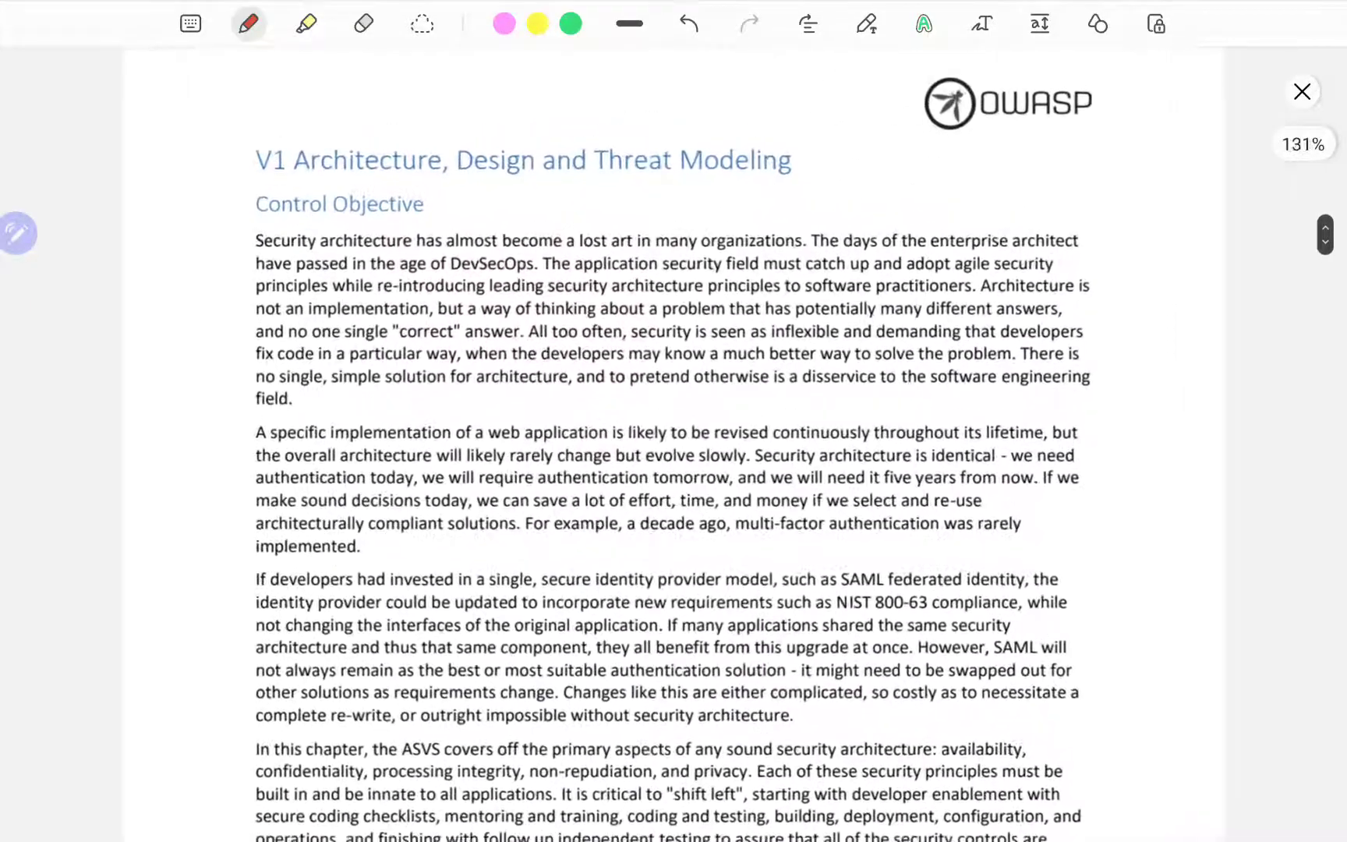
# Set the ink to yellow, switch to the highlighter and highlight the inflexible-security sentence.
pyautogui.click(246, 23)
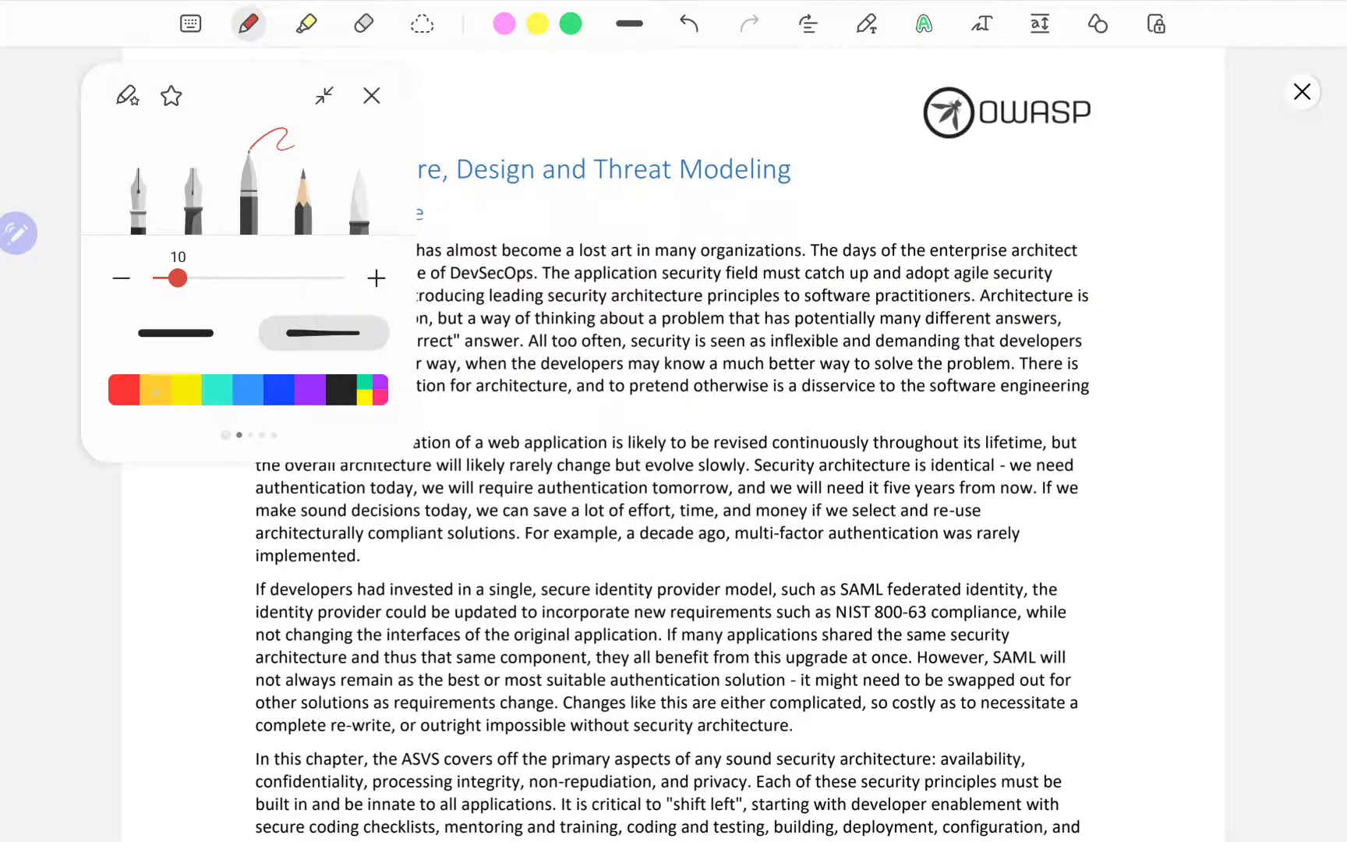
pyautogui.click(371, 94)
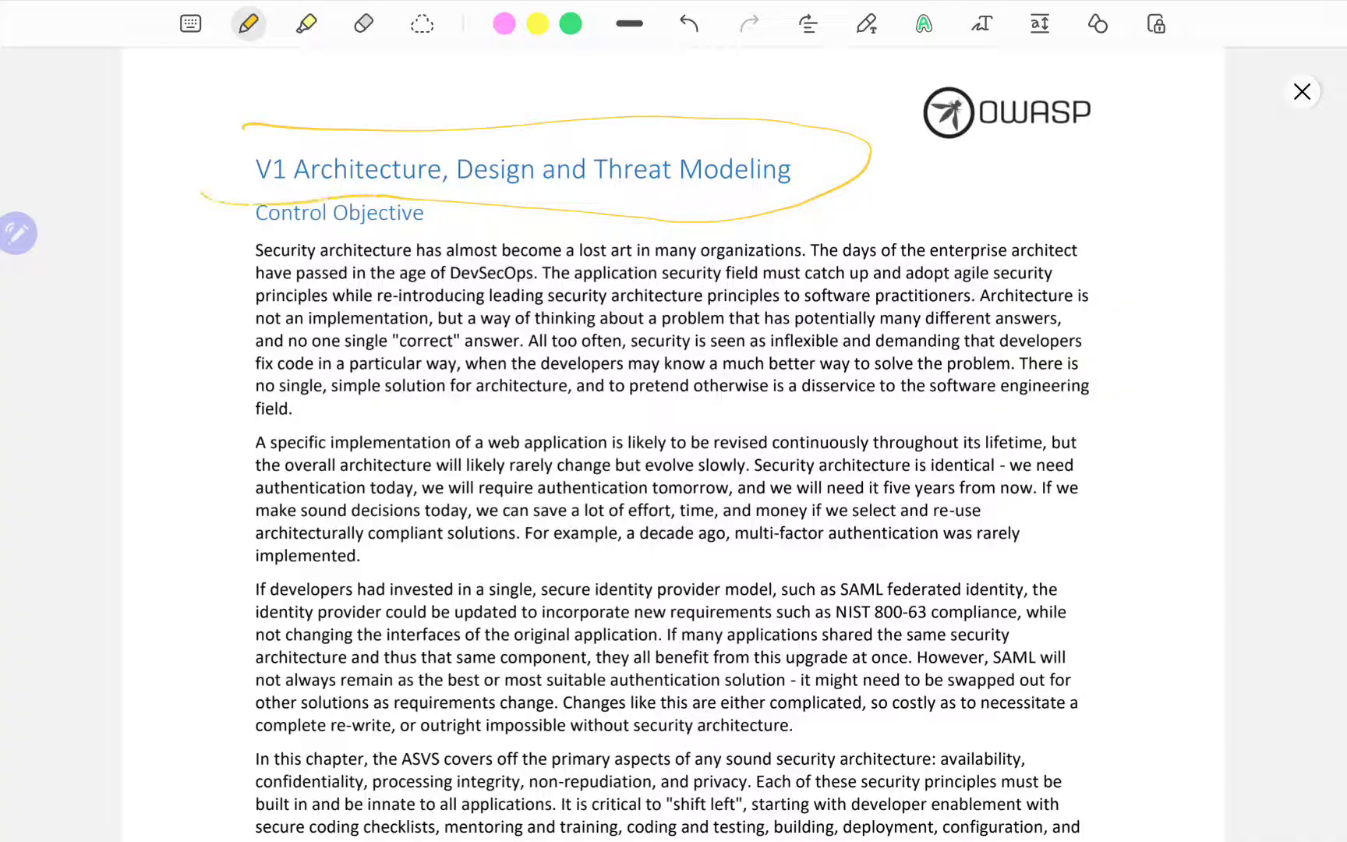
pyautogui.click(306, 24)
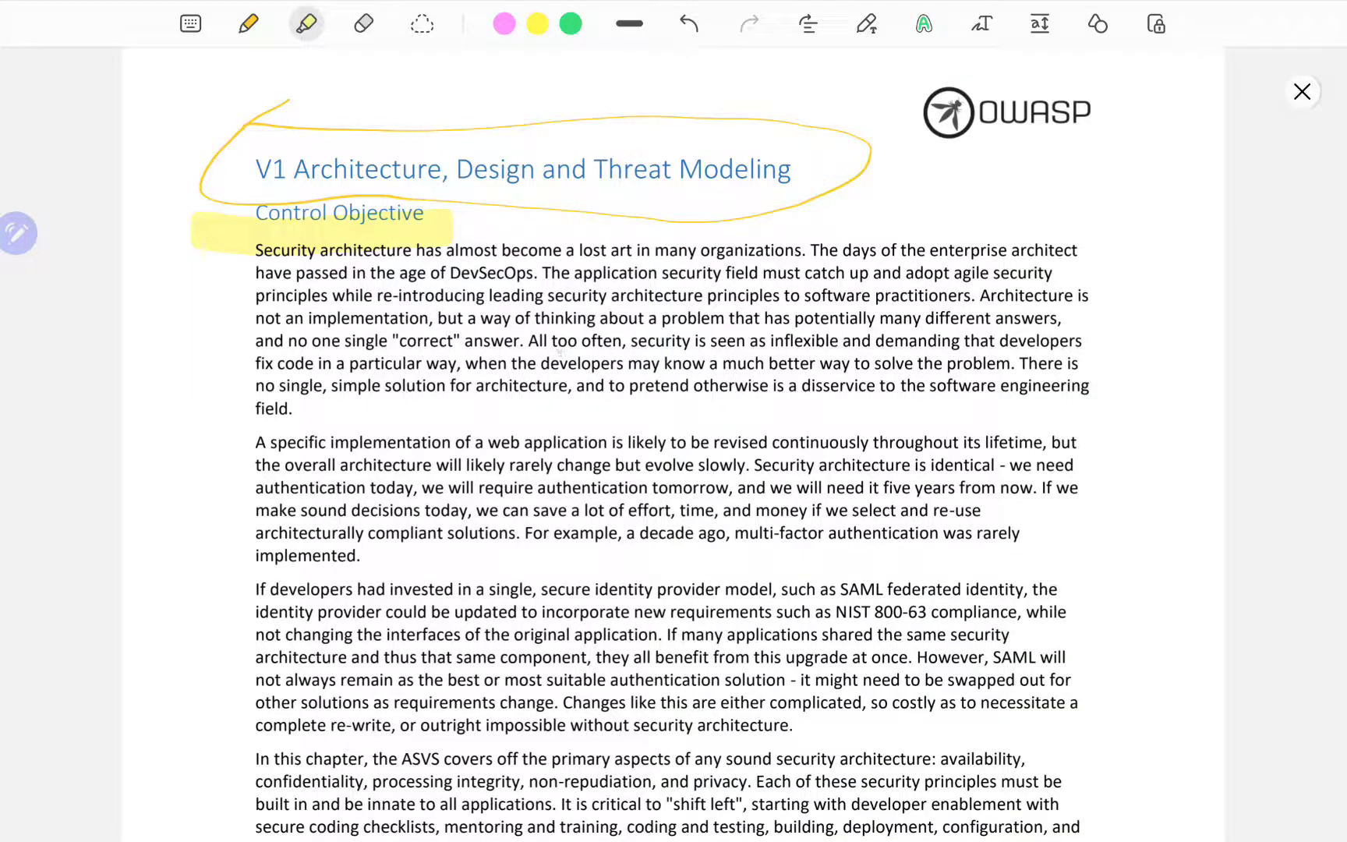
pyautogui.moveTo(524, 340); pyautogui.dragTo(820, 340)
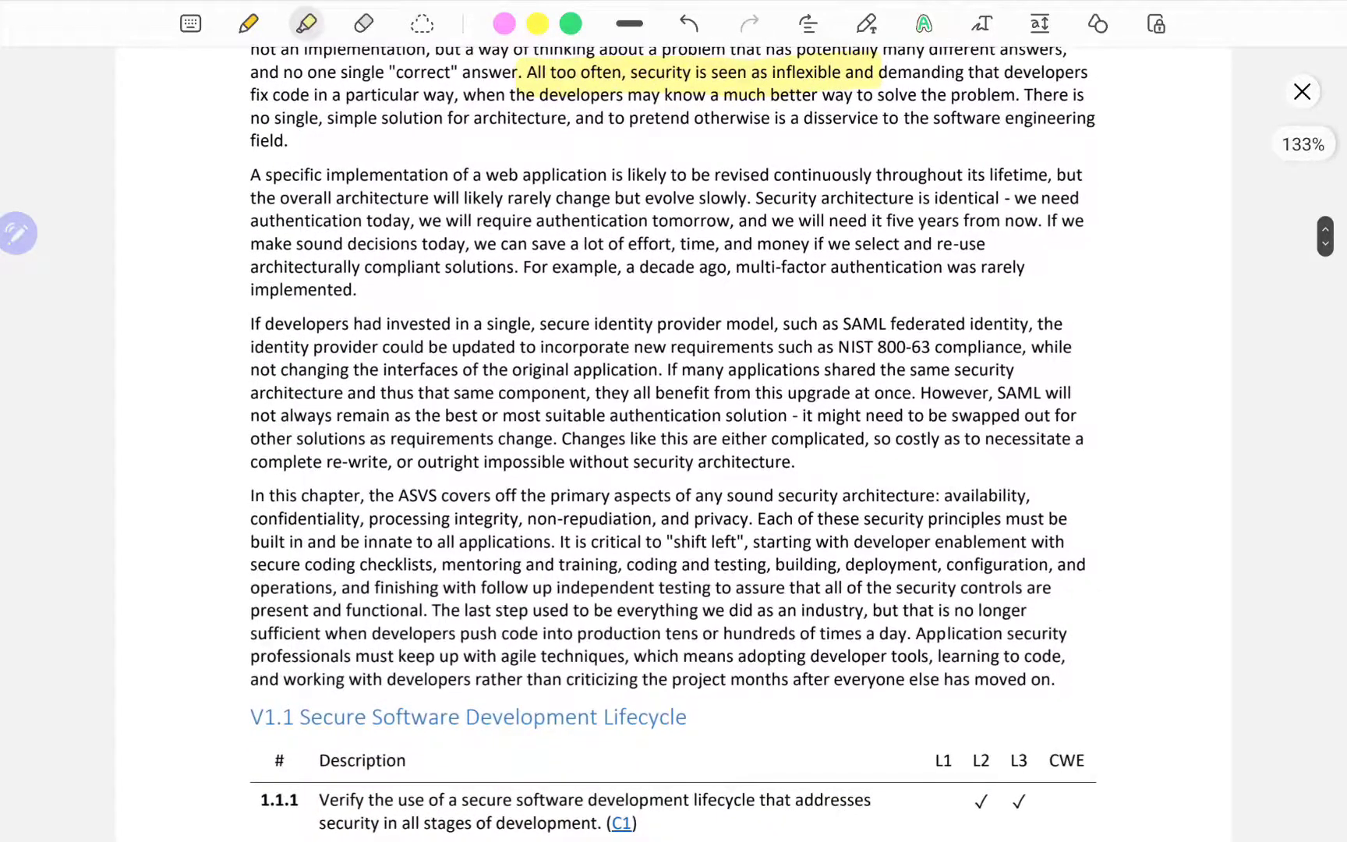
# Highlight the list of security aspects the ASVS covers in yellow and the built-in principles sentence in pink.
pyautogui.scroll(-3)
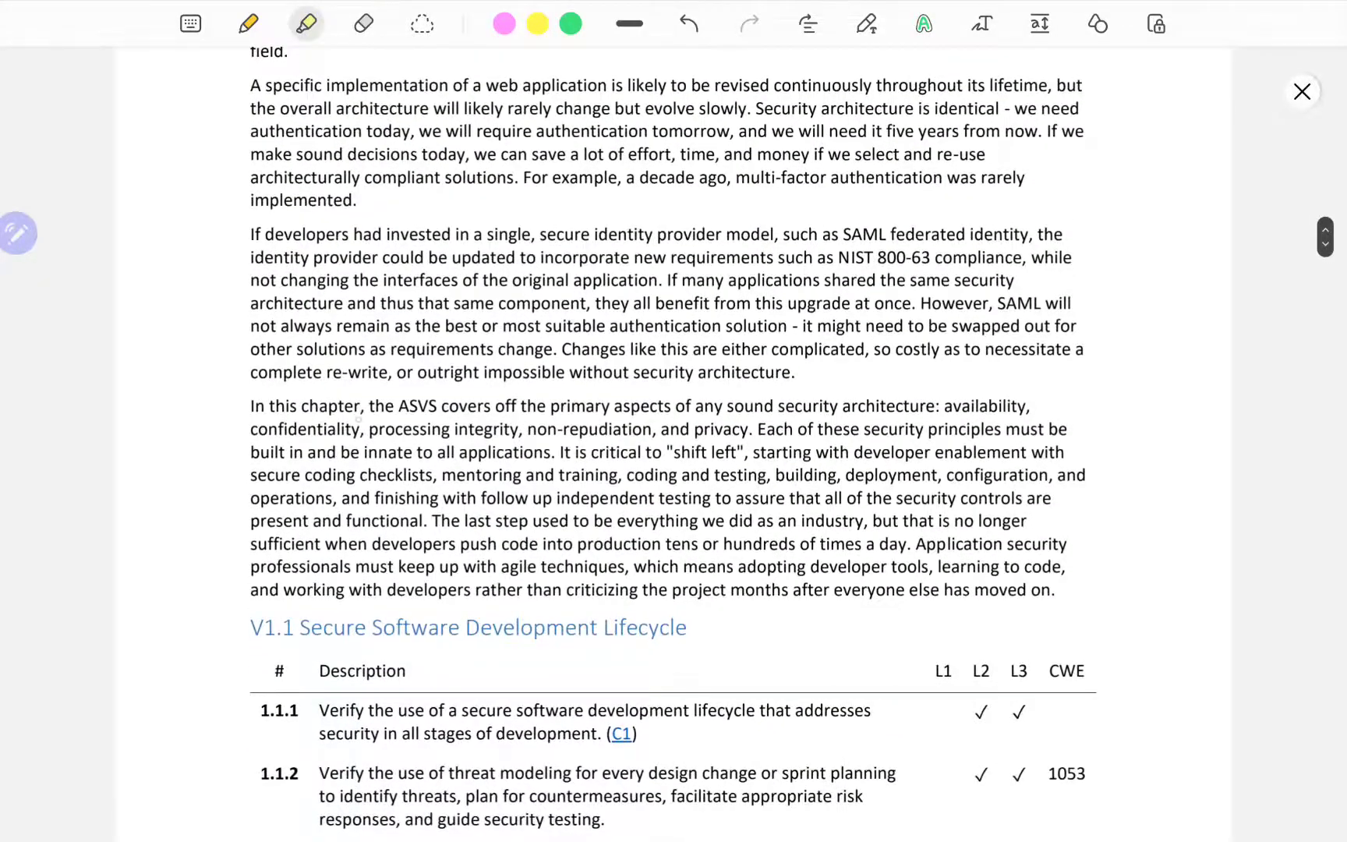
pyautogui.moveTo(361, 405); pyautogui.dragTo(655, 406)
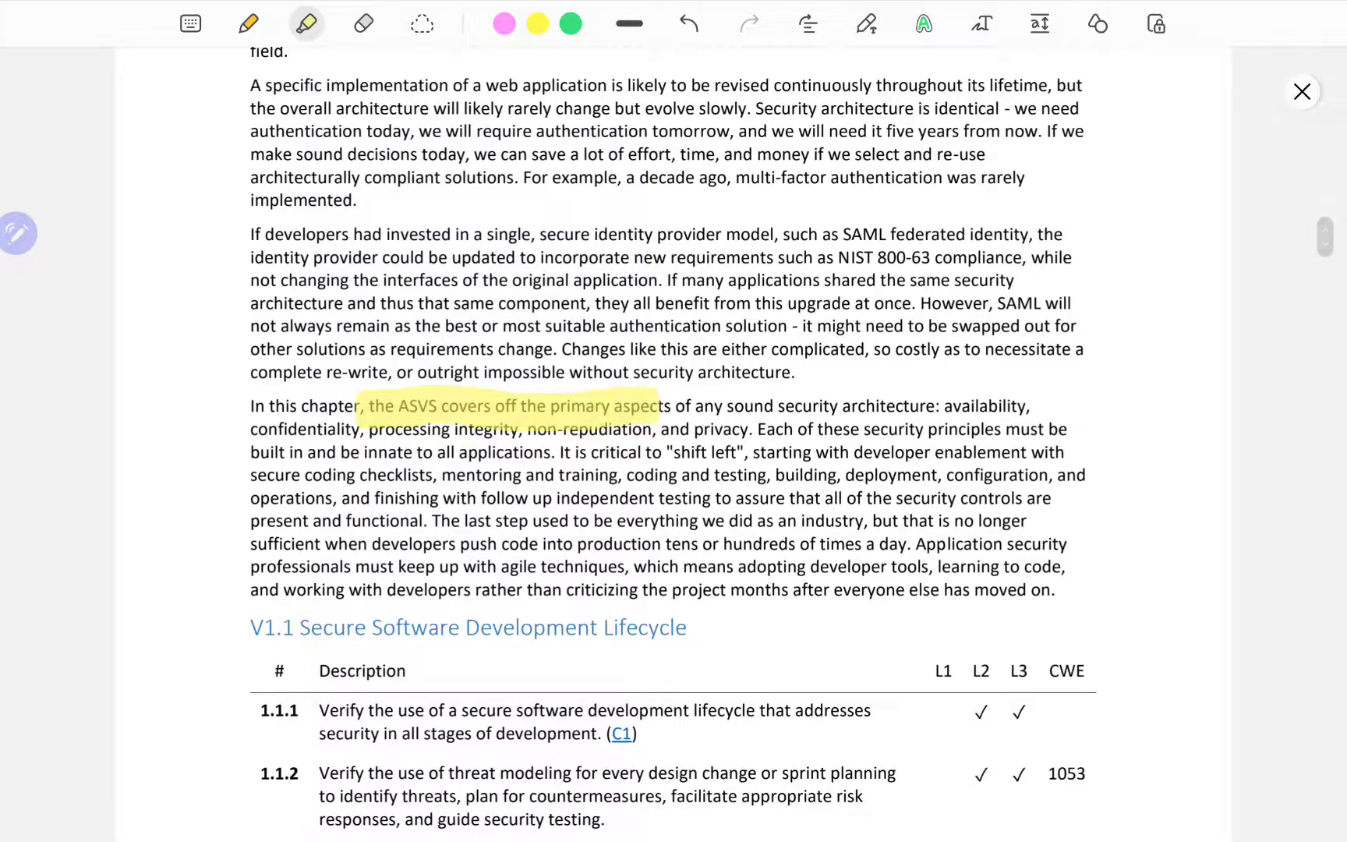
pyautogui.moveTo(653, 406); pyautogui.dragTo(992, 406)
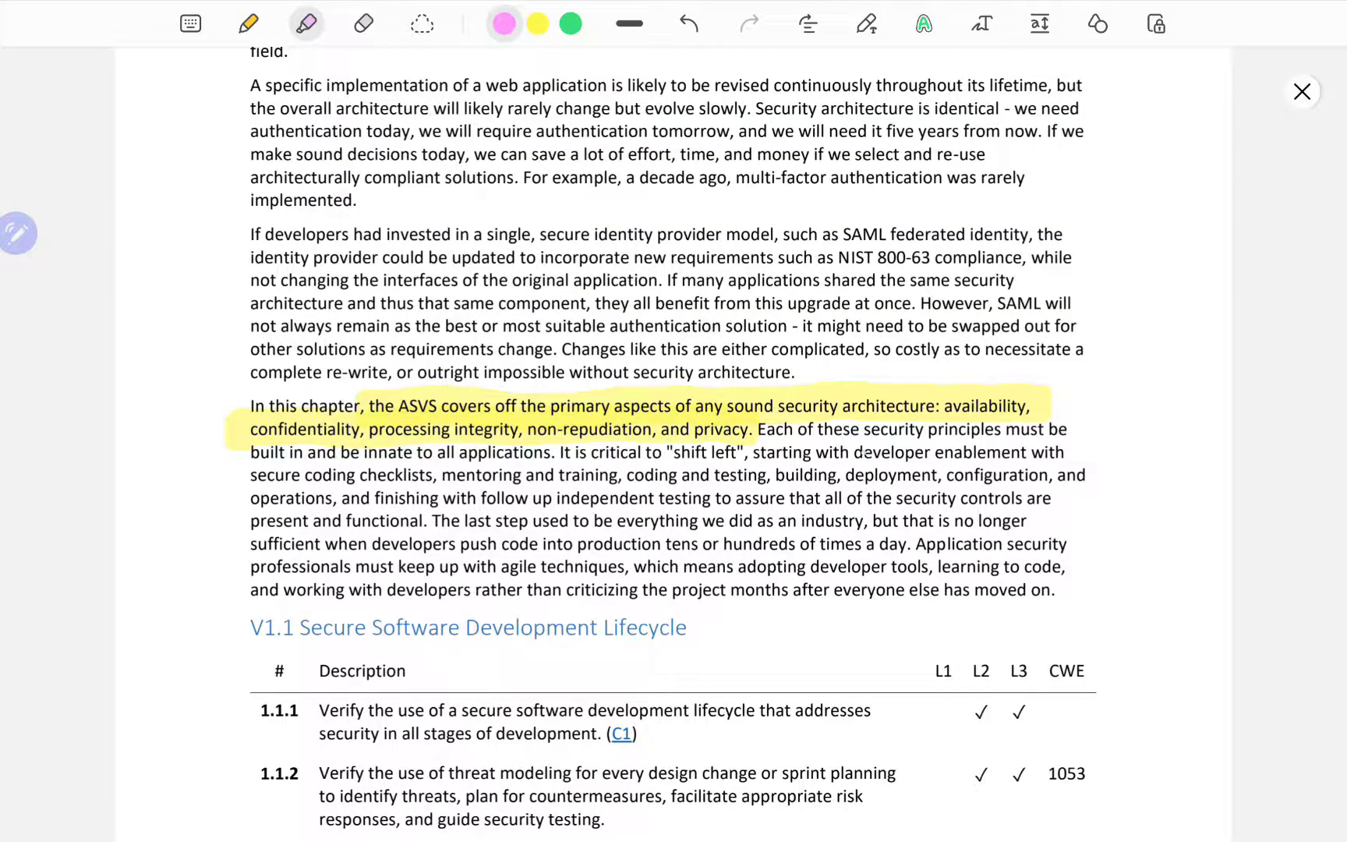
pyautogui.moveTo(812, 430); pyautogui.dragTo(1069, 430)
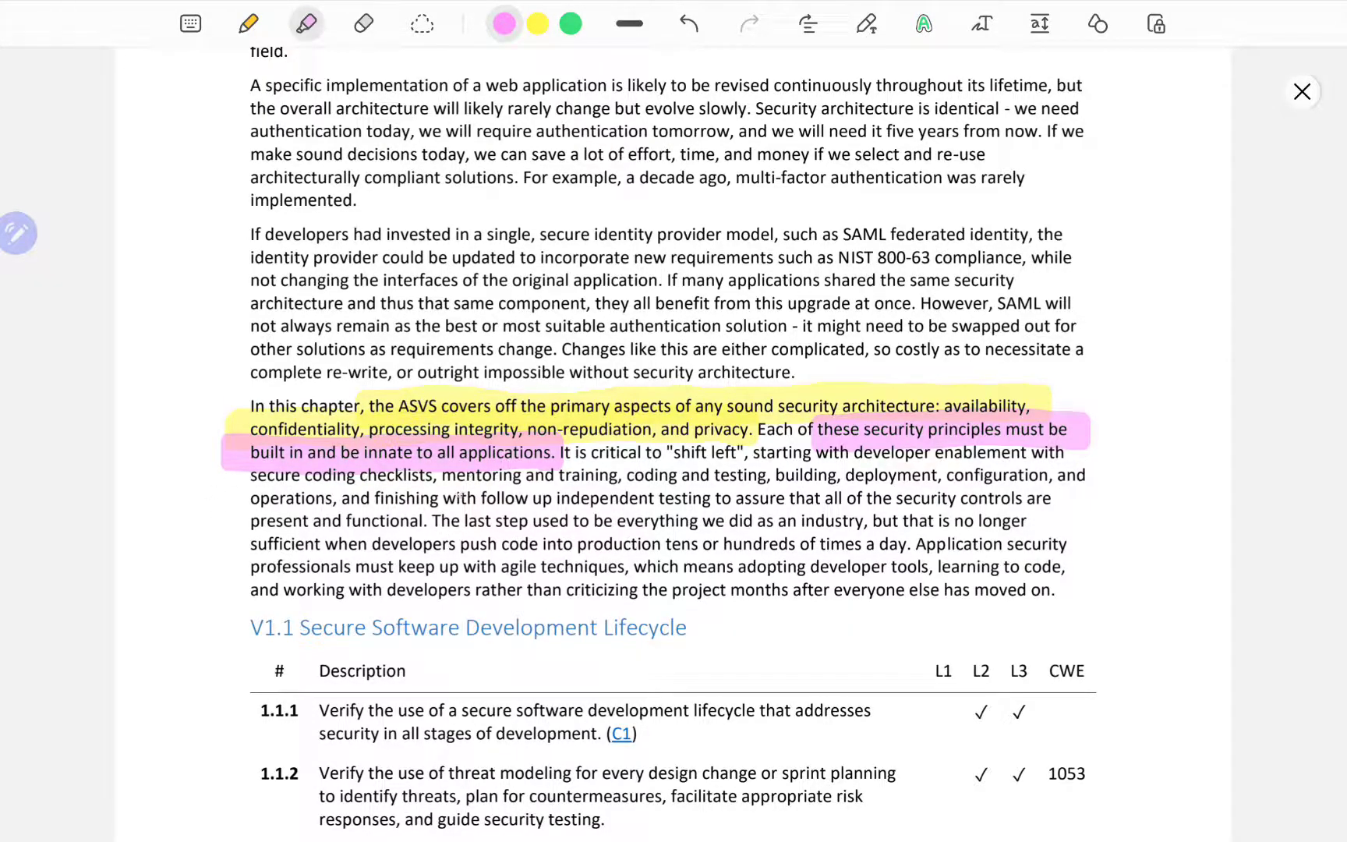
pyautogui.scroll(-3)
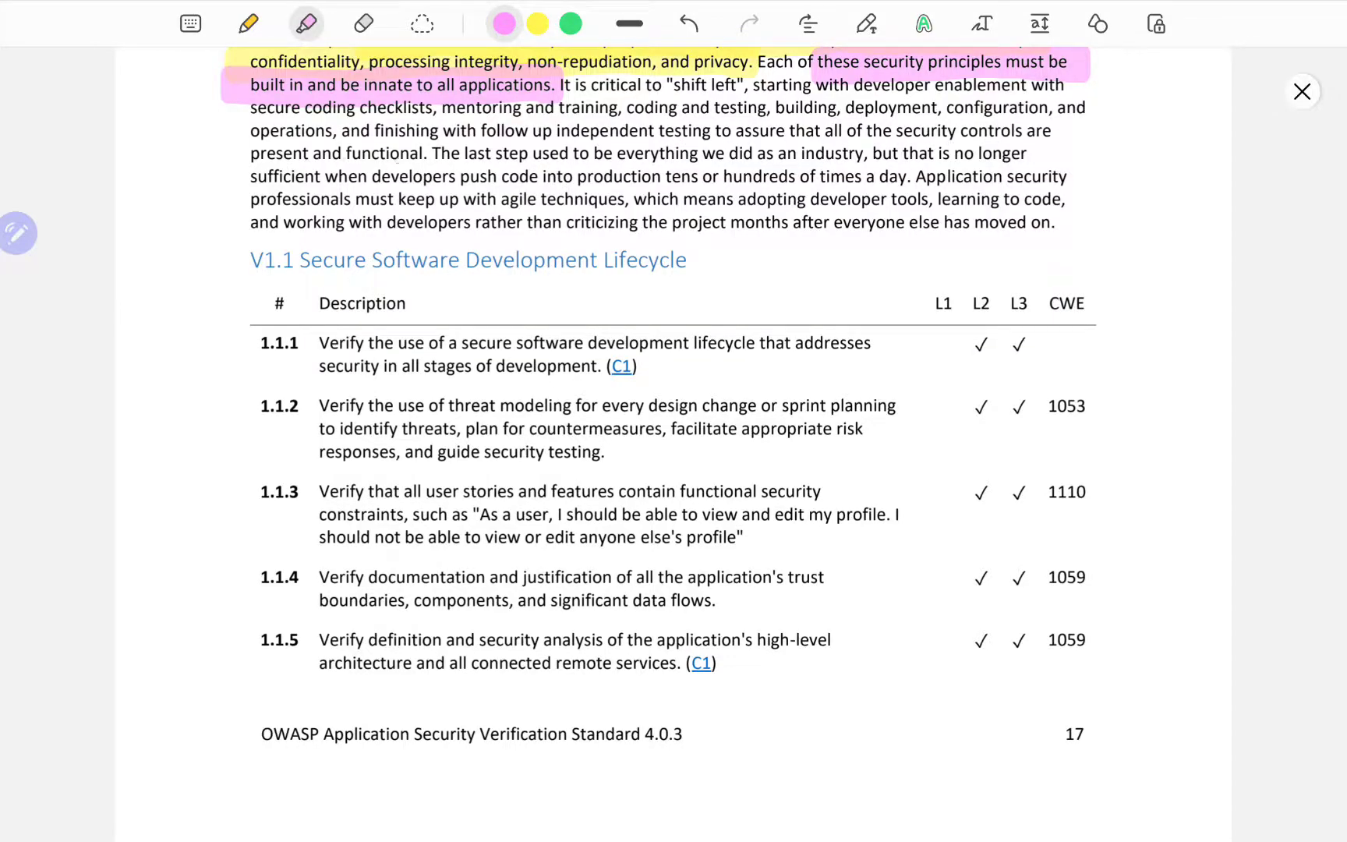
# Highlight 'present and functional' and the L1 column in pink, then switch the highlighter to green.
pyautogui.moveTo(250, 131); pyautogui.dragTo(436, 153)
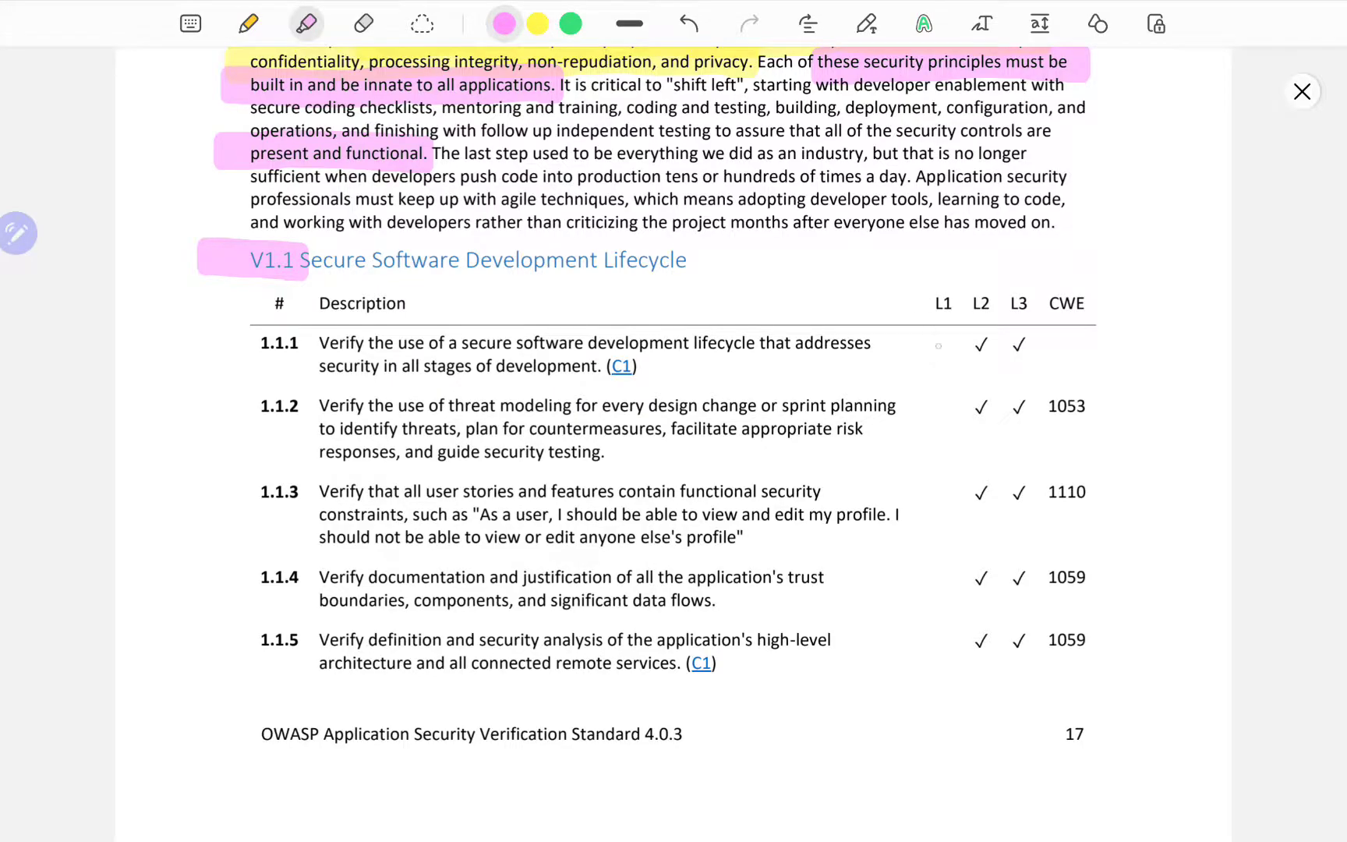
pyautogui.moveTo(942, 335); pyautogui.dragTo(942, 468)
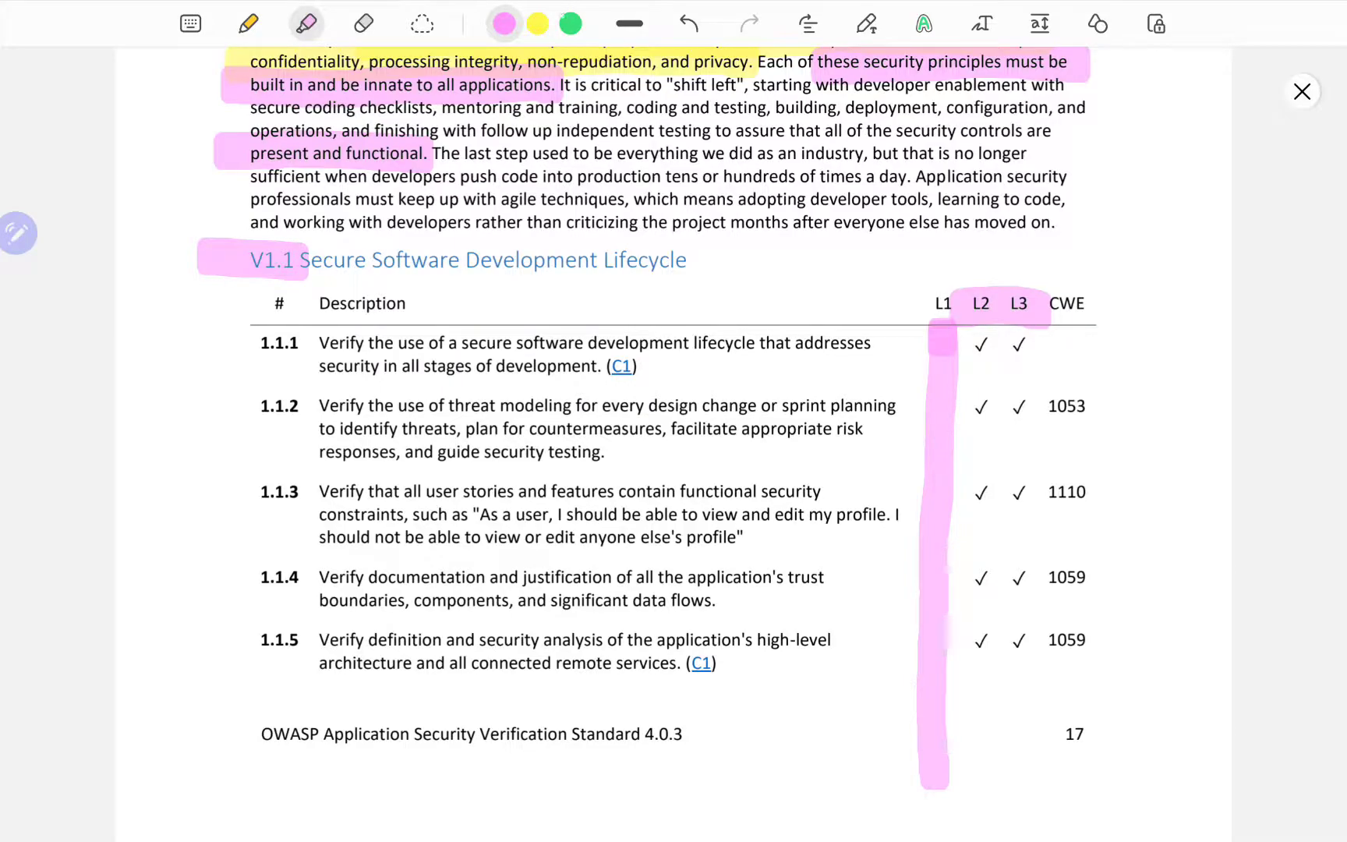
pyautogui.click(571, 24)
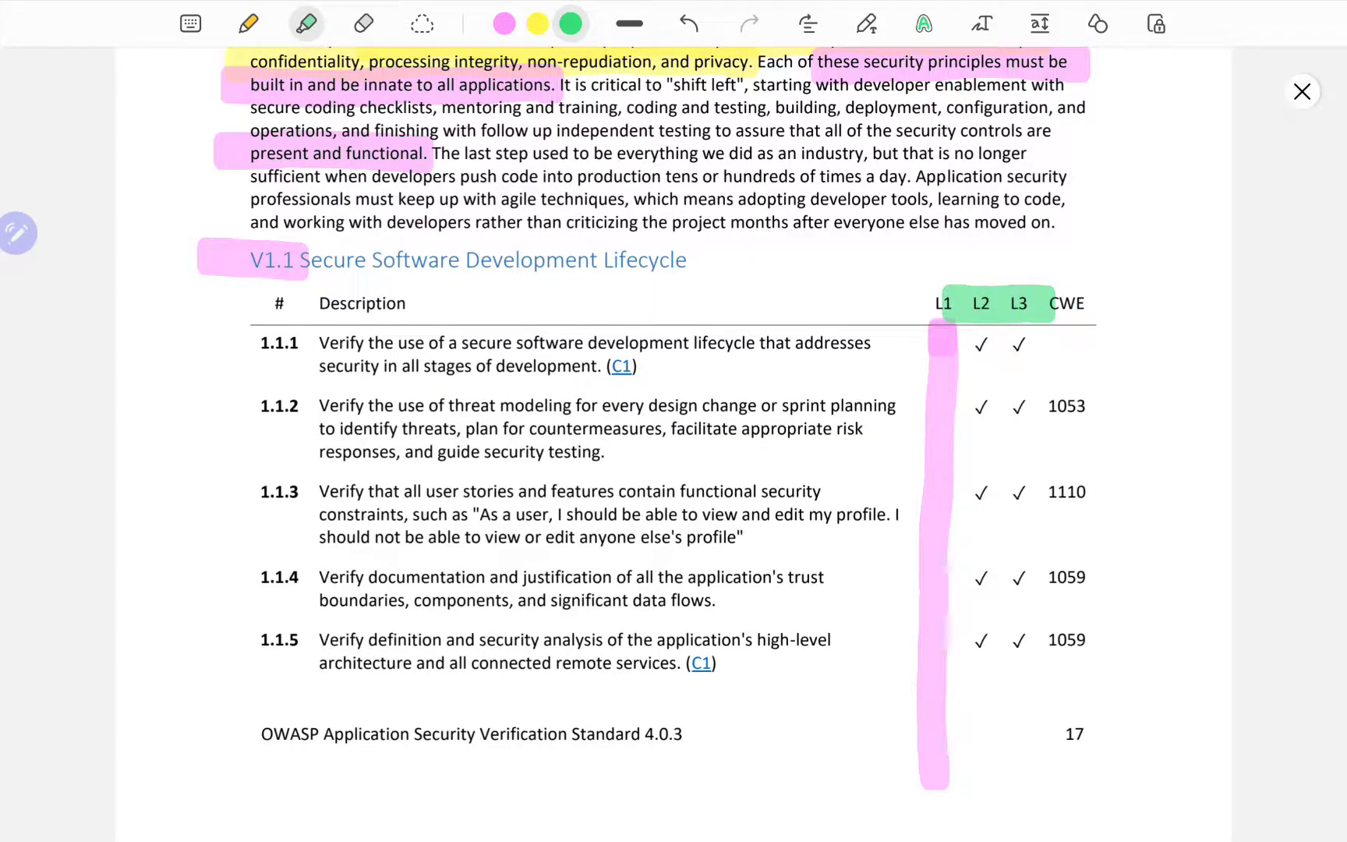
pyautogui.scroll(-3)
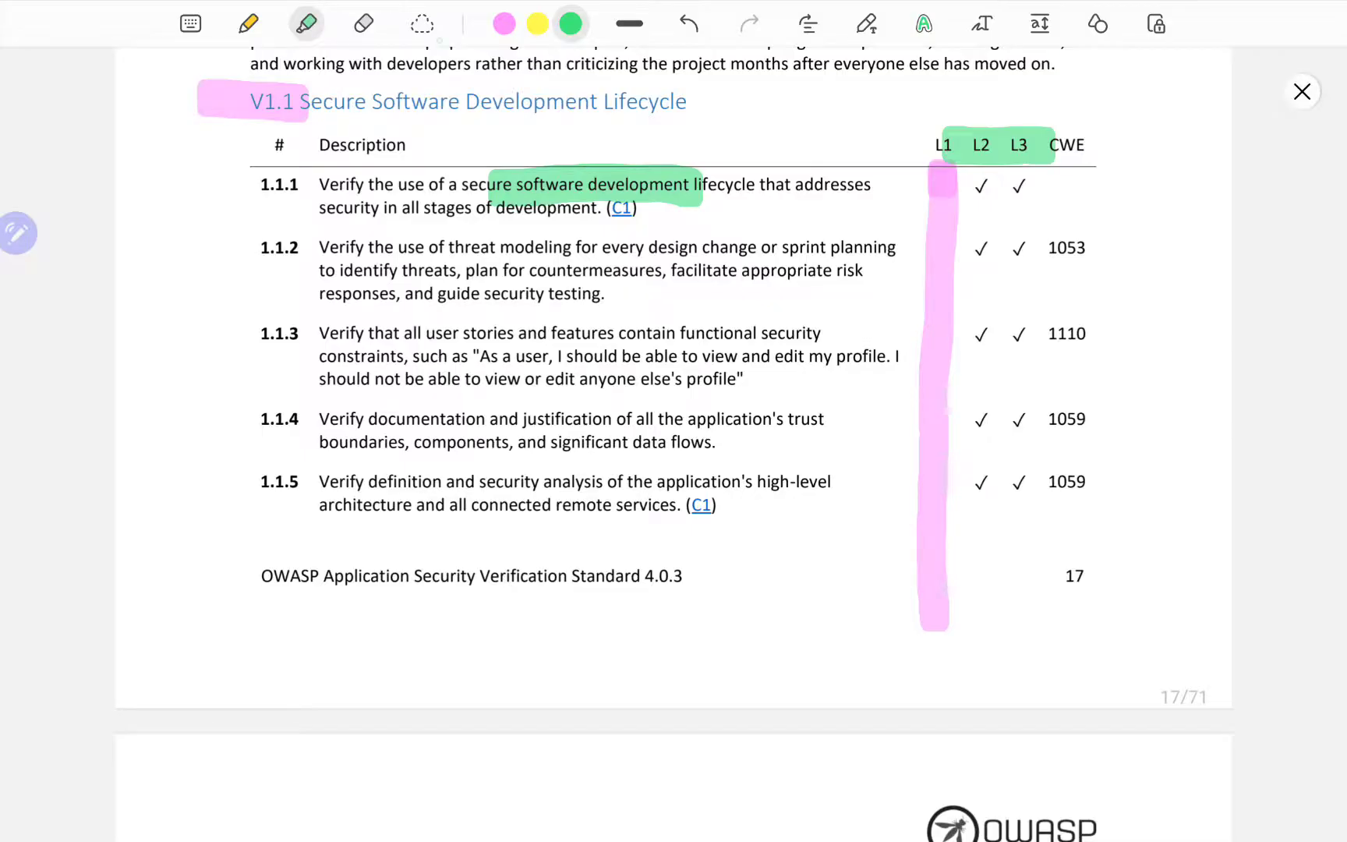
# Scroll down to V1.6 and highlight requirement rows 1.6.2 and 1.6.3 in yellow.
pyautogui.scroll(-3)
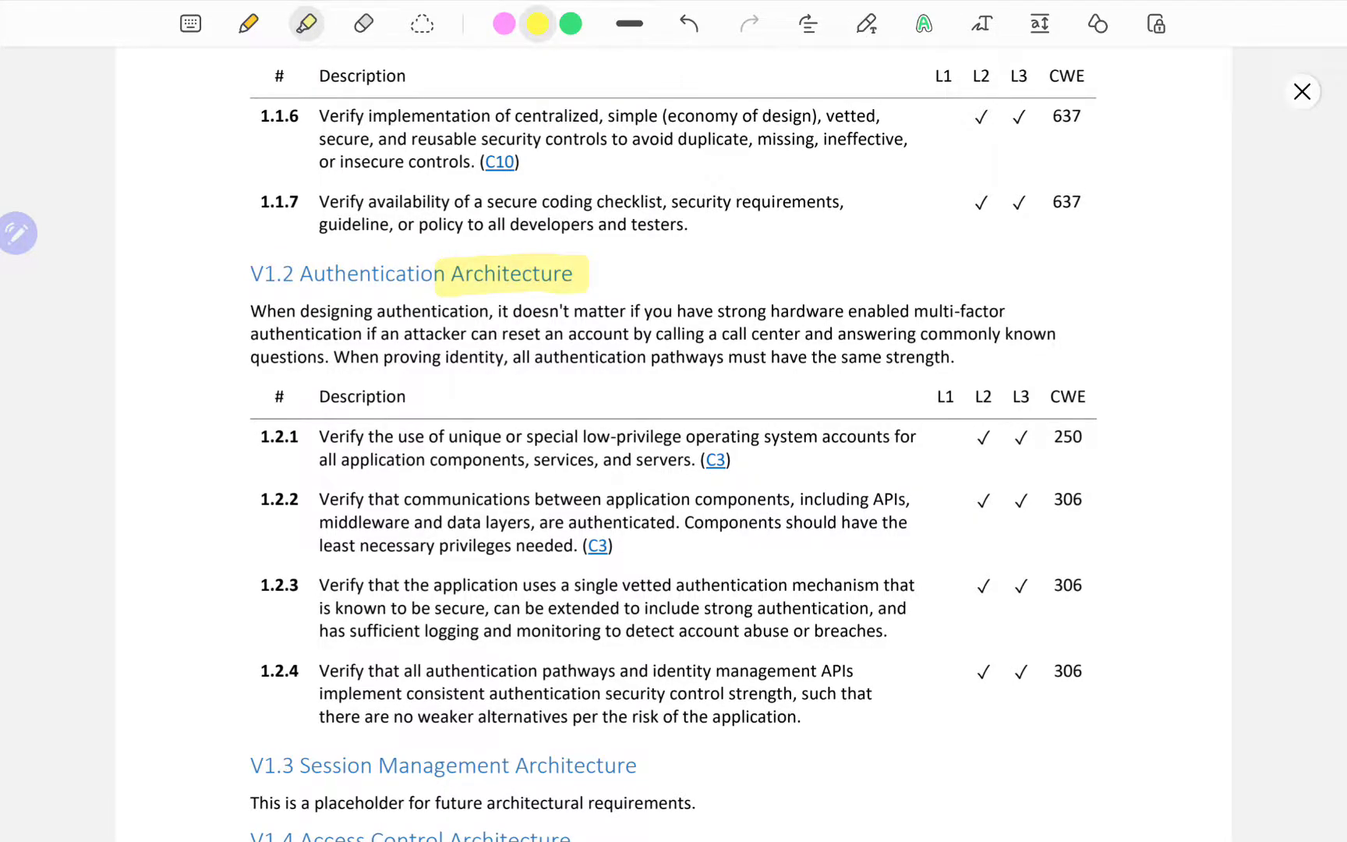
pyautogui.scroll(-3)
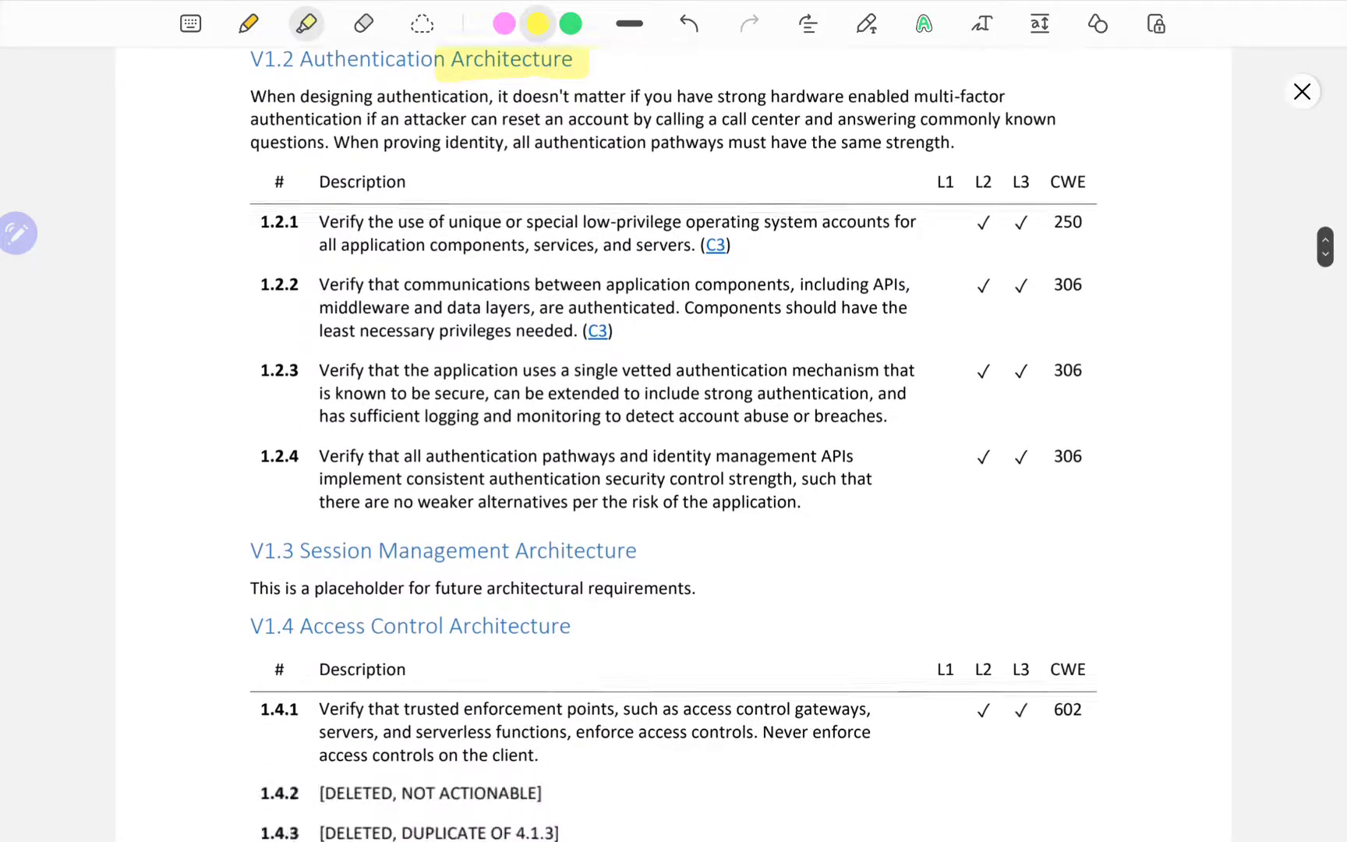
pyautogui.scroll(-3)
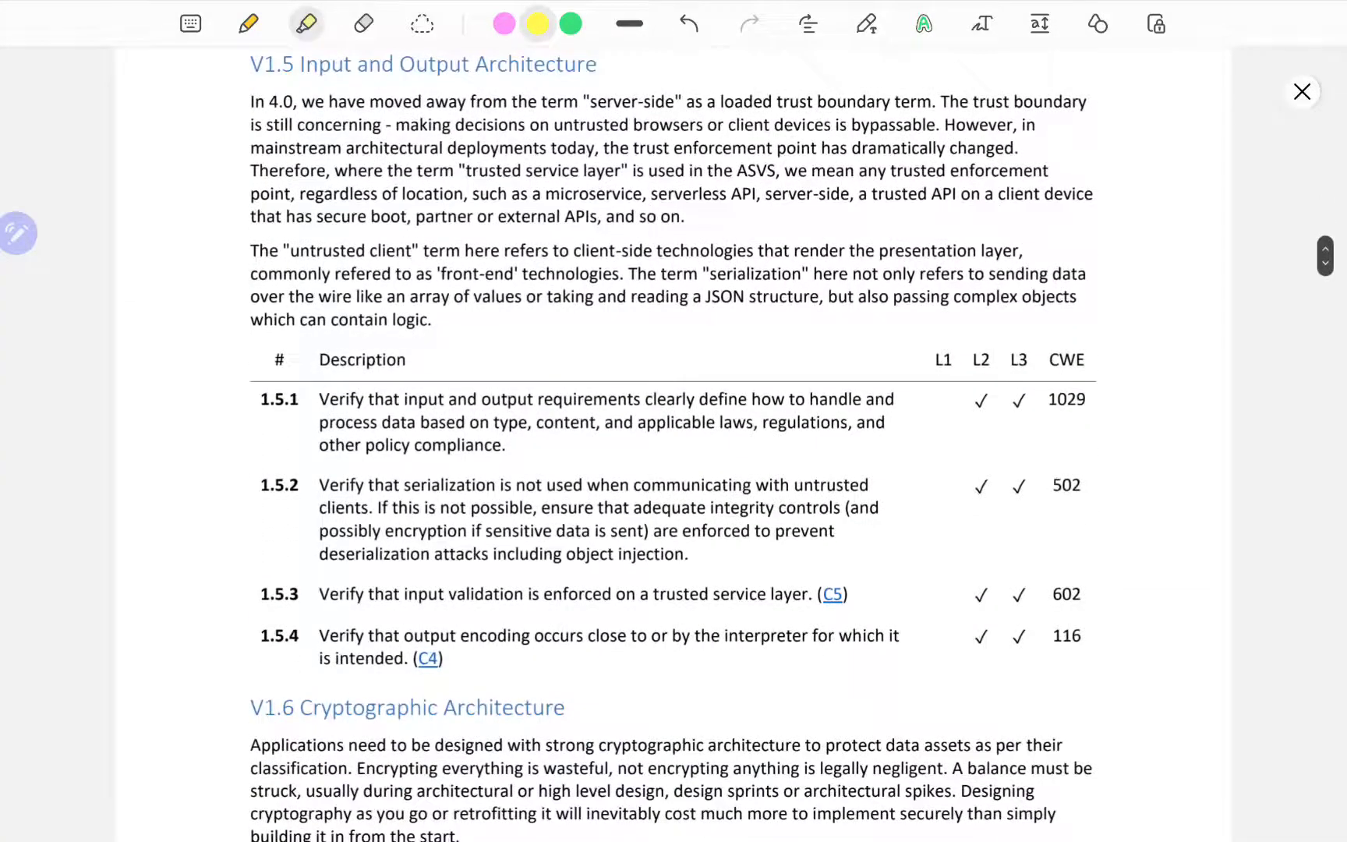
pyautogui.scroll(-3)
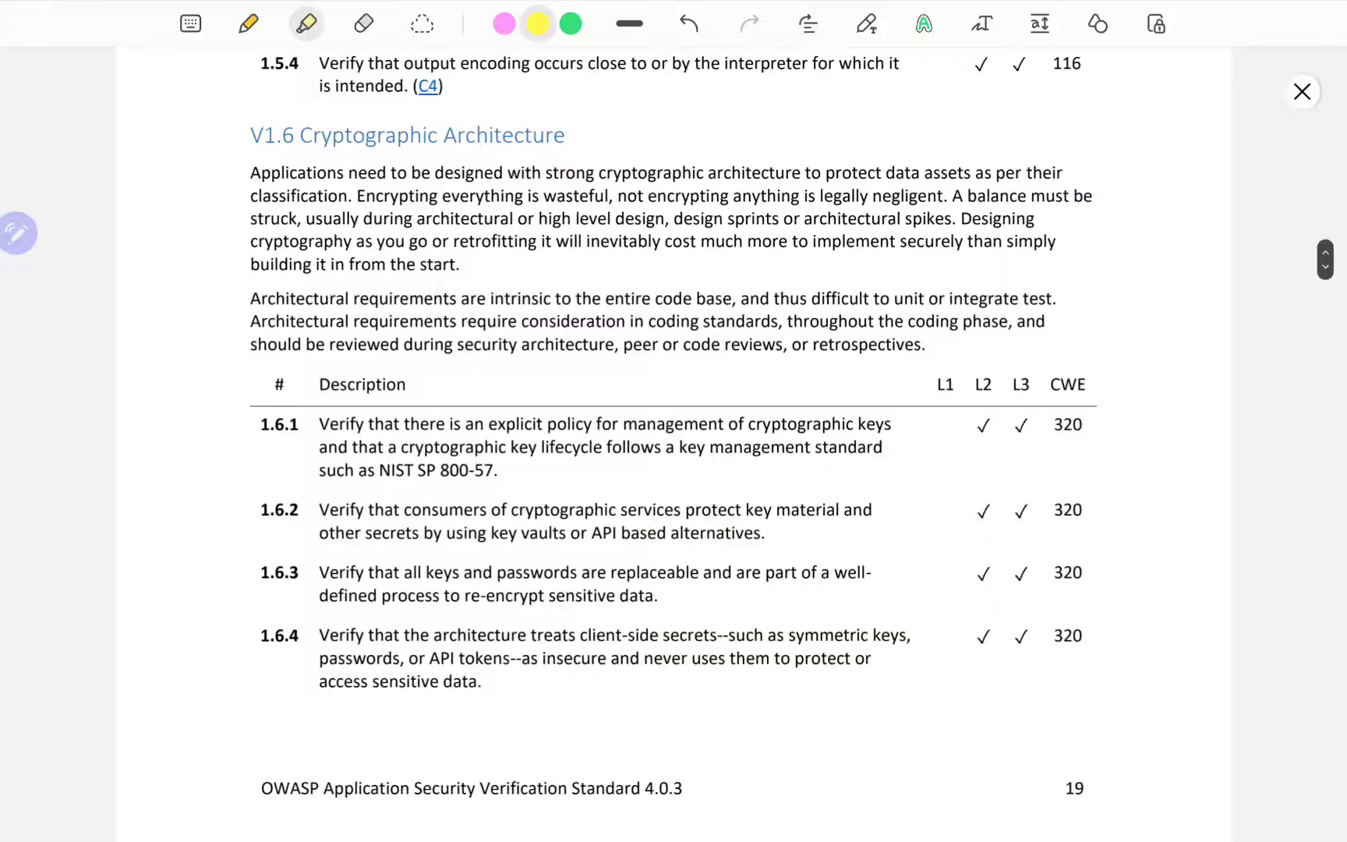
pyautogui.scroll(-3)
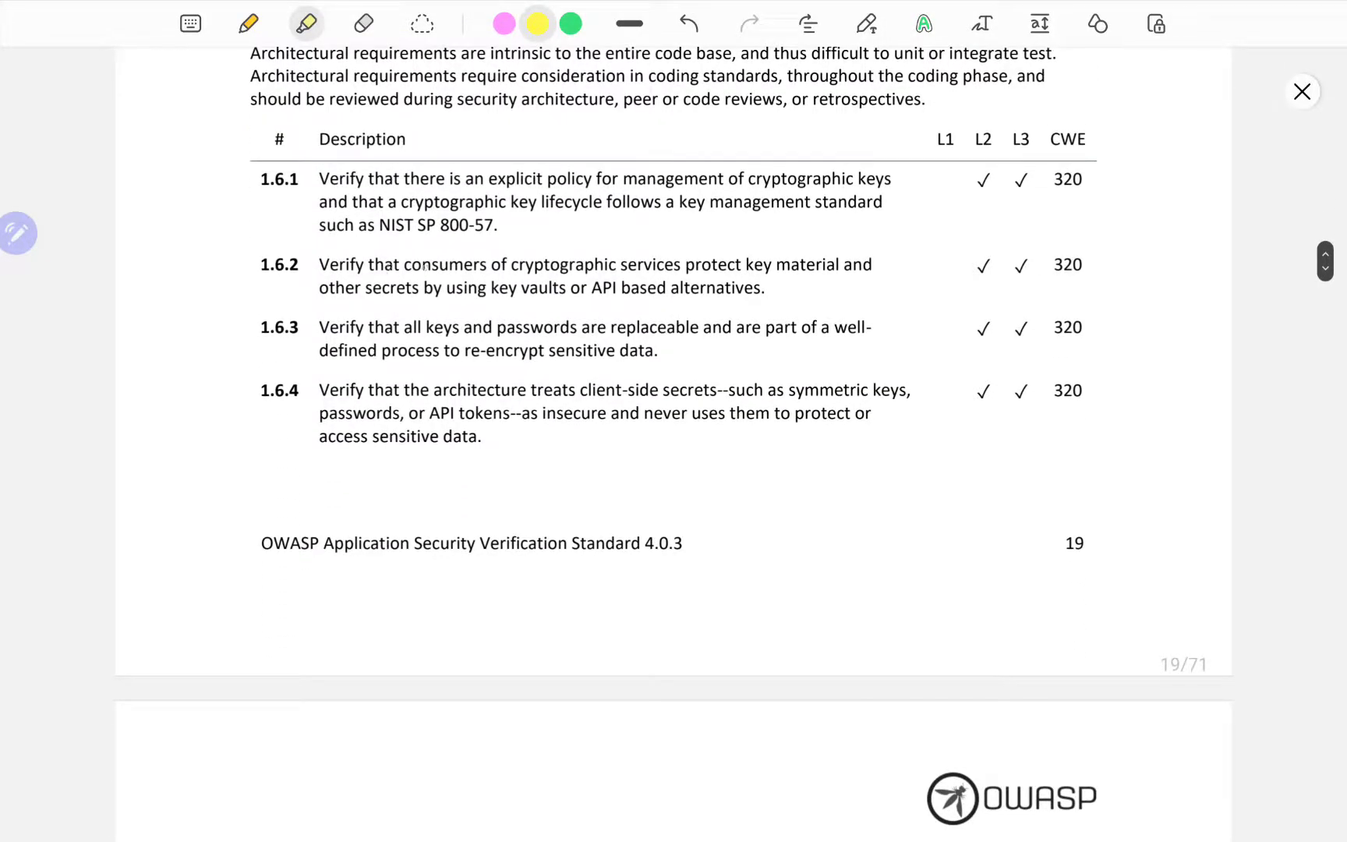
pyautogui.moveTo(352, 264); pyautogui.dragTo(700, 275)
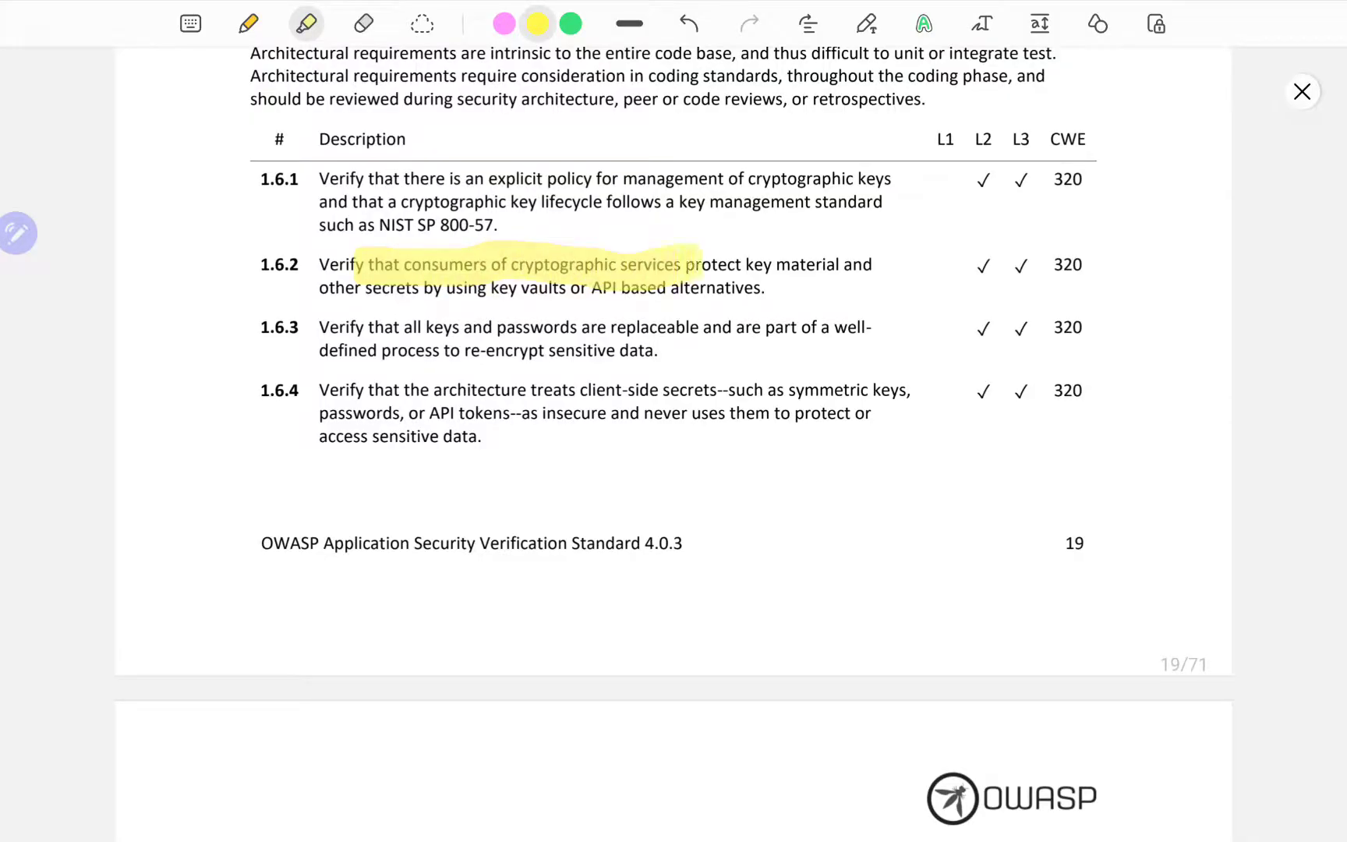
pyautogui.moveTo(696, 265); pyautogui.dragTo(884, 264)
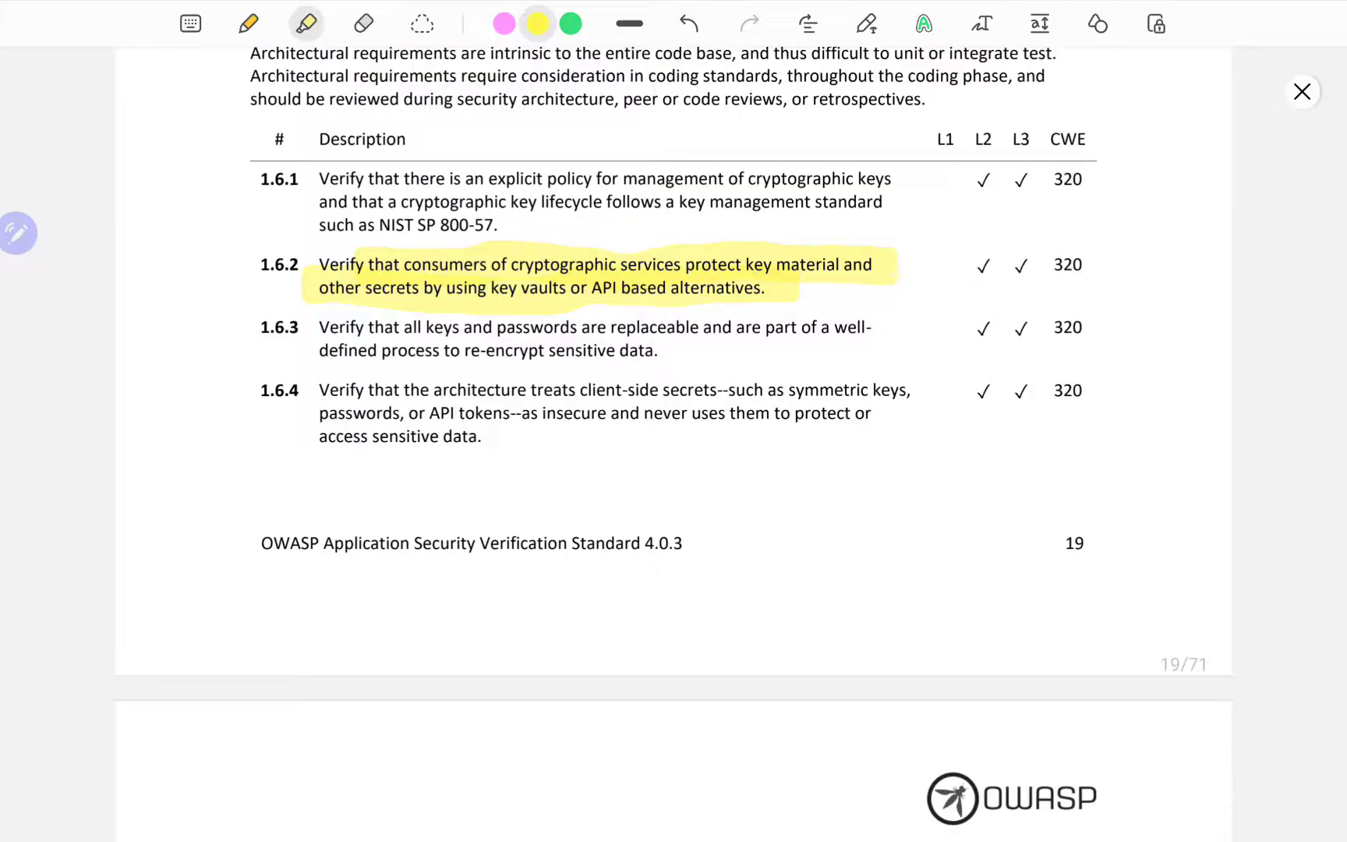
pyautogui.moveTo(319, 327); pyautogui.dragTo(422, 327)
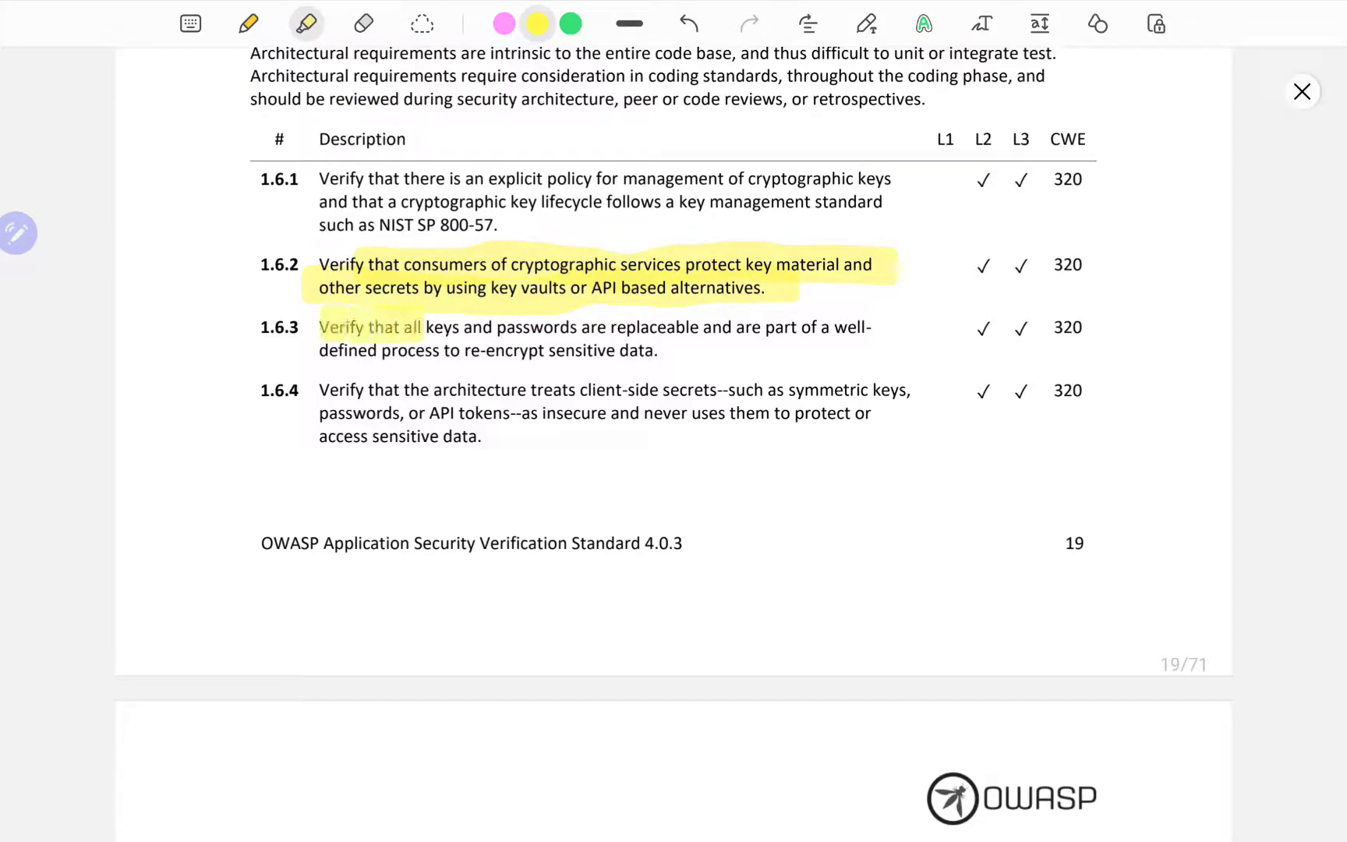
pyautogui.moveTo(425, 328); pyautogui.dragTo(782, 328)
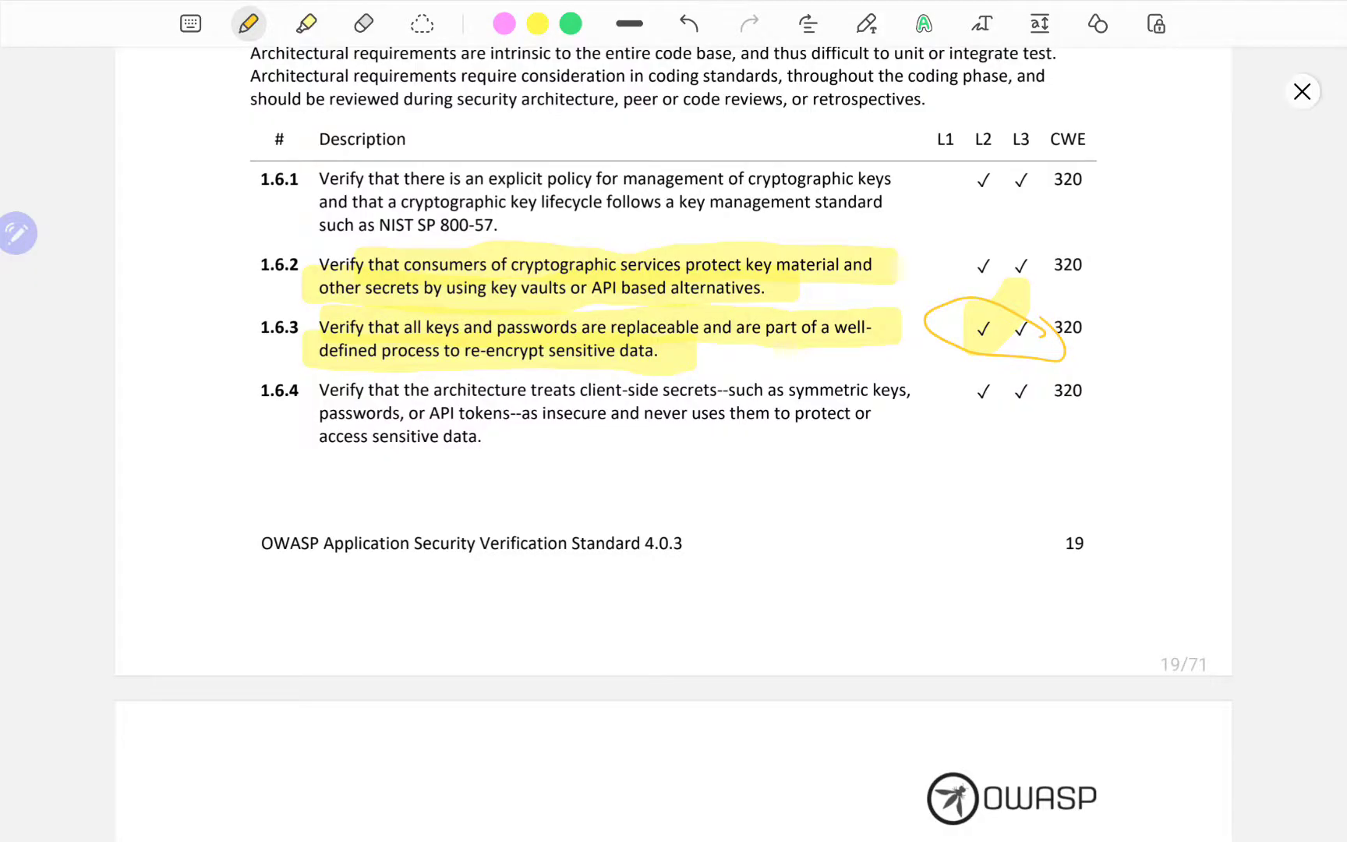
# Underline the V1.7 heading in yellow and handwrite 'V1.2 Authentication' down the left margin.
pyautogui.scroll(-3)
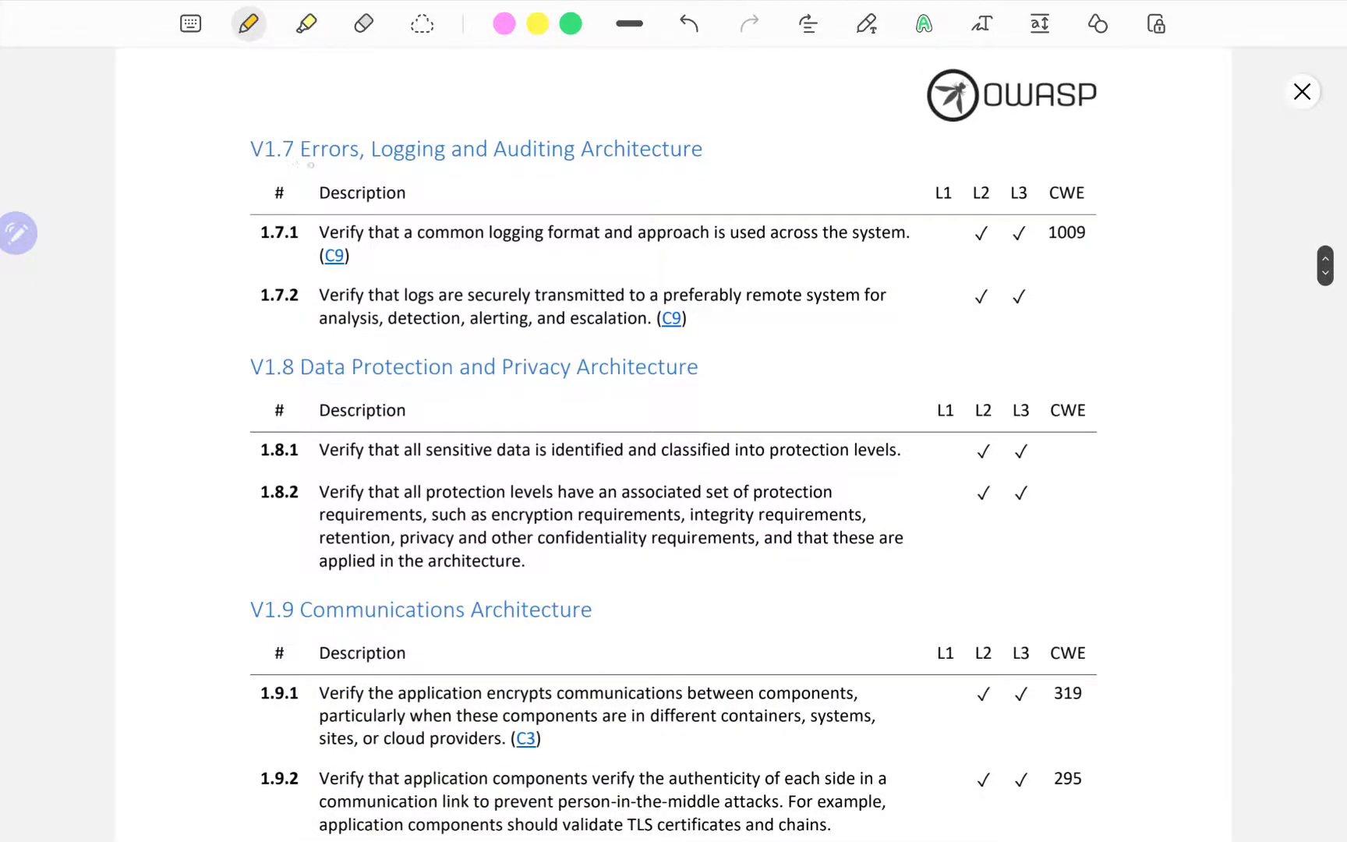
pyautogui.moveTo(267, 170); pyautogui.dragTo(713, 170)
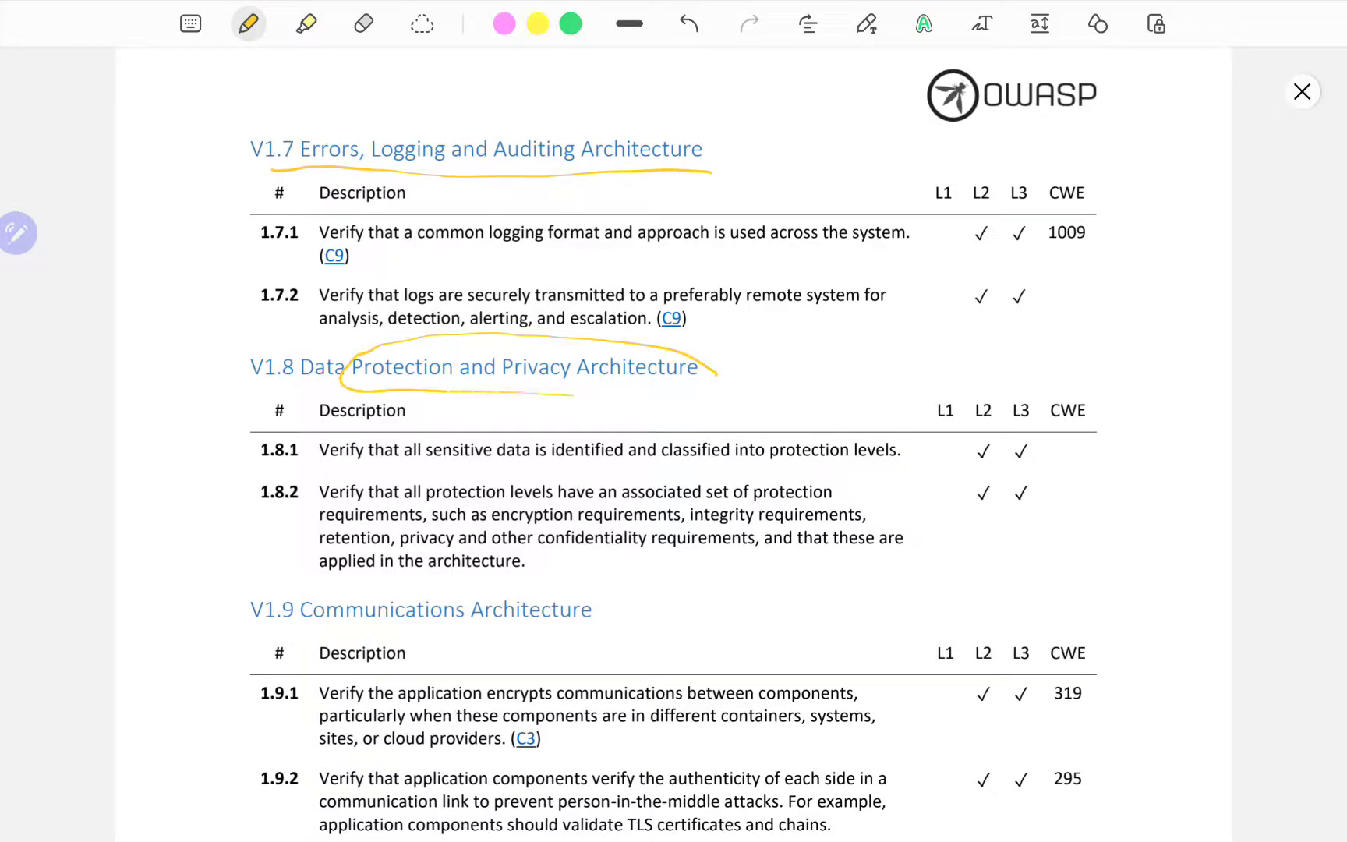
pyautogui.scroll(-3)
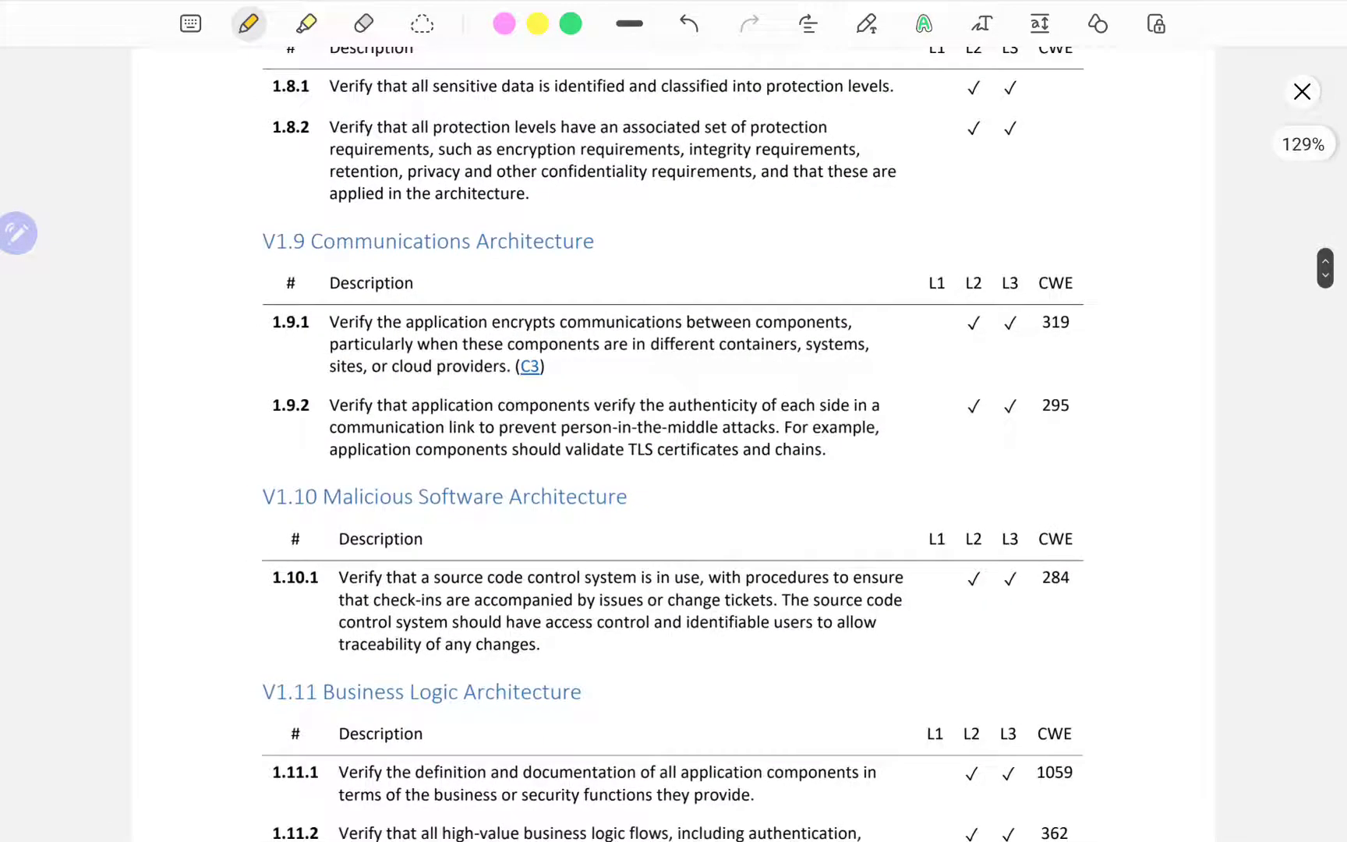
pyautogui.moveTo(258, 514); pyautogui.dragTo(653, 515)
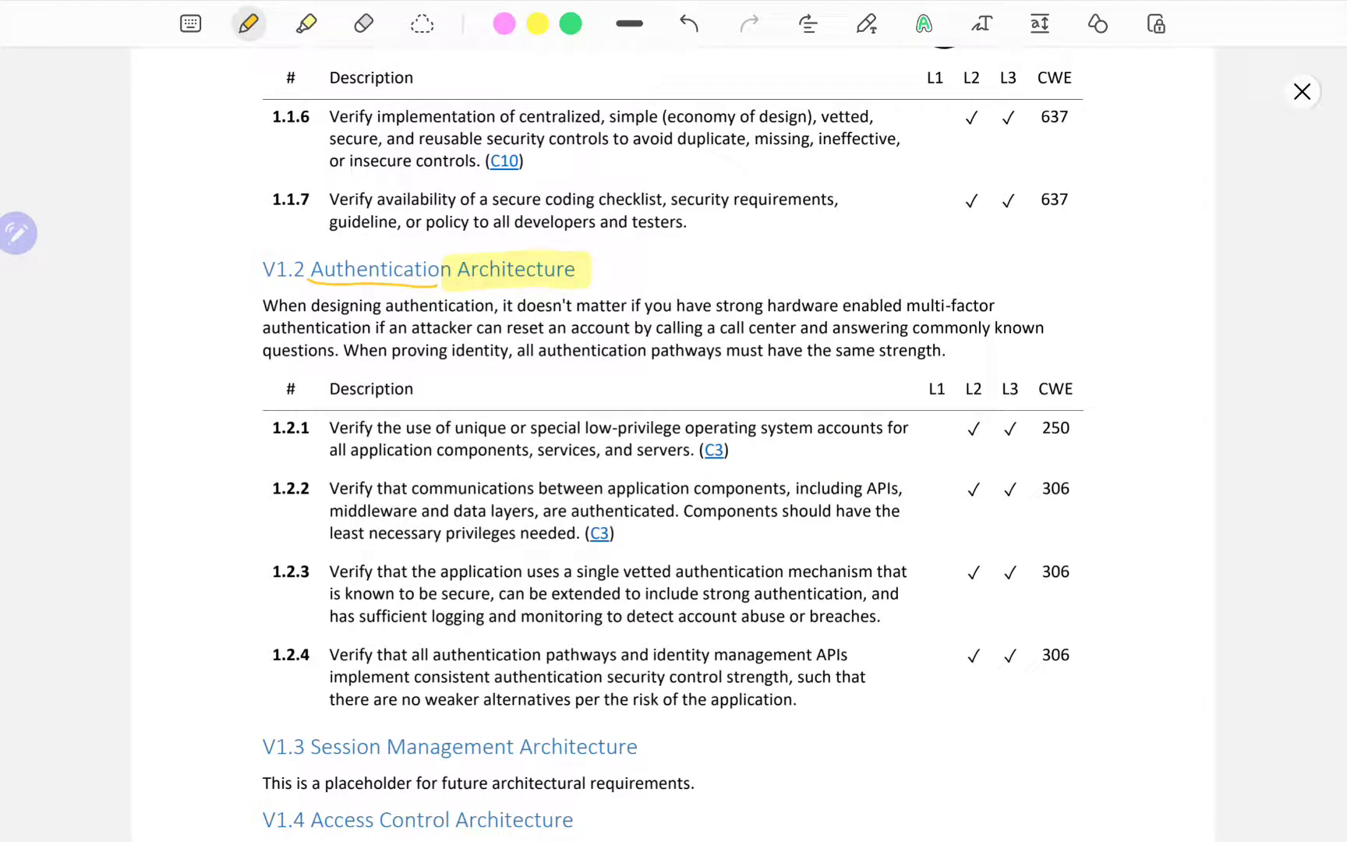
pyautogui.moveTo(162, 322); pyautogui.dragTo(176, 356)
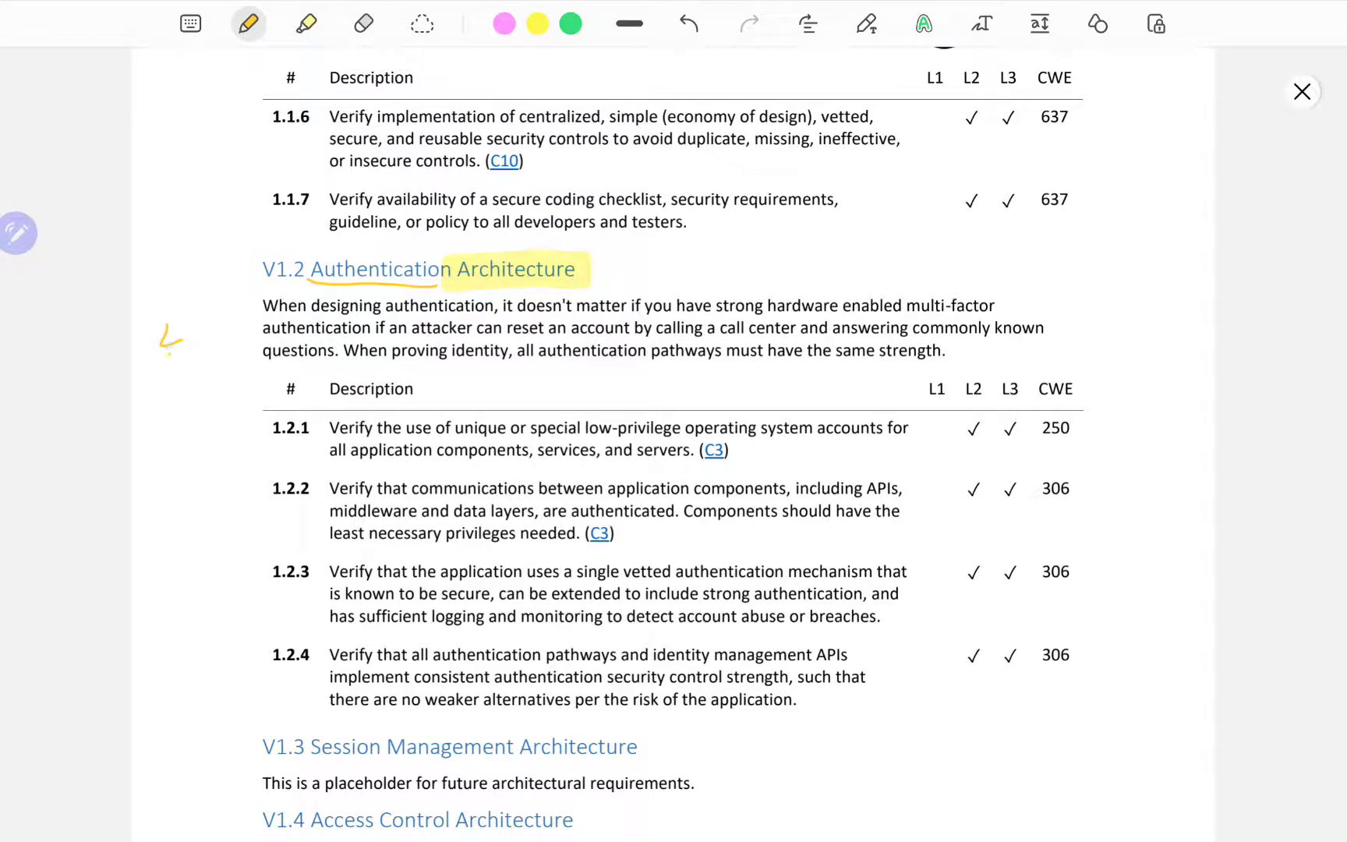
pyautogui.moveTo(172, 344); pyautogui.dragTo(206, 378)
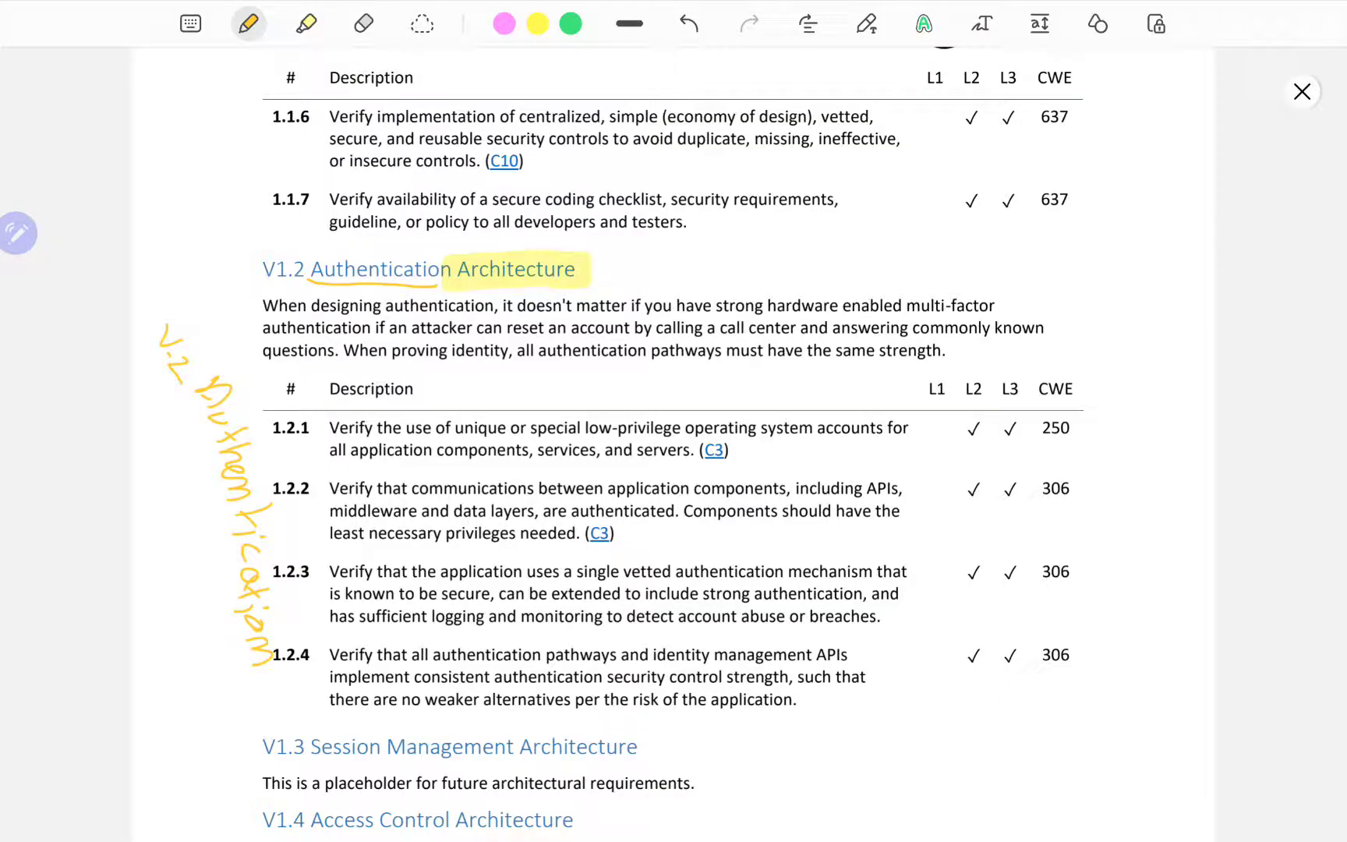
# Scroll to page 21 and tick requirement 1.14.6 with a green check.
pyautogui.scroll(-3)
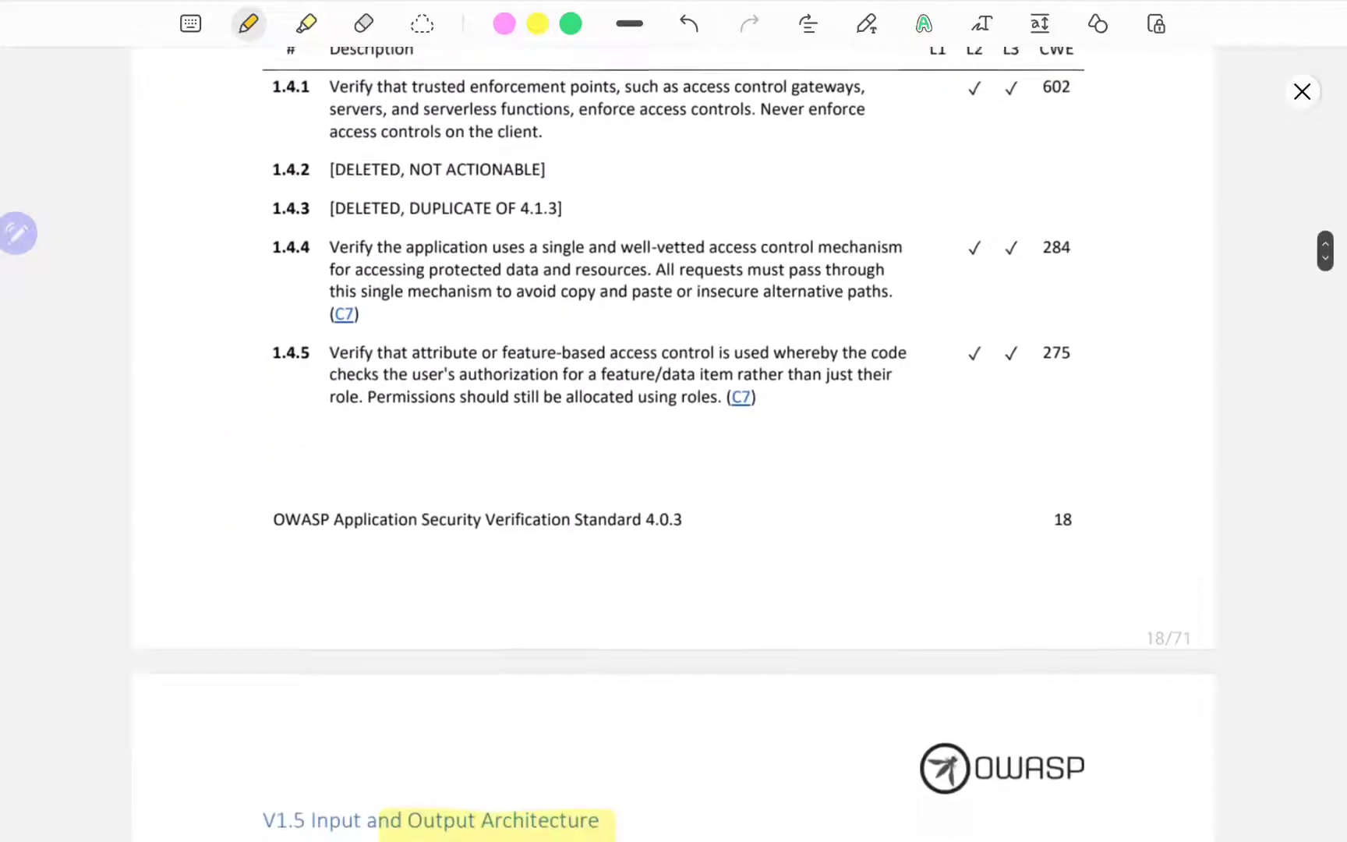
pyautogui.scroll(-3)
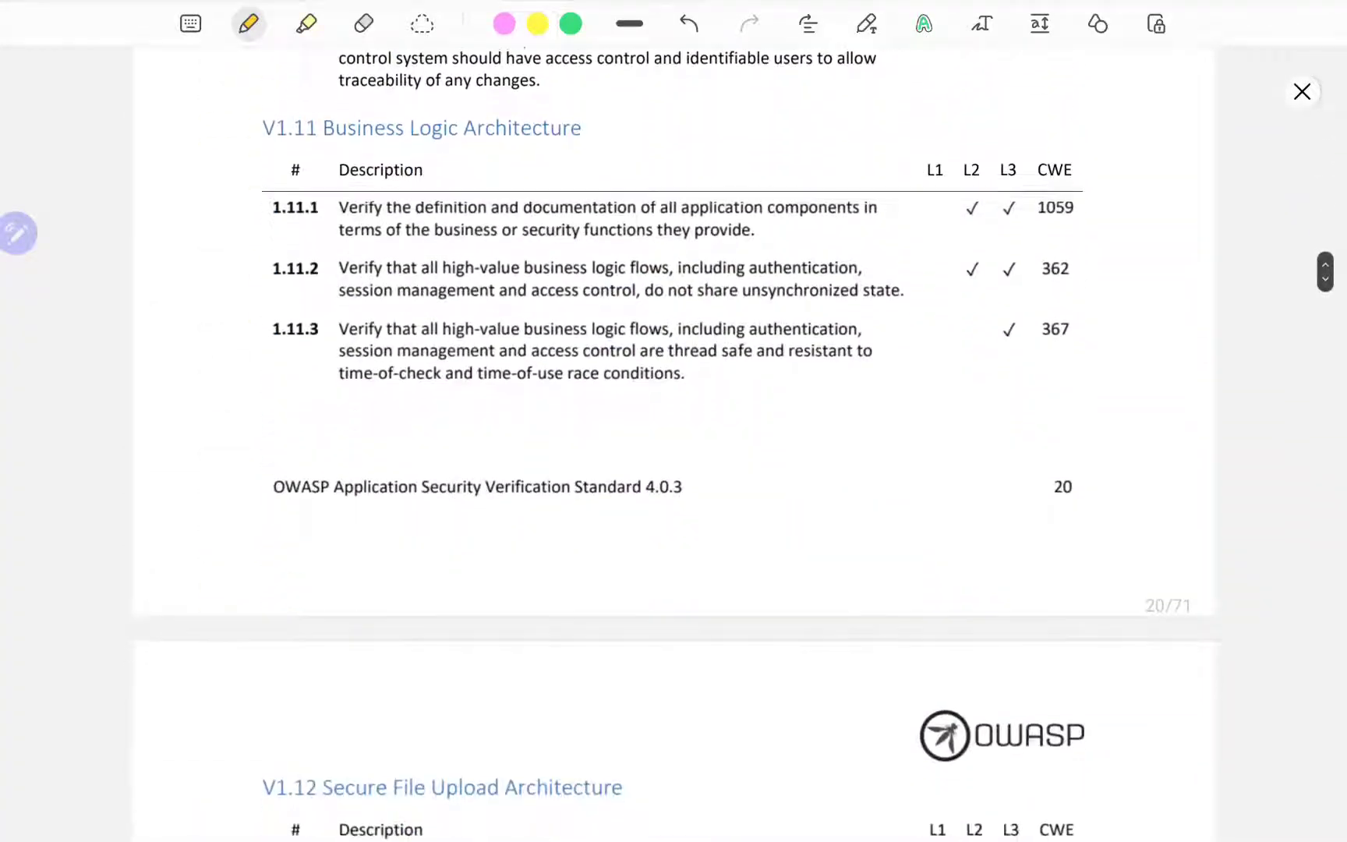
pyautogui.scroll(-3)
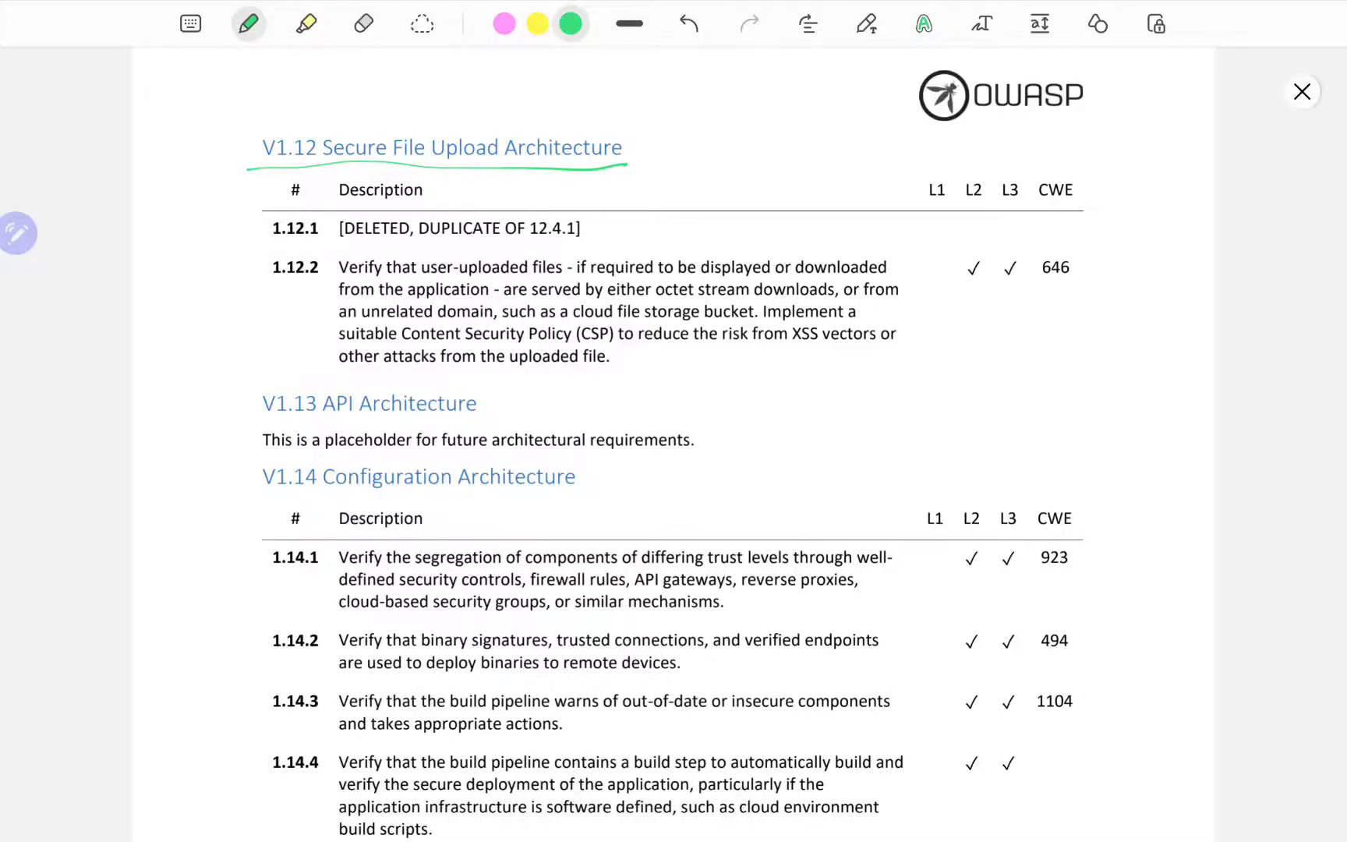
pyautogui.scroll(-3)
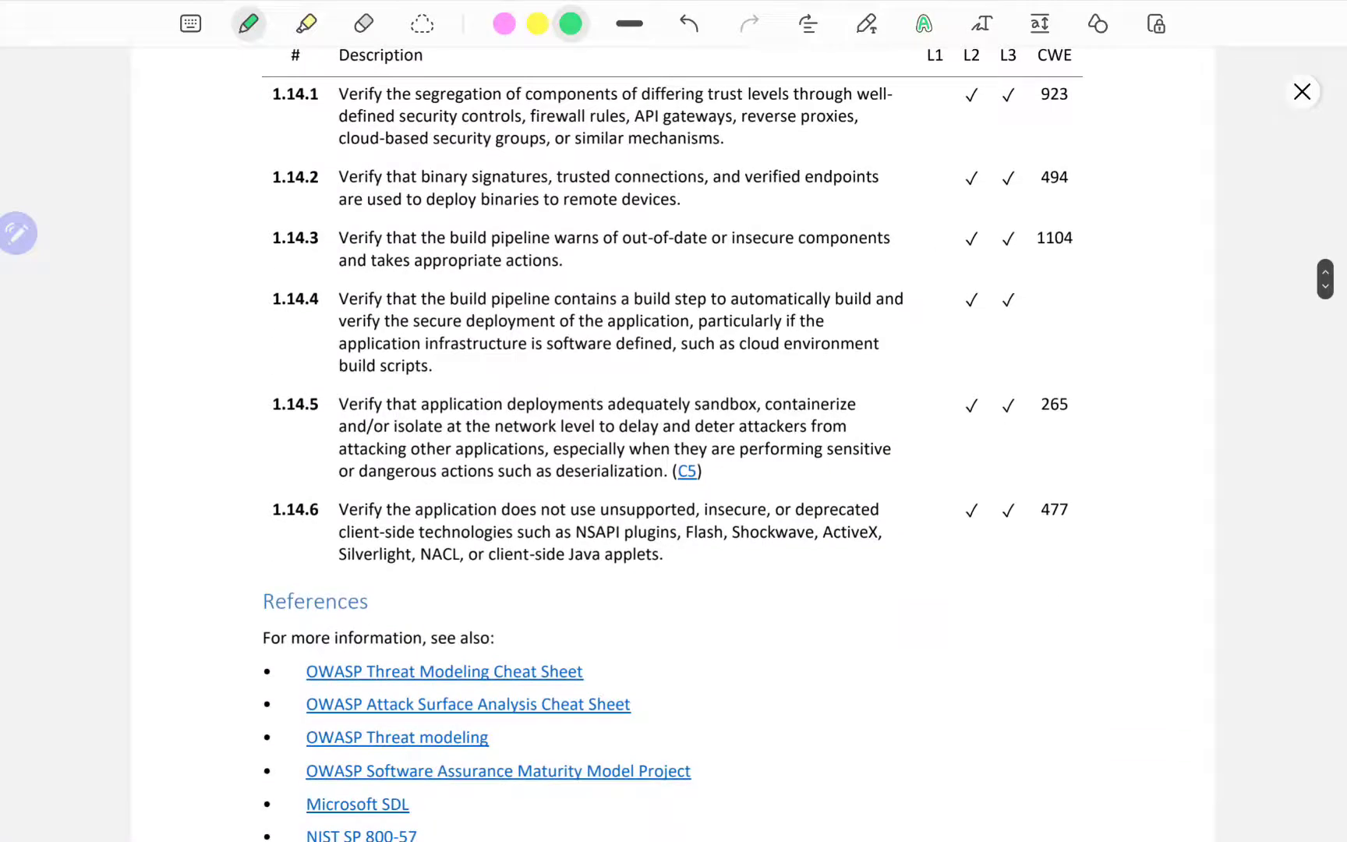
pyautogui.scroll(-3)
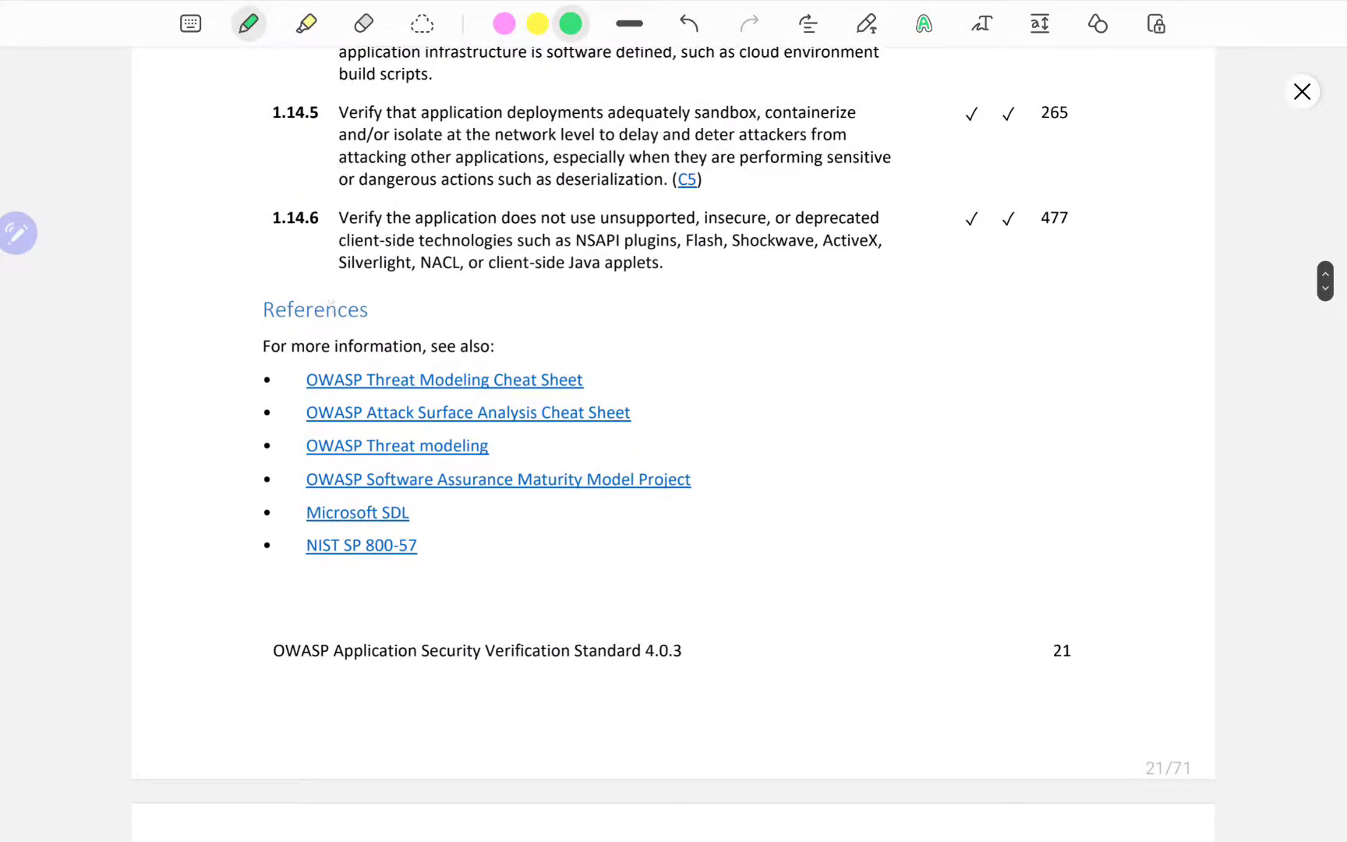
pyautogui.moveTo(171, 197); pyautogui.dragTo(198, 249)
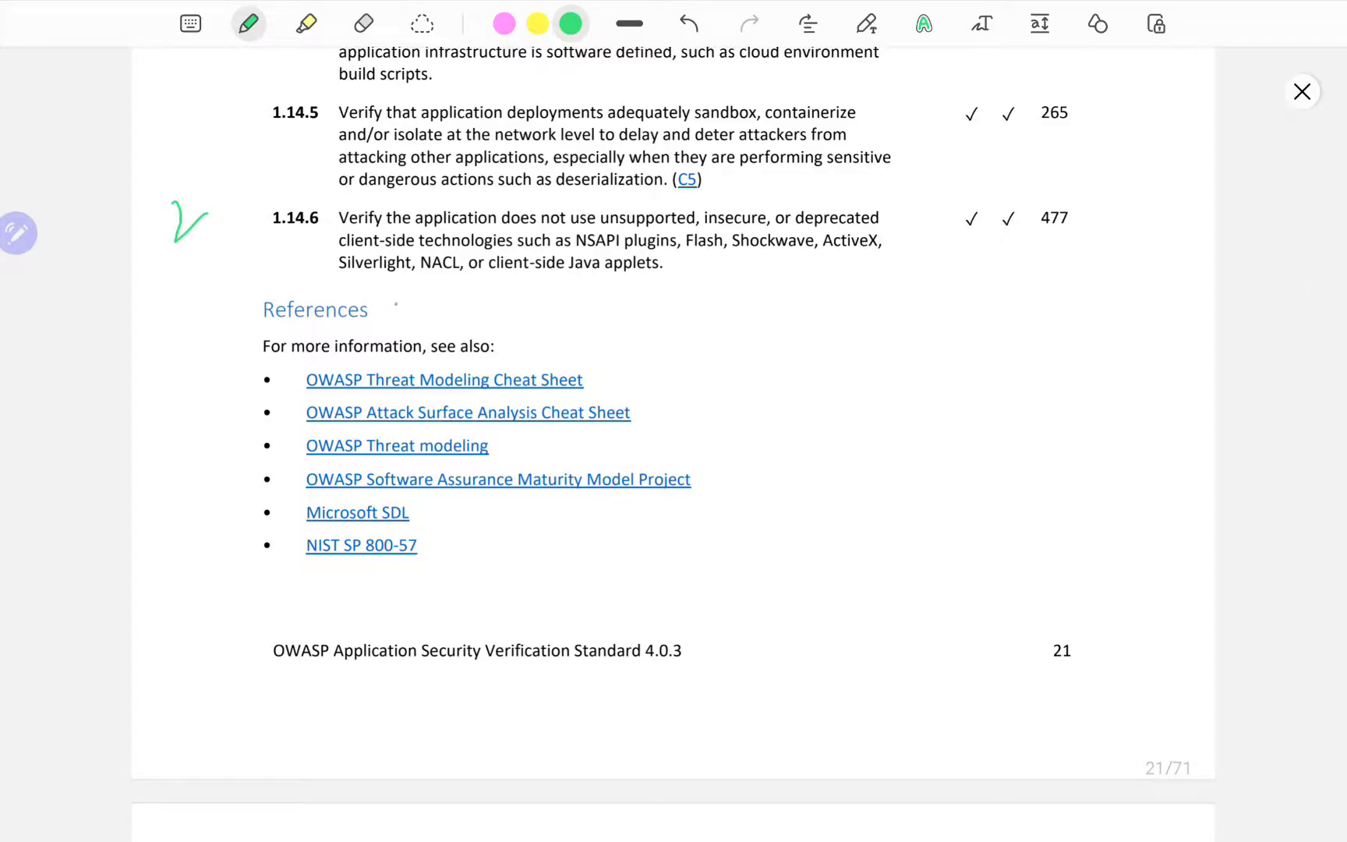
# Circle References, bracket its links, and add an arrow and underlines, including the SAMM link.
pyautogui.moveTo(215, 310); pyautogui.dragTo(412, 309)
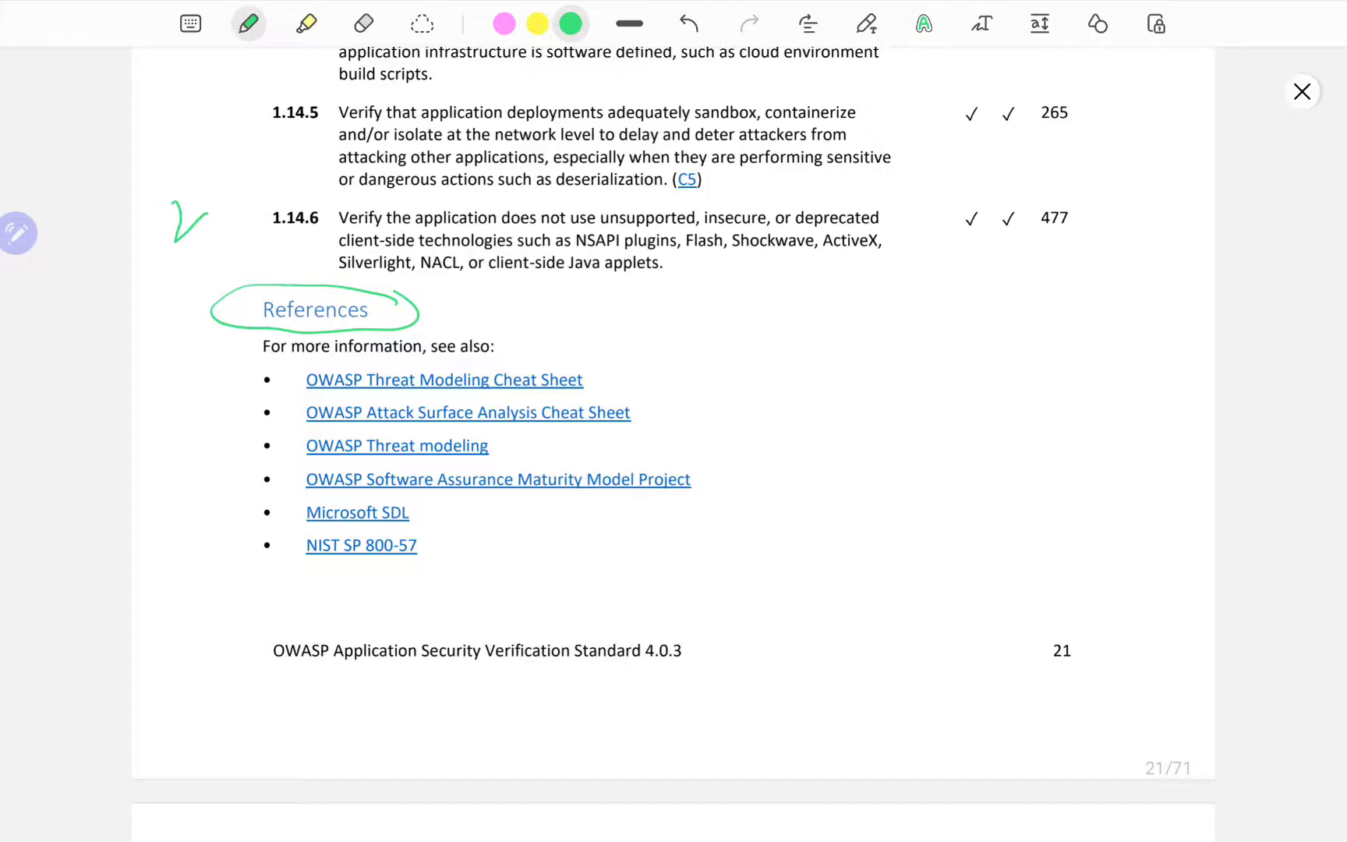
pyautogui.moveTo(739, 378); pyautogui.dragTo(722, 601)
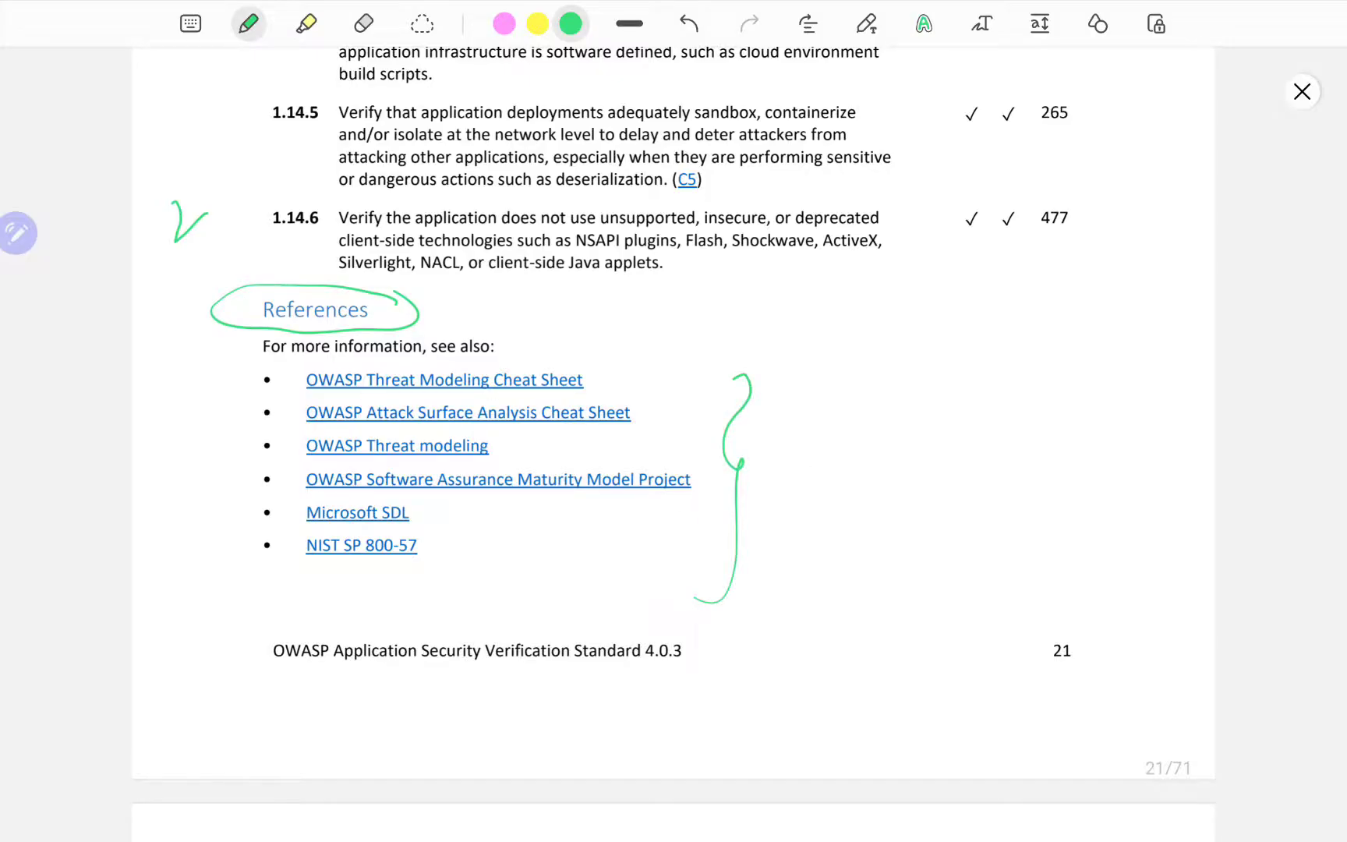
pyautogui.moveTo(884, 456); pyautogui.dragTo(524, 353)
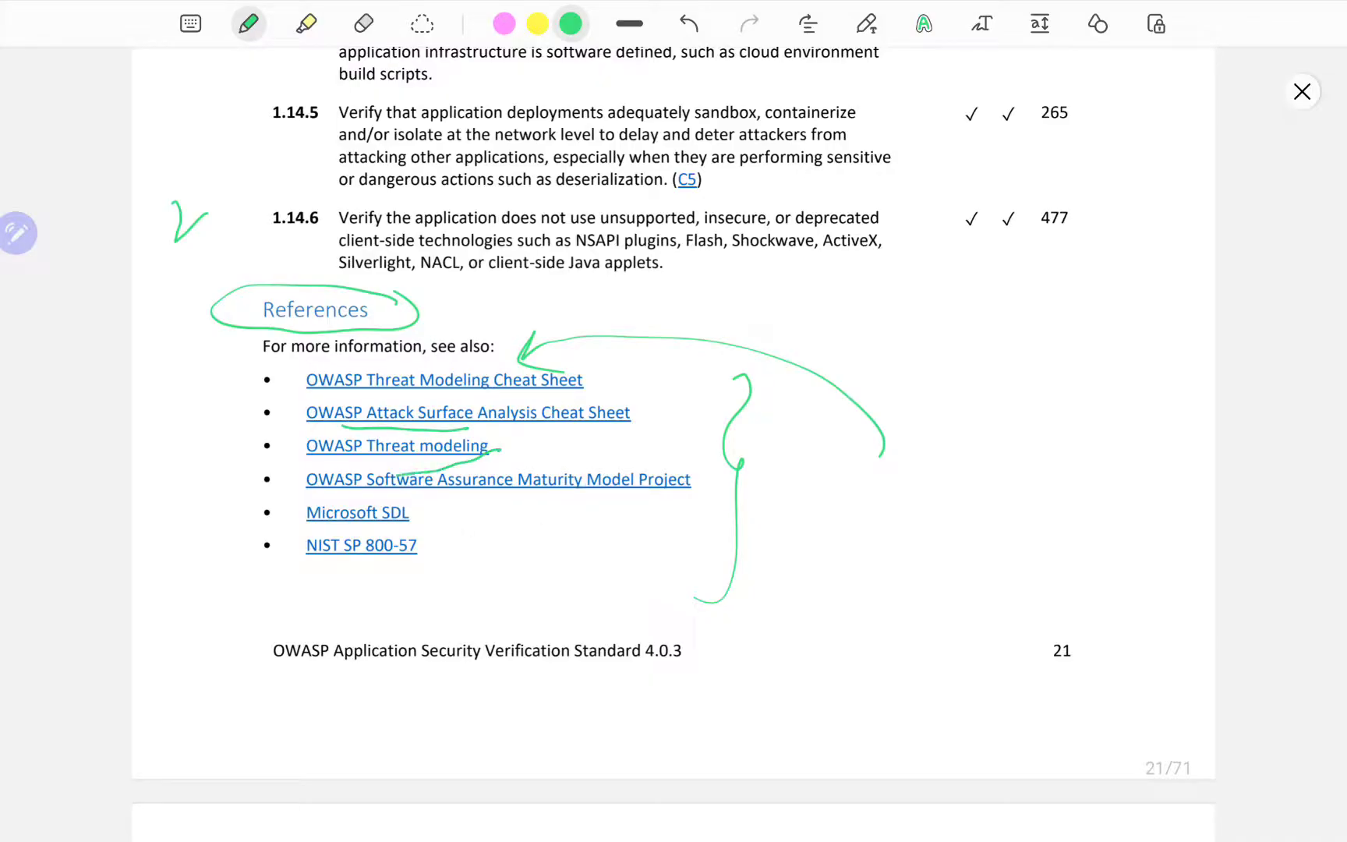
pyautogui.moveTo(442, 508); pyautogui.dragTo(687, 505)
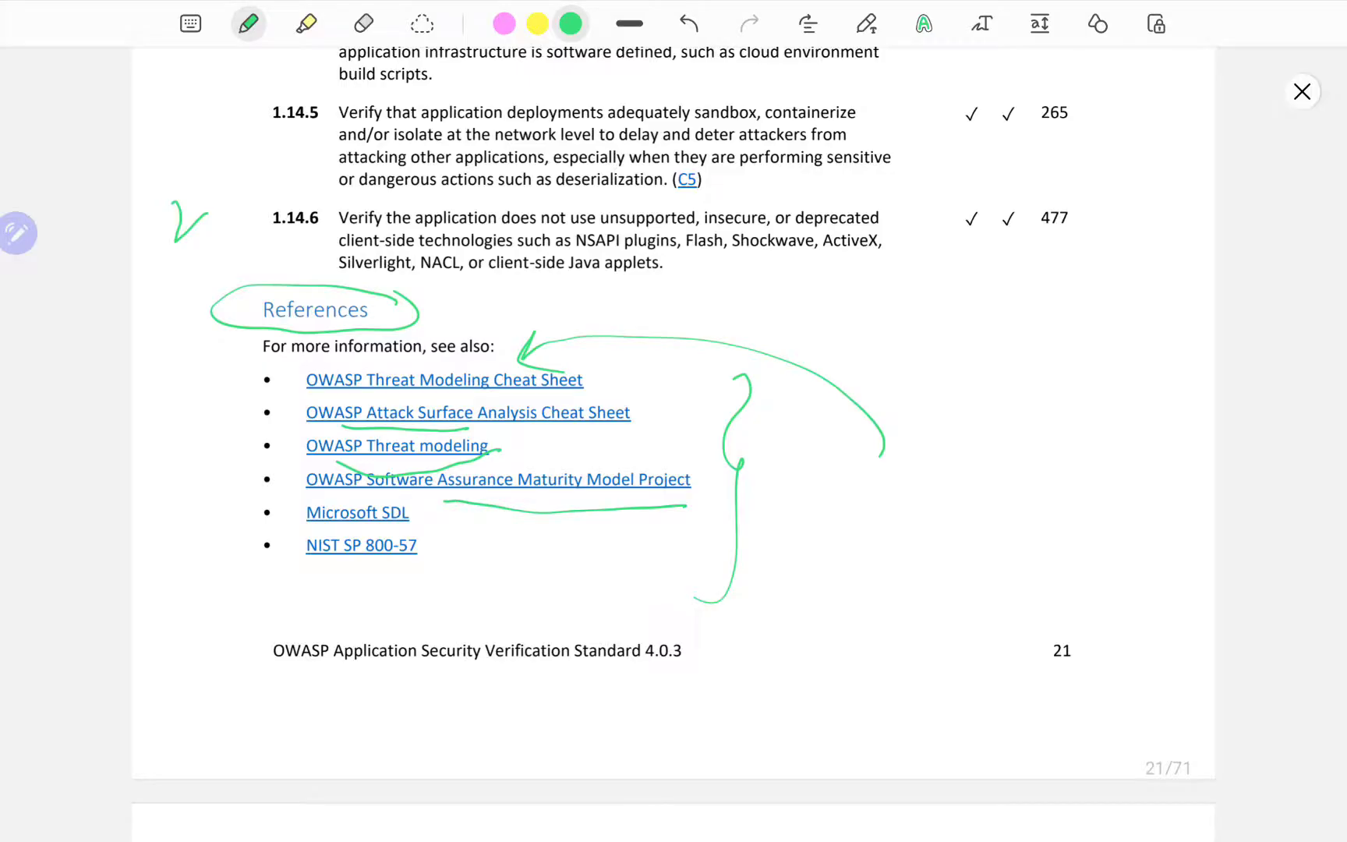
# Underline the Microsoft SDL and NIST reference links in green.
pyautogui.scroll(-3)
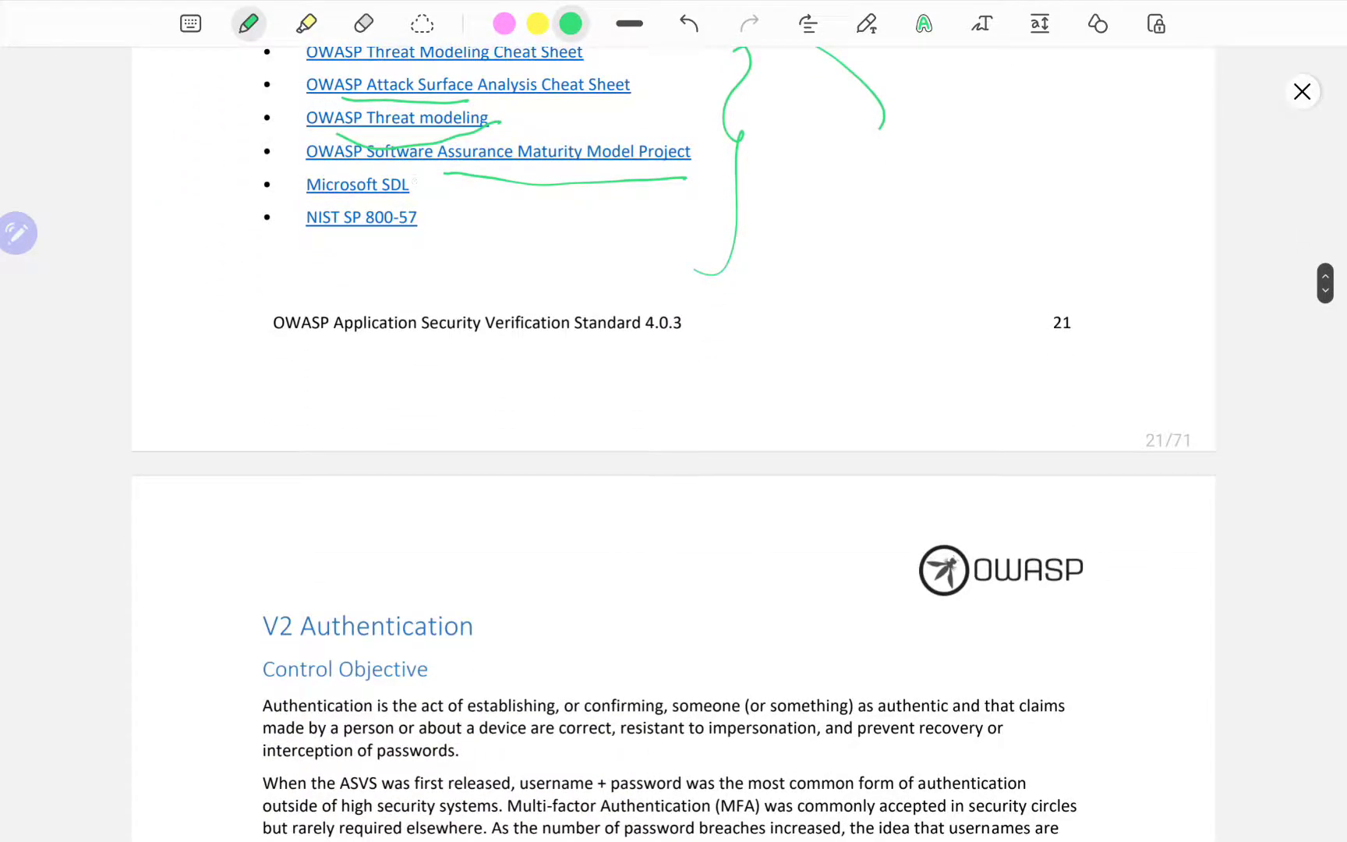
pyautogui.moveTo(434, 183); pyautogui.dragTo(515, 233)
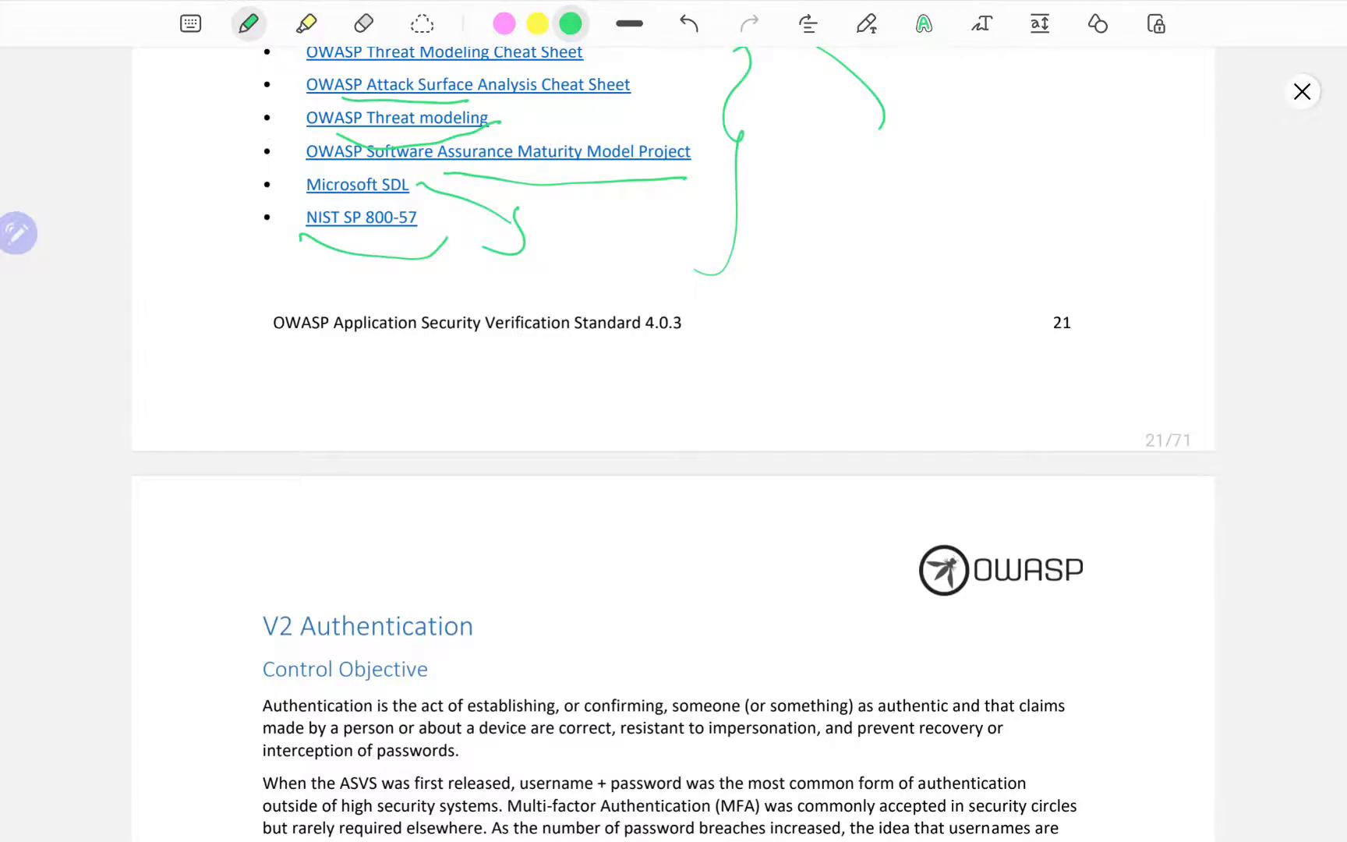
pyautogui.scroll(-3)
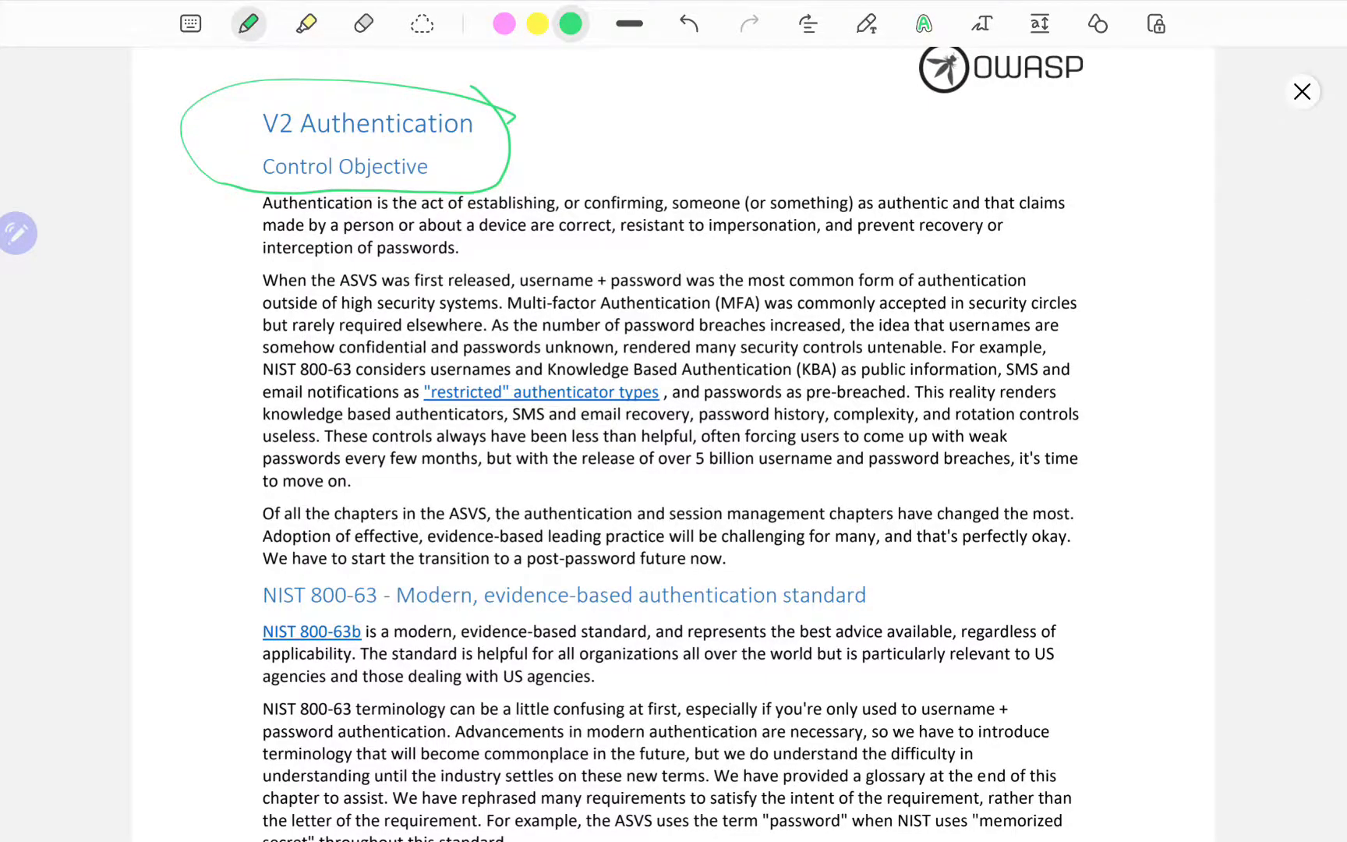
pyautogui.scroll(-3)
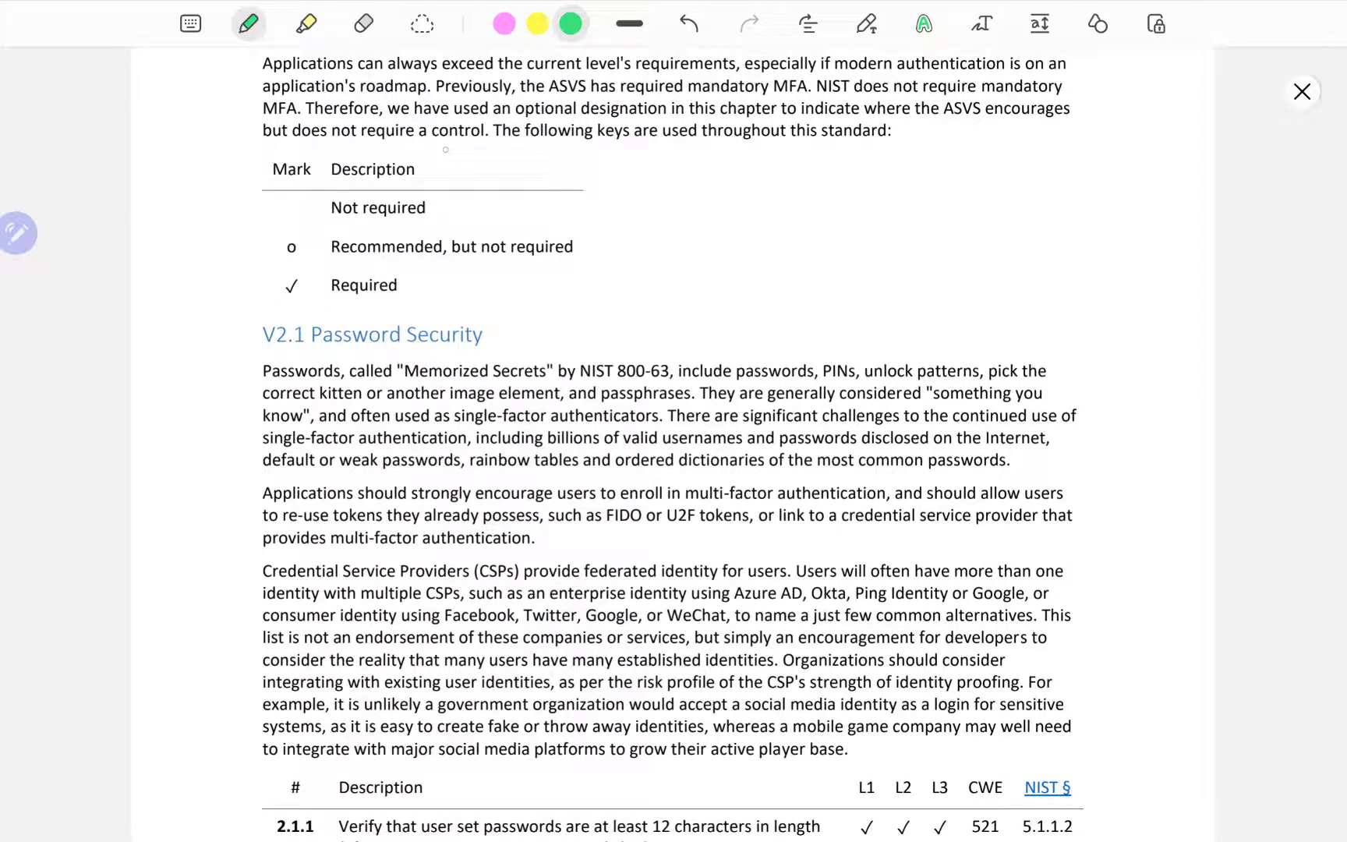
# Circle the V2 Authentication heading and Control Objective in green, then highlight 'V2 Authentication' yellow.
pyautogui.scroll(-3)
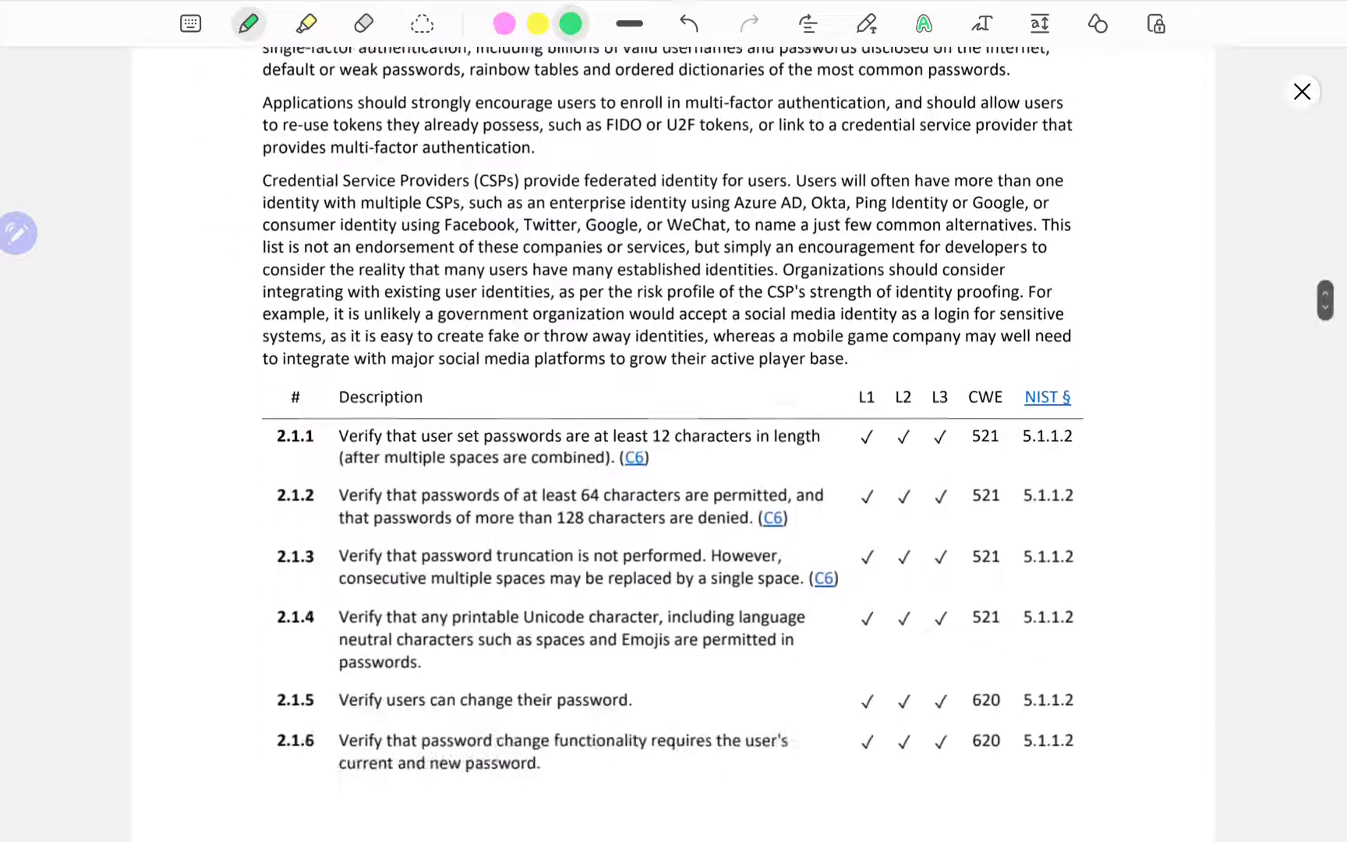
pyautogui.scroll(-3)
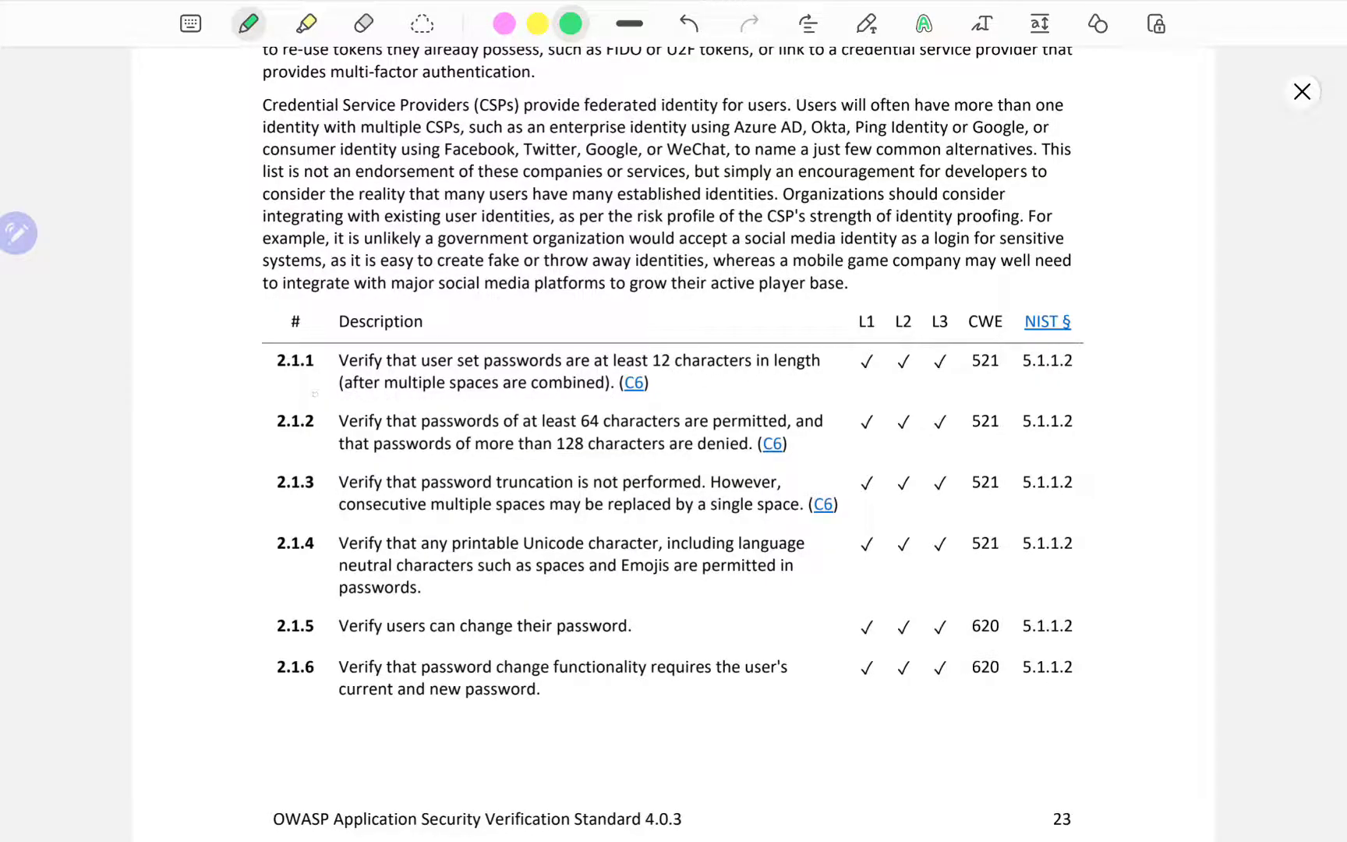
pyautogui.moveTo(318, 395); pyautogui.dragTo(632, 390)
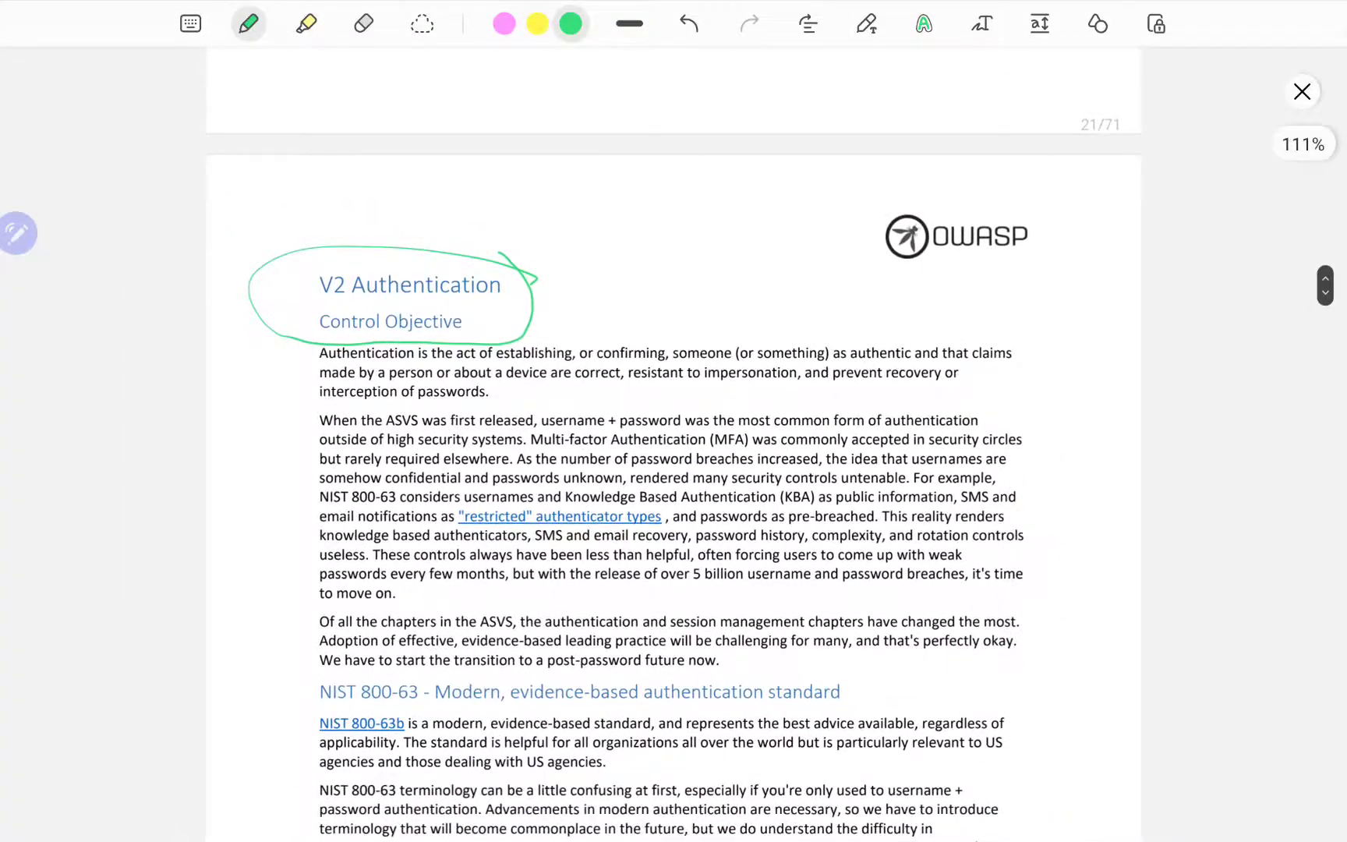
pyautogui.click(305, 23)
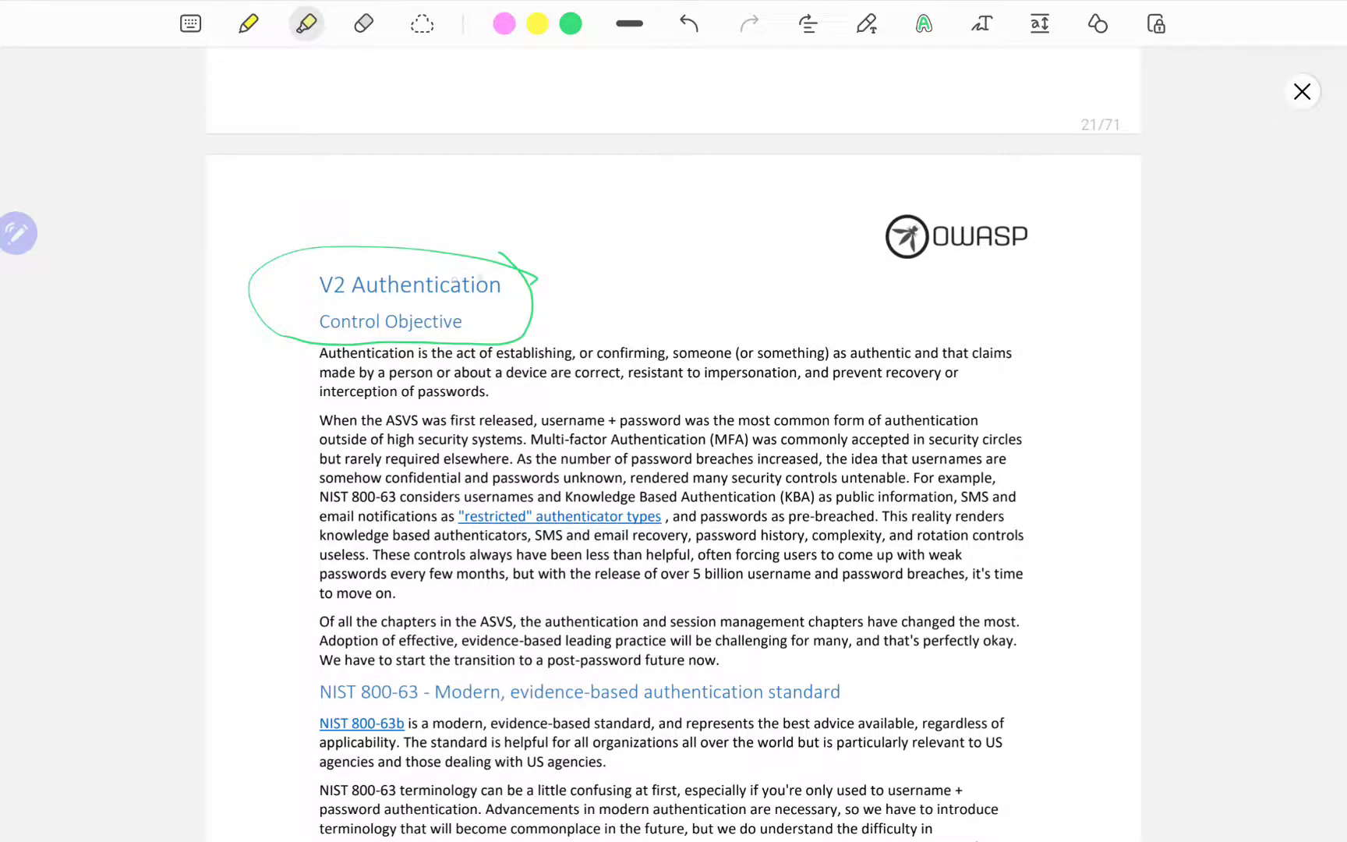
pyautogui.moveTo(320, 284); pyautogui.dragTo(504, 284)
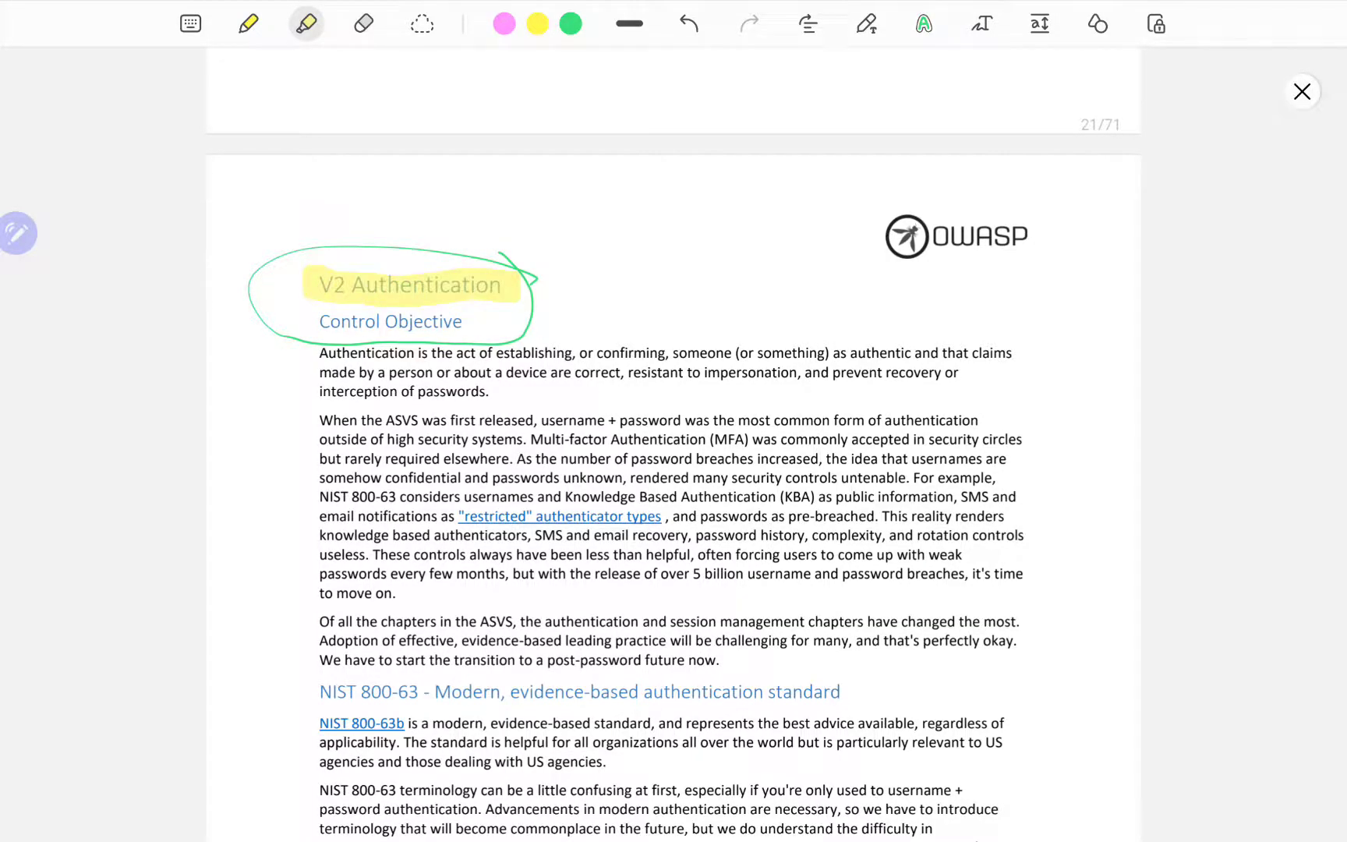